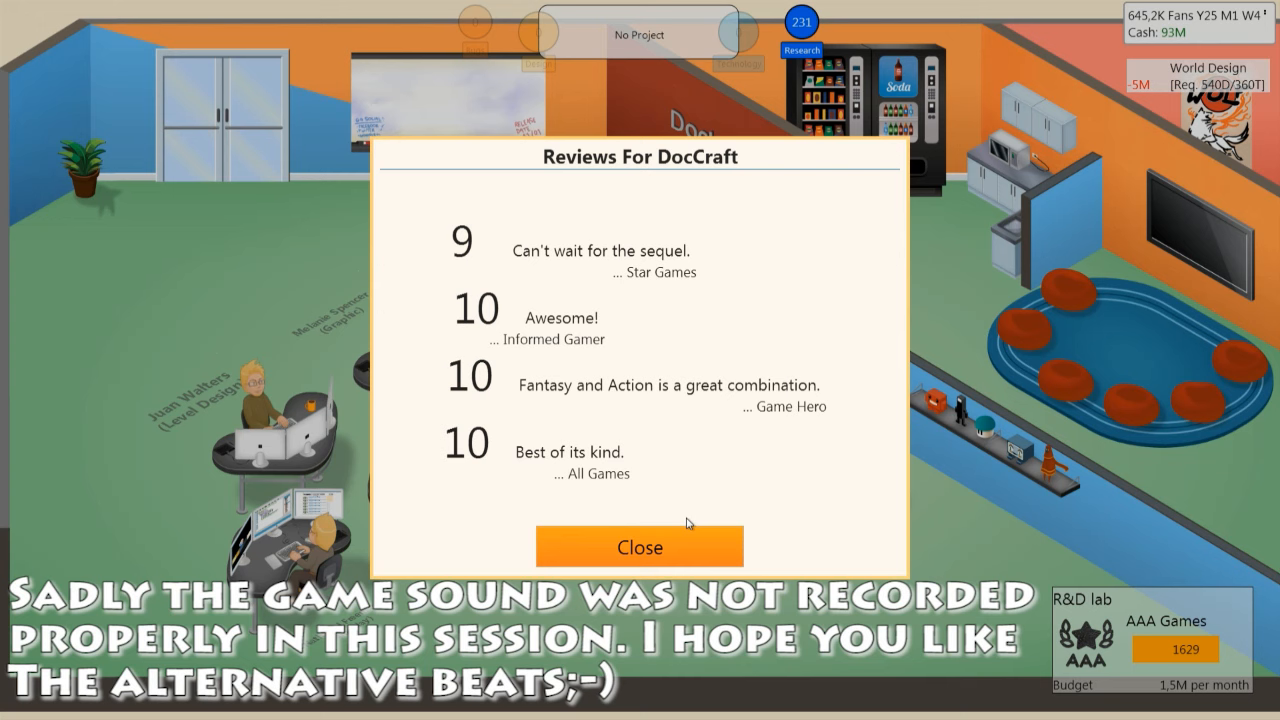
# Step: Close the DocCraft reviews and enroll two staff members in G3 Game Jam training
pyautogui.click(639, 547)
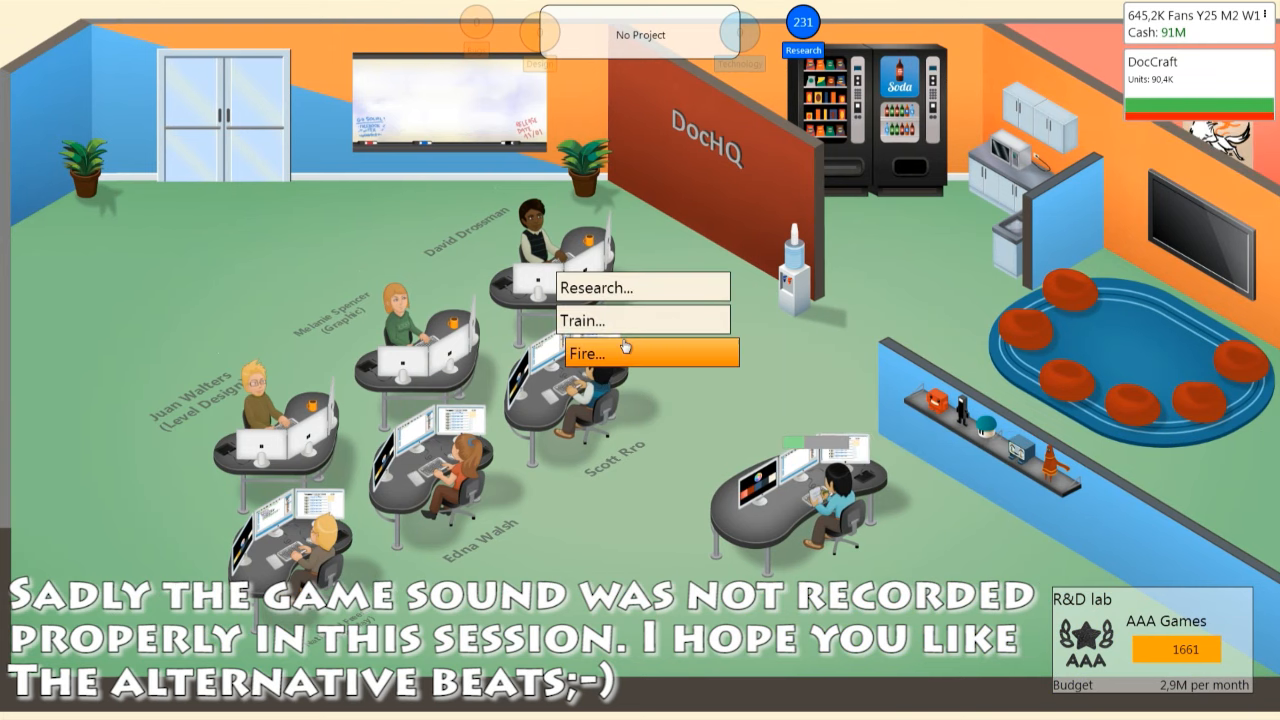
pyautogui.click(586, 320)
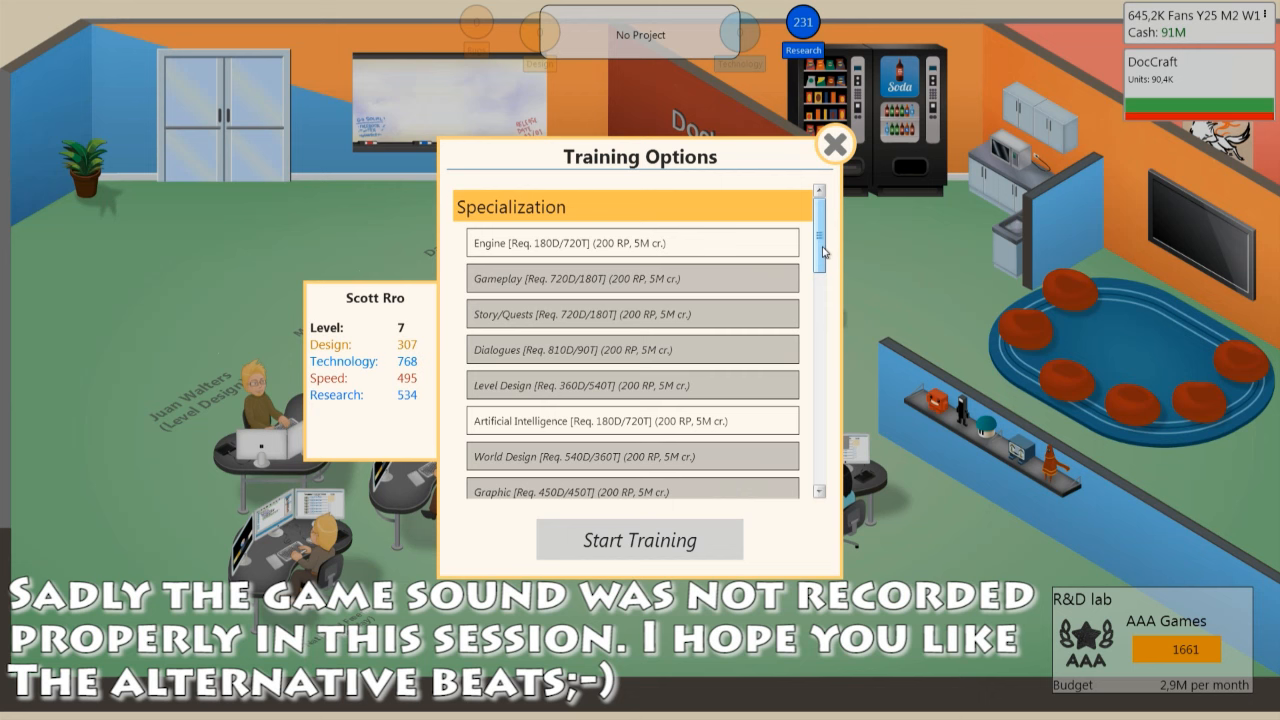
pyautogui.scroll(-3)
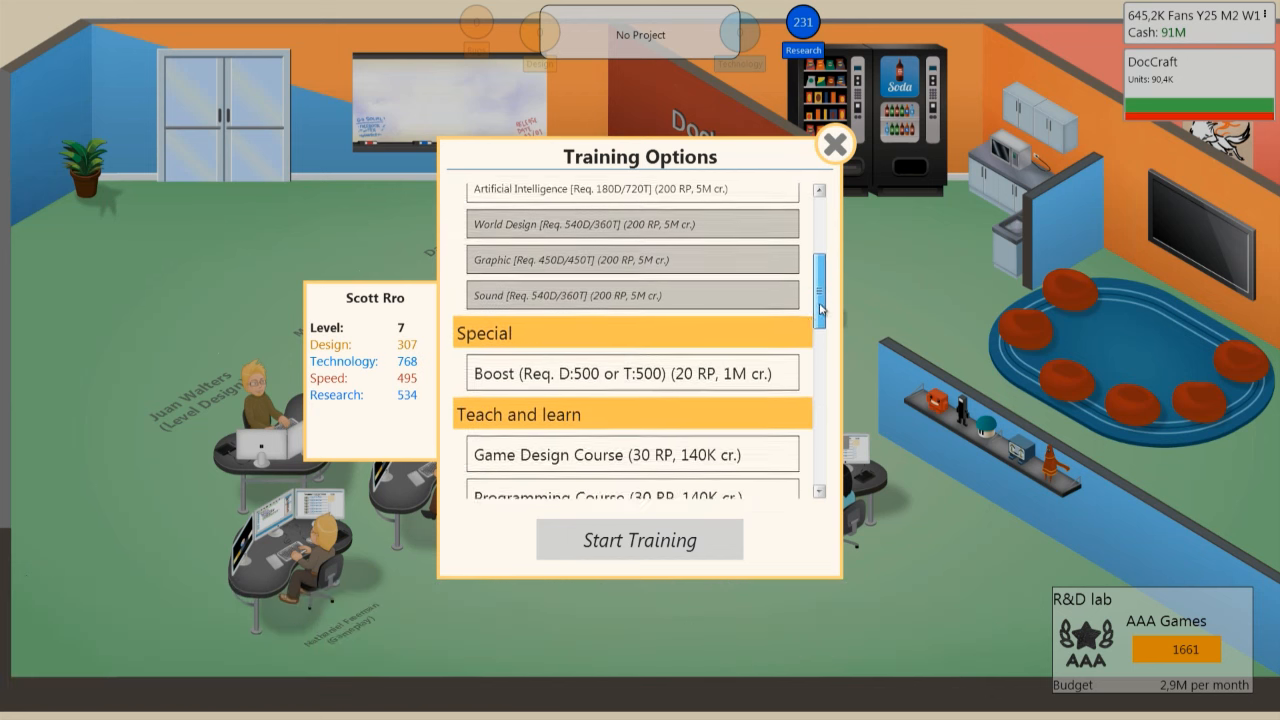
pyautogui.scroll(-3)
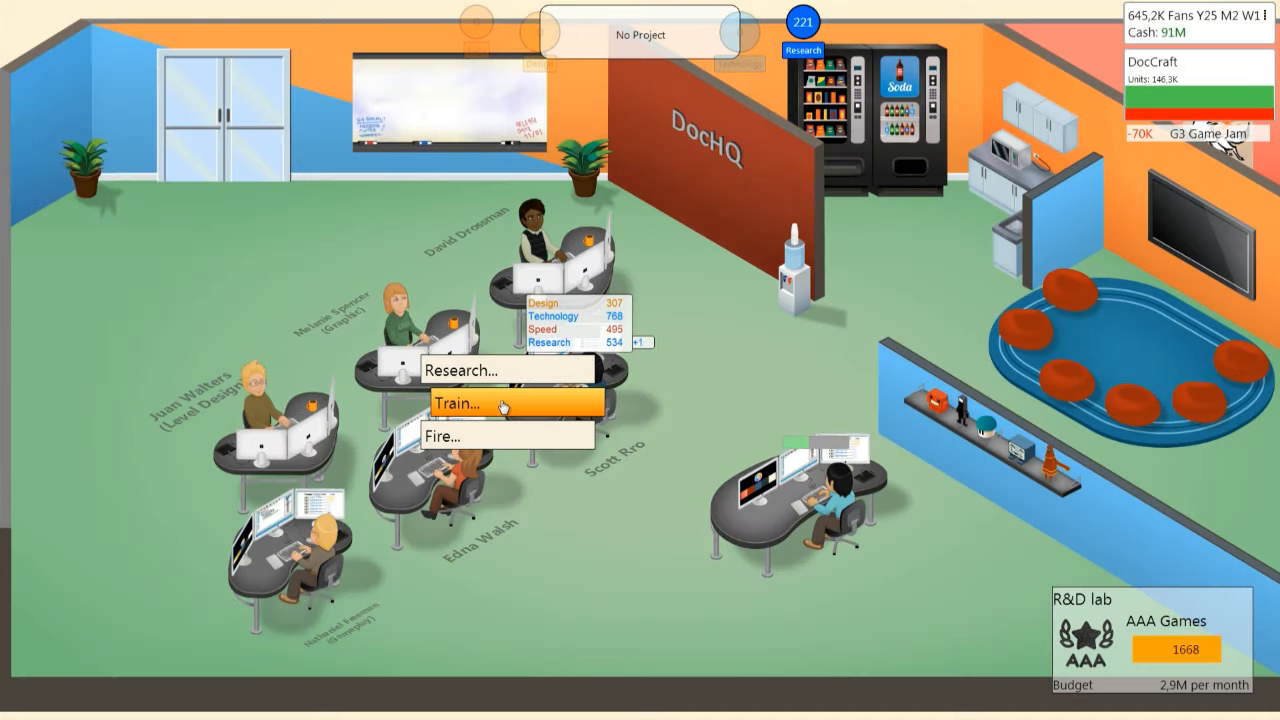
pyautogui.click(457, 403)
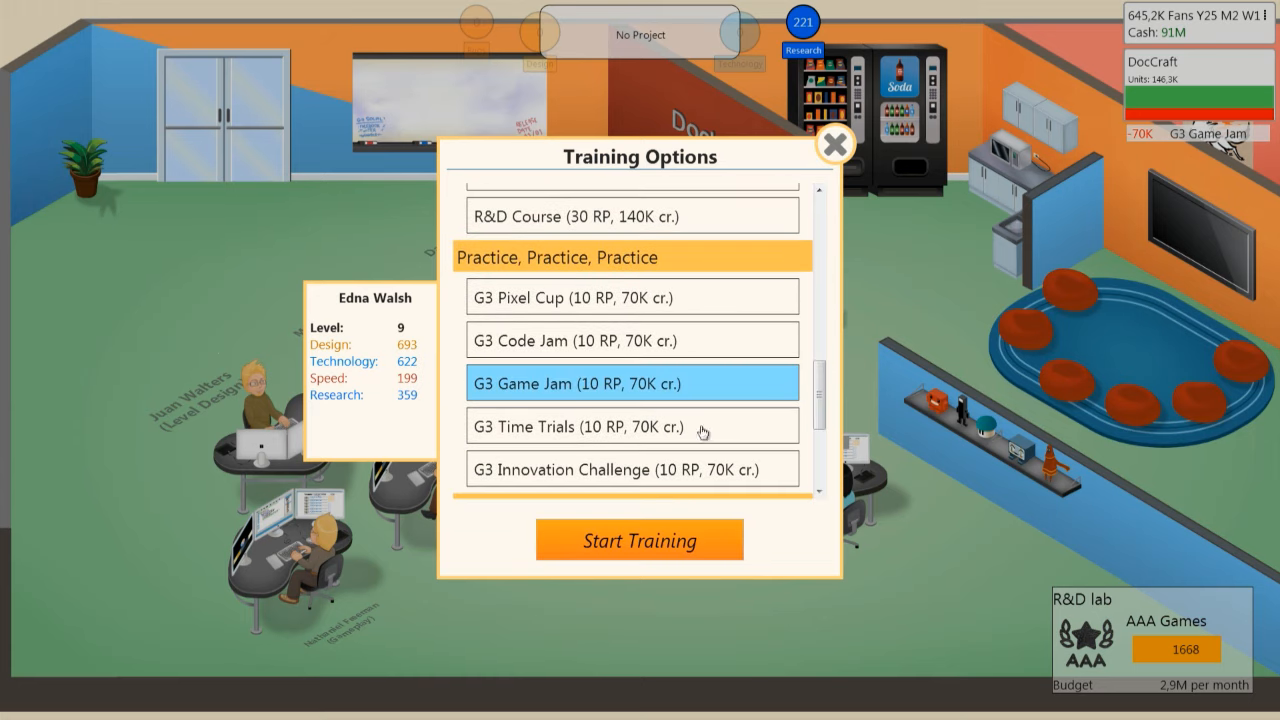
pyautogui.click(639, 539)
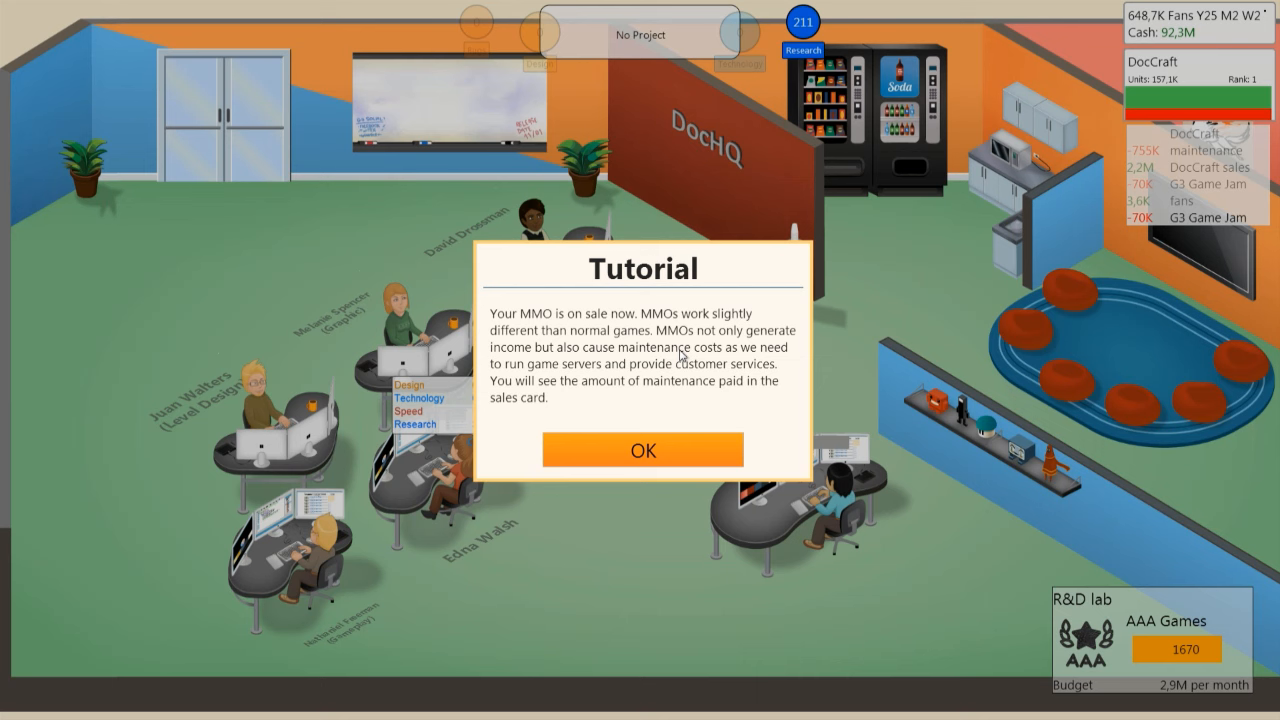
# Step: Dismiss the MMO maintenance, expansion pack and new research notices
pyautogui.click(643, 450)
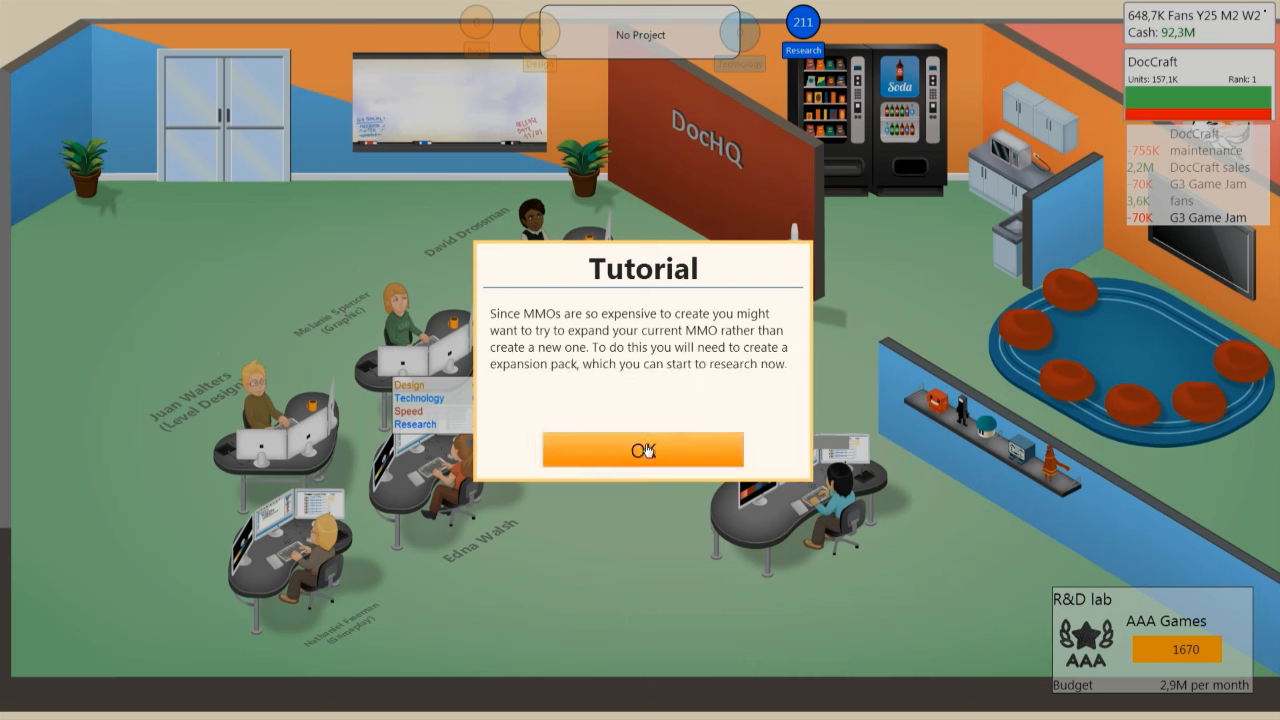
pyautogui.click(642, 449)
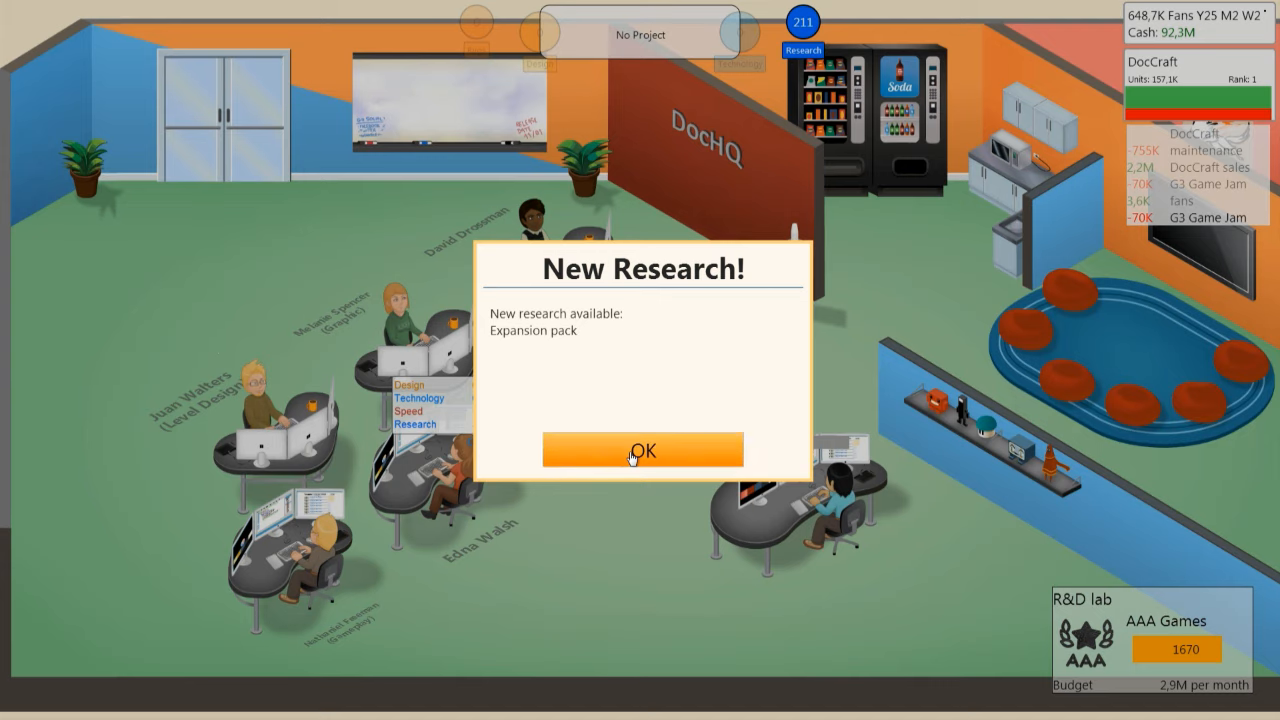
pyautogui.click(642, 449)
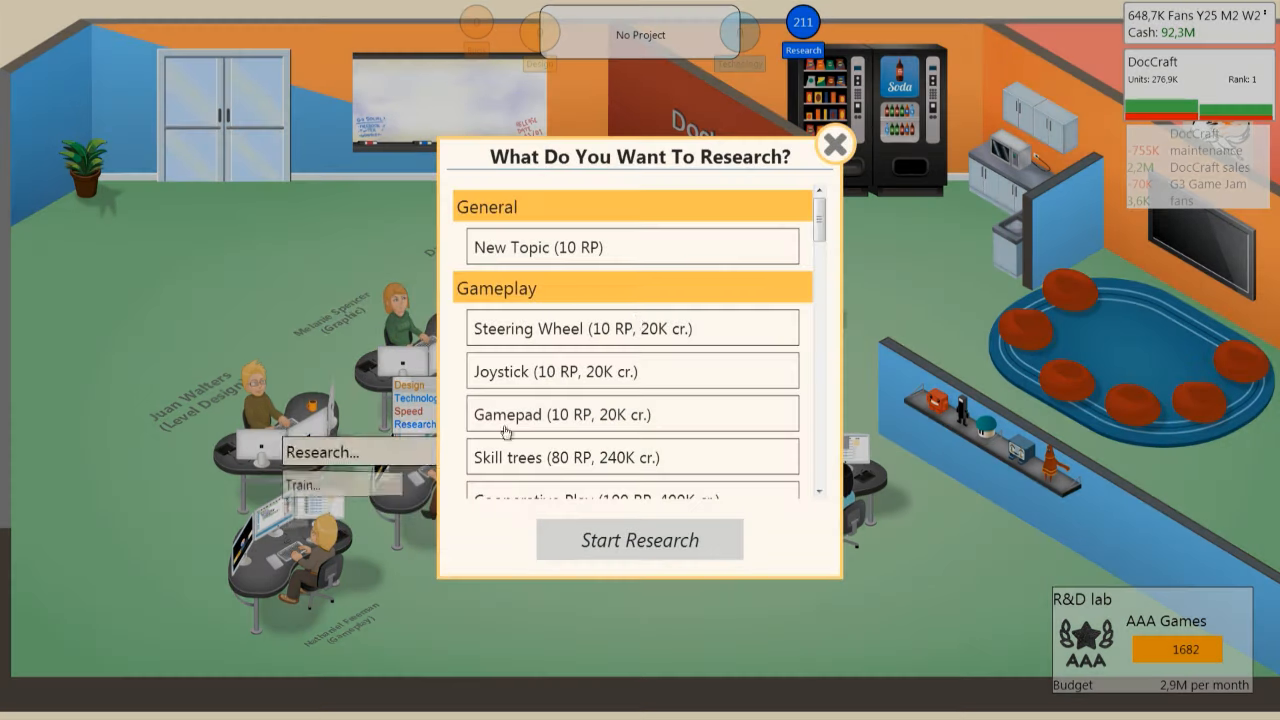
# Step: Start researching the Expansion pack
pyautogui.scroll(-3)
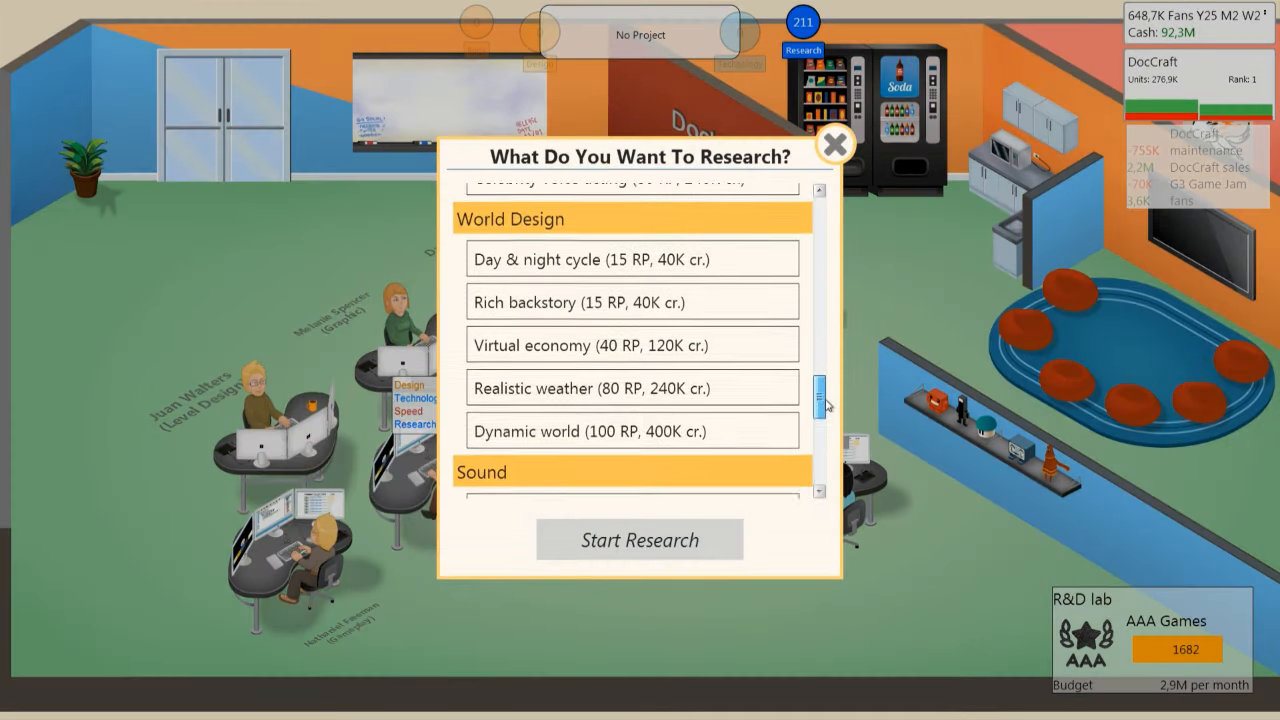
pyautogui.scroll(-3)
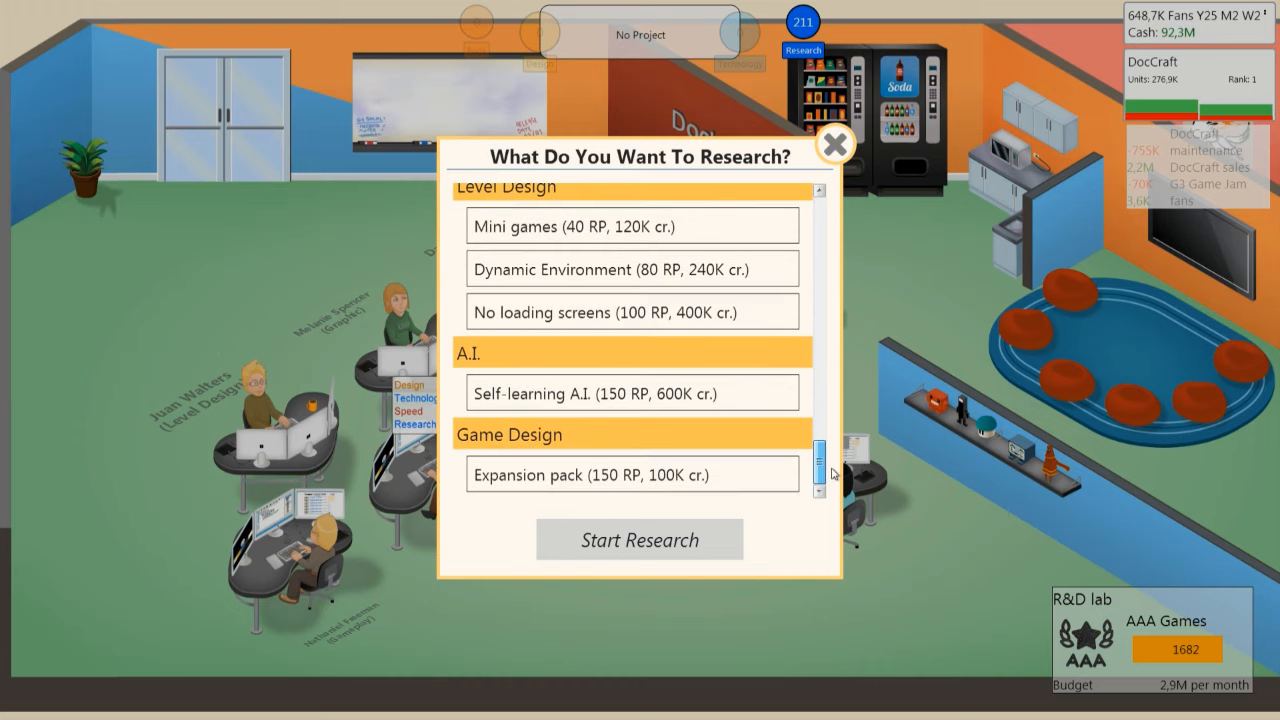
pyautogui.click(639, 539)
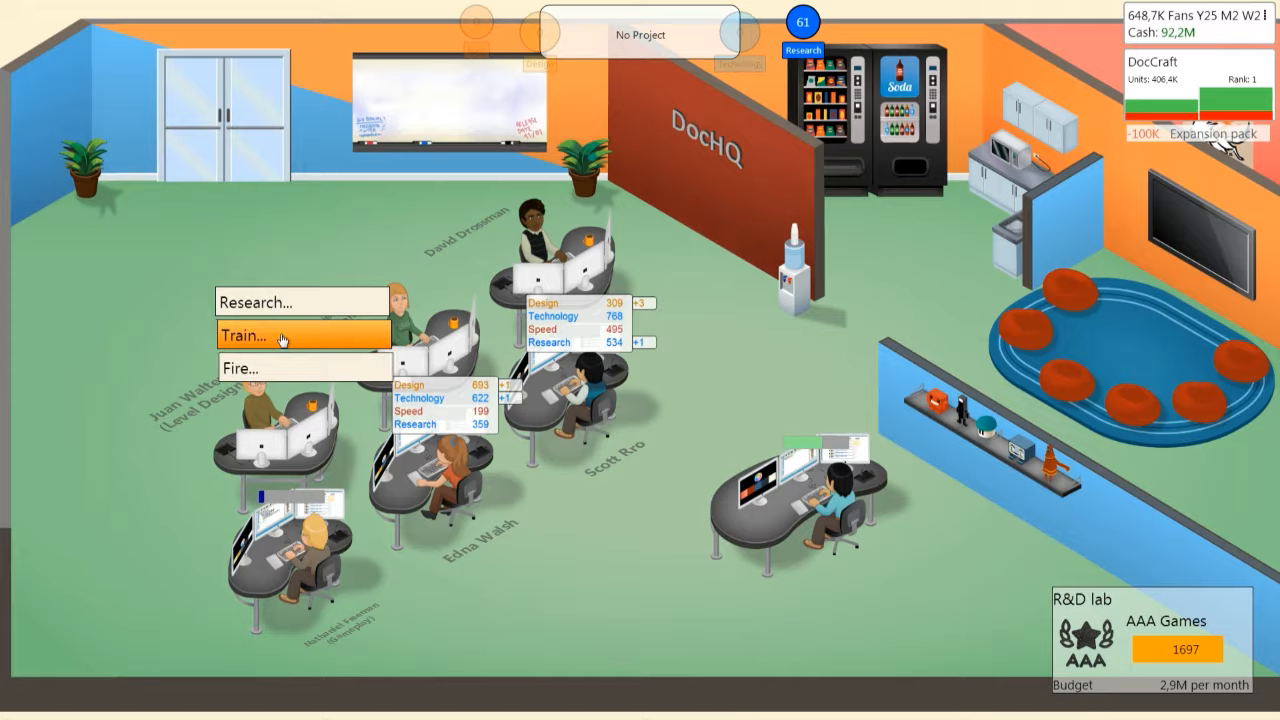
# Step: Enroll the level designer, graphic artist and another employee in G3 practice training
pyautogui.click(280, 334)
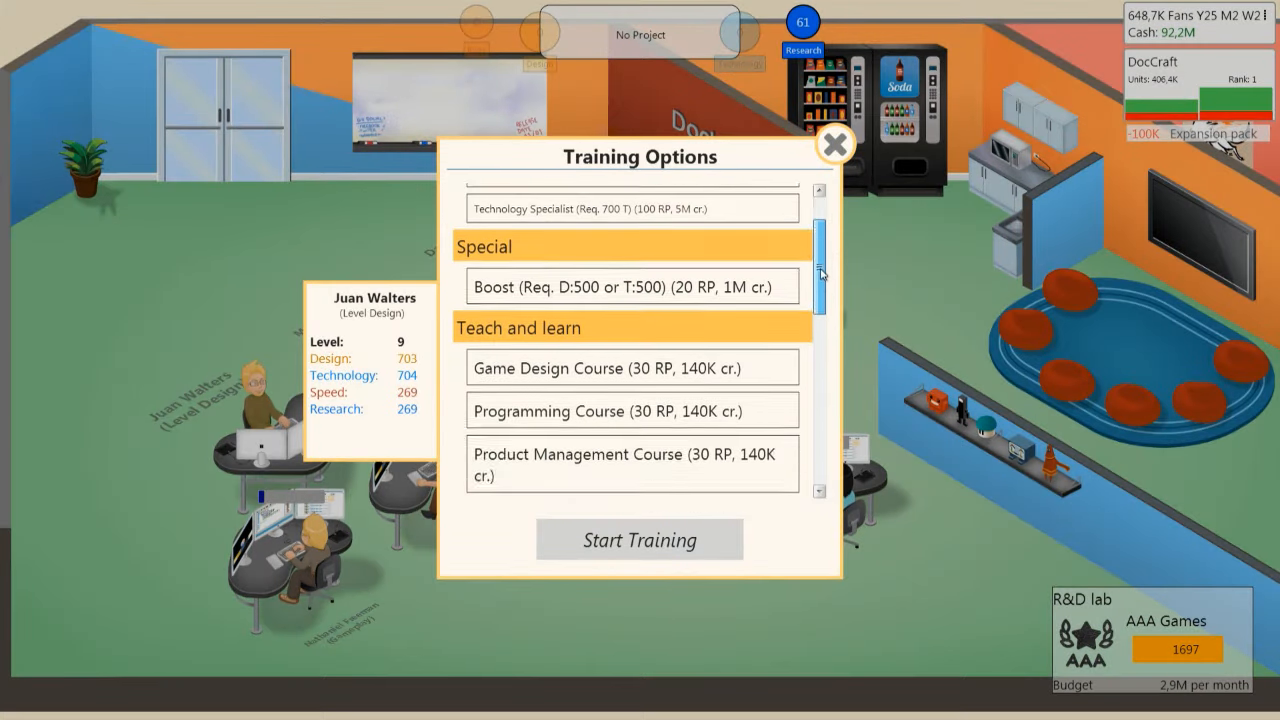
pyautogui.scroll(-3)
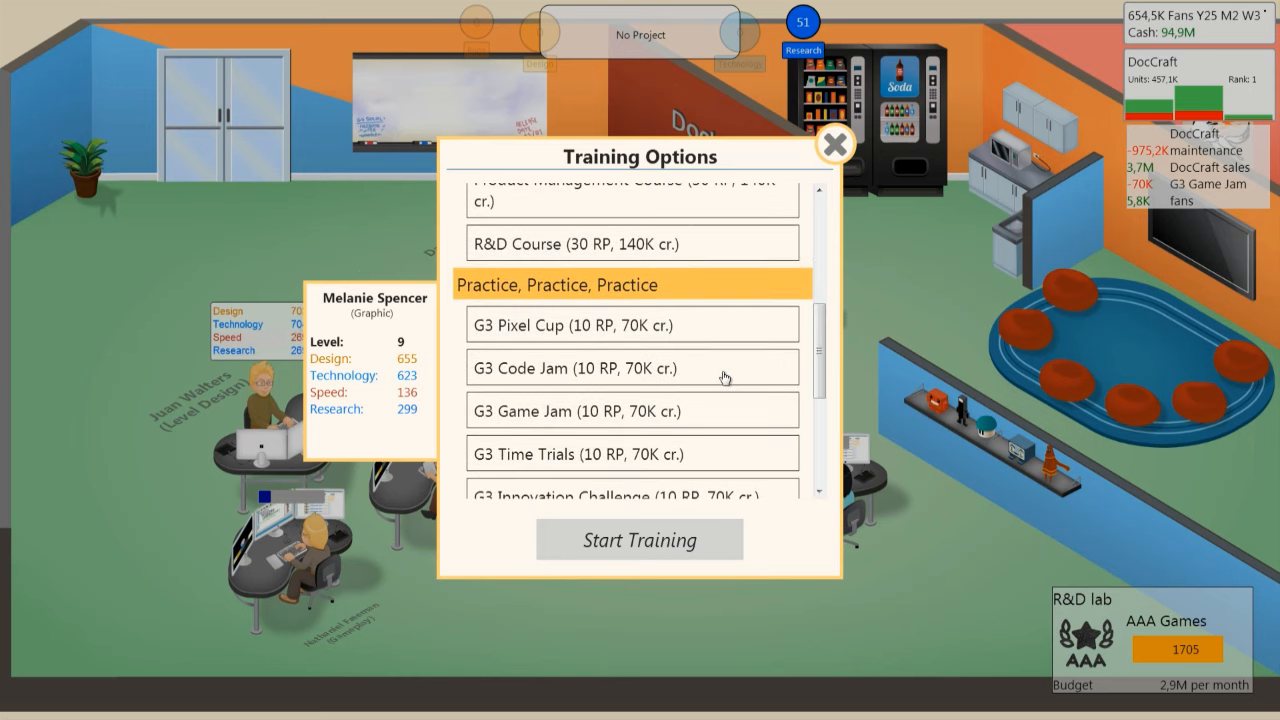
pyautogui.click(836, 145)
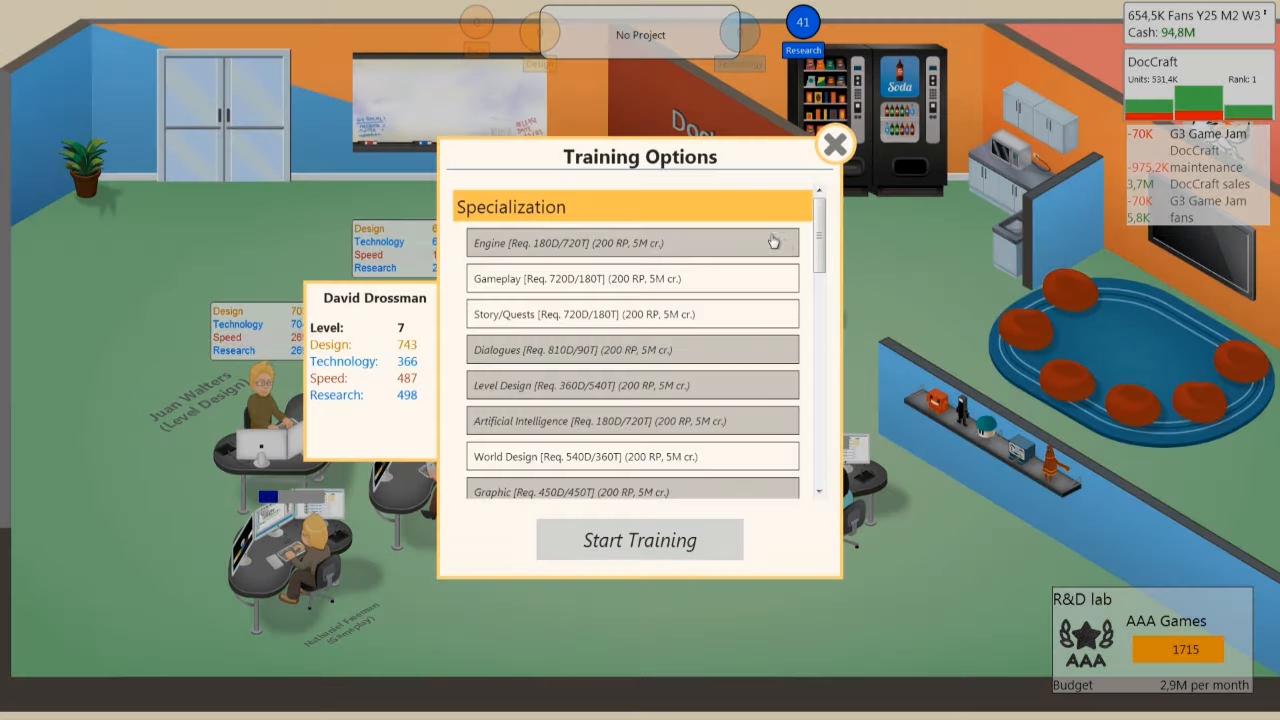
pyautogui.scroll(-3)
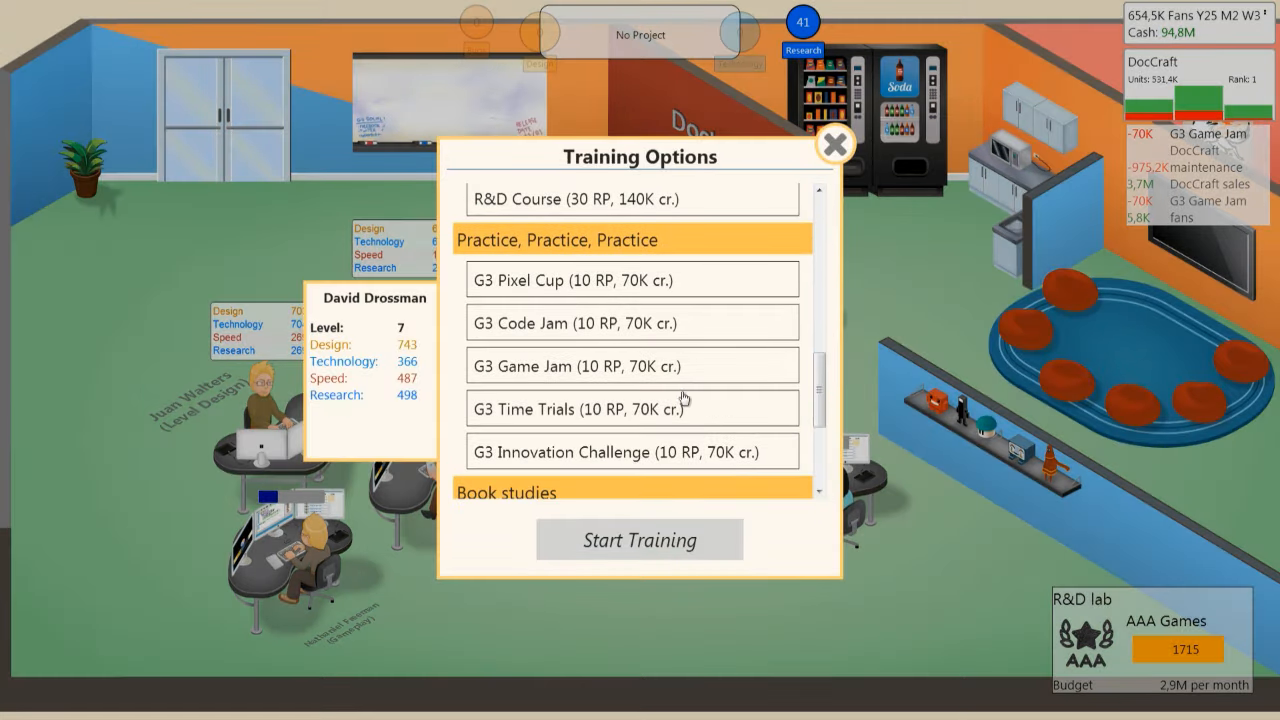
pyautogui.click(836, 144)
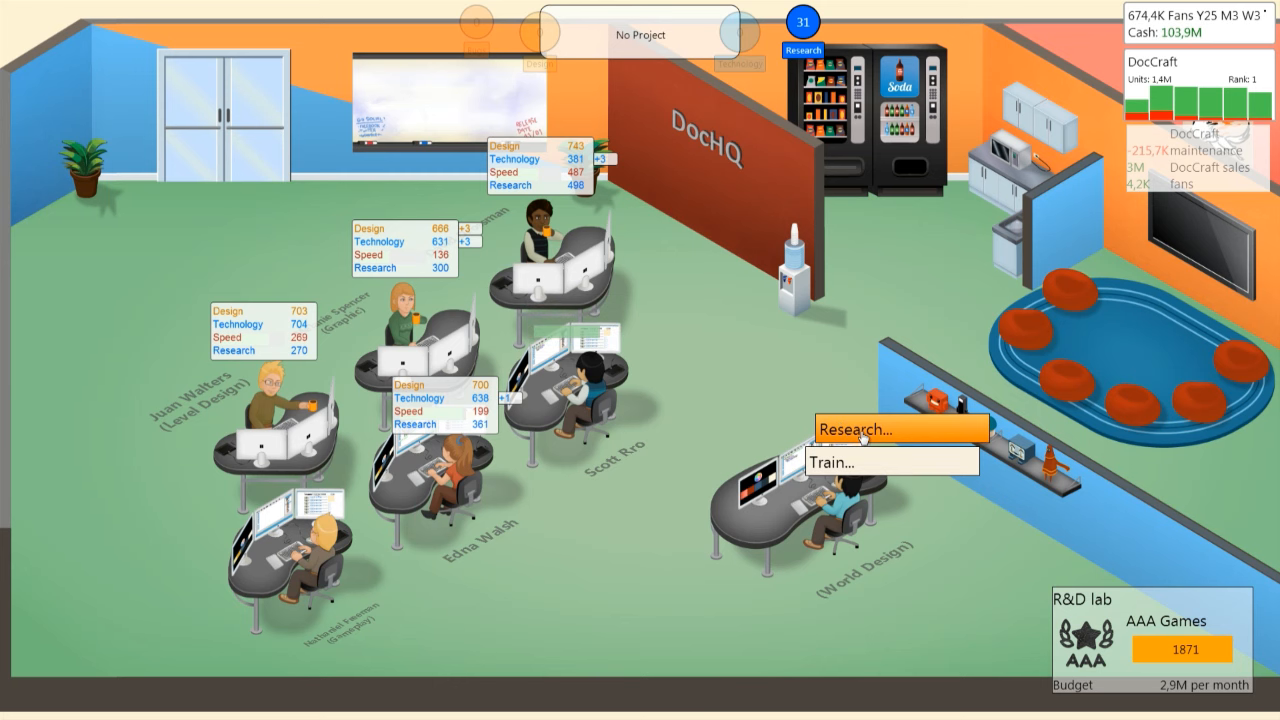
# Step: Set the world designer researching a New Topic
pyautogui.click(862, 428)
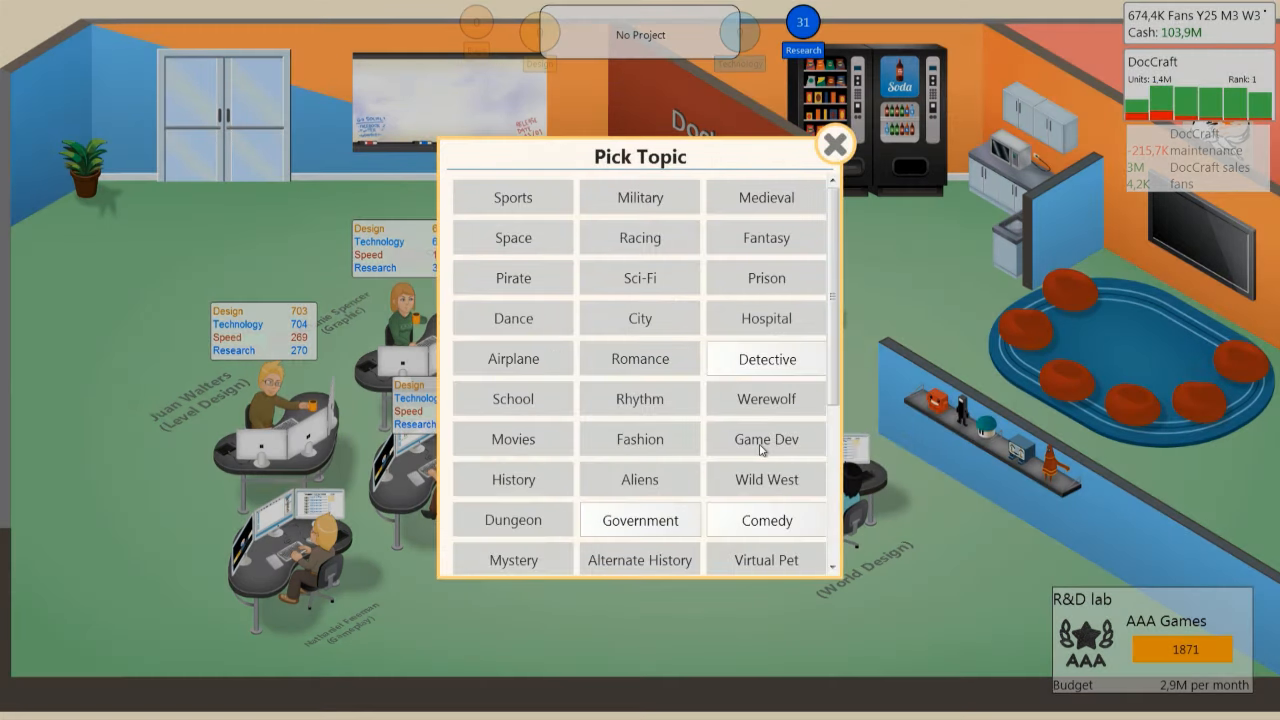
pyautogui.scroll(-3)
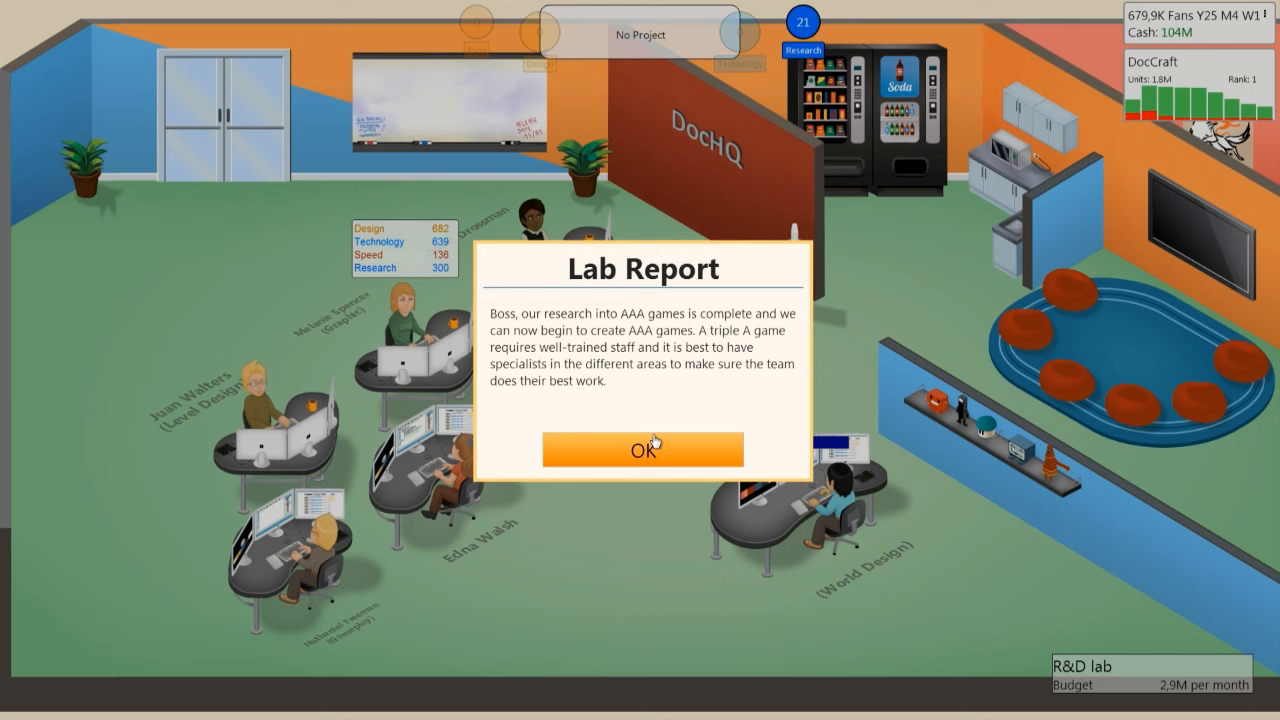
# Step: Dismiss both lab reports and start the 3D Graphics V7 R&D project
pyautogui.click(642, 449)
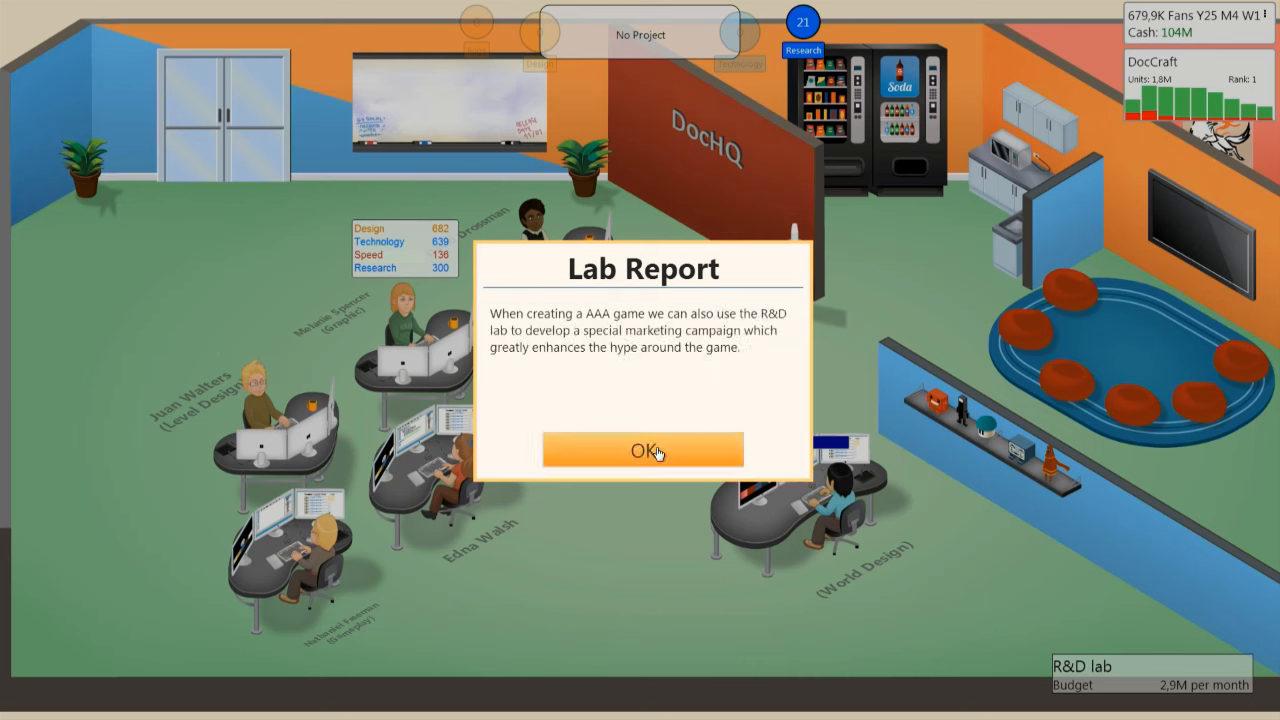
pyautogui.click(641, 449)
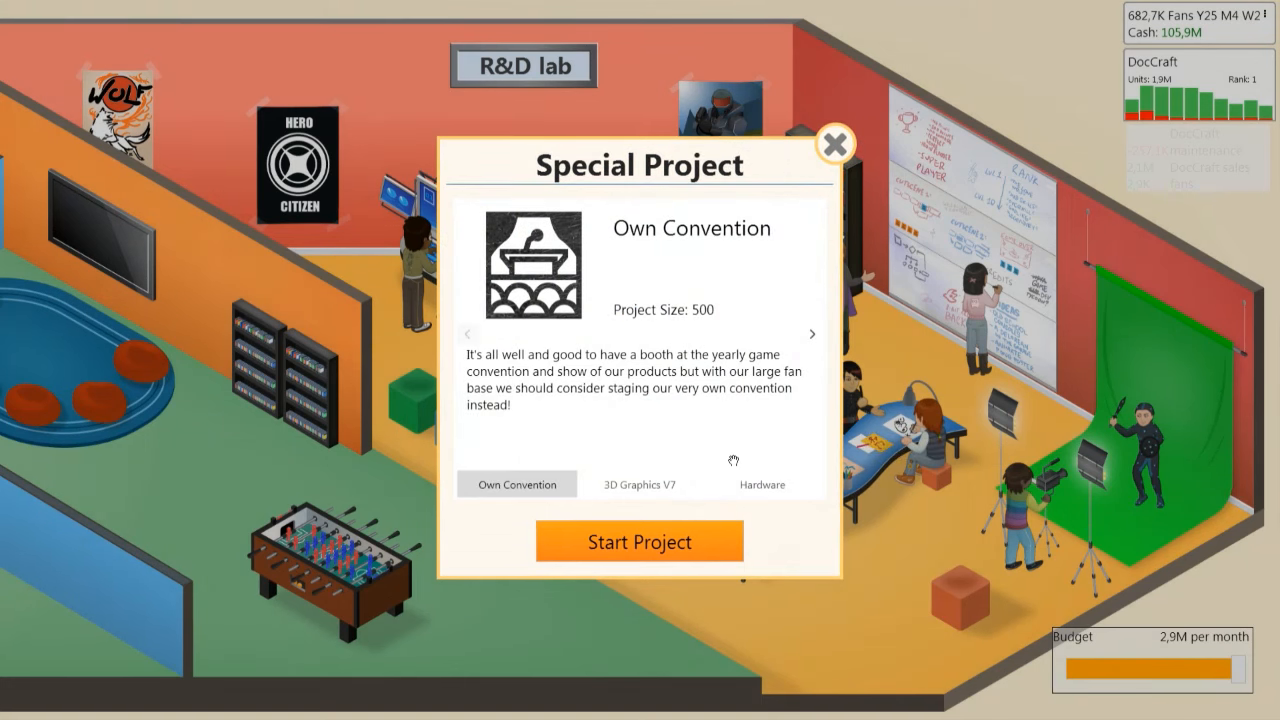
pyautogui.click(639, 484)
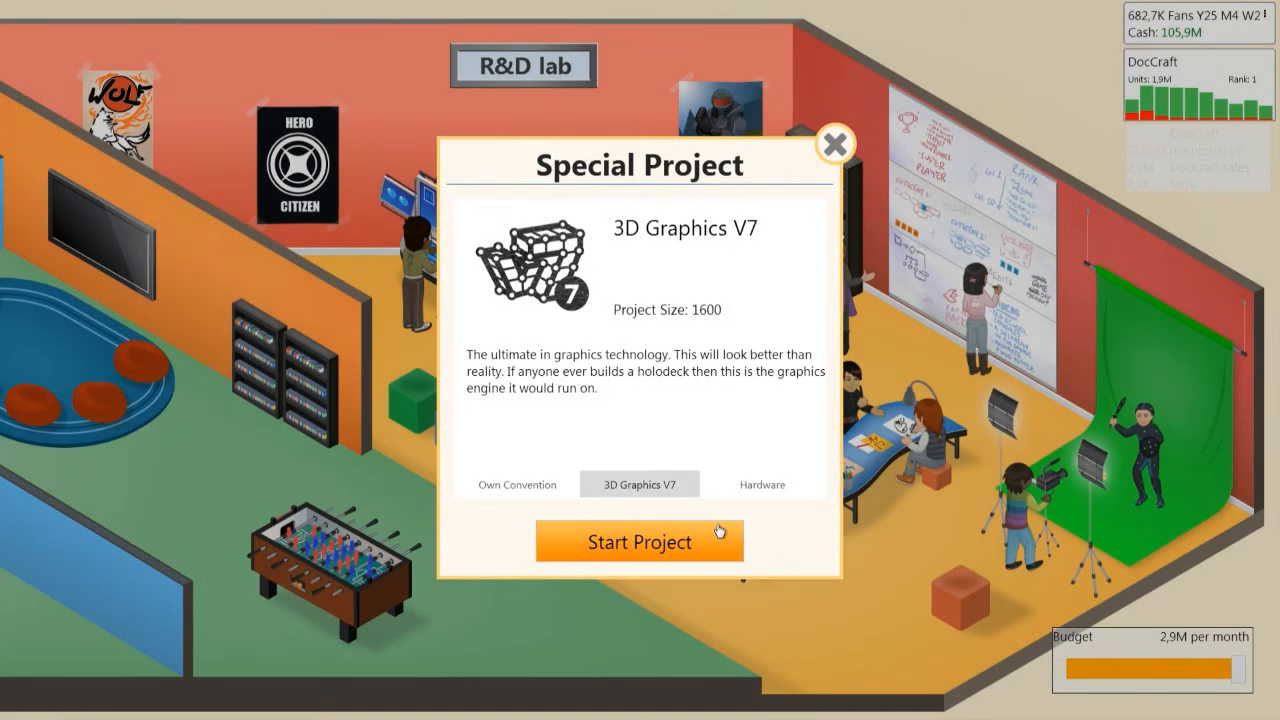
pyautogui.click(639, 541)
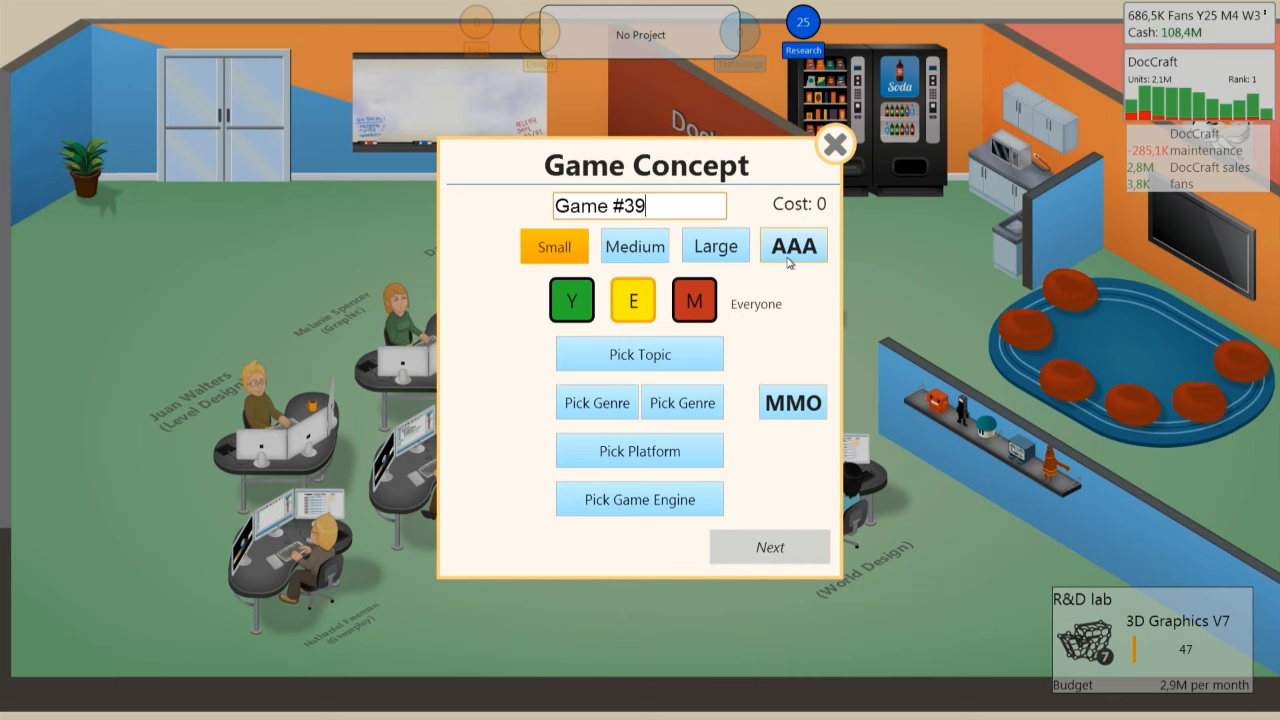
# Step: Make the concept a Large AAA young-audience Simulation game on PC with MMO 1
pyautogui.click(715, 245)
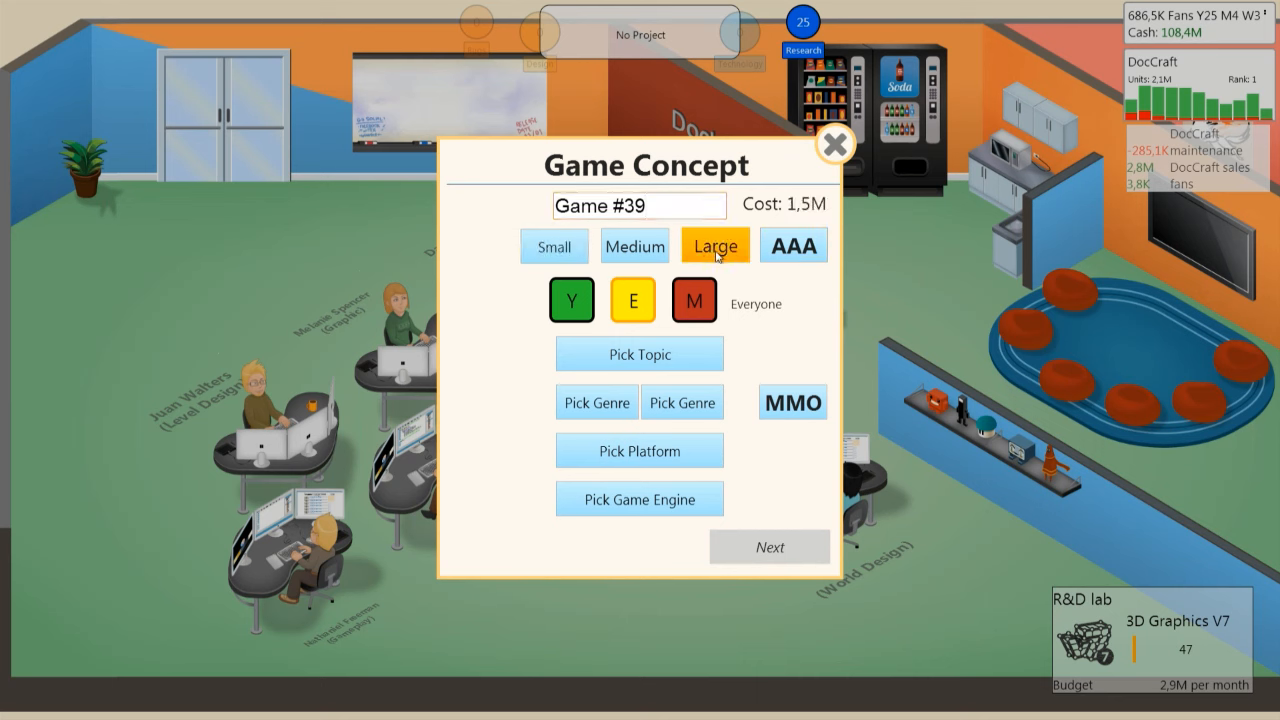
pyautogui.click(792, 245)
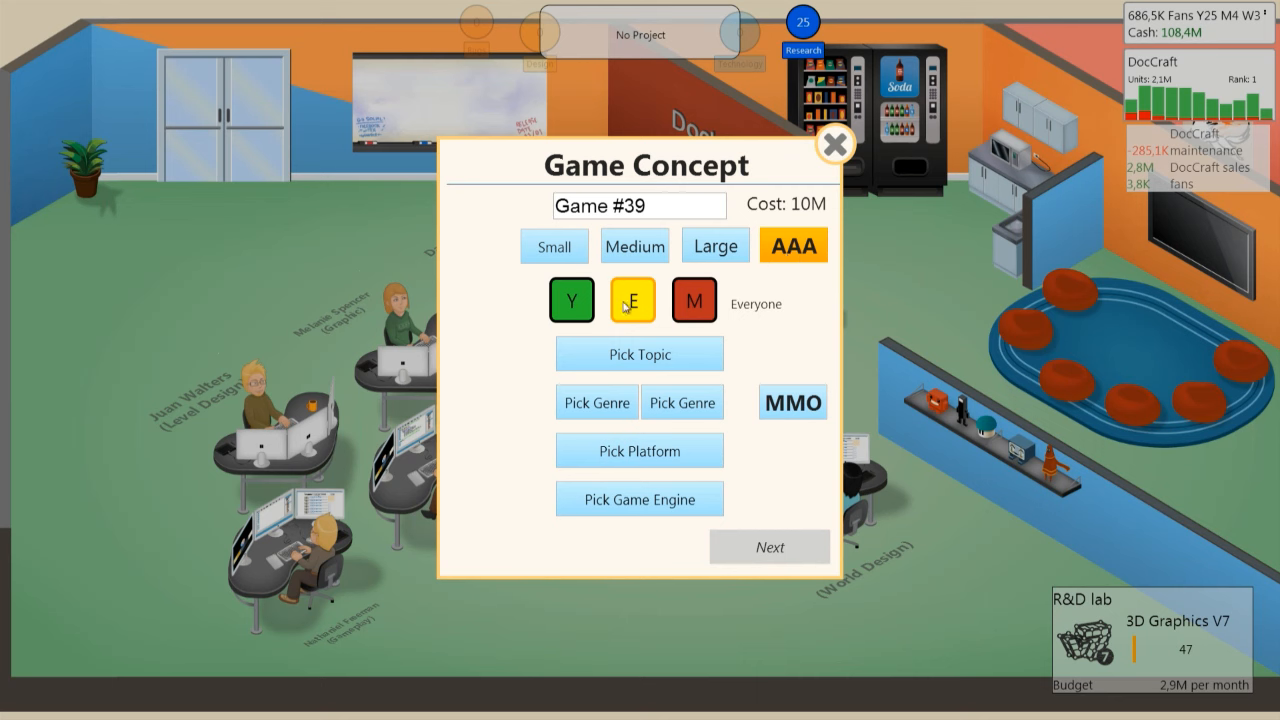
pyautogui.click(571, 300)
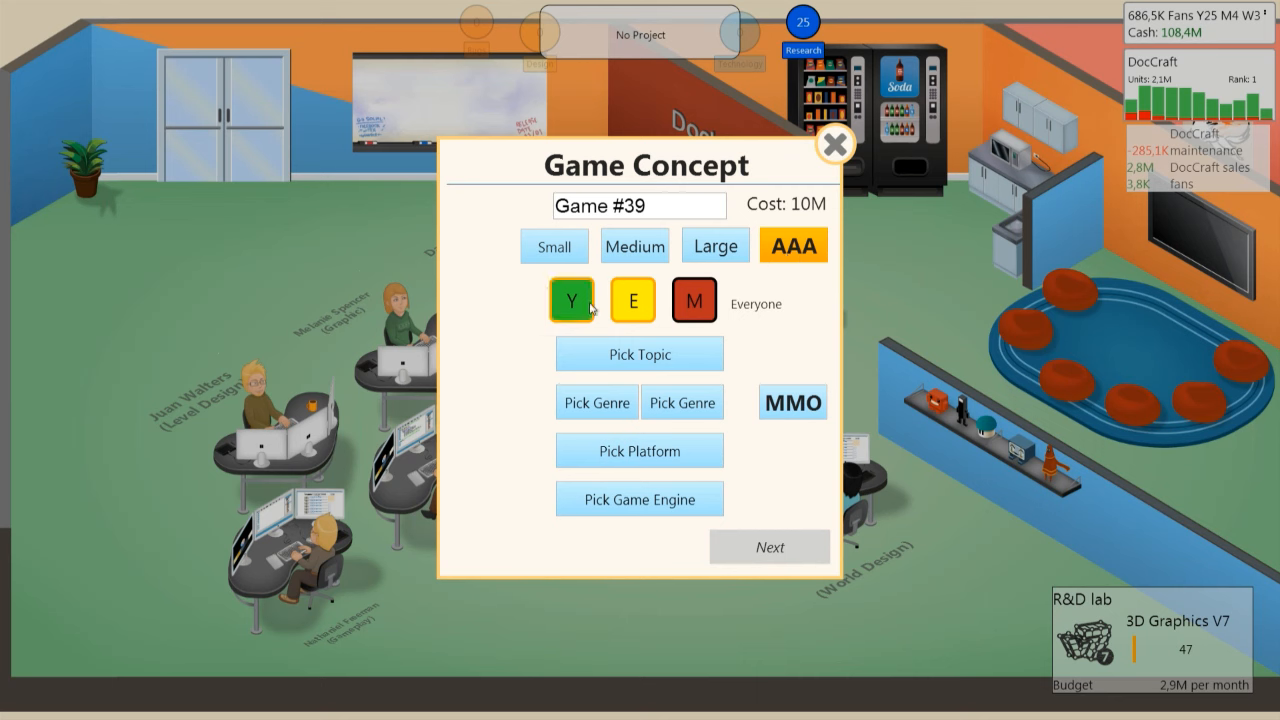
pyautogui.click(631, 300)
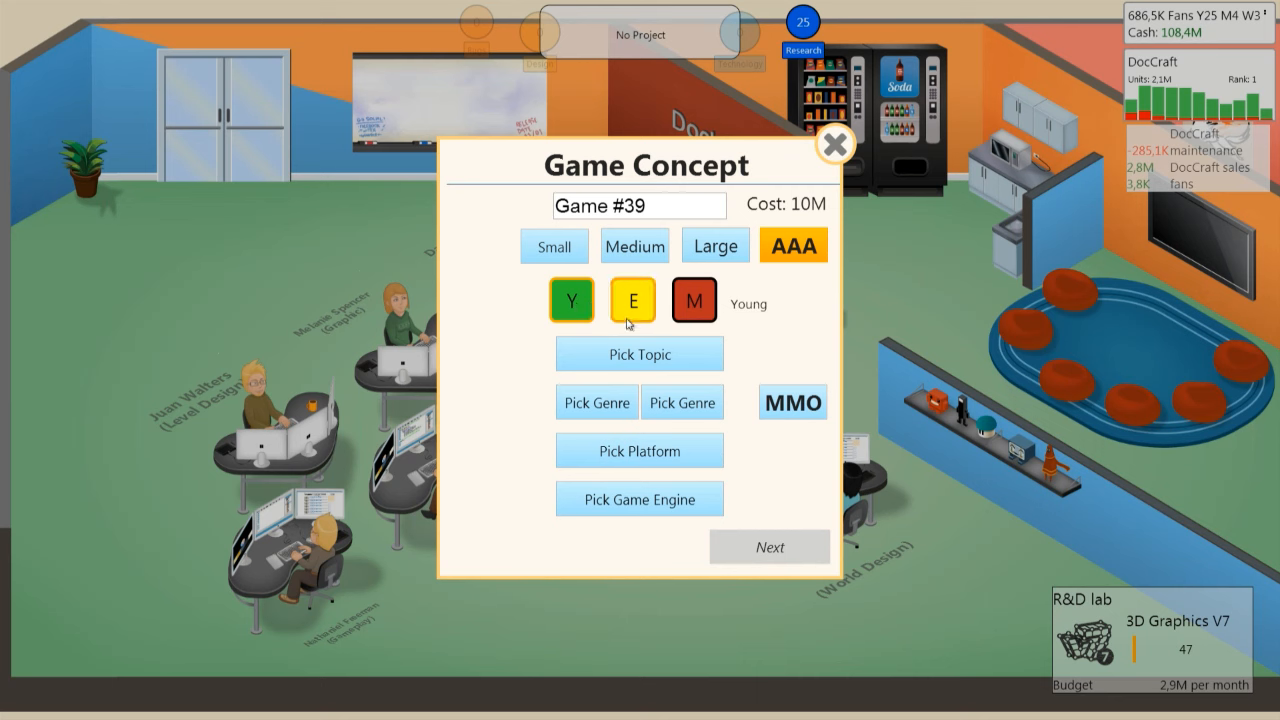
pyautogui.click(639, 354)
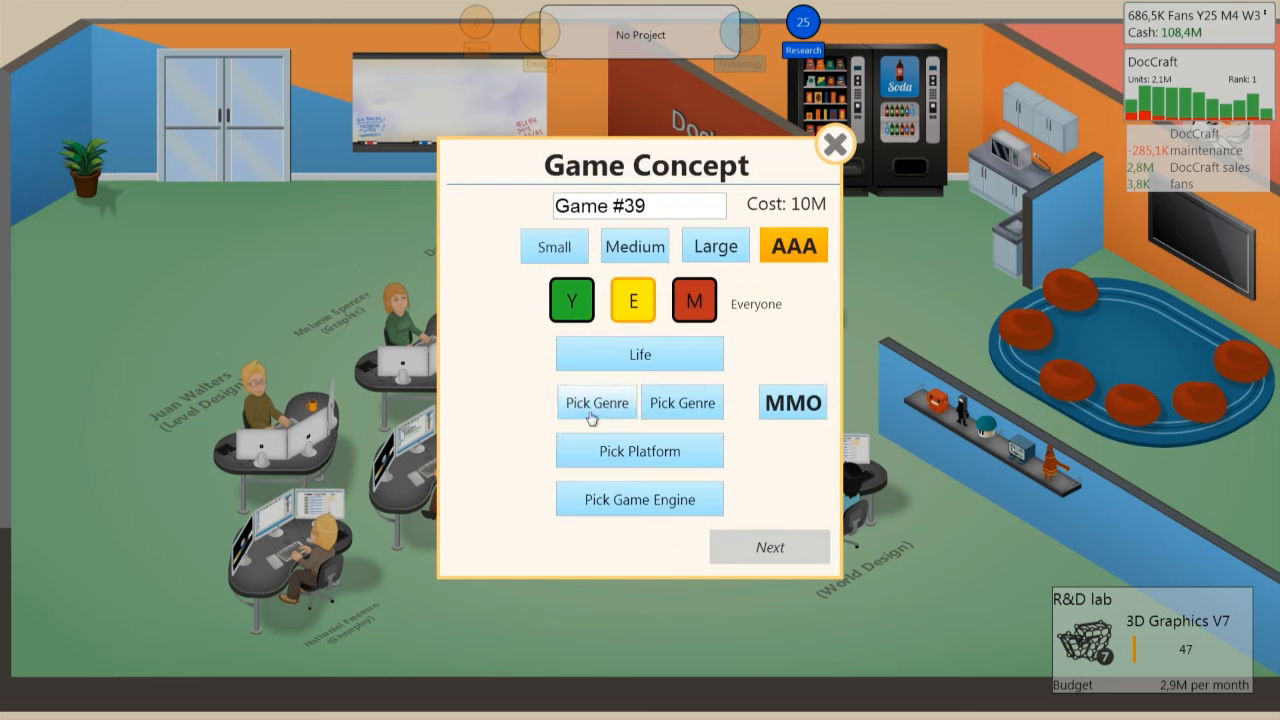
pyautogui.click(596, 402)
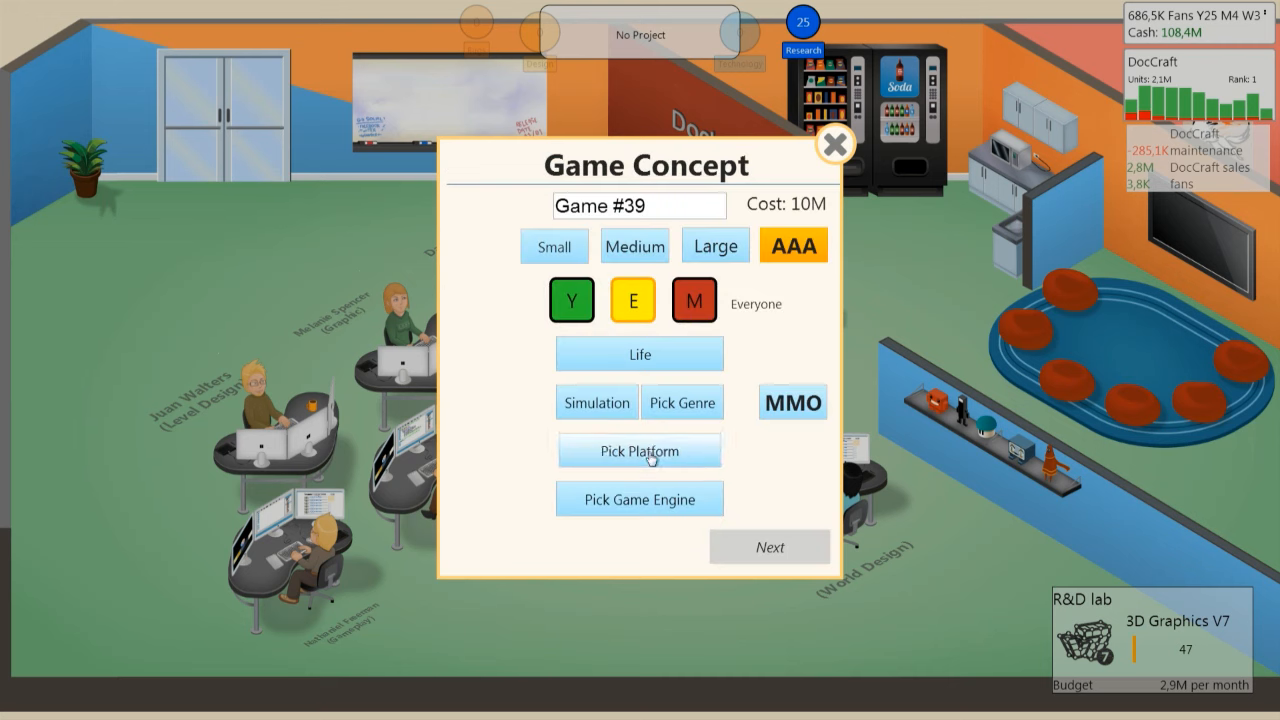
pyautogui.click(639, 450)
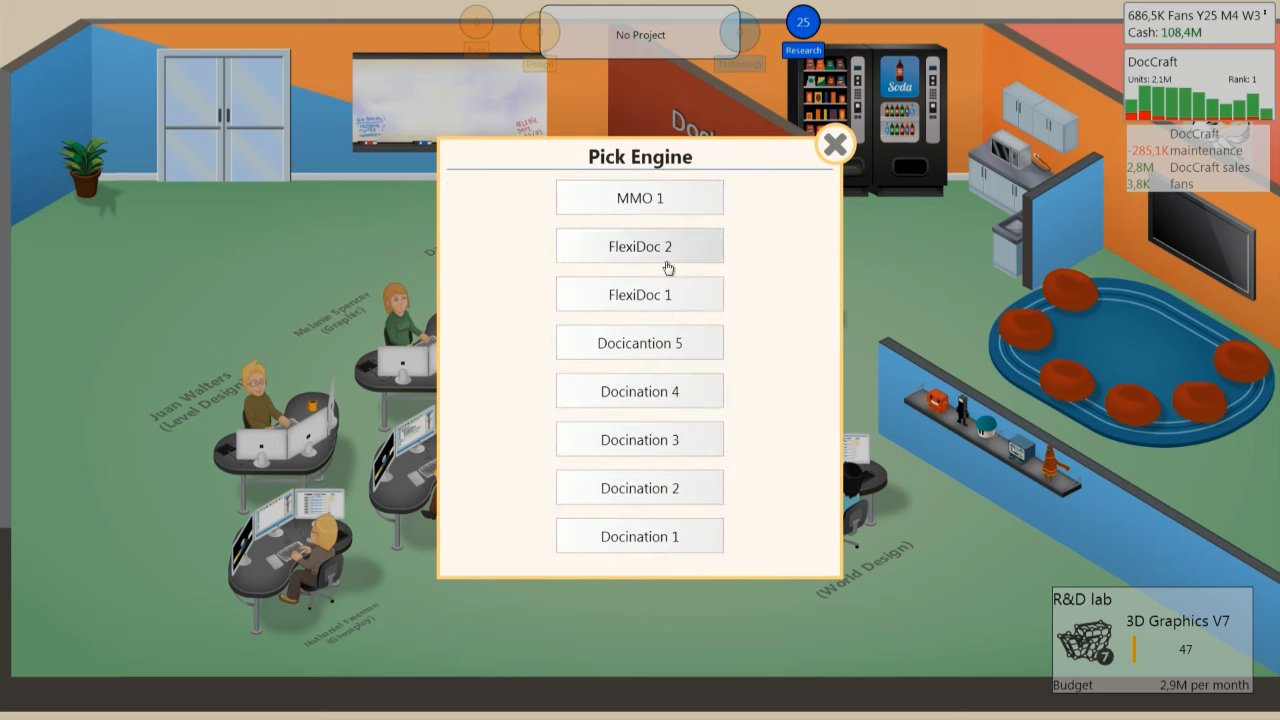
pyautogui.click(639, 245)
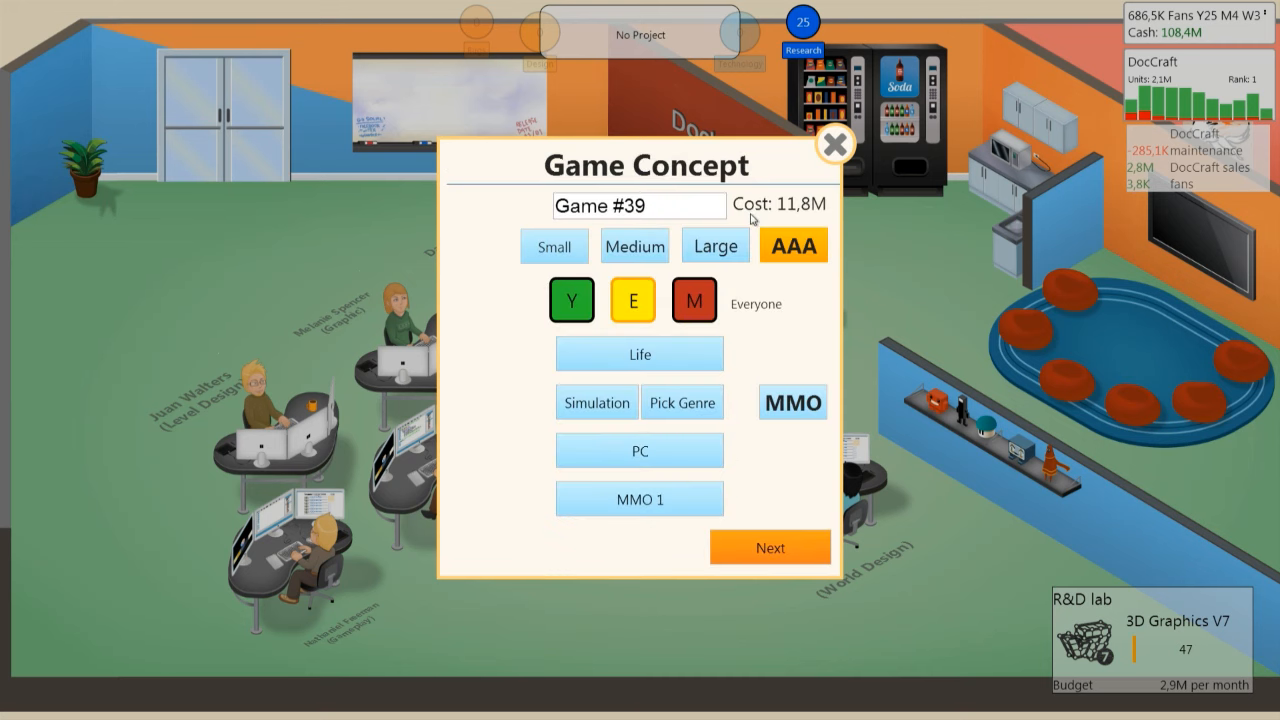
# Step: Name the new game 'Evolution'
pyautogui.click(639, 205)
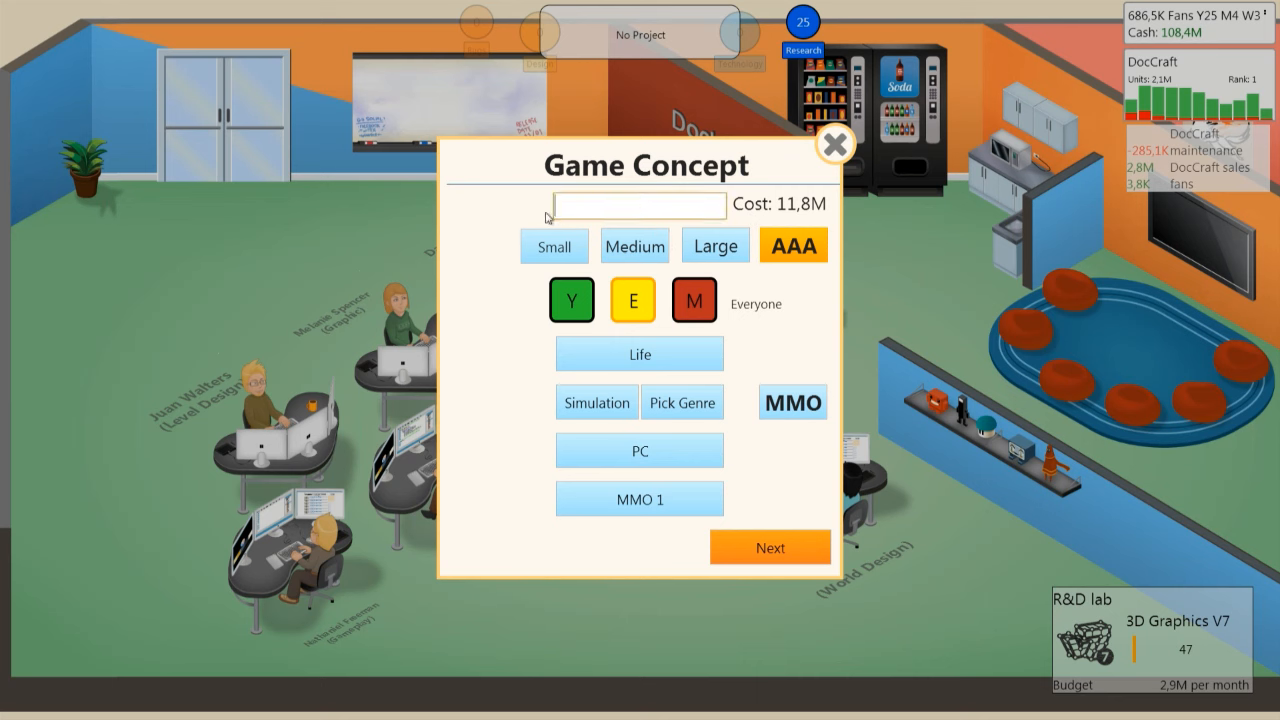
pyautogui.write('Evol')
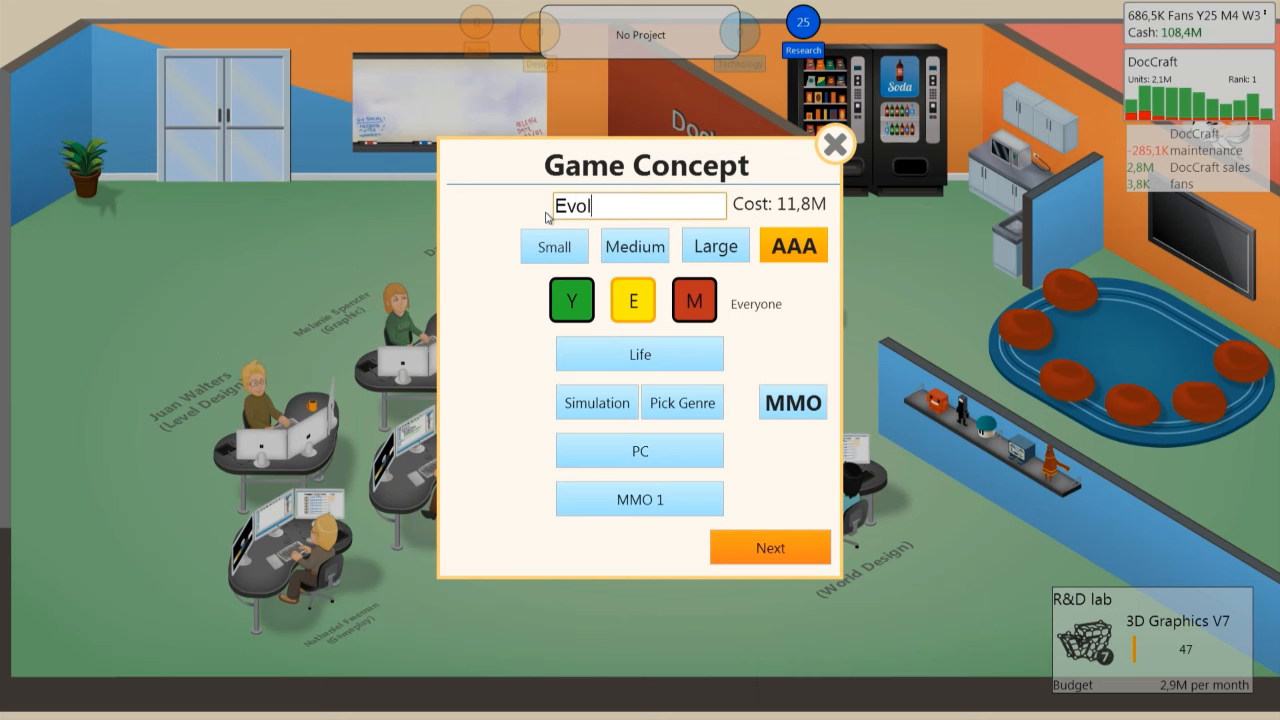
pyautogui.write('ution')
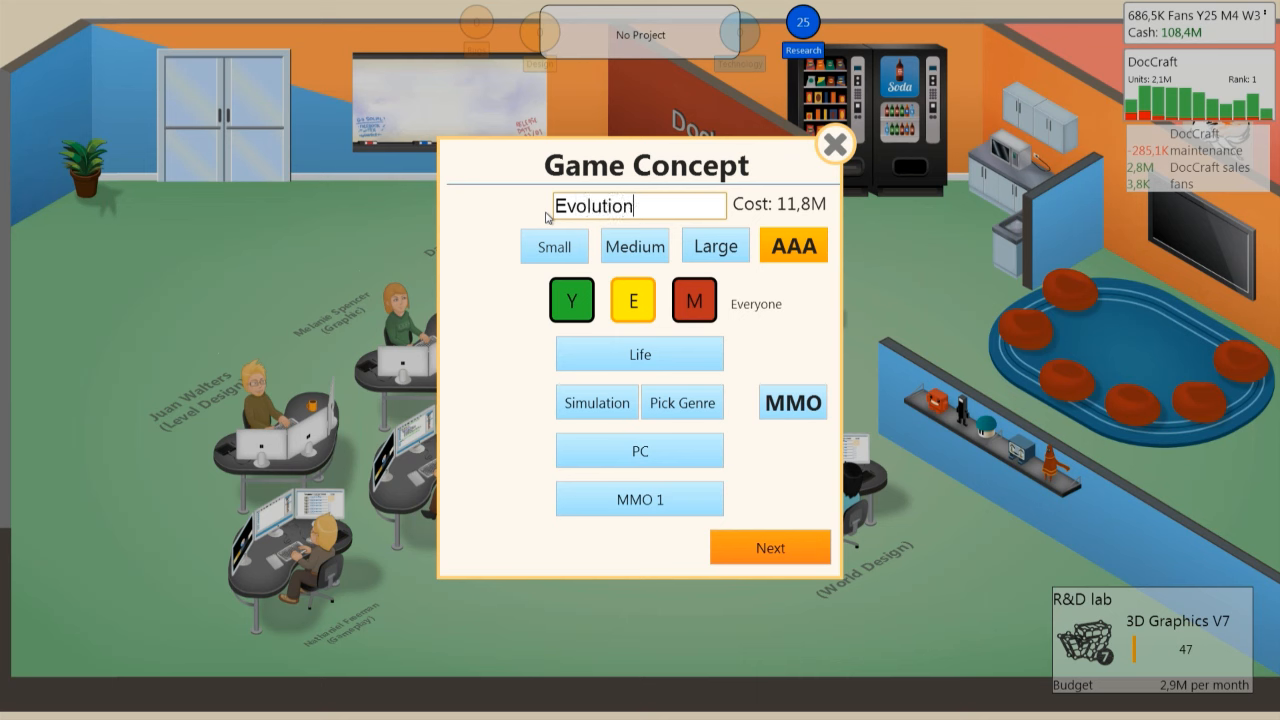
pyautogui.moveTo(805, 382)
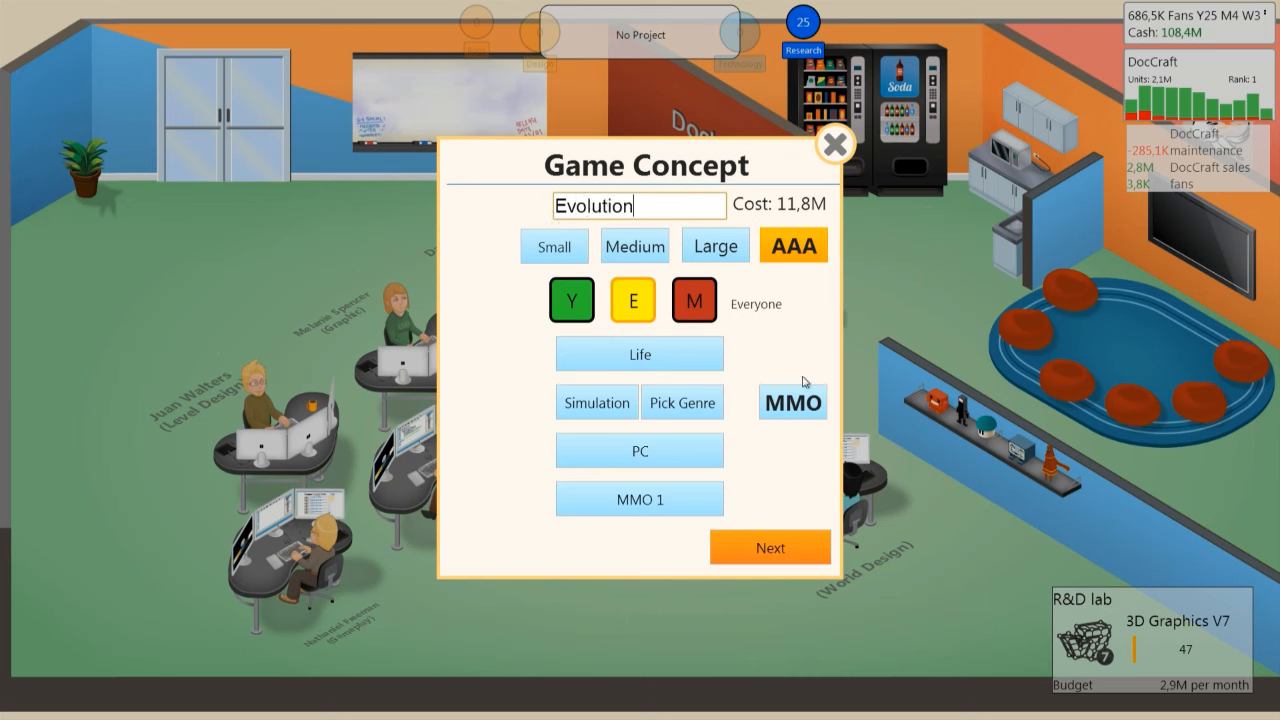
pyautogui.moveTo(735, 348)
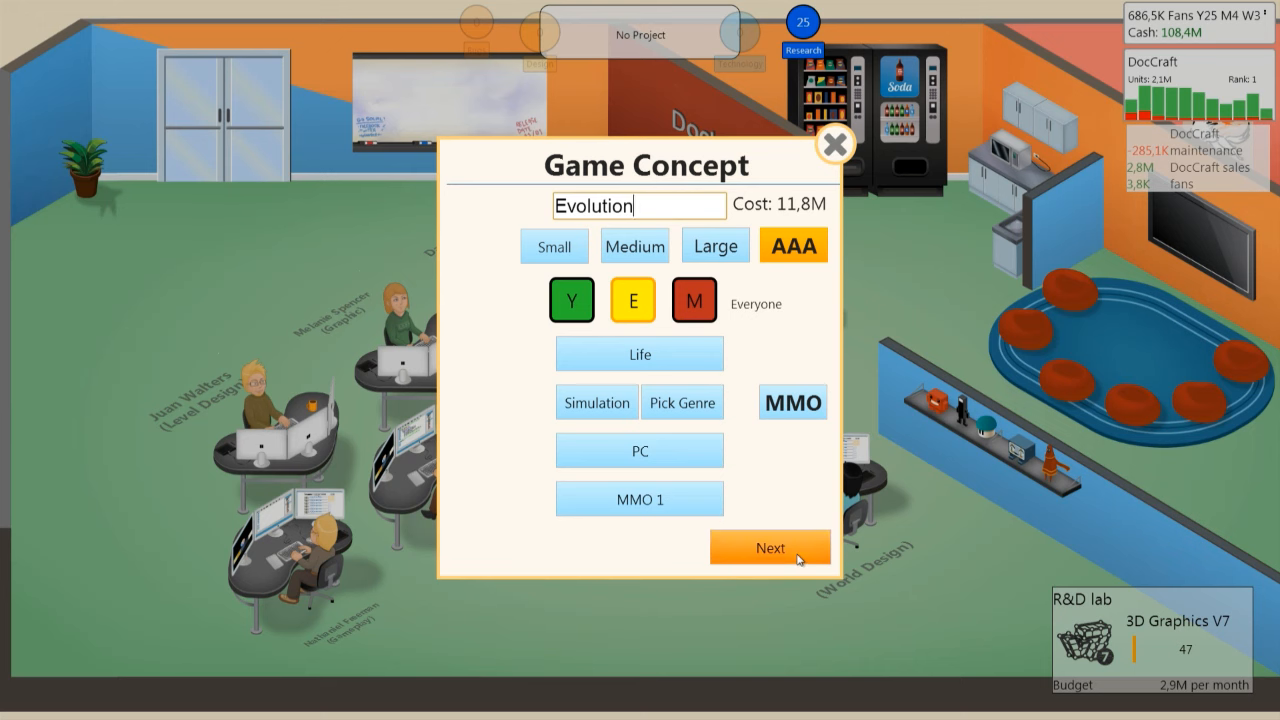
# Step: Start developing Evolution, book the large G3 booth and confirm Stage 1 staffing
pyautogui.click(770, 547)
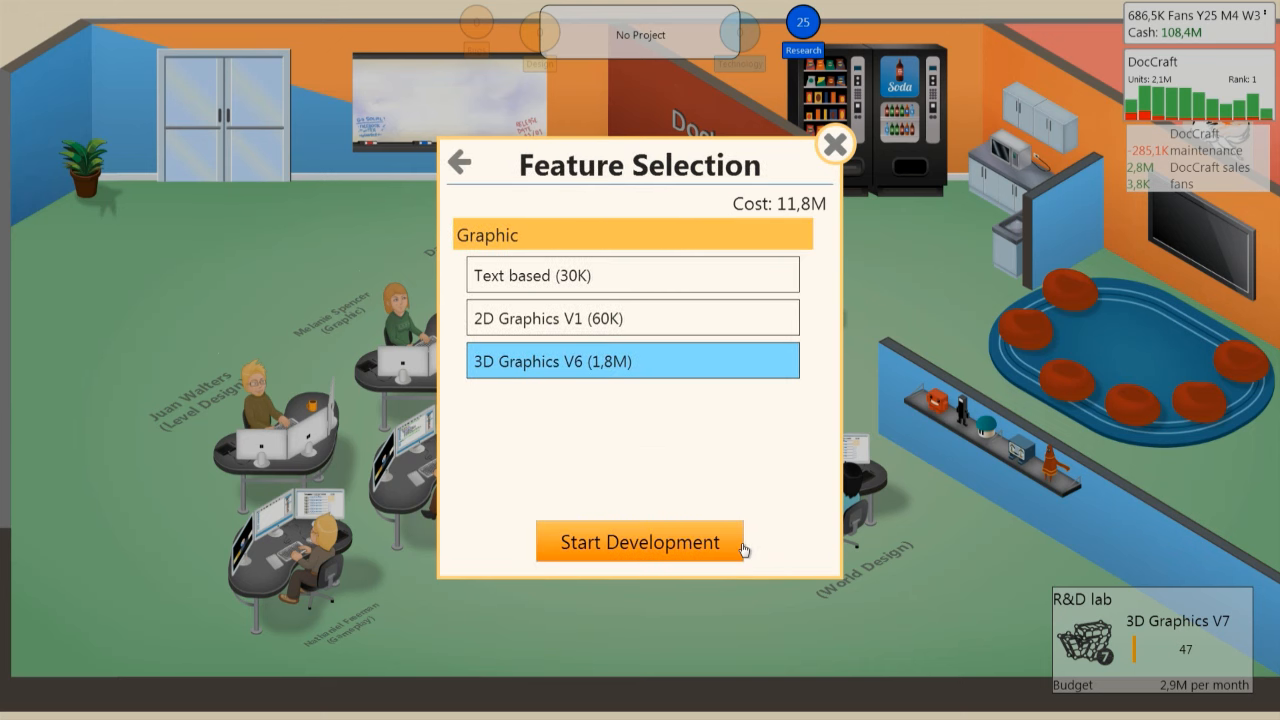
pyautogui.click(640, 541)
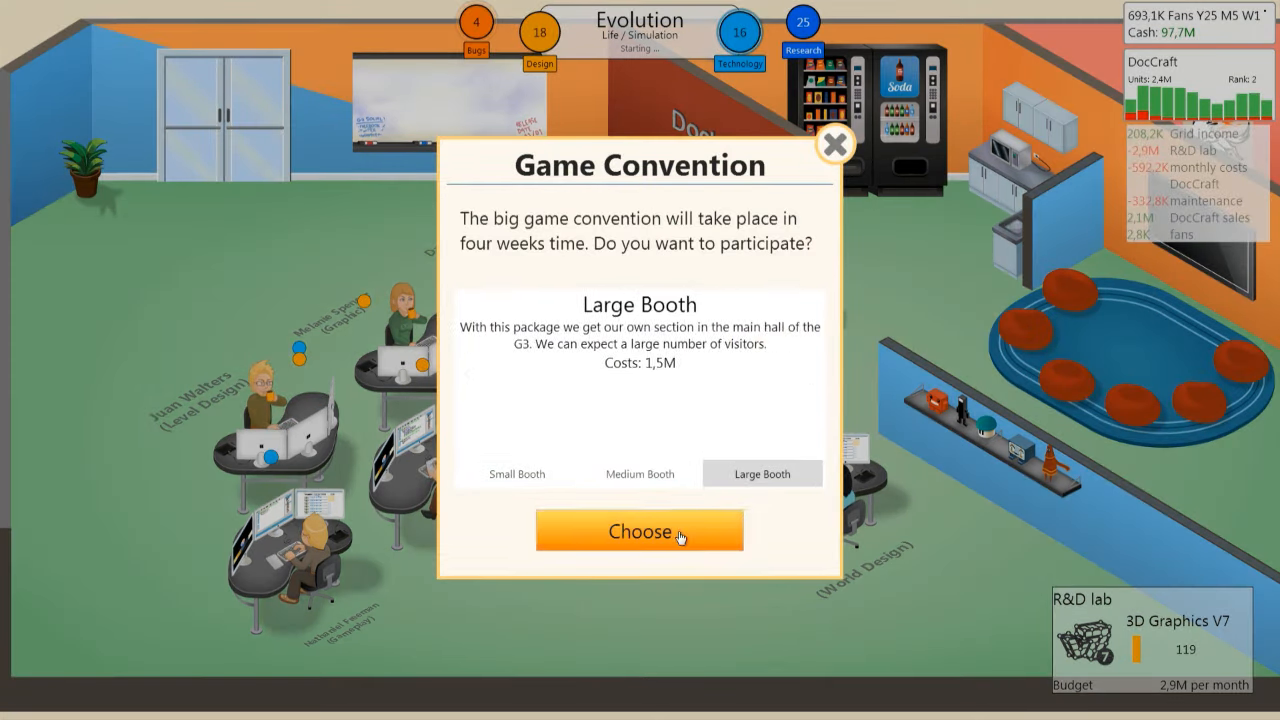
pyautogui.click(639, 531)
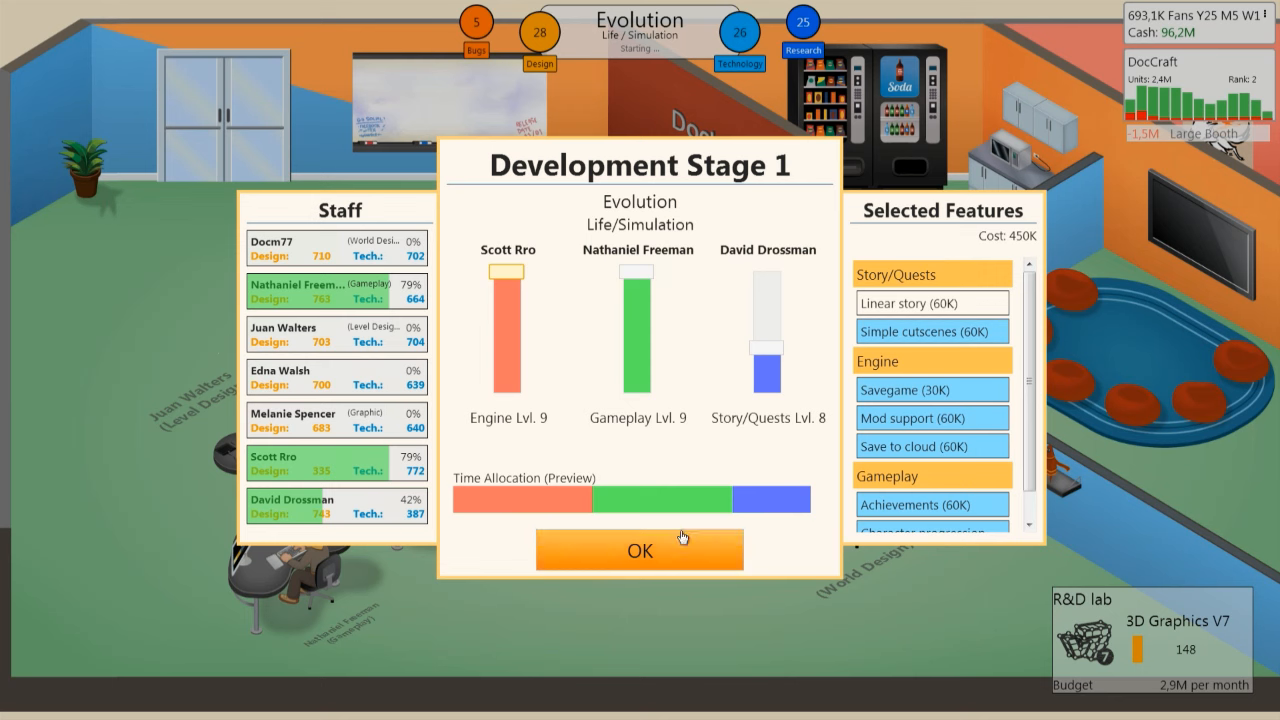
pyautogui.click(639, 549)
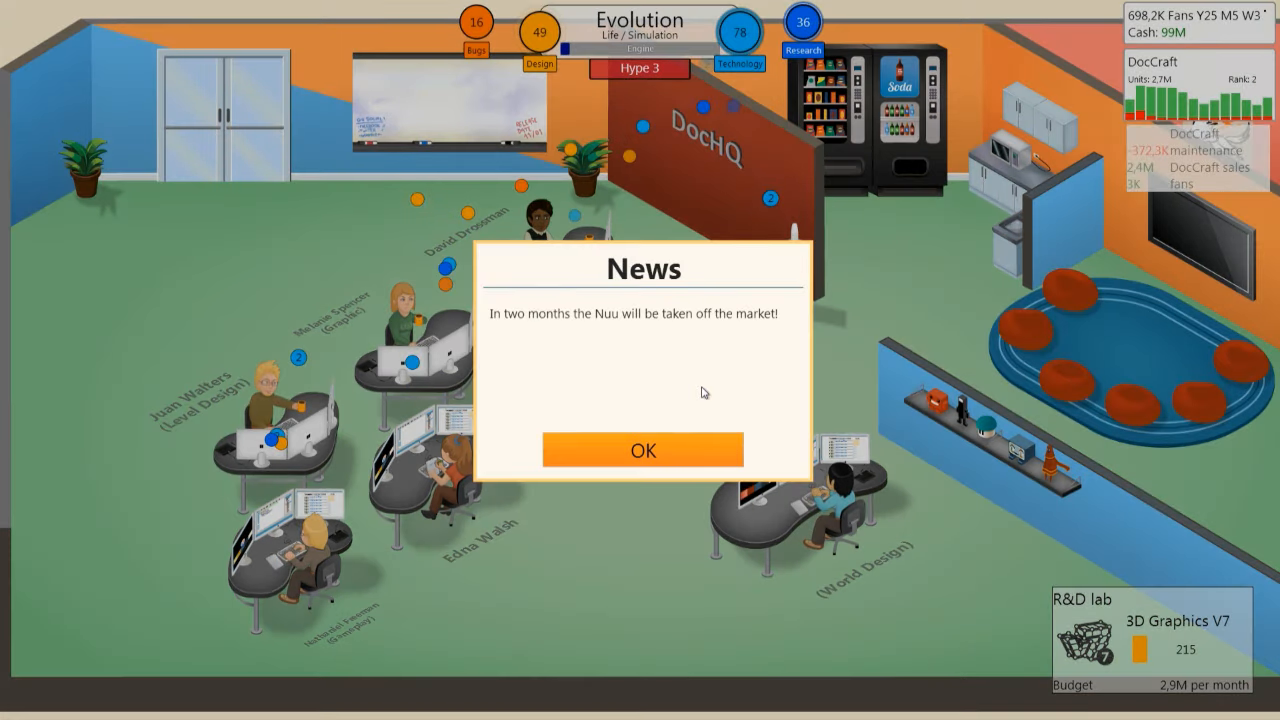
# Step: Dismiss the Nuu, industry and casual-trend news plus the G3 booth results
pyautogui.click(643, 449)
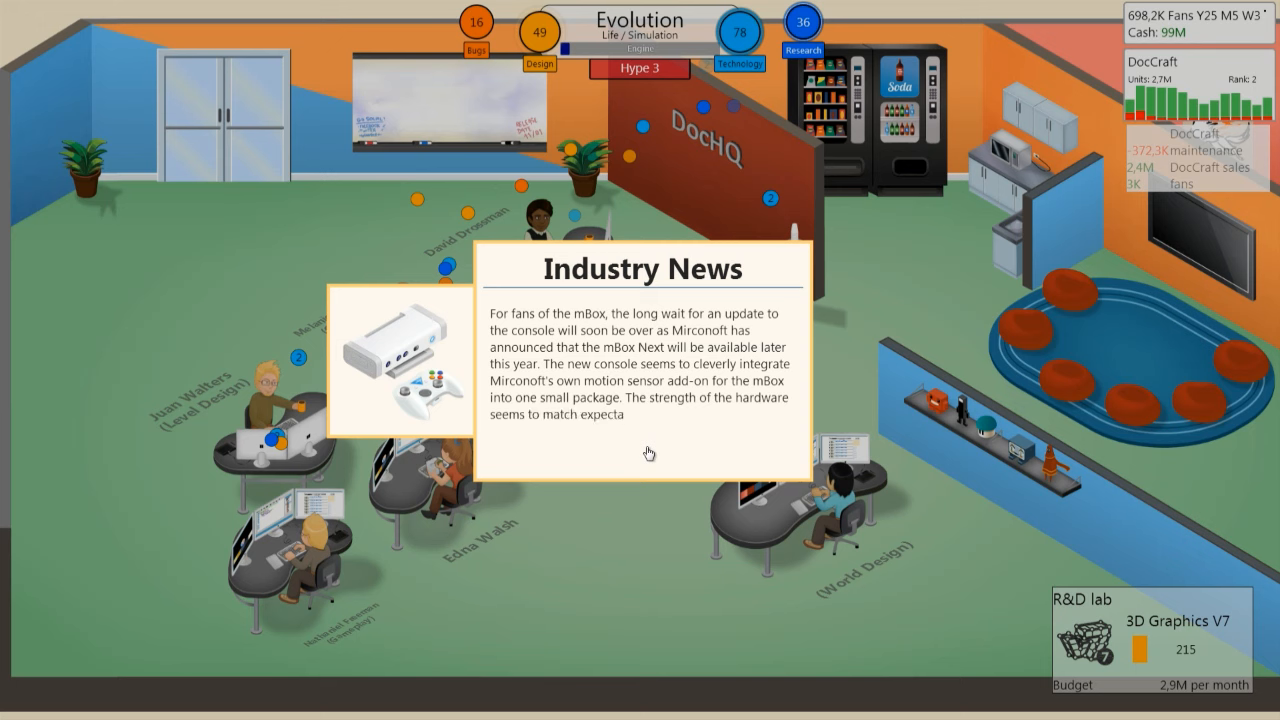
pyautogui.click(648, 452)
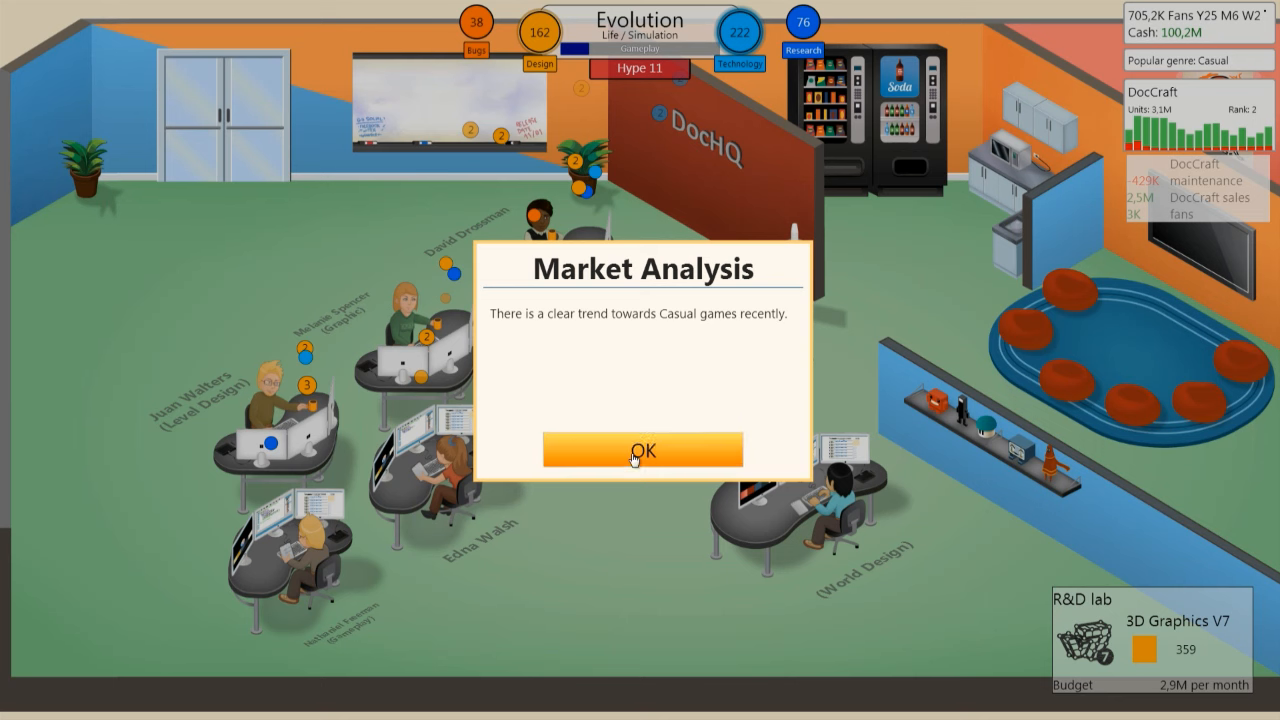
pyautogui.click(641, 449)
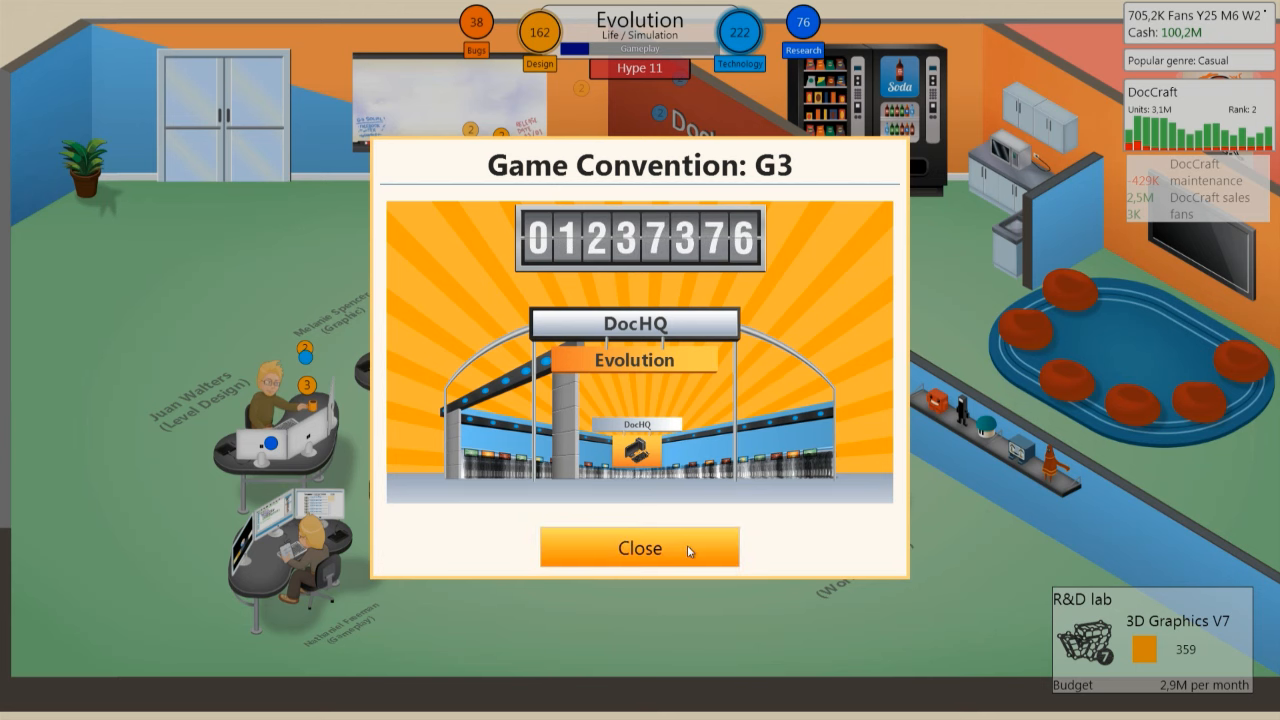
pyautogui.click(639, 547)
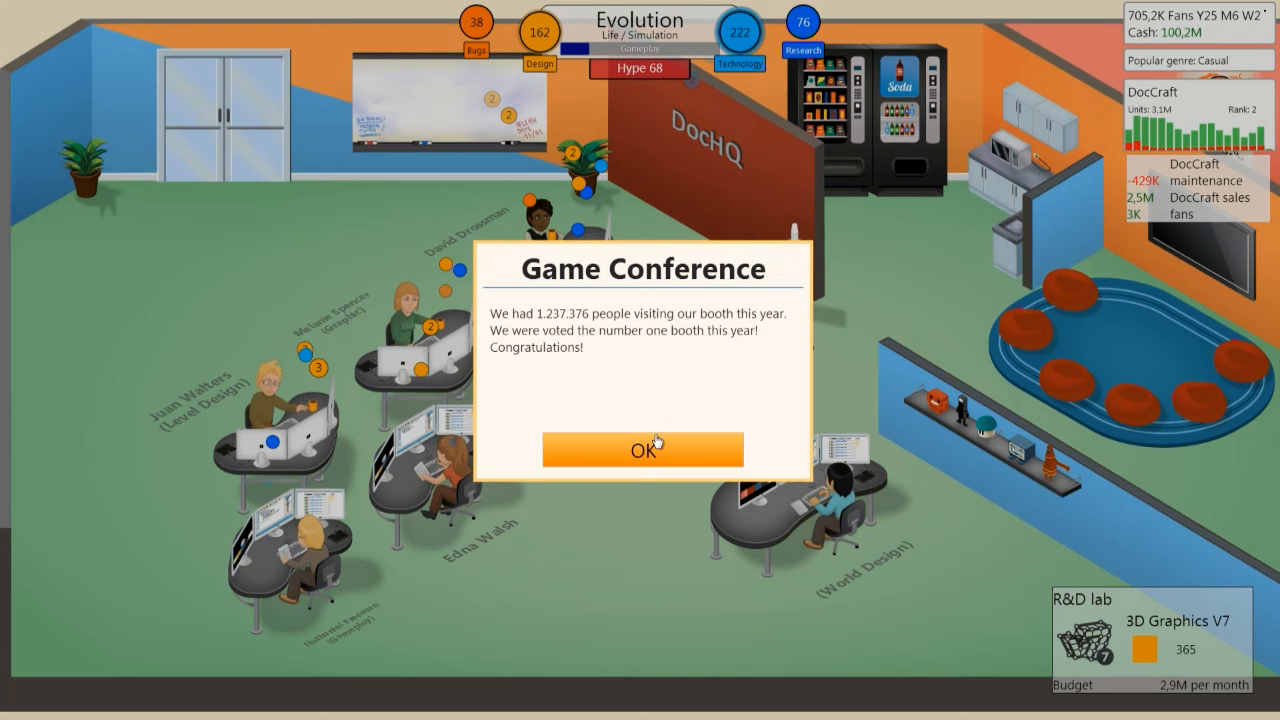
pyautogui.click(642, 449)
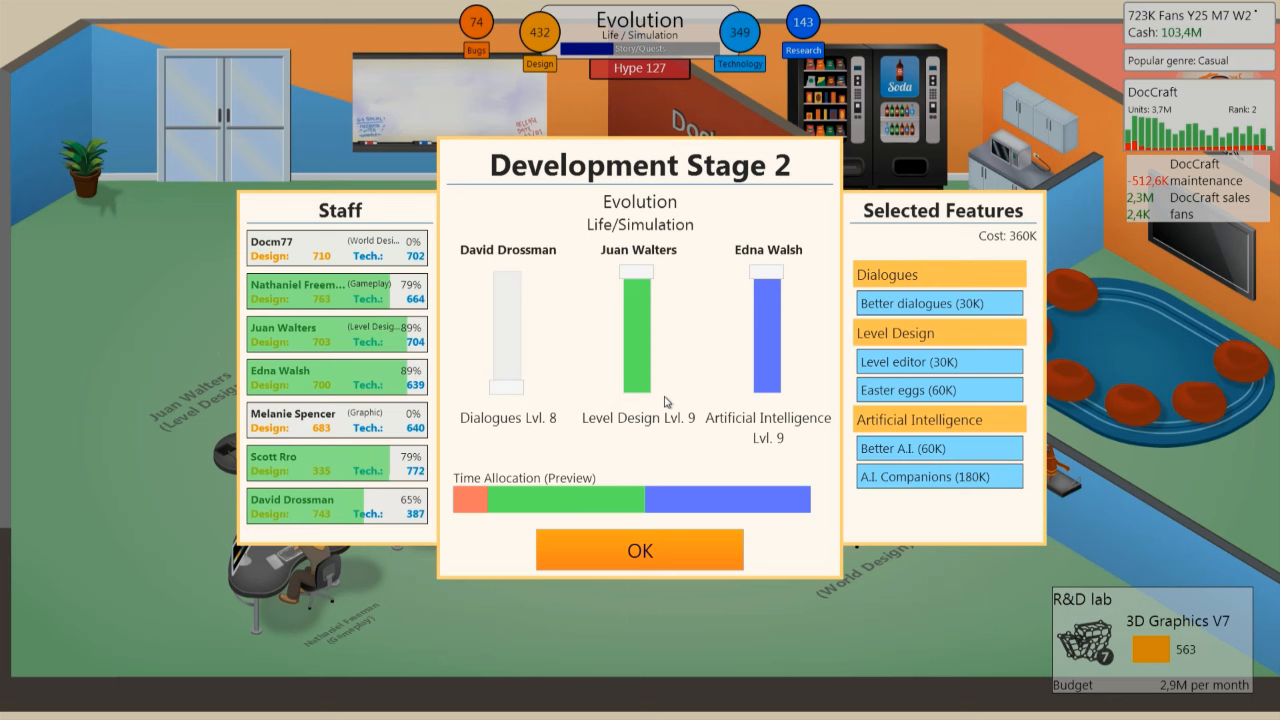
pyautogui.moveTo(787, 278)
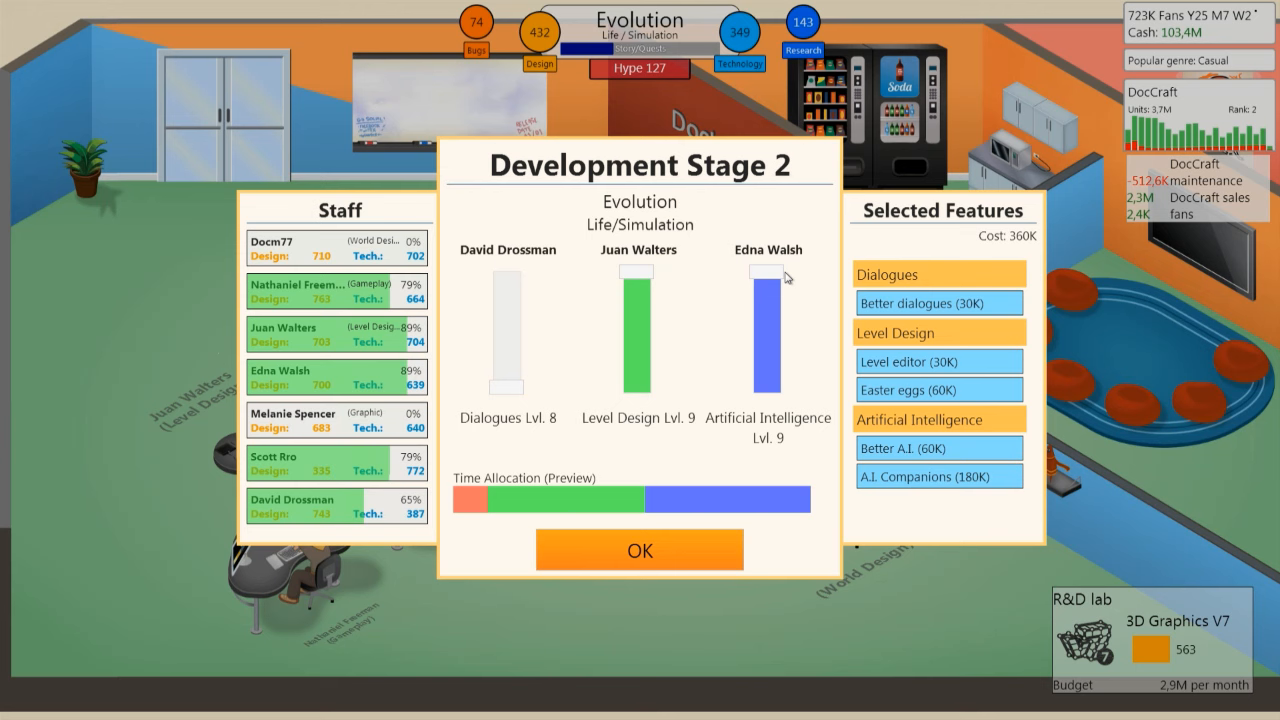
pyautogui.moveTo(528, 431)
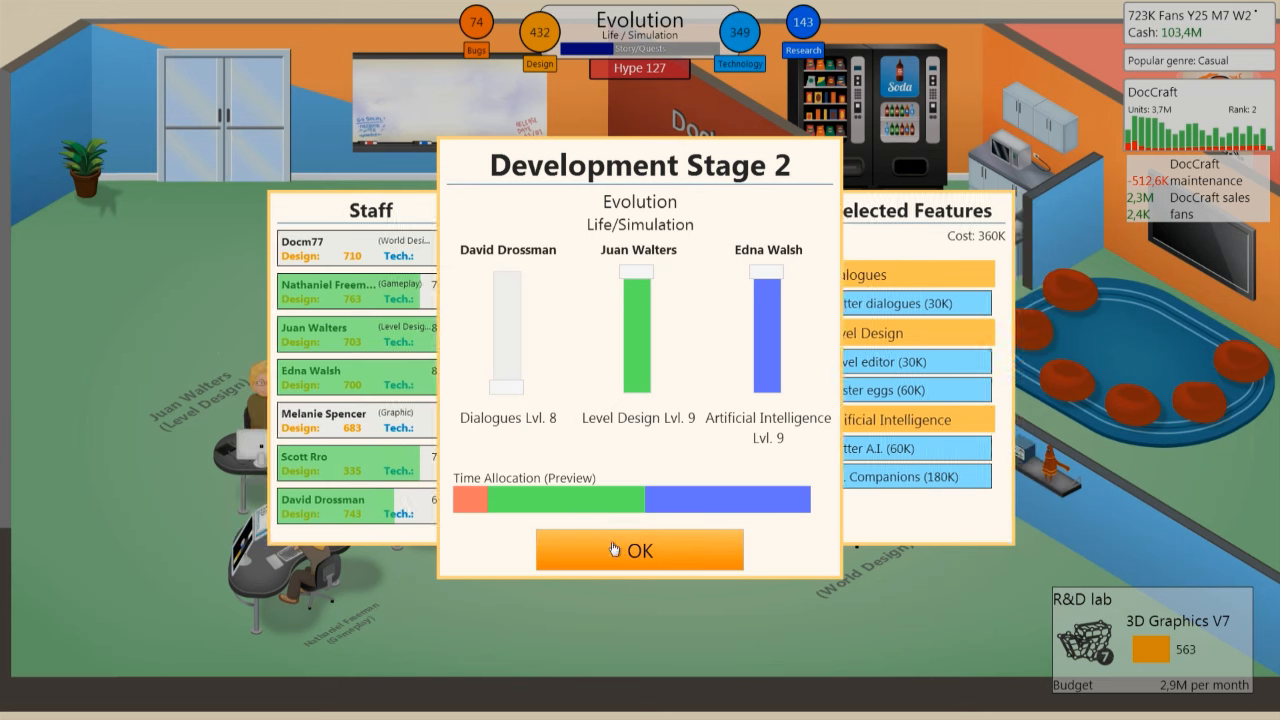
# Step: Confirm Stage 2 staffing and dismiss the Nuu end-of-support news
pyautogui.click(639, 550)
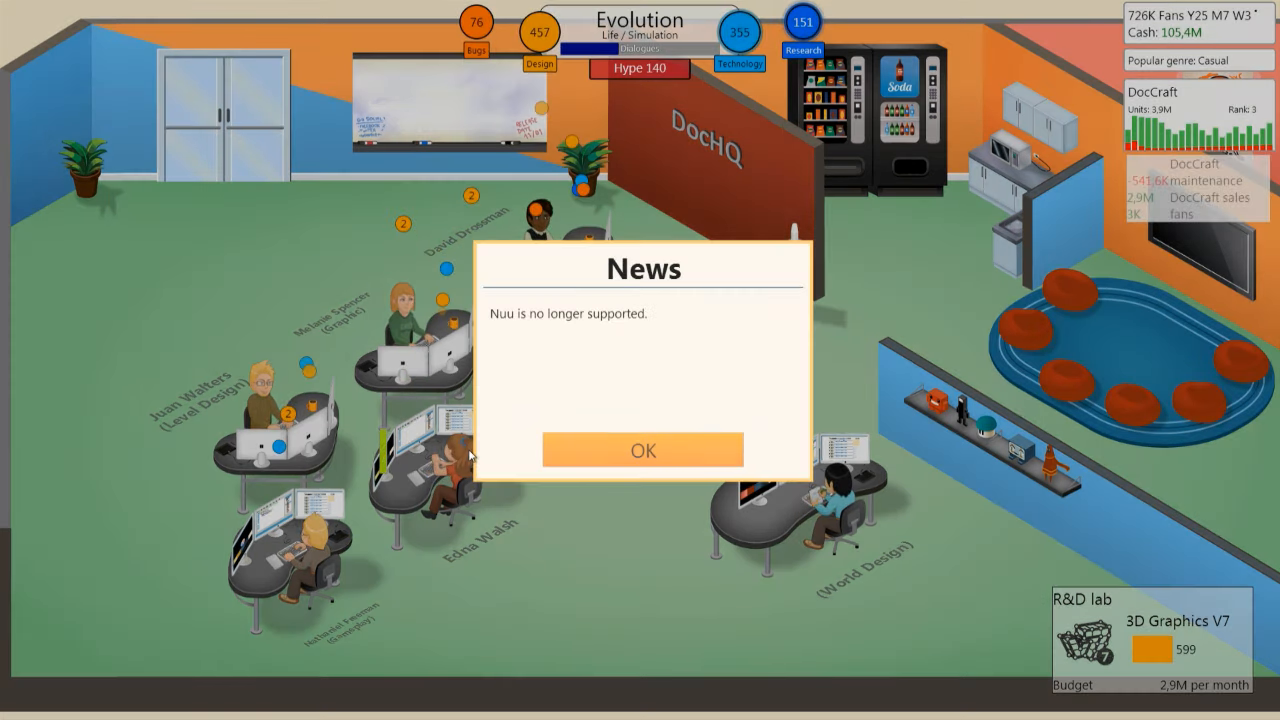
pyautogui.click(643, 450)
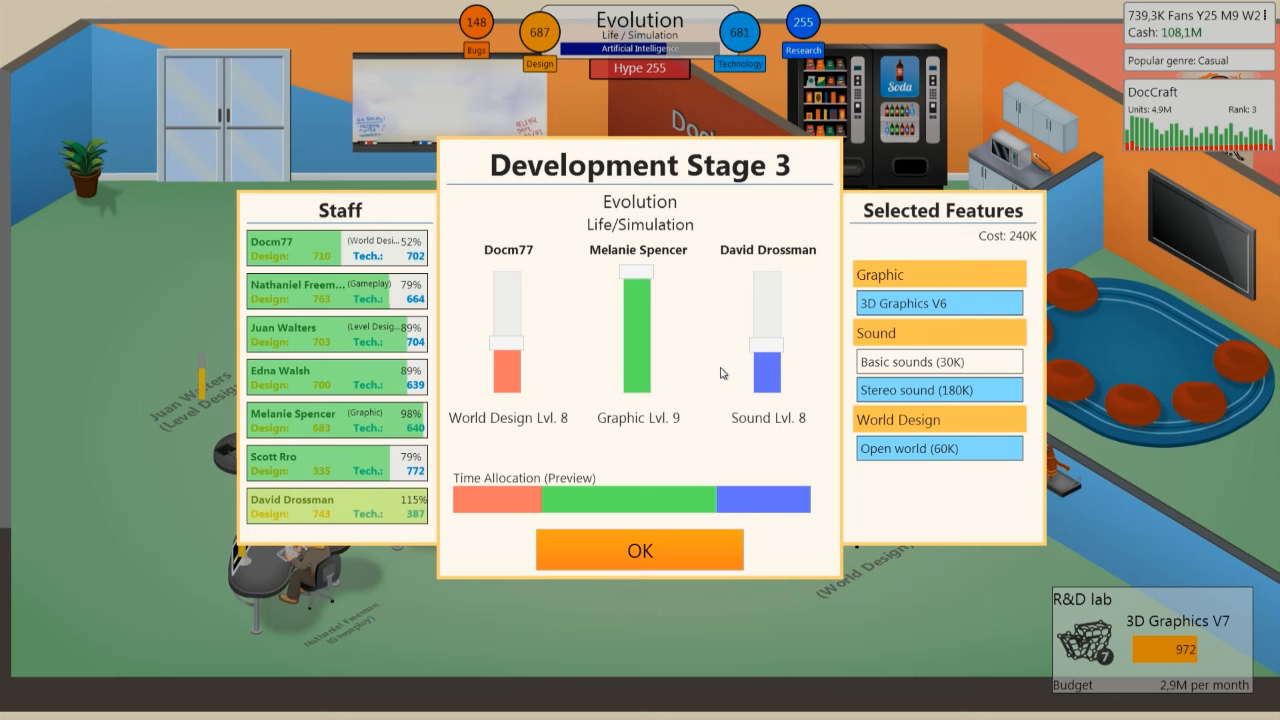
# Step: Raise Sound to full in Stage 3, toggle Open world and Stereo sound, then confirm
pyautogui.moveTo(768, 360); pyautogui.dragTo(768, 270)
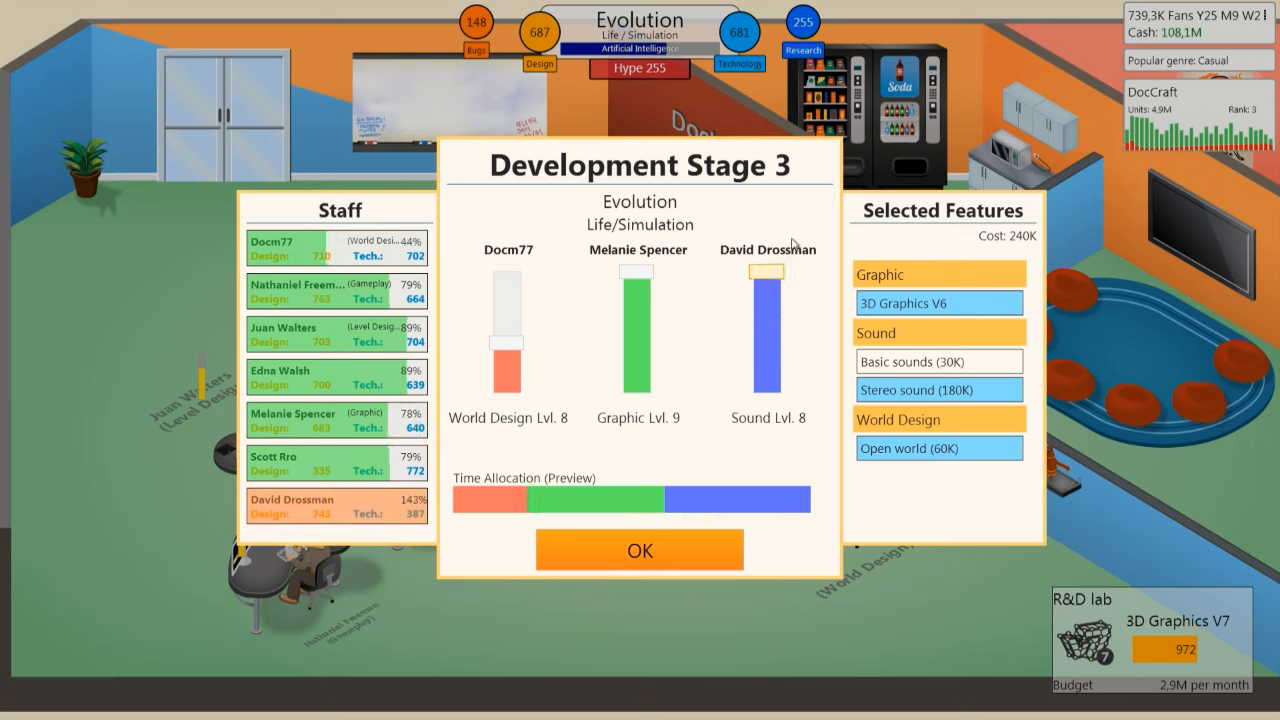
pyautogui.click(938, 447)
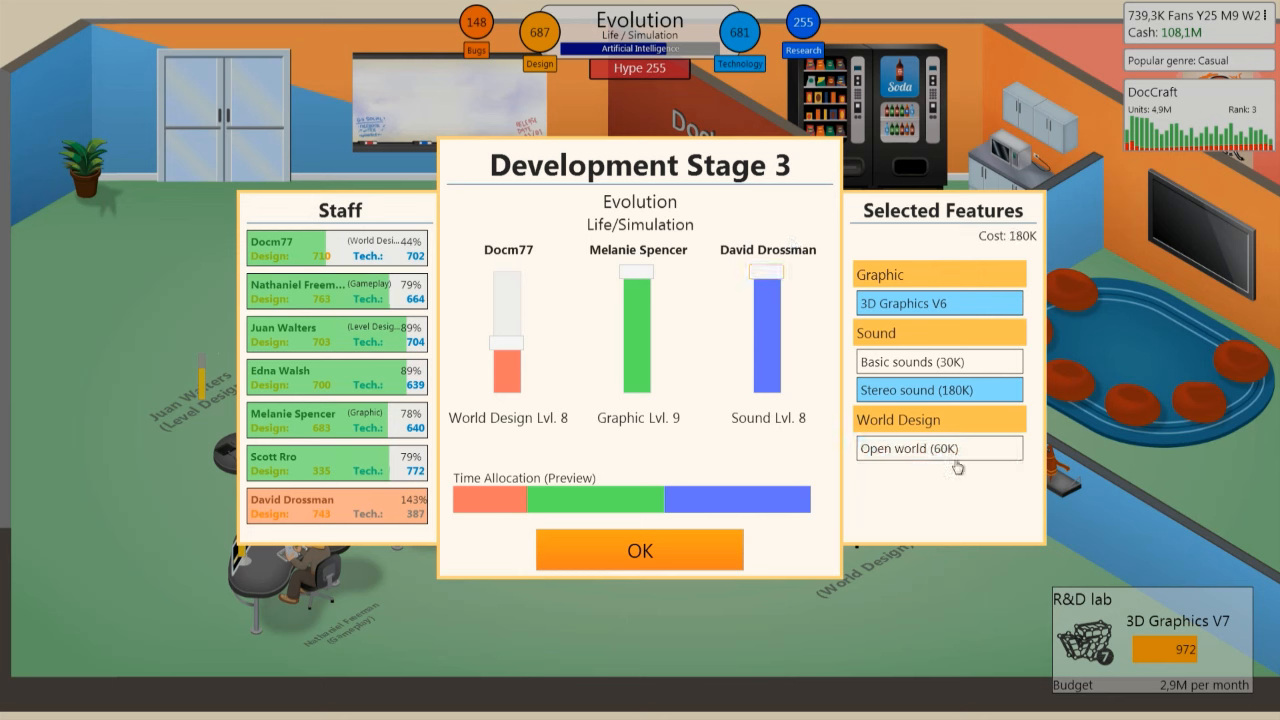
pyautogui.click(938, 389)
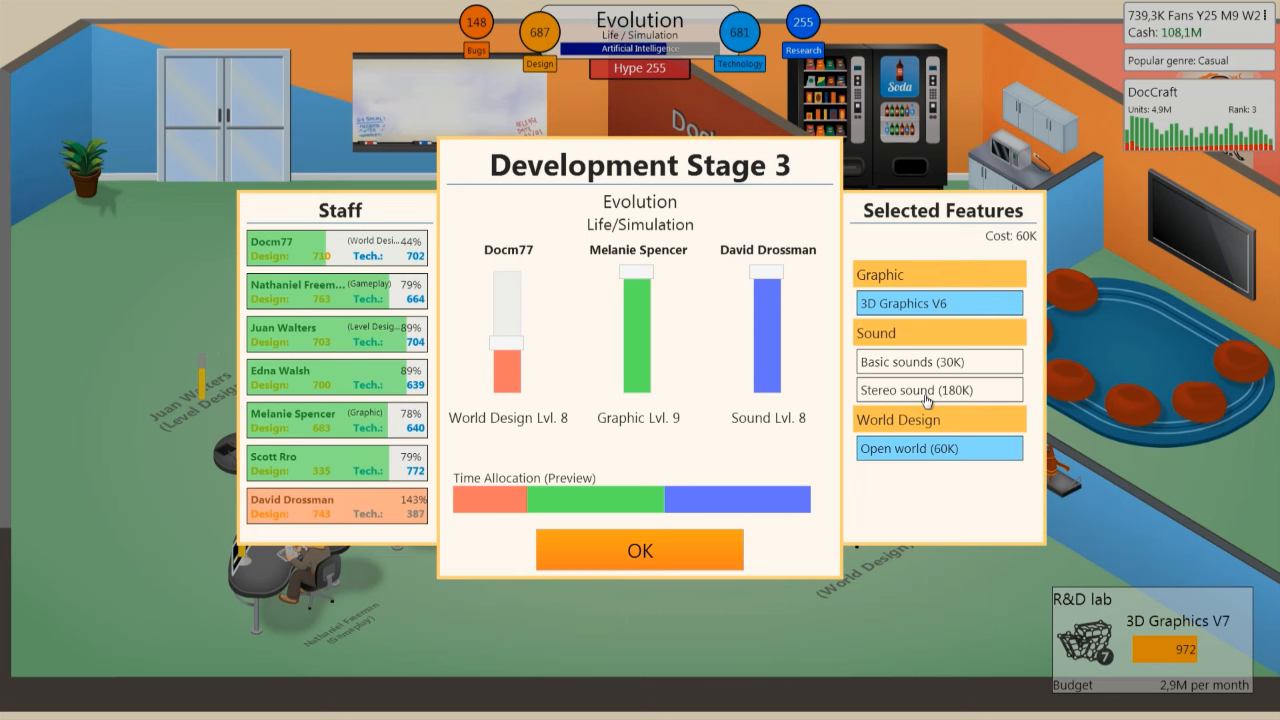
pyautogui.click(924, 389)
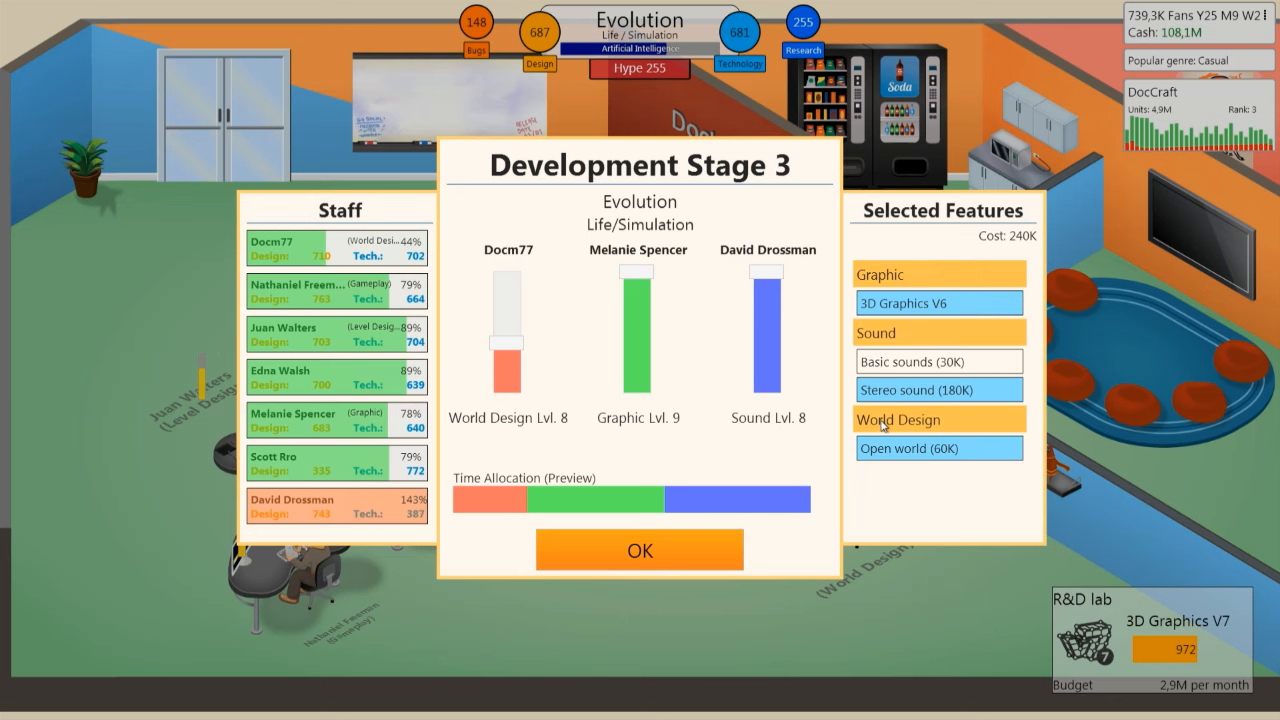
pyautogui.moveTo(770, 330)
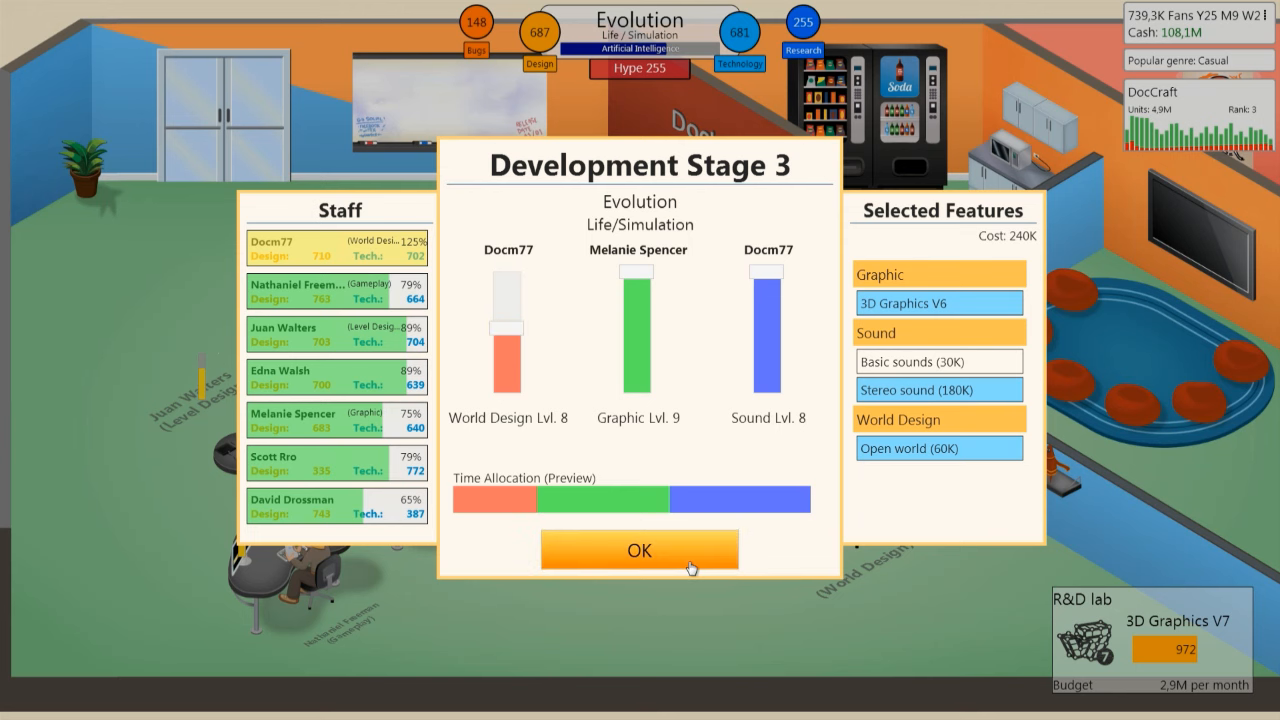
pyautogui.click(639, 550)
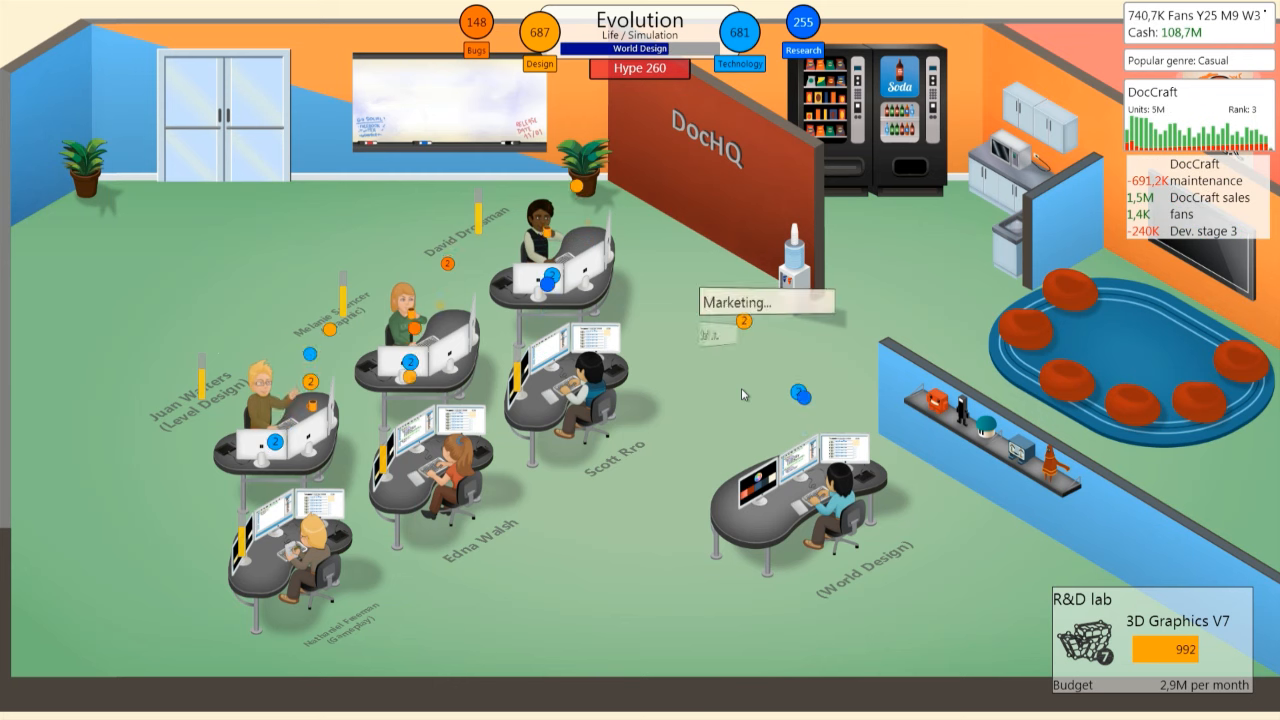
# Step: Choose a Small Campaign for Evolution and dismiss the mBox Next news
pyautogui.click(765, 302)
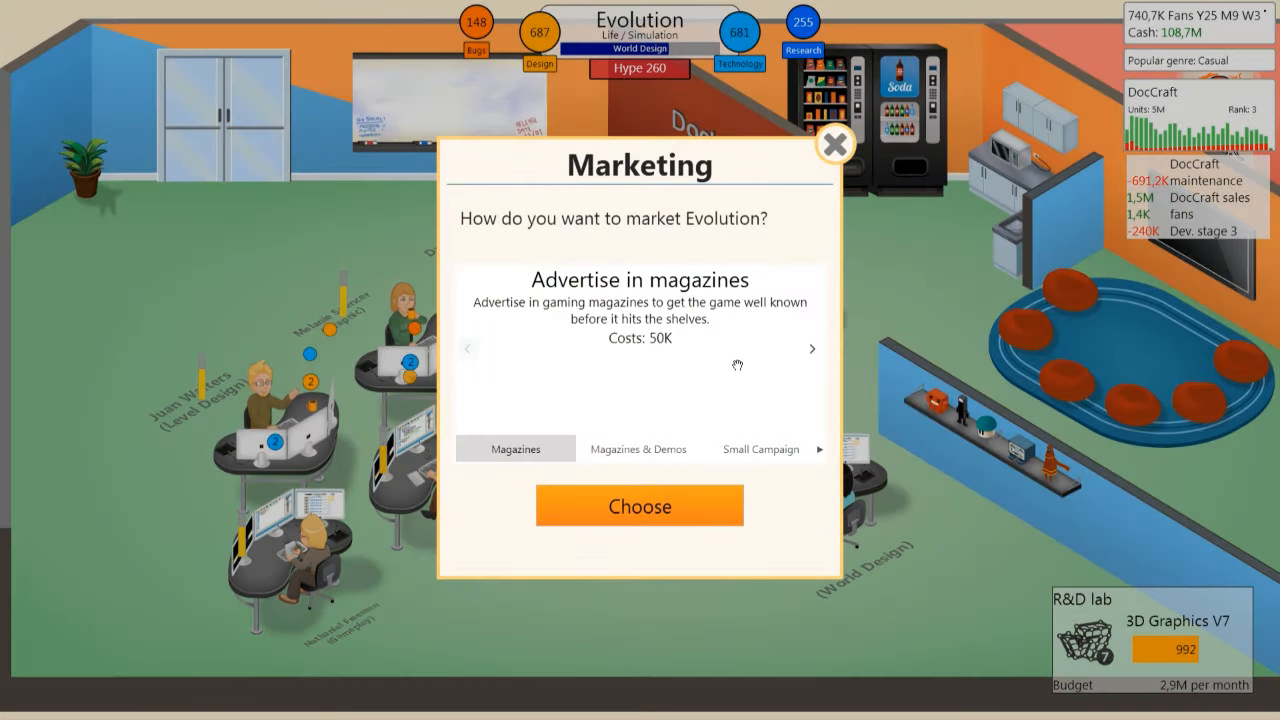
pyautogui.click(812, 348)
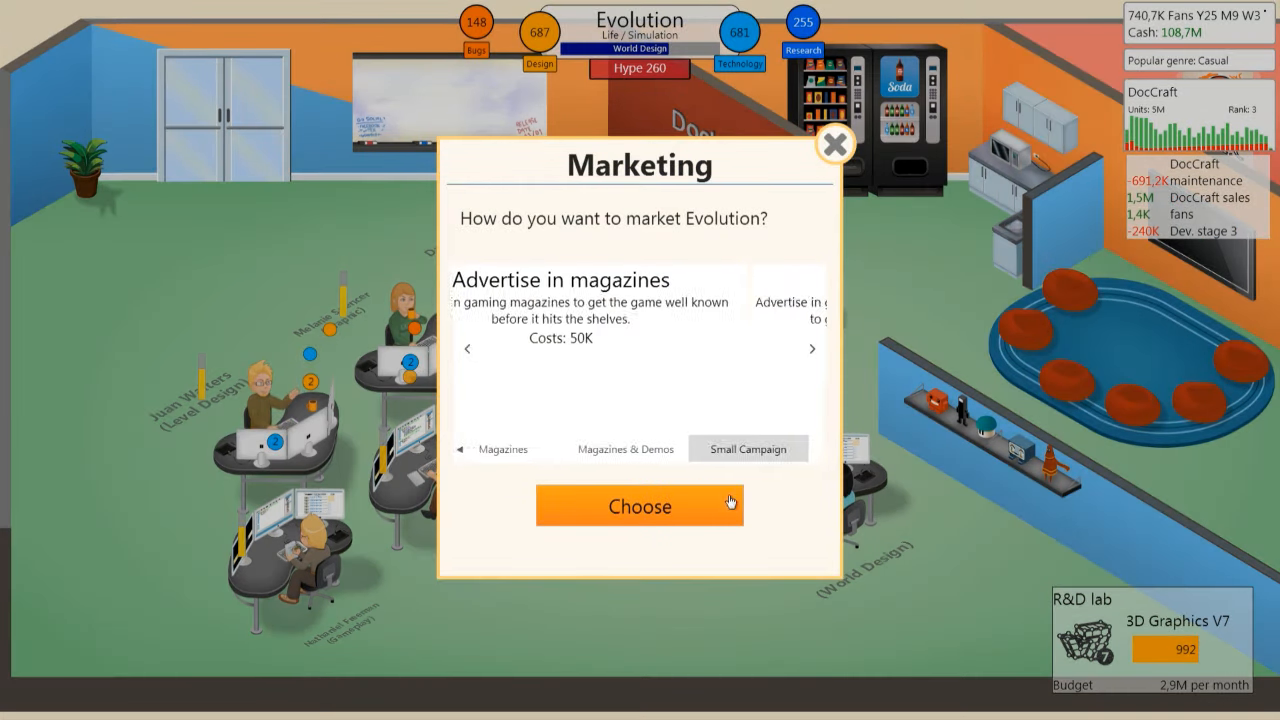
pyautogui.click(639, 506)
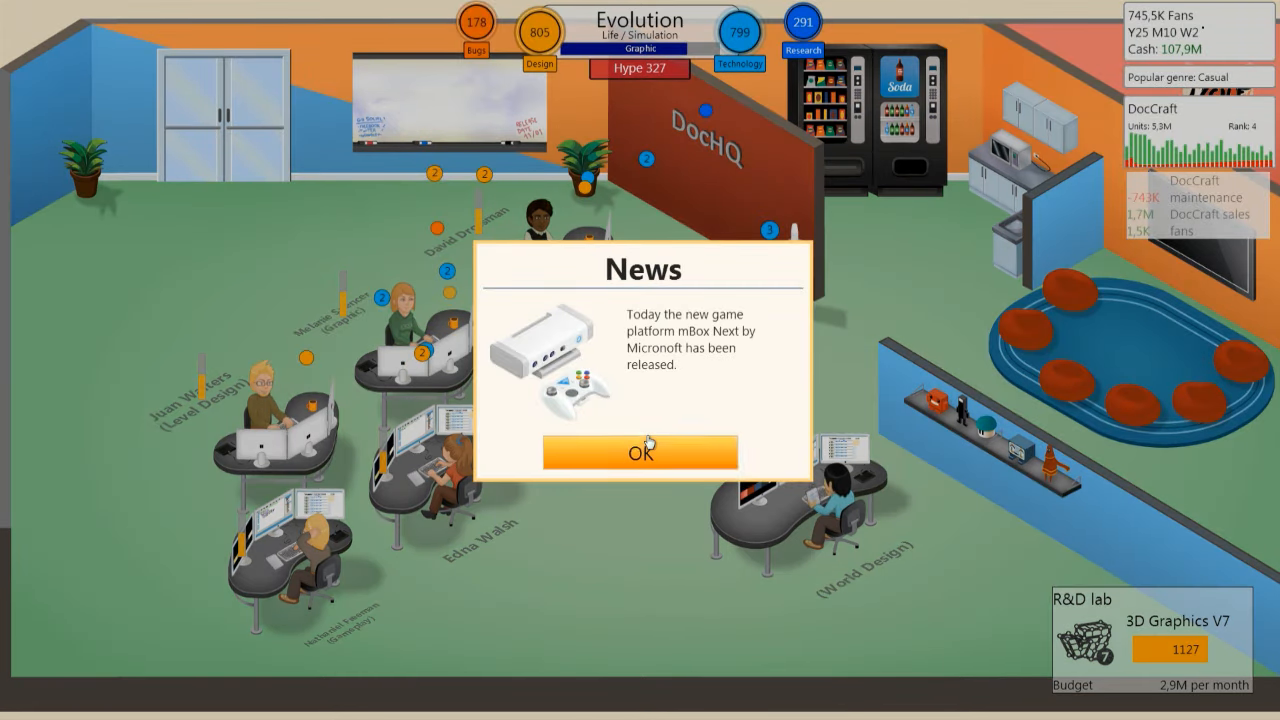
pyautogui.click(639, 452)
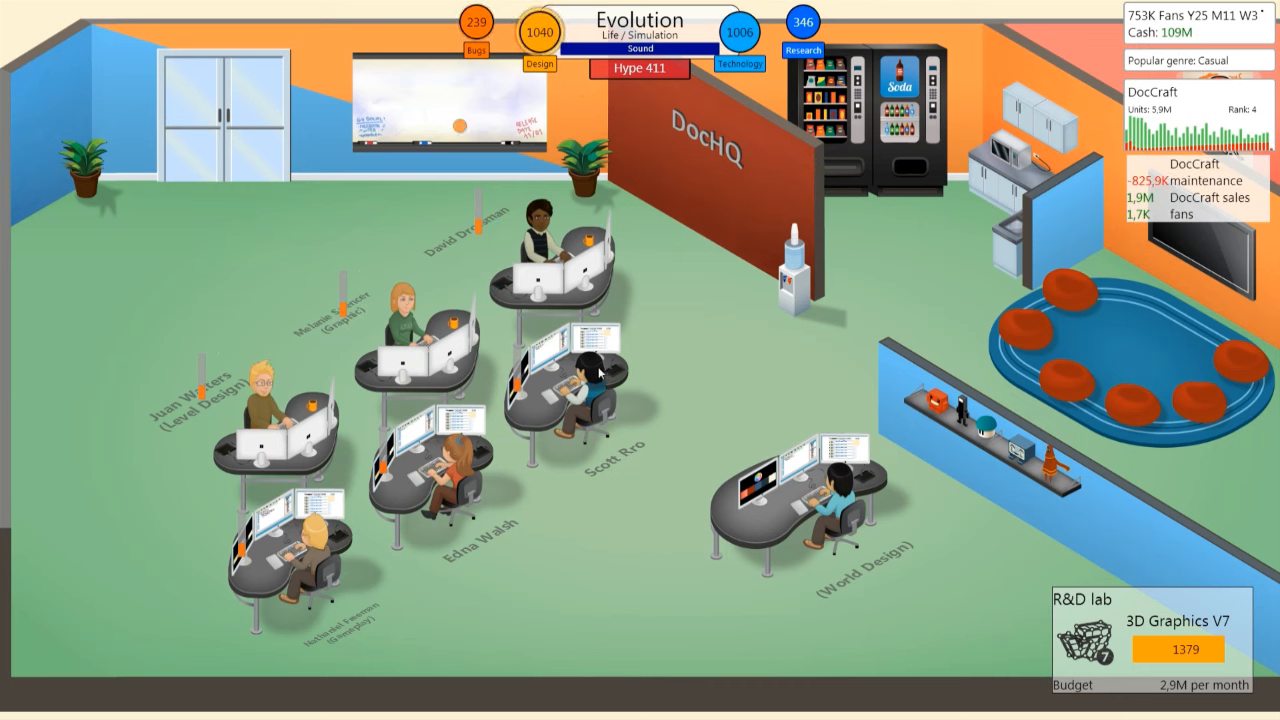
pyautogui.rightClick(590, 370)
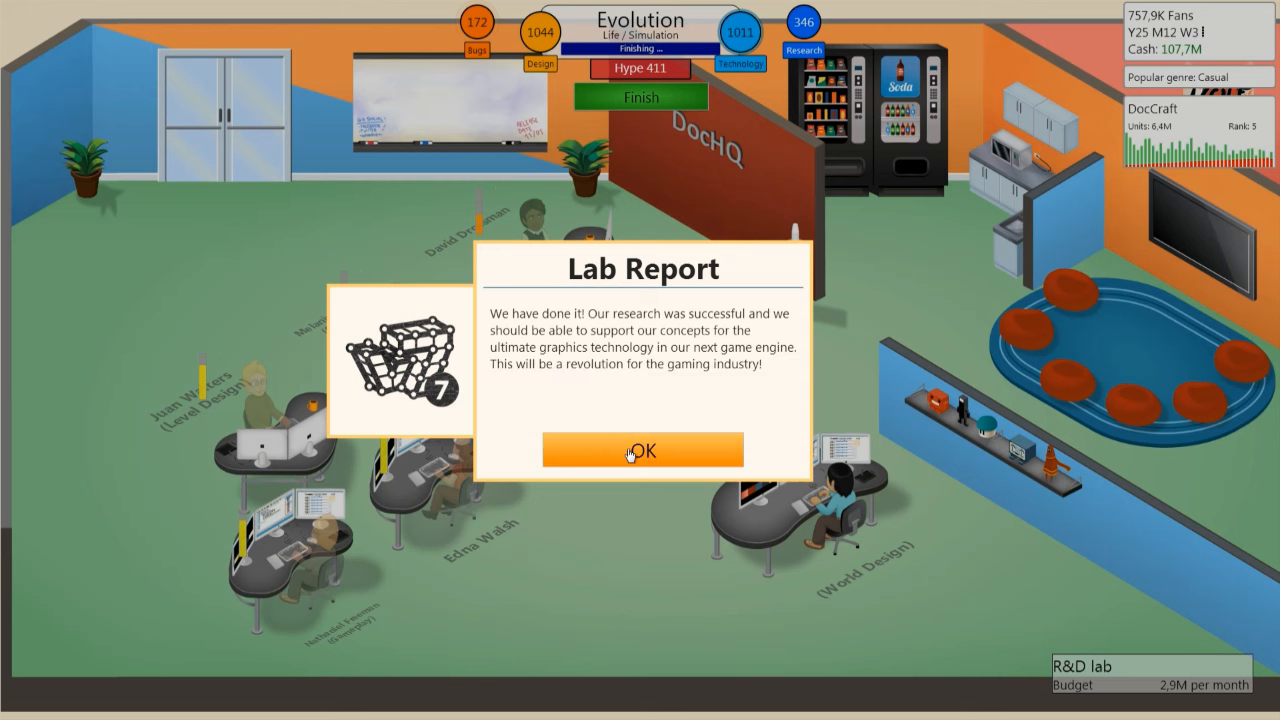
# Step: Acknowledge the graphics lab report and start the Hardware special project in the R&D lab
pyautogui.click(642, 450)
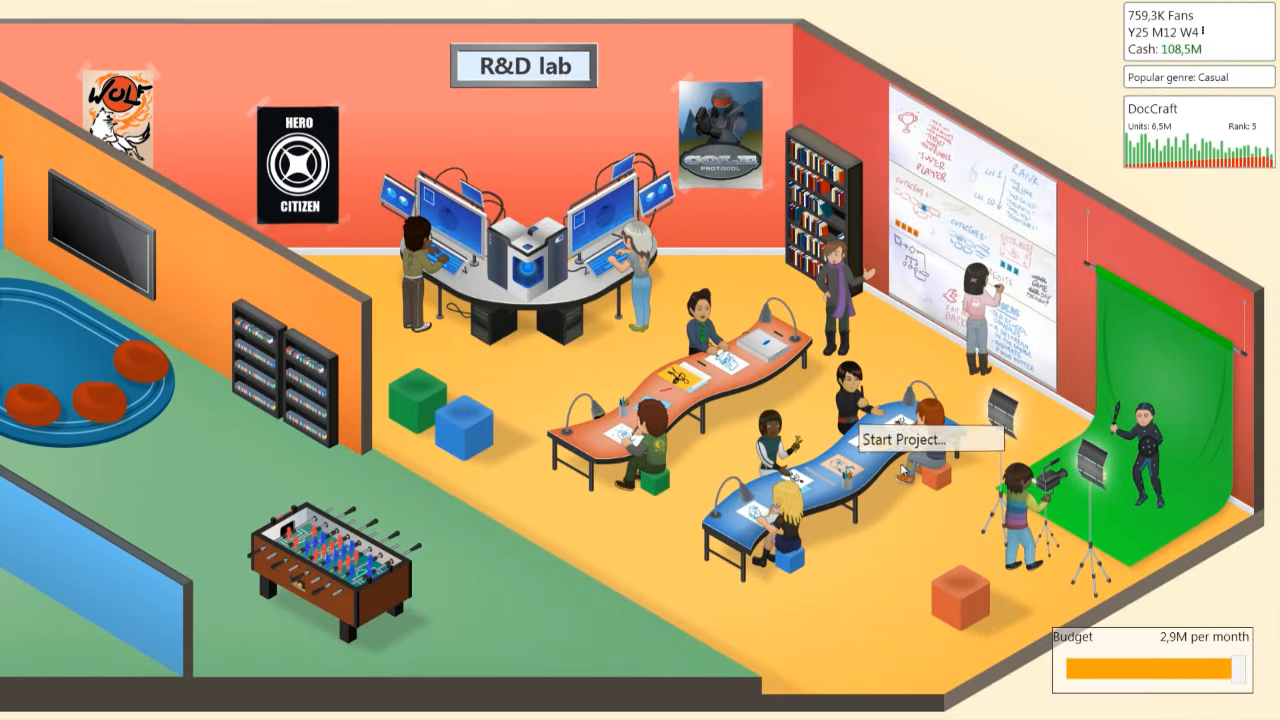
pyautogui.click(908, 441)
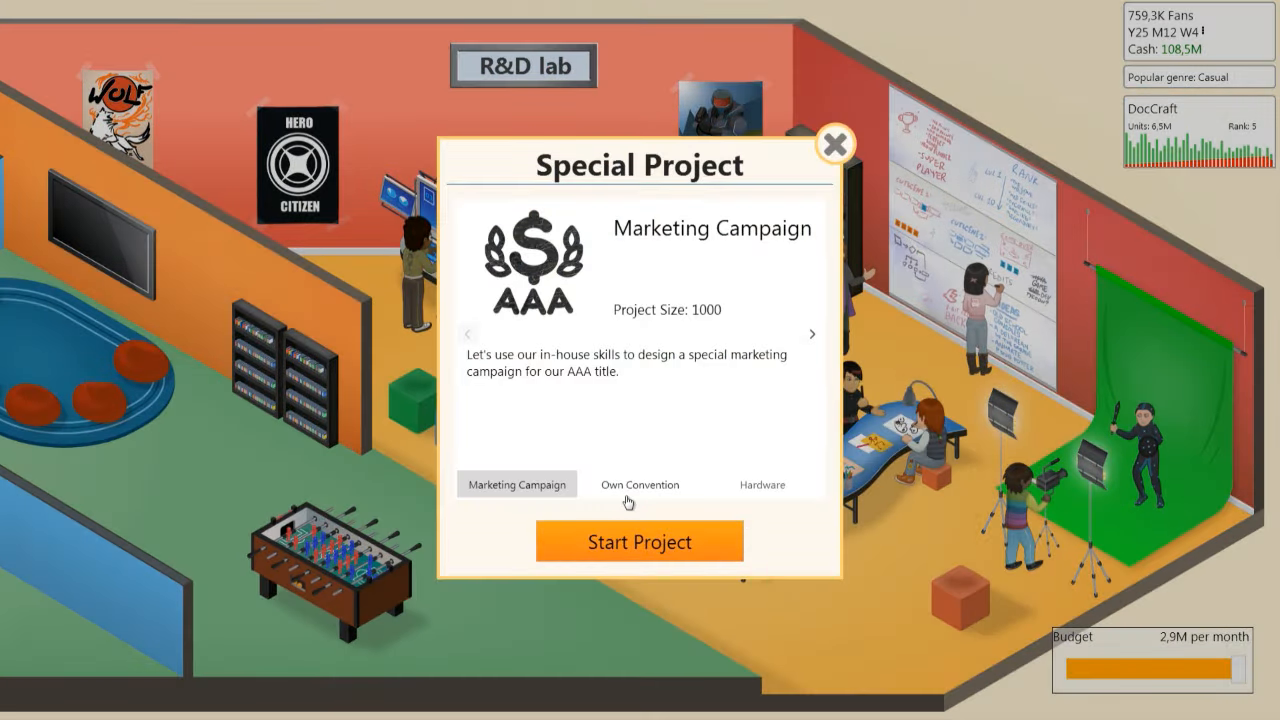
pyautogui.click(762, 484)
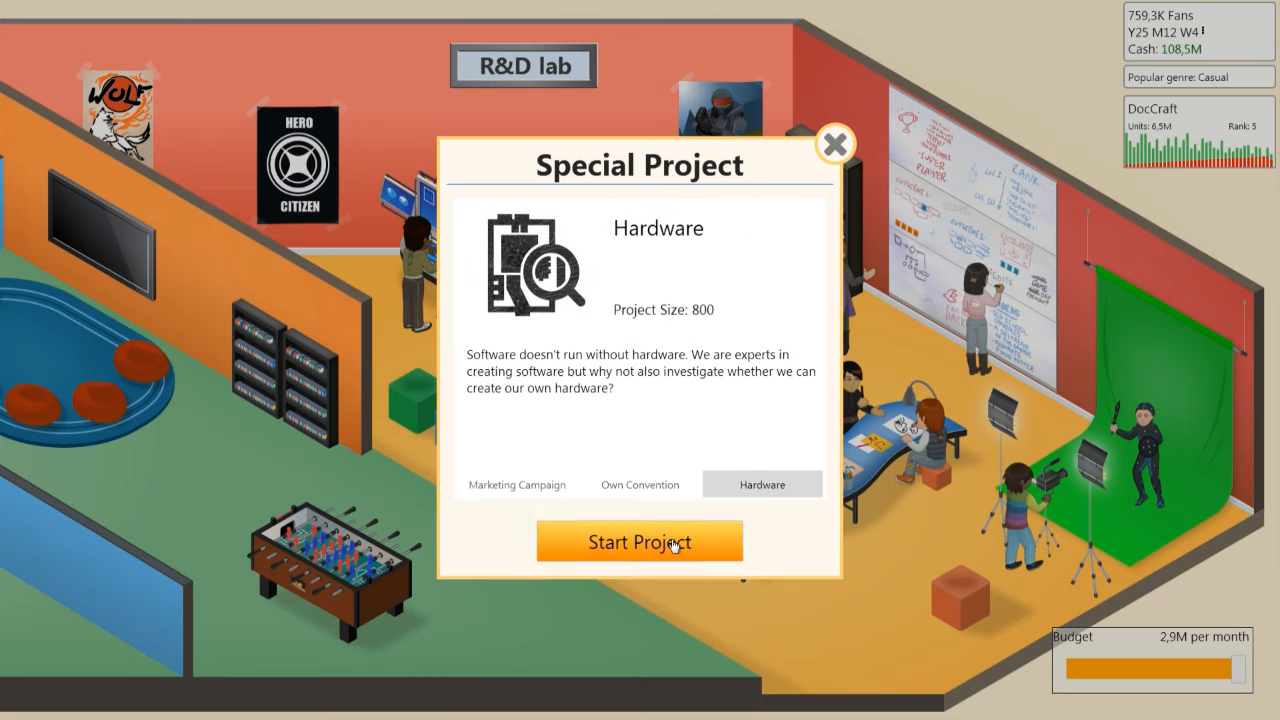
pyautogui.click(639, 541)
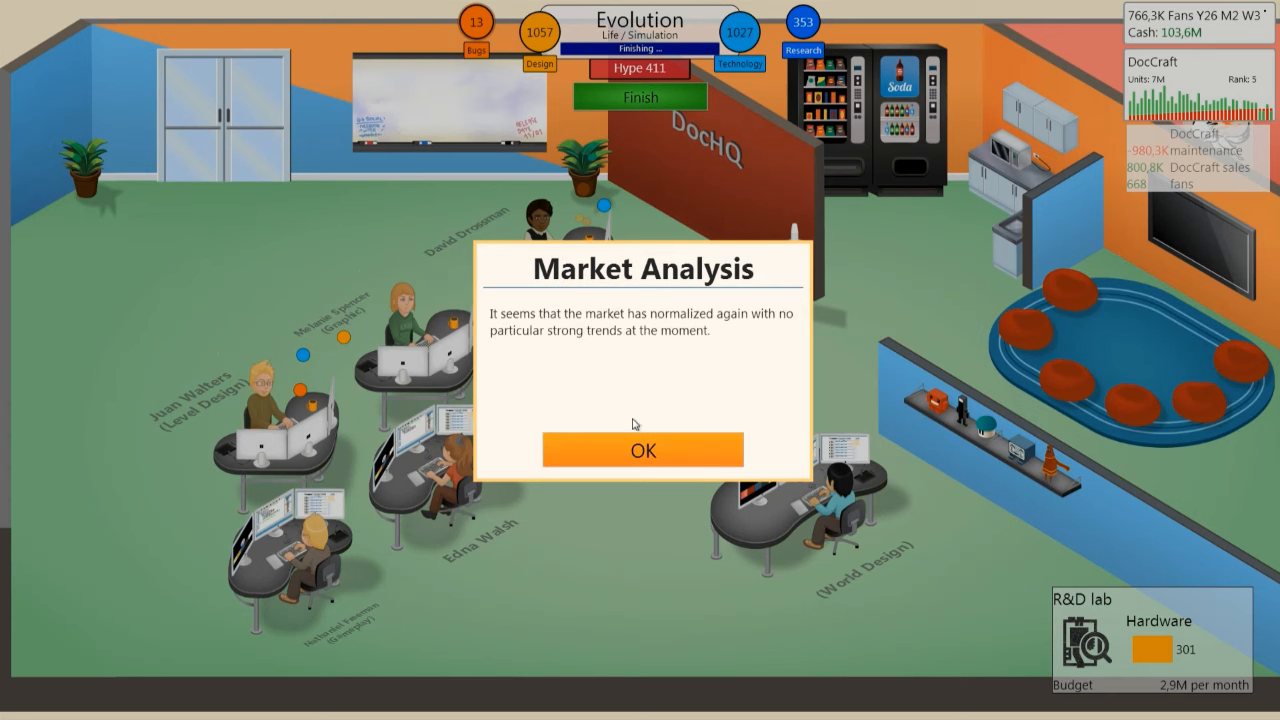
# Step: Finish Evolution's development, dismissing the market analysis and the staff salary raise notices
pyautogui.click(643, 450)
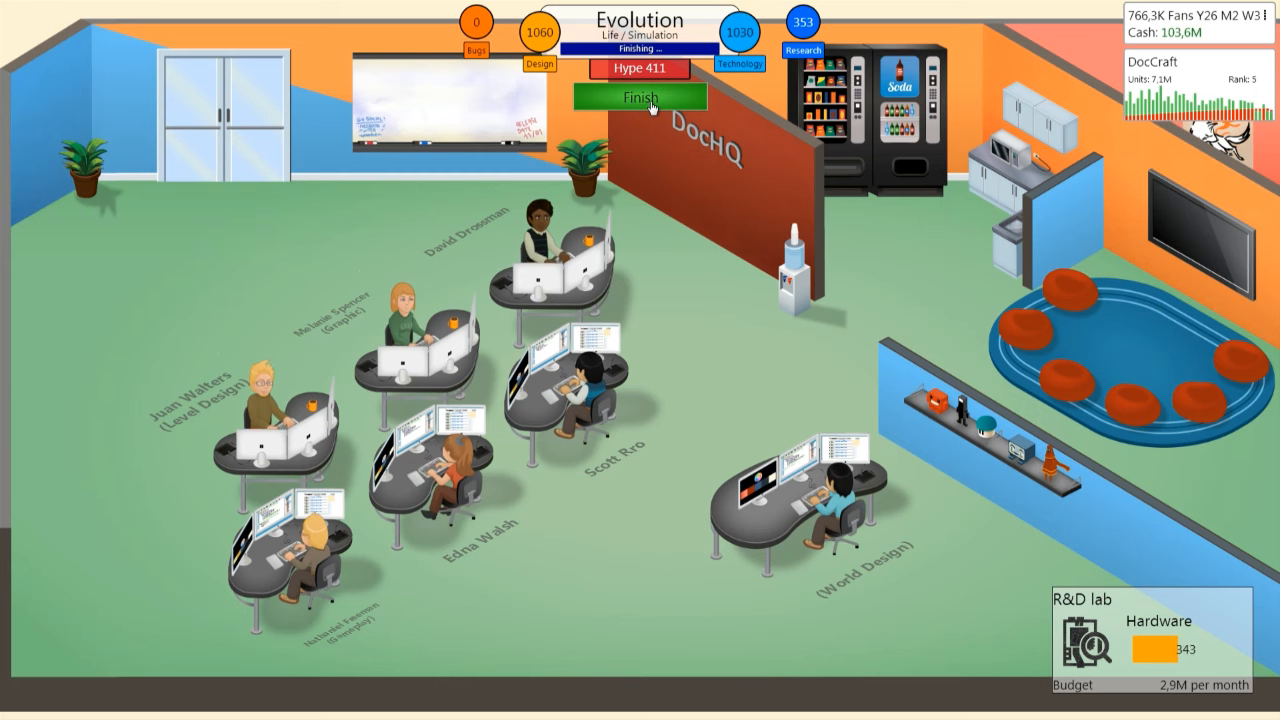
pyautogui.click(639, 96)
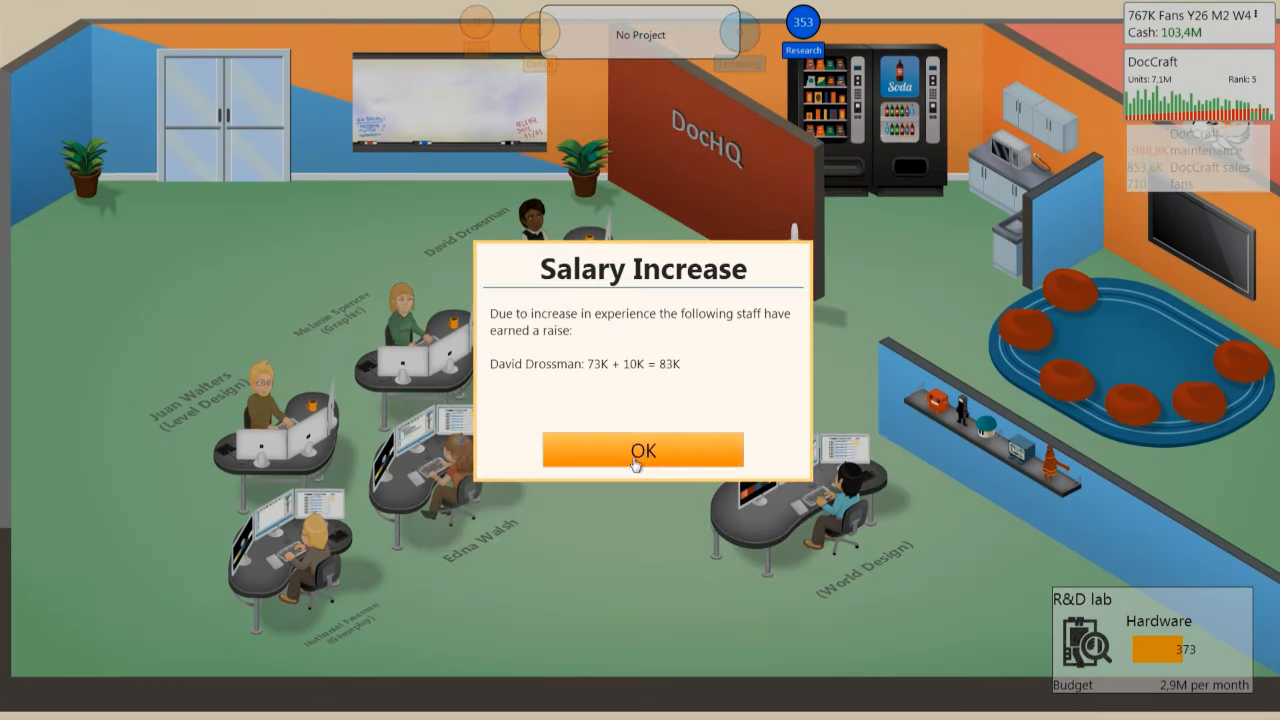
pyautogui.click(643, 449)
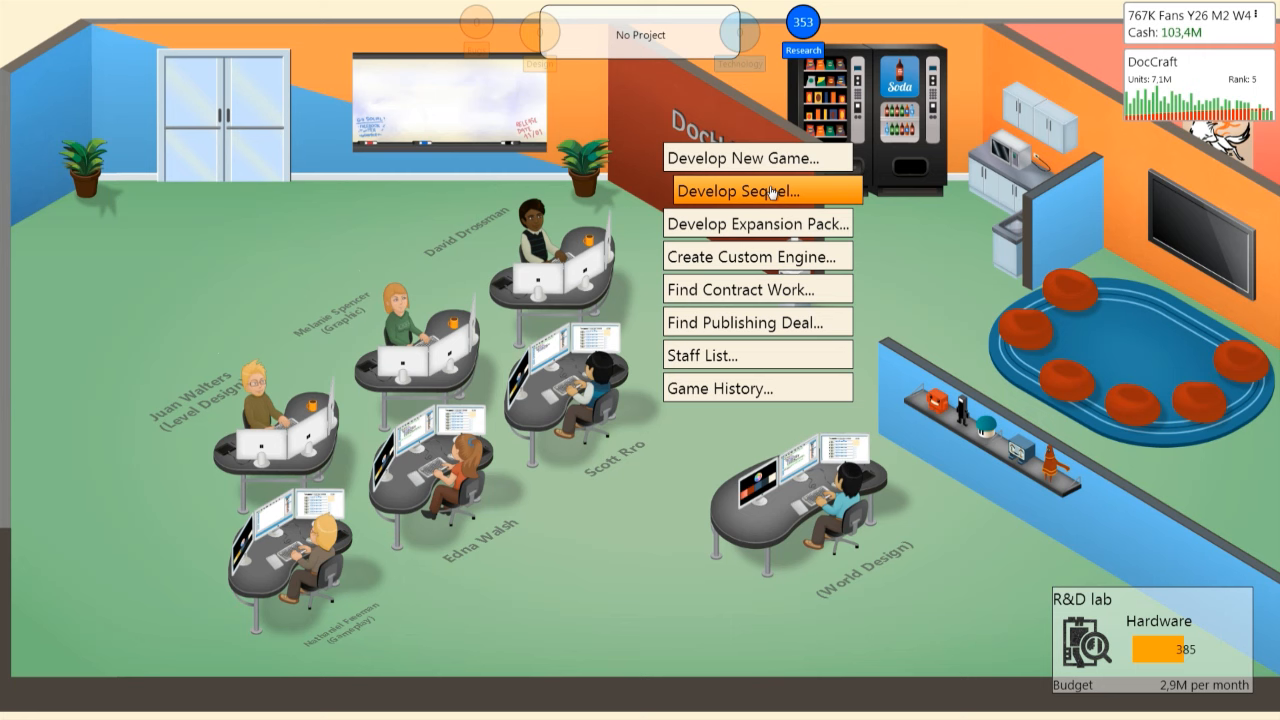
pyautogui.moveTo(757, 289)
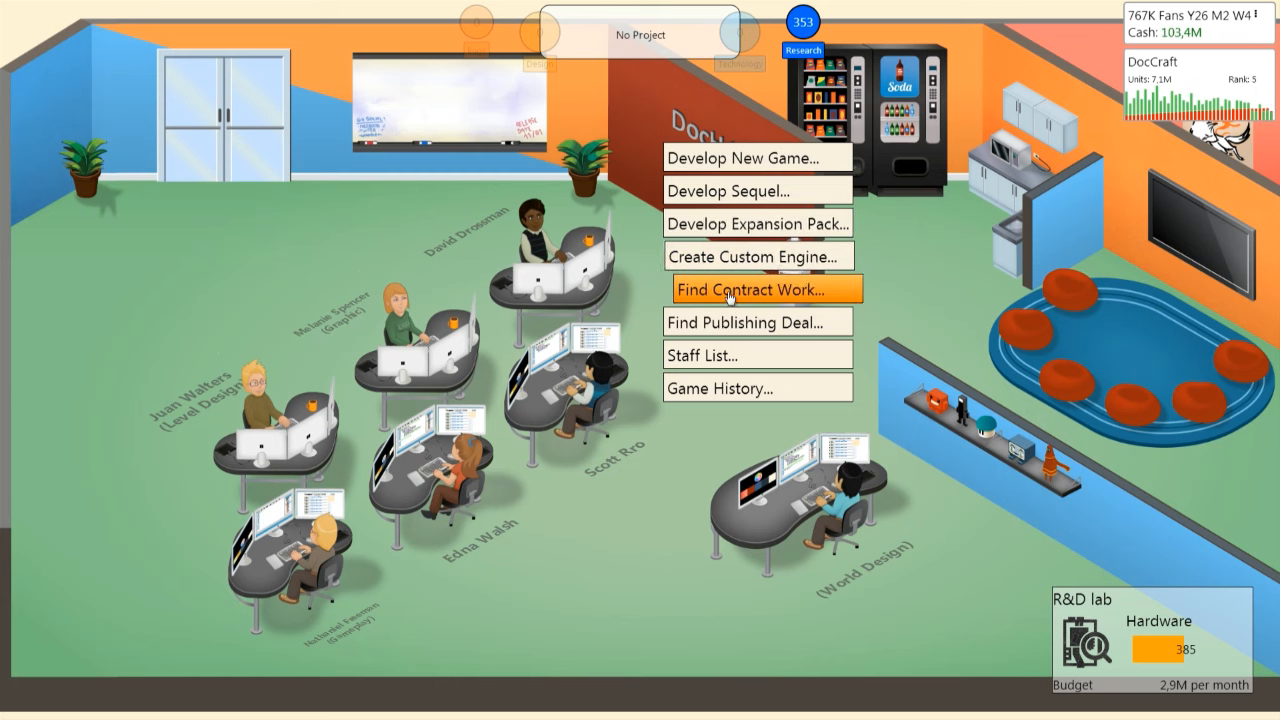
pyautogui.click(757, 256)
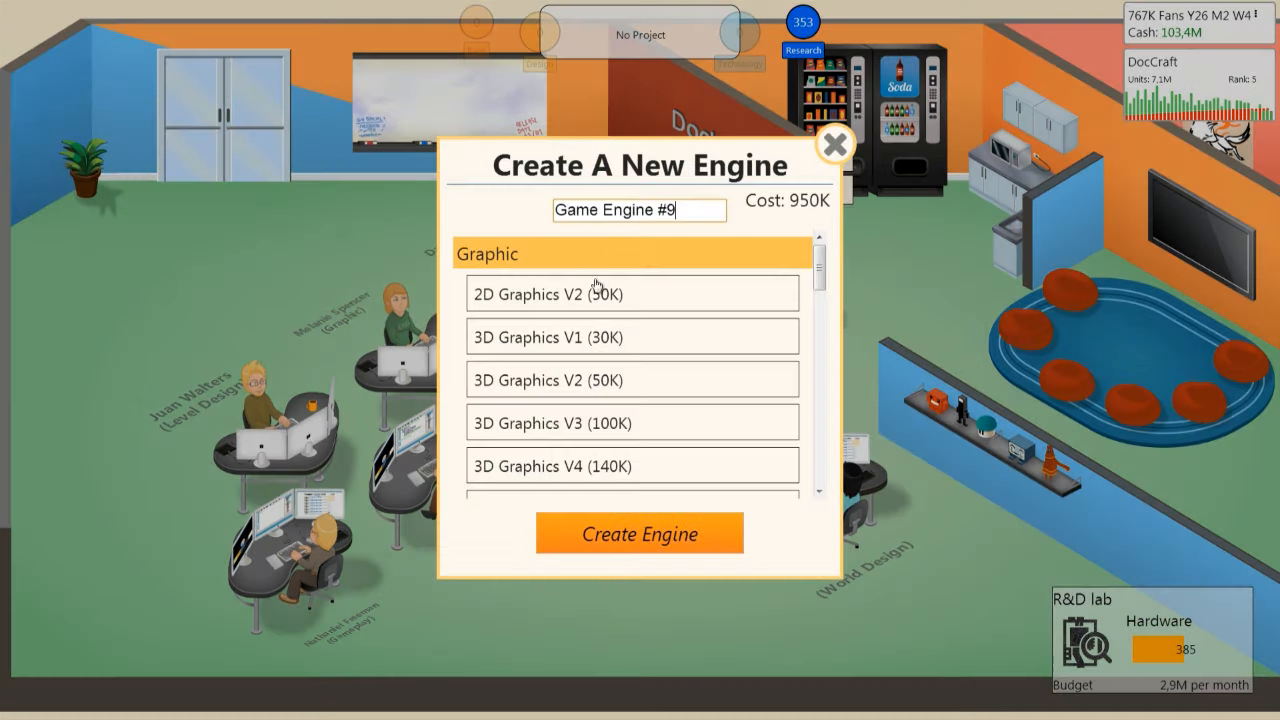
pyautogui.scroll(-3)
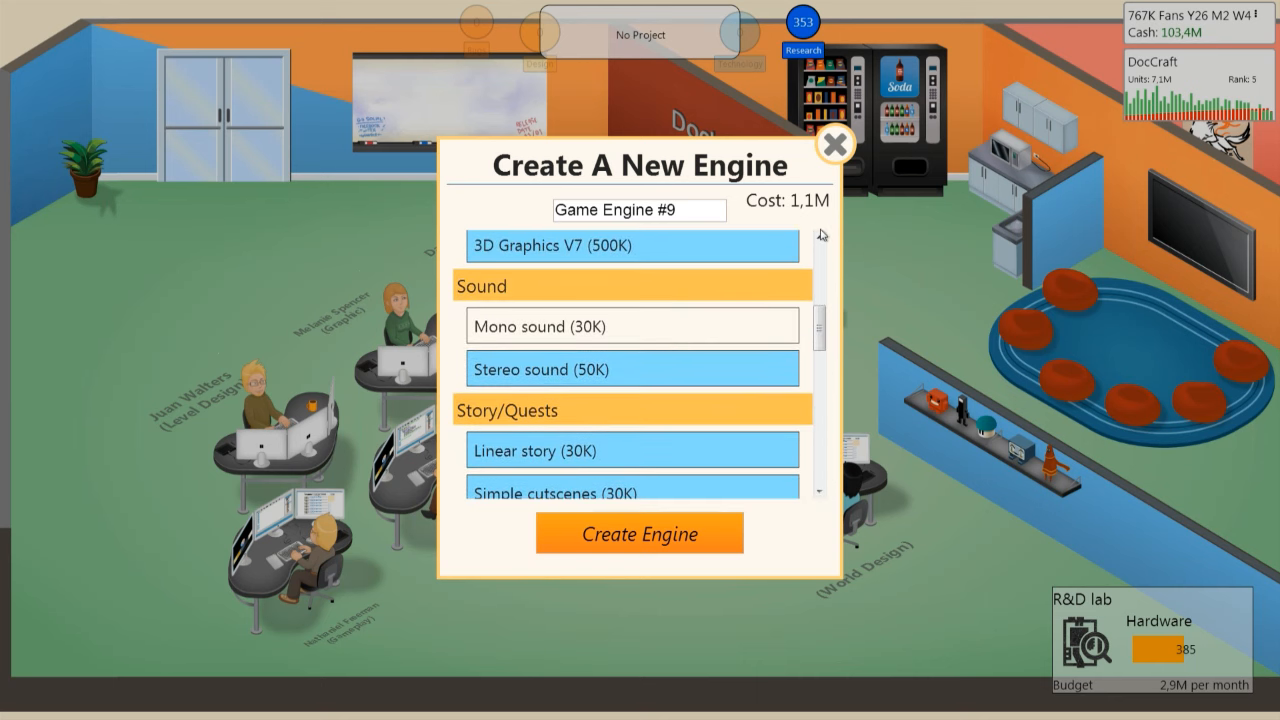
pyautogui.click(836, 145)
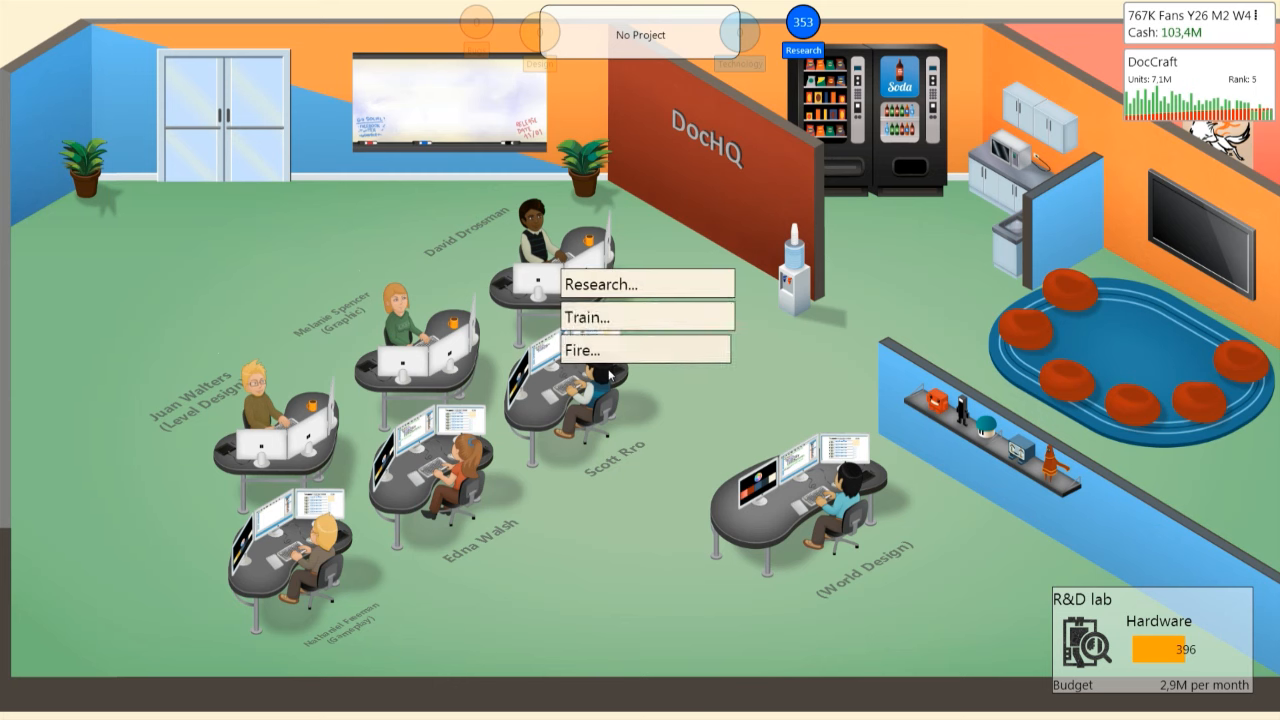
# Step: Start Skill trees research, then browse the research list for a second staff member
pyautogui.click(598, 284)
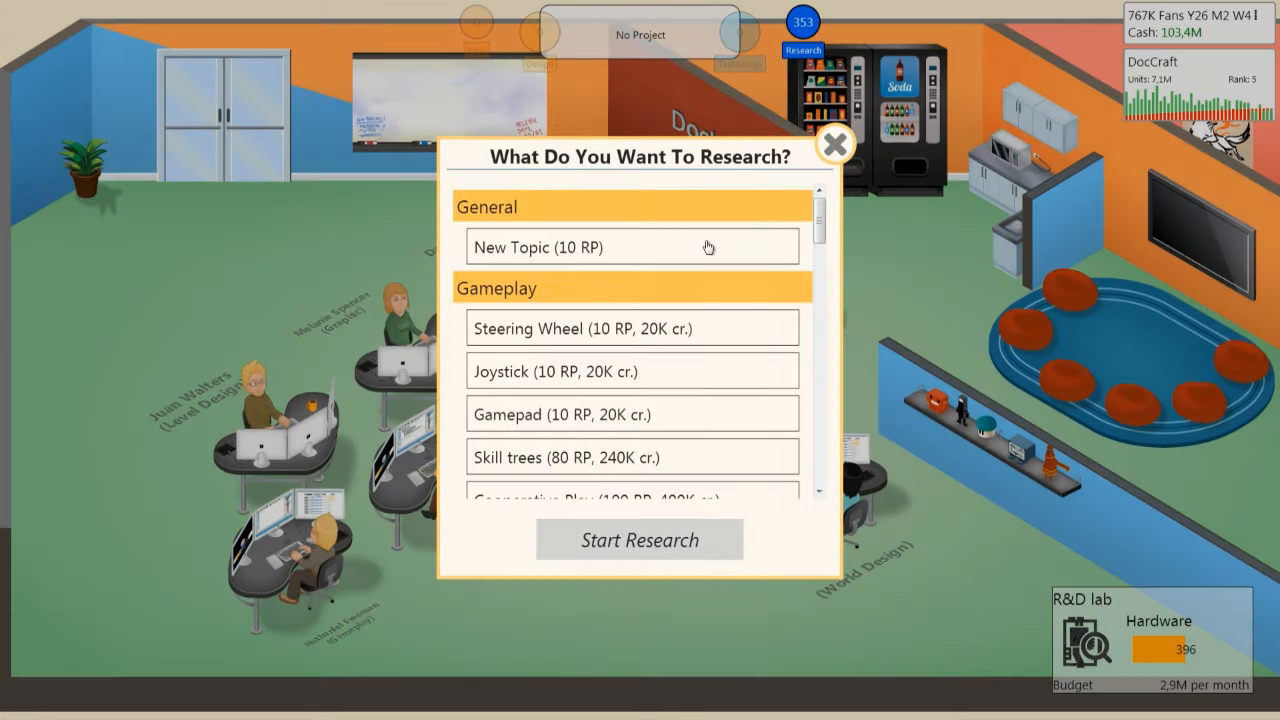
pyautogui.click(630, 247)
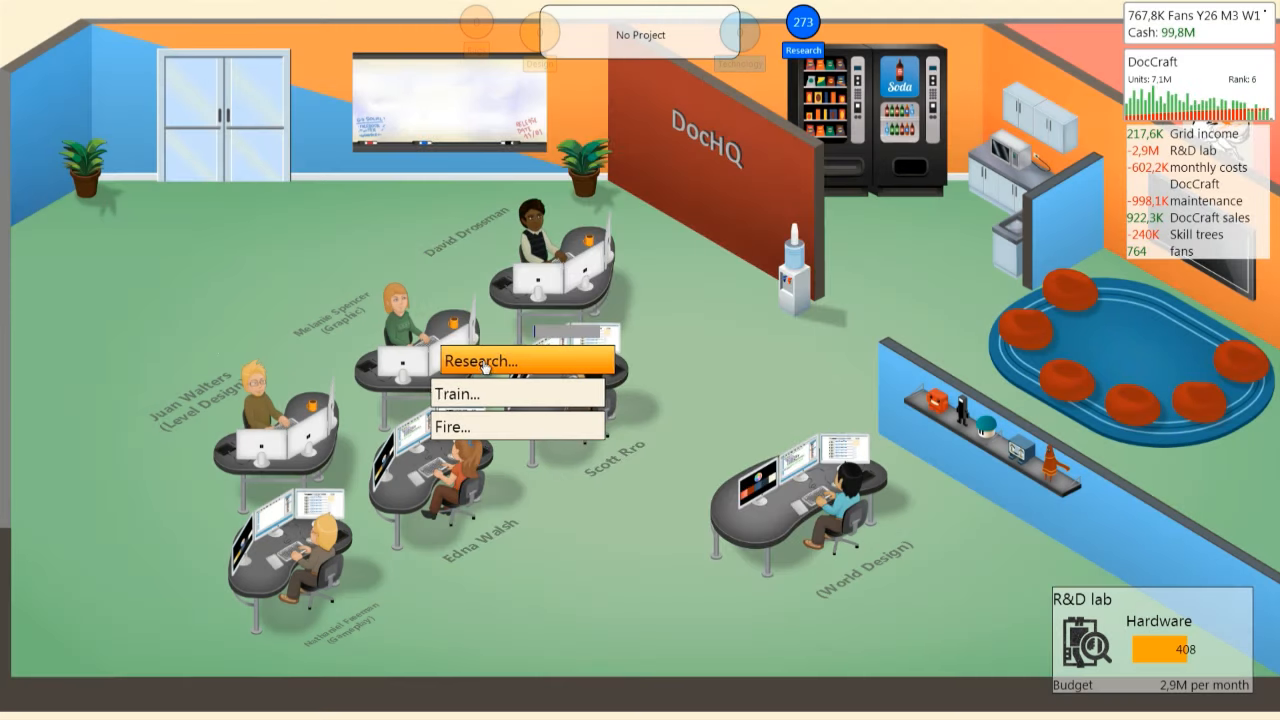
pyautogui.click(483, 361)
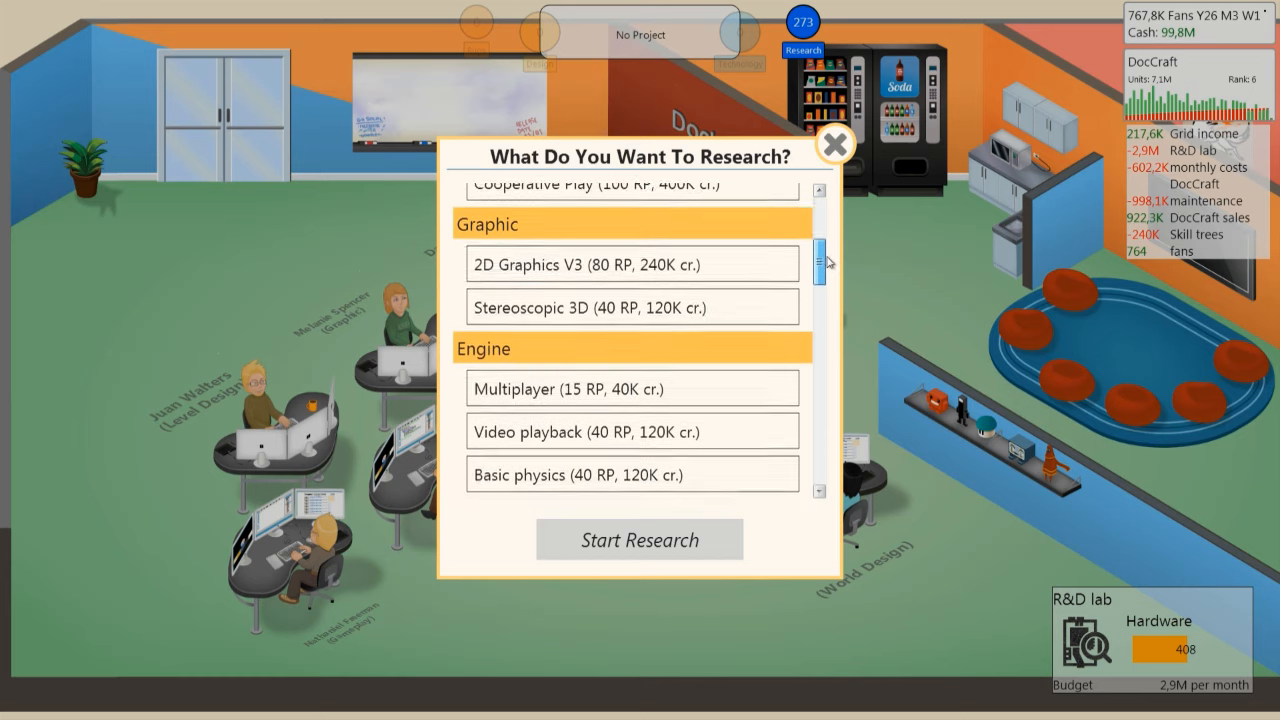
pyautogui.scroll(-3)
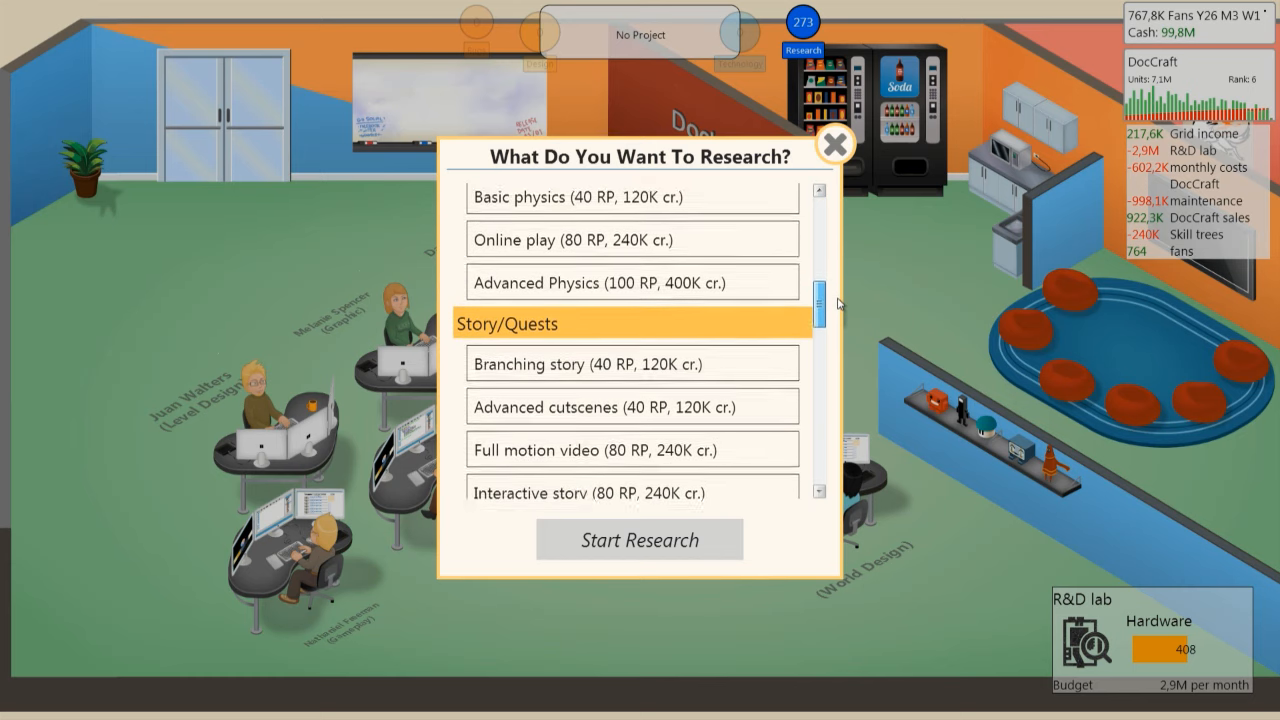
pyautogui.scroll(-3)
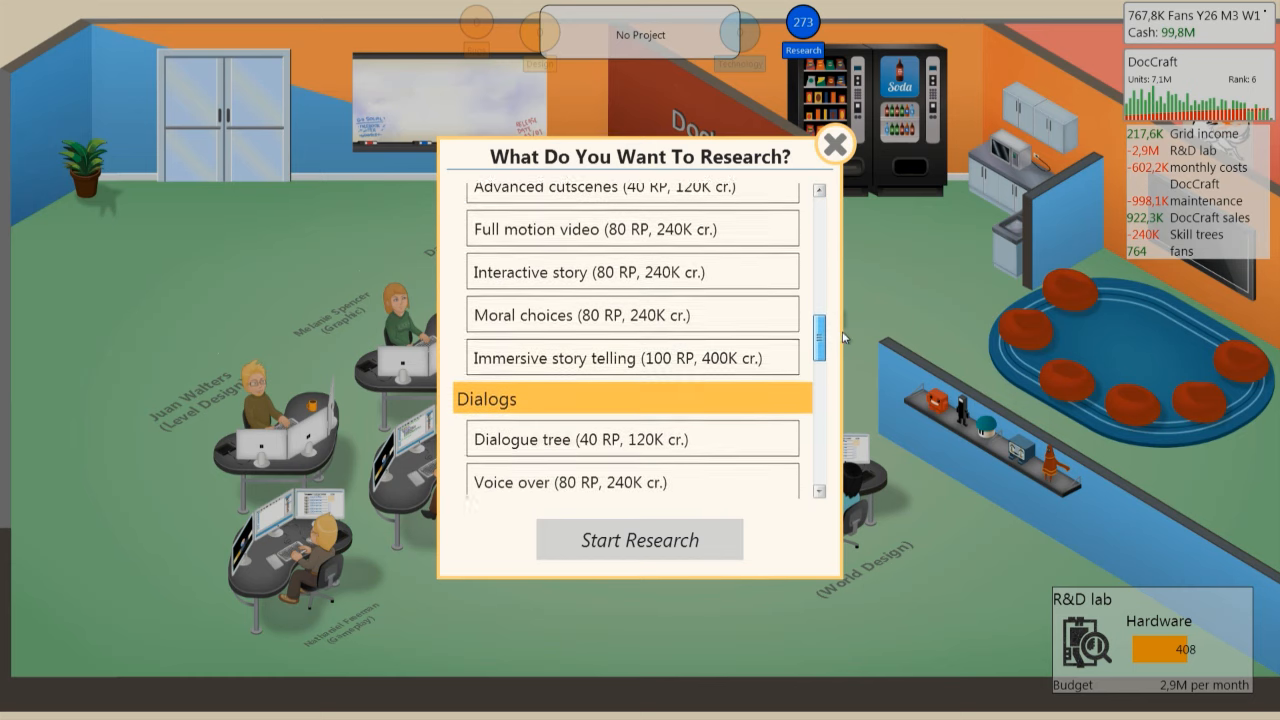
pyautogui.scroll(-3)
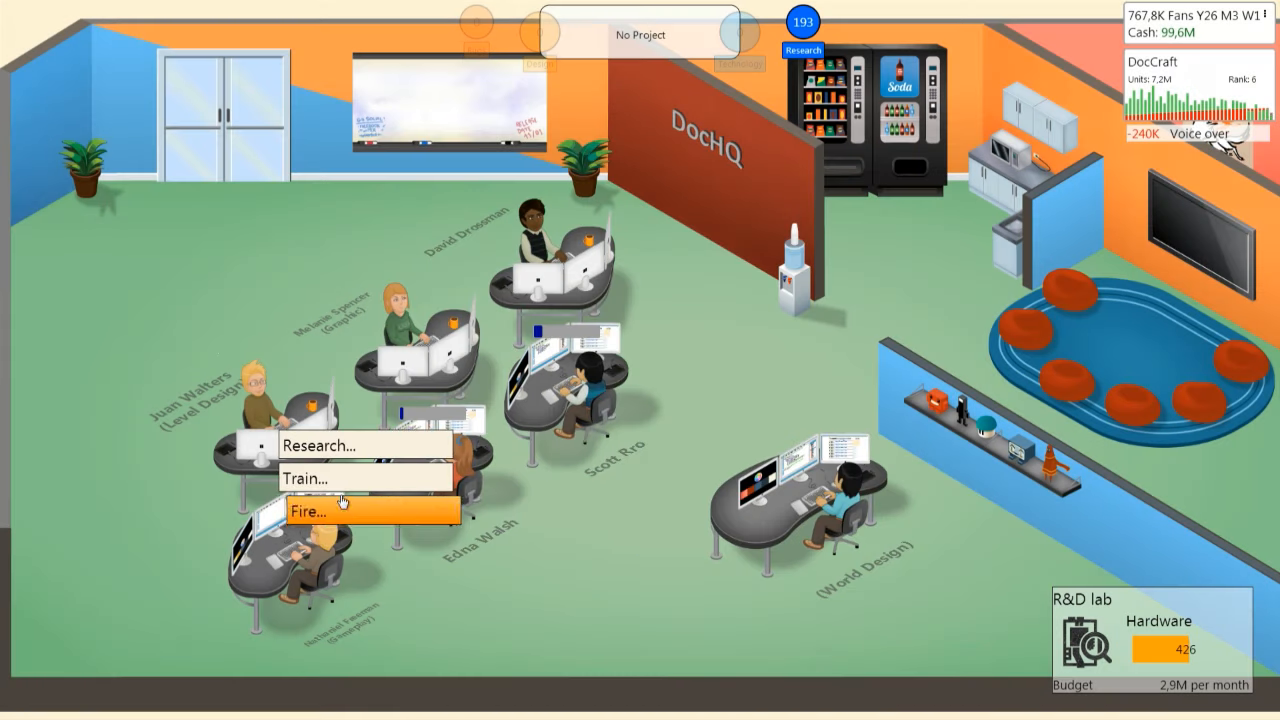
# Step: Have a staff member research Day & night cycle
pyautogui.click(320, 445)
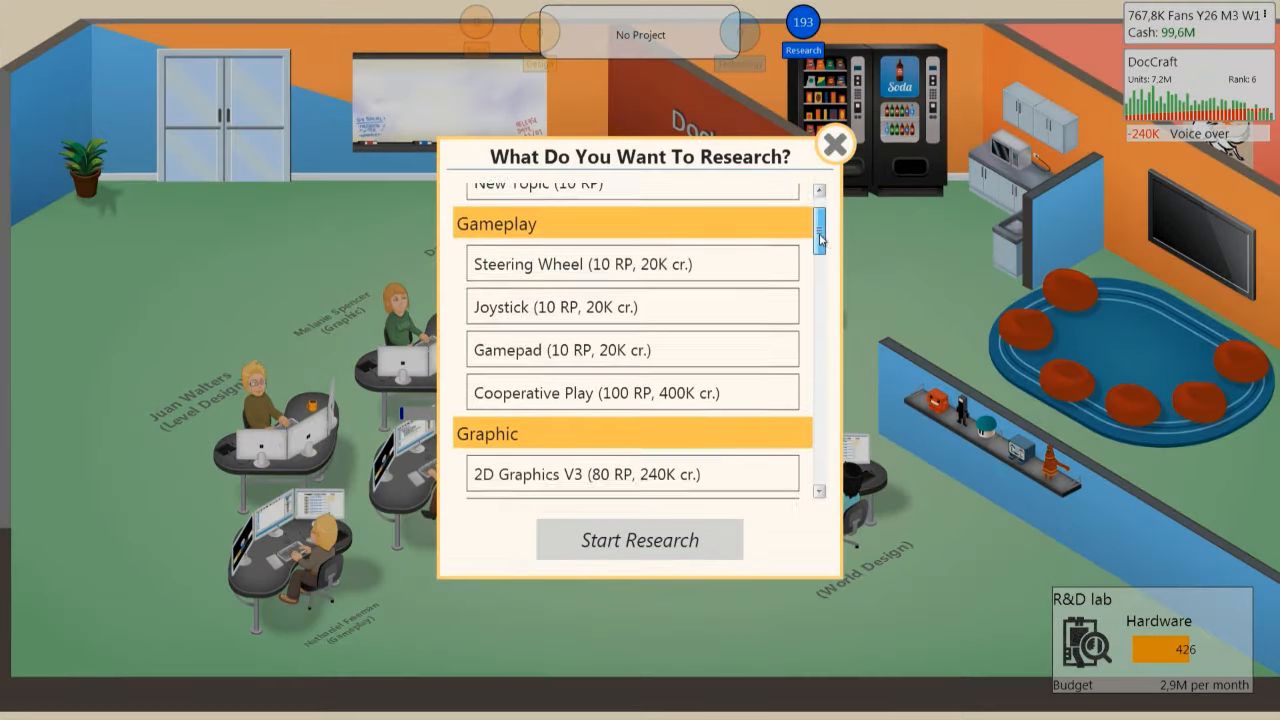
pyautogui.scroll(-3)
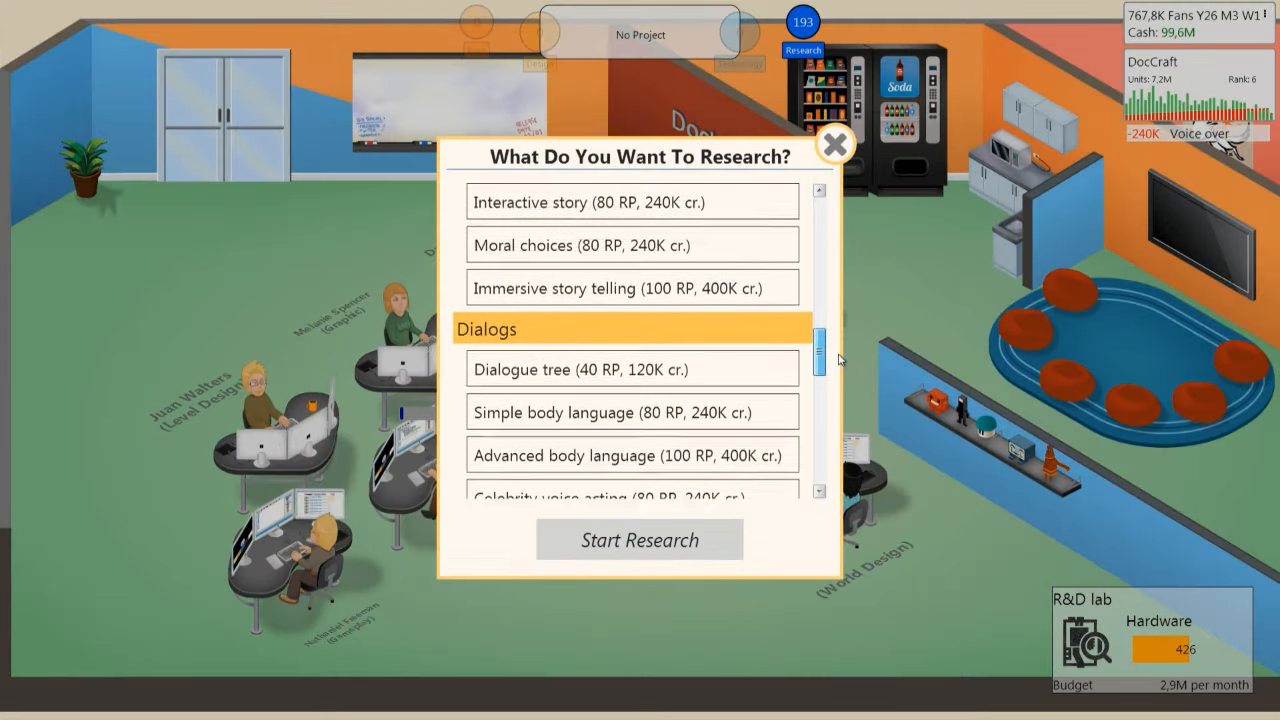
pyautogui.scroll(-3)
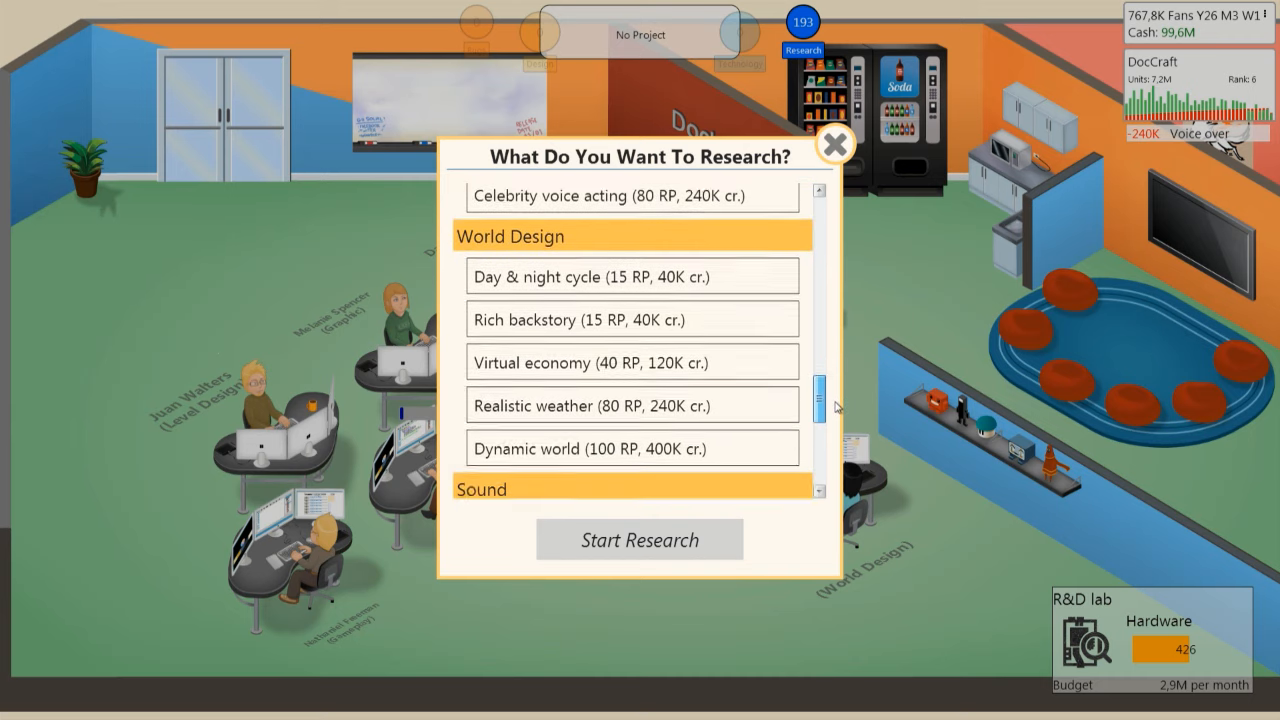
pyautogui.click(633, 277)
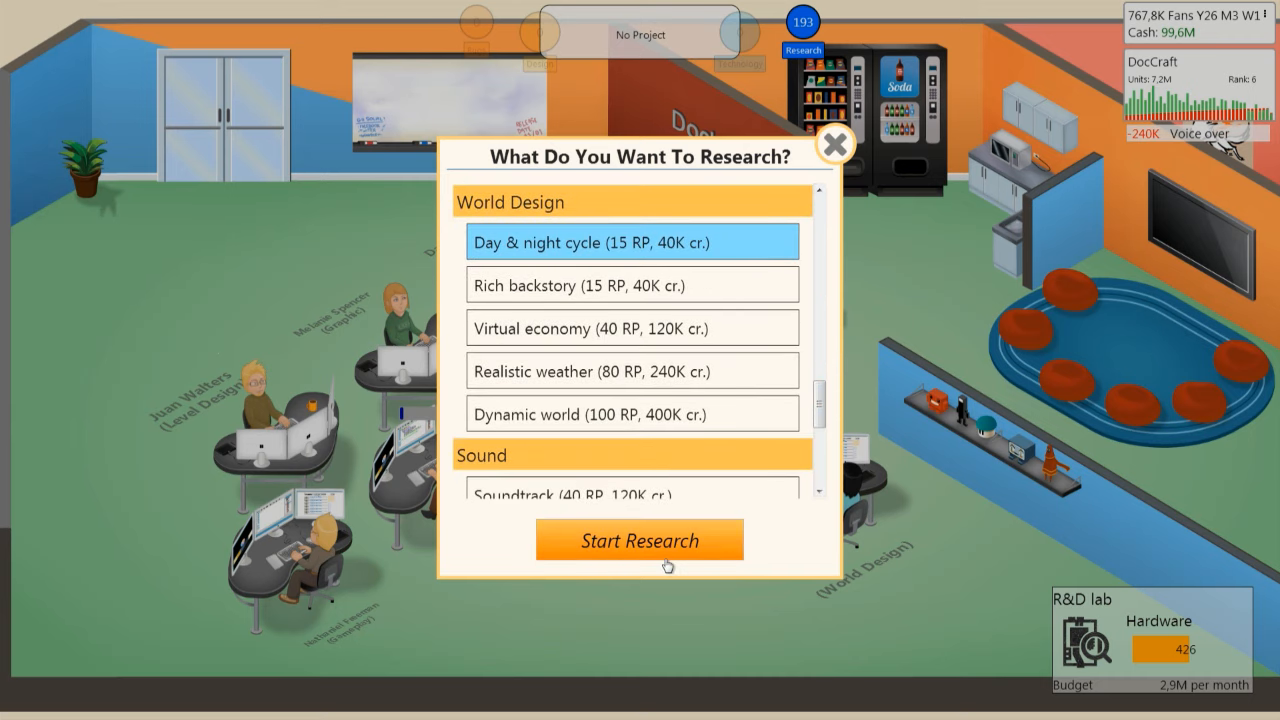
pyautogui.click(639, 540)
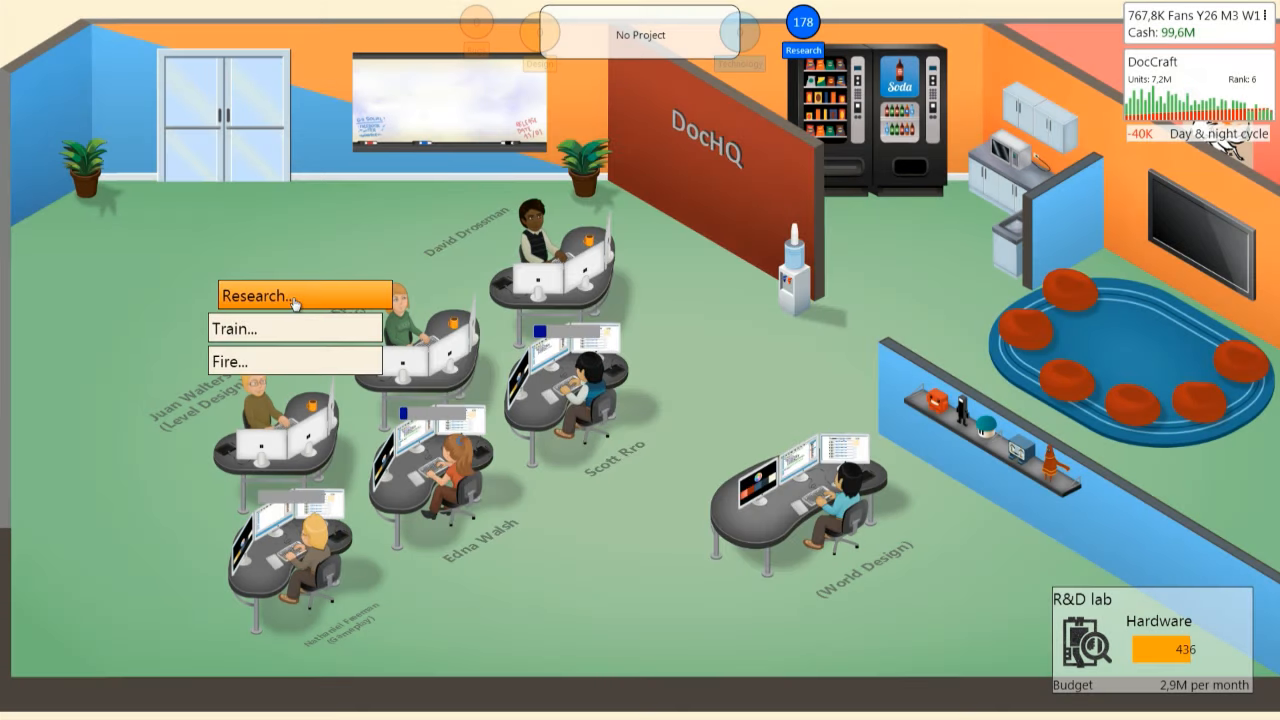
# Step: Start Branching story research and dismiss the mBox 360 news
pyautogui.click(290, 294)
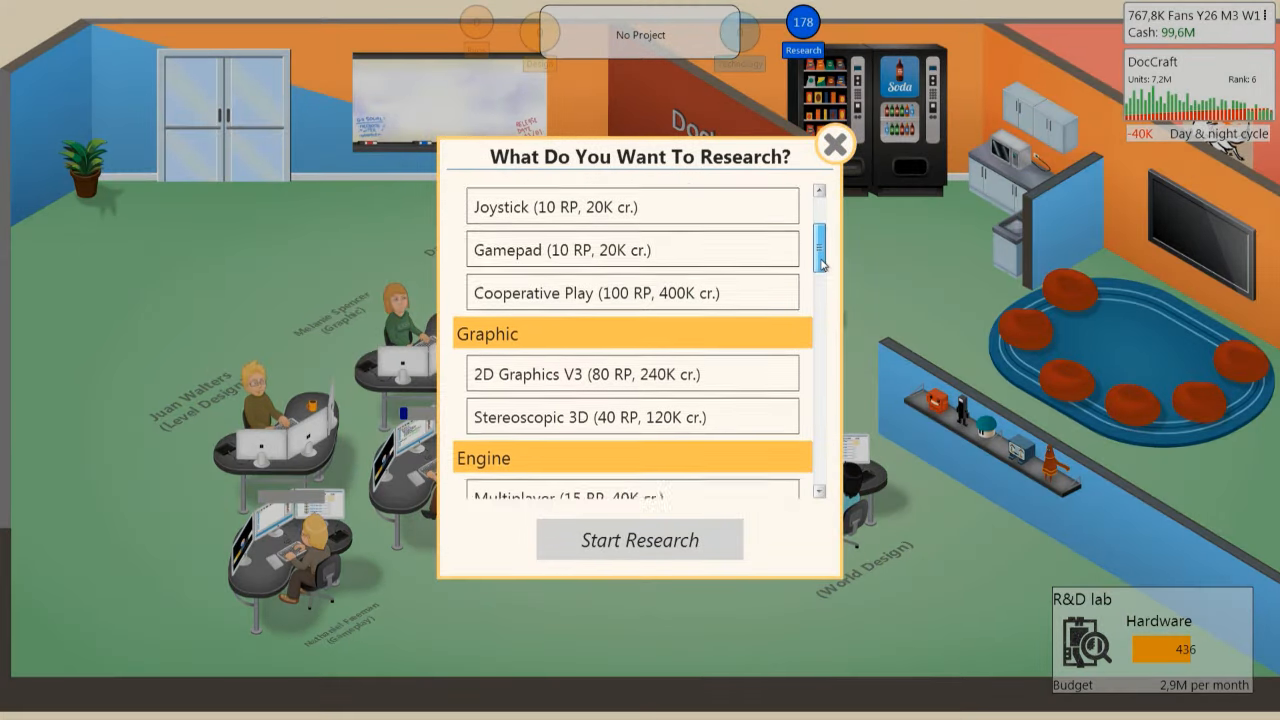
pyautogui.scroll(-3)
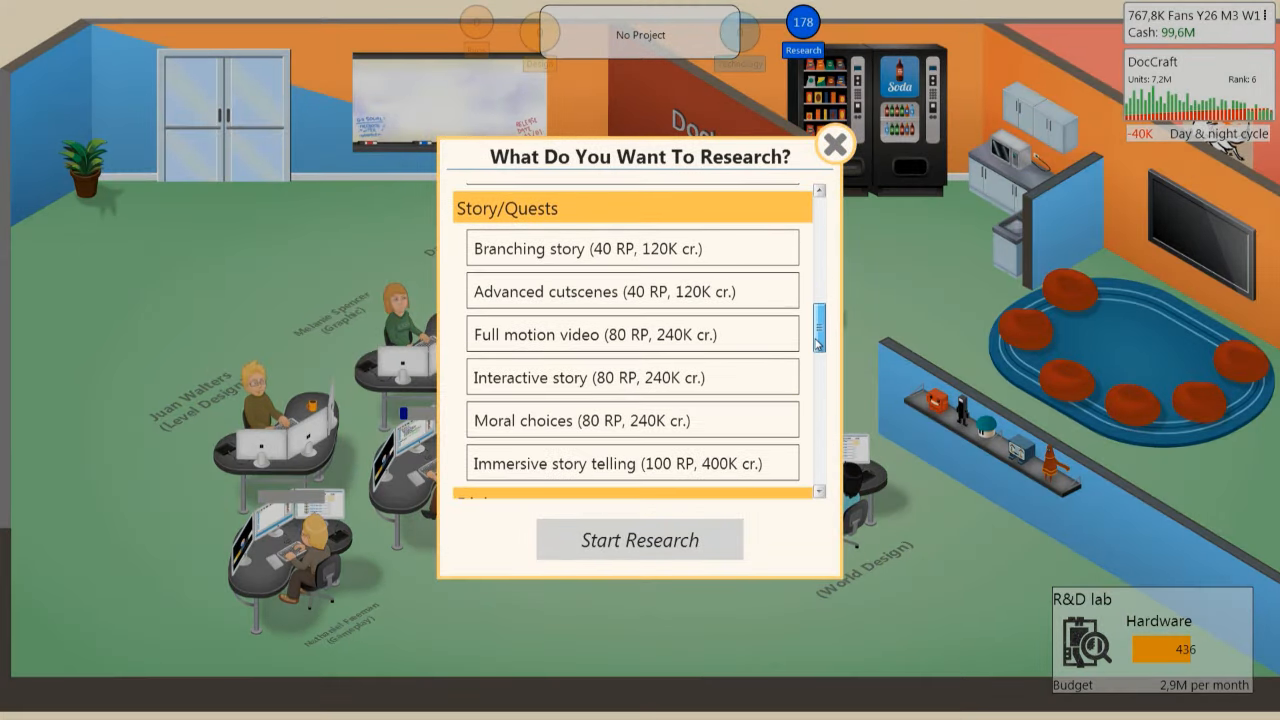
pyautogui.click(632, 248)
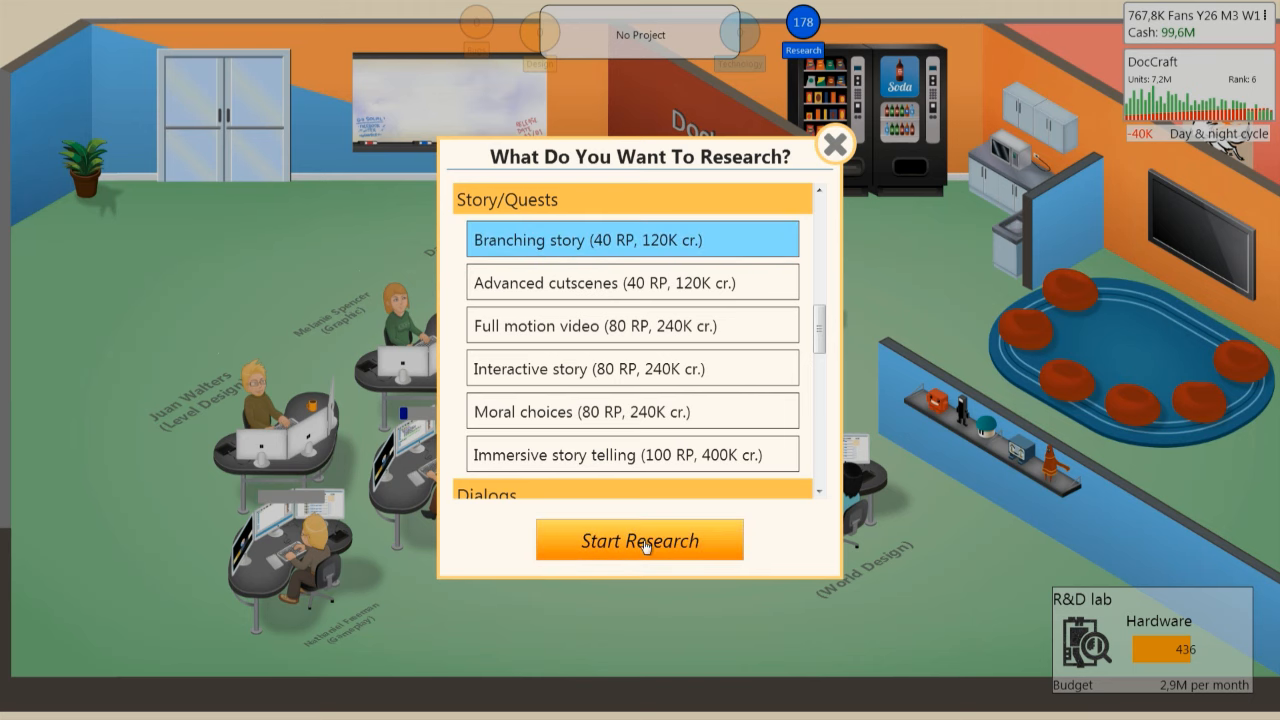
pyautogui.click(639, 540)
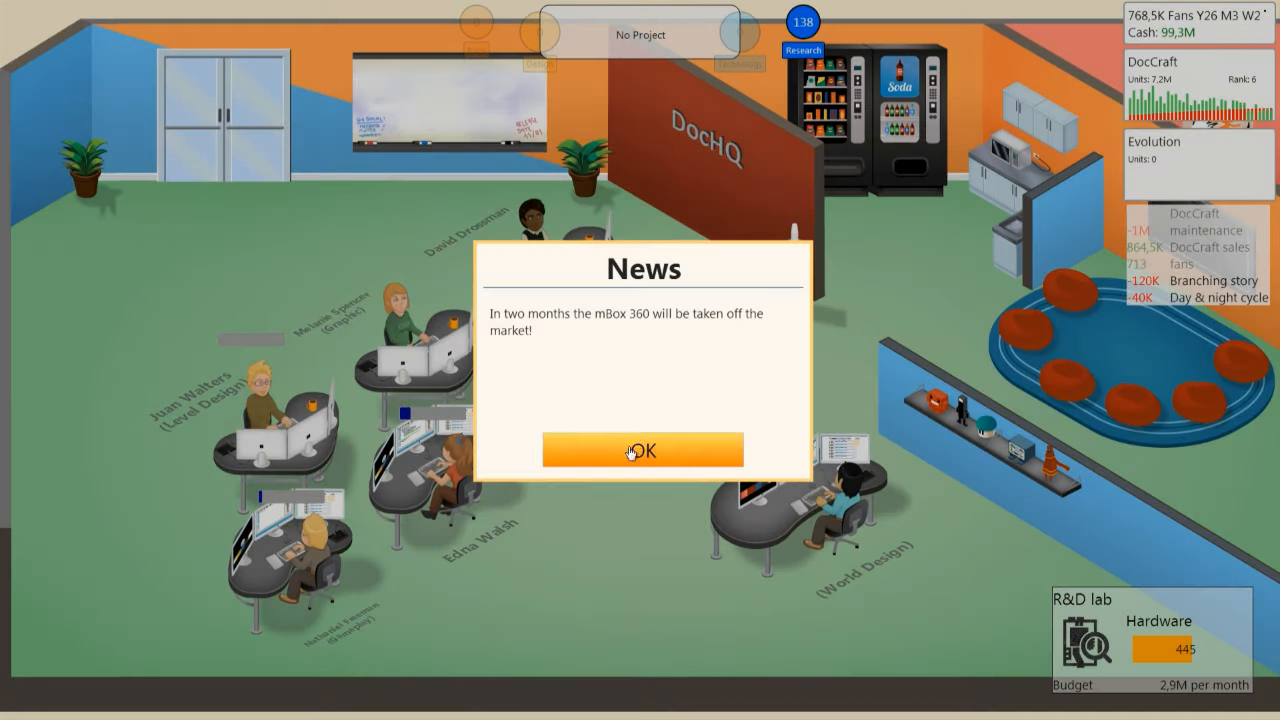
pyautogui.click(641, 450)
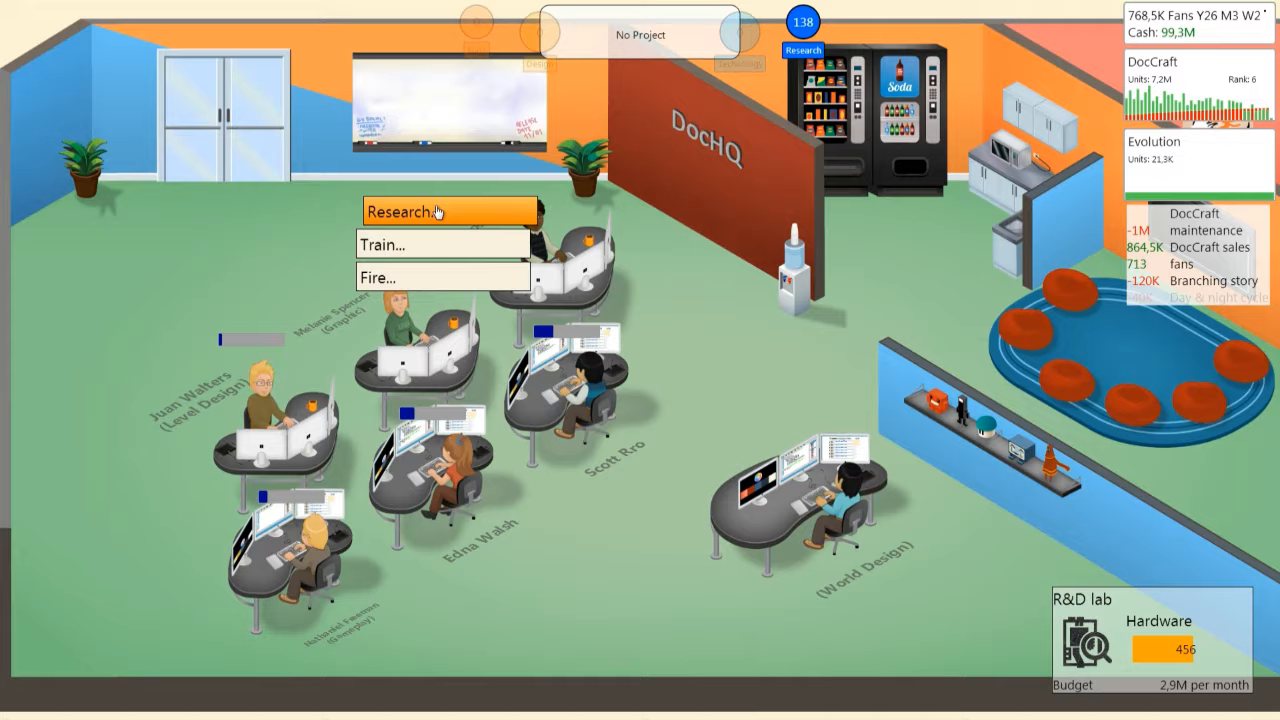
# Step: Start Moral choices research for another staff member
pyautogui.click(420, 211)
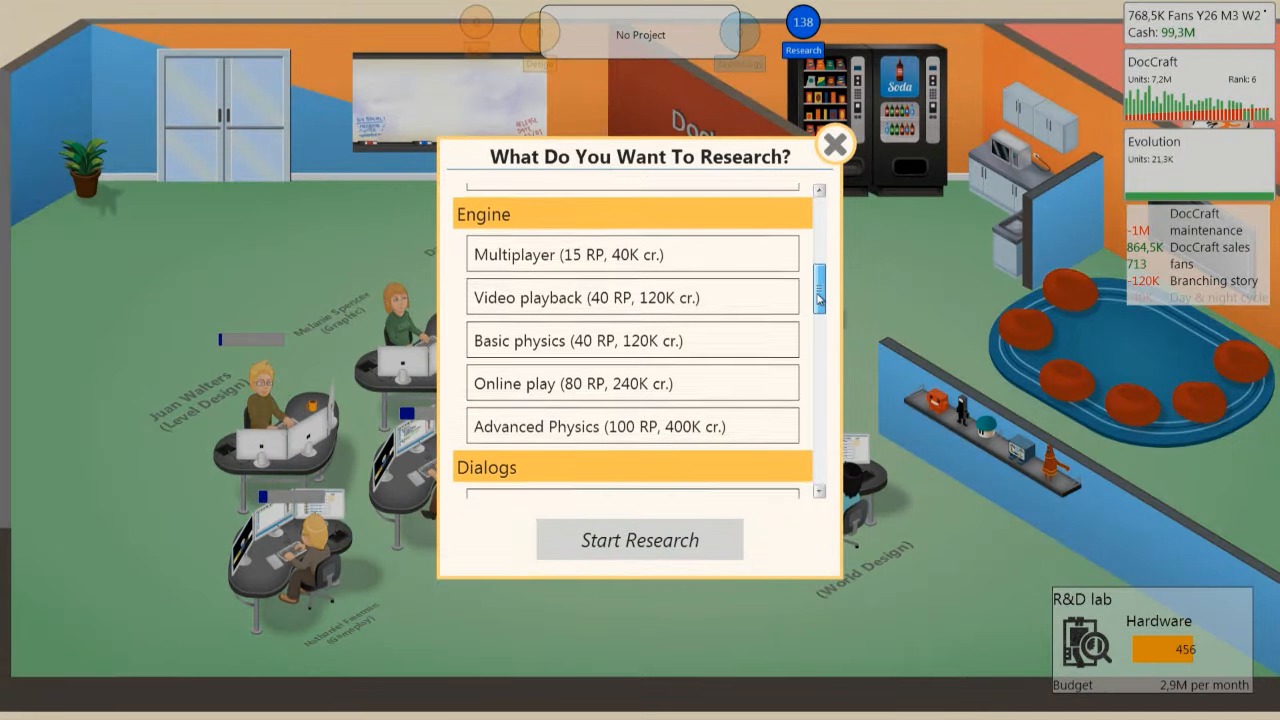
pyautogui.scroll(-3)
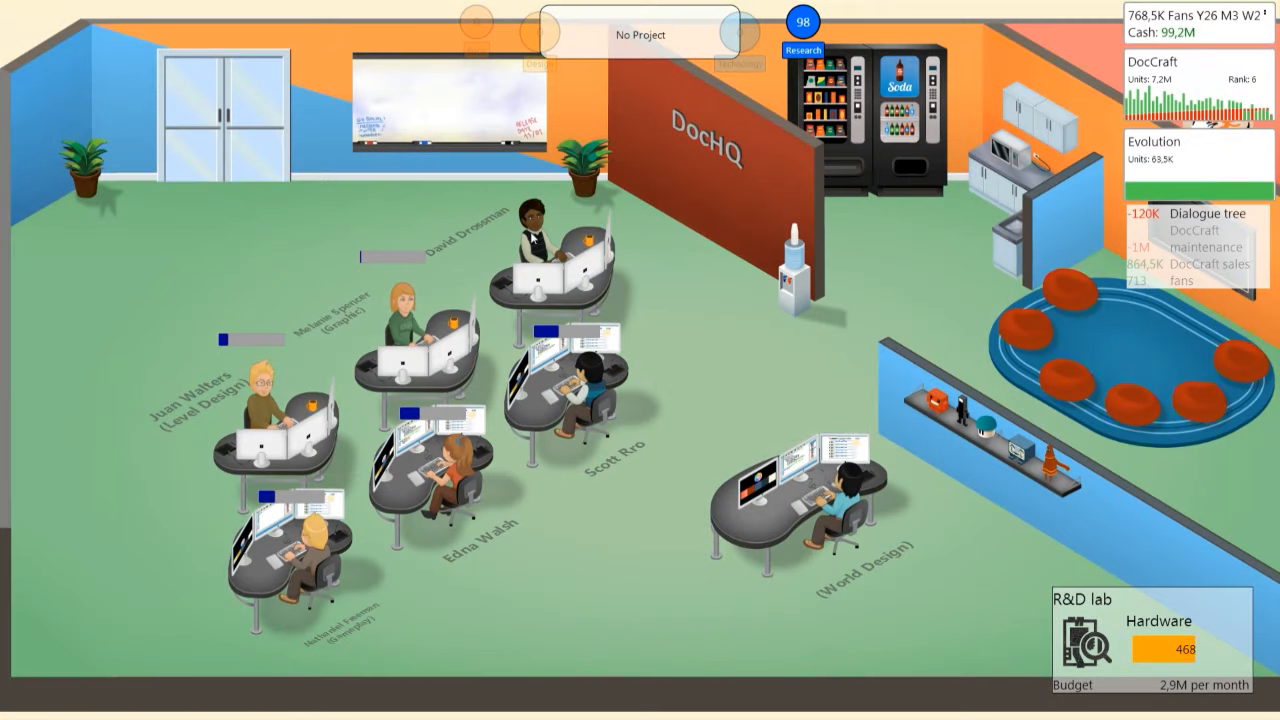
pyautogui.click(803, 50)
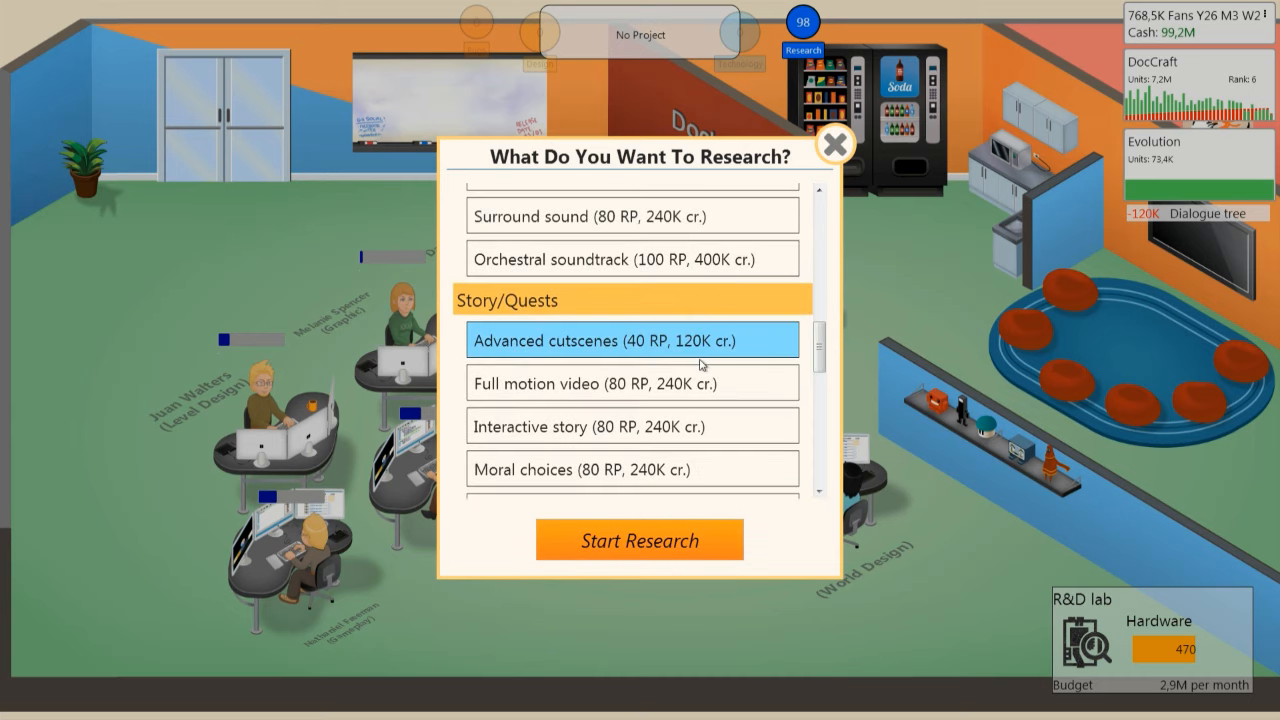
pyautogui.click(632, 468)
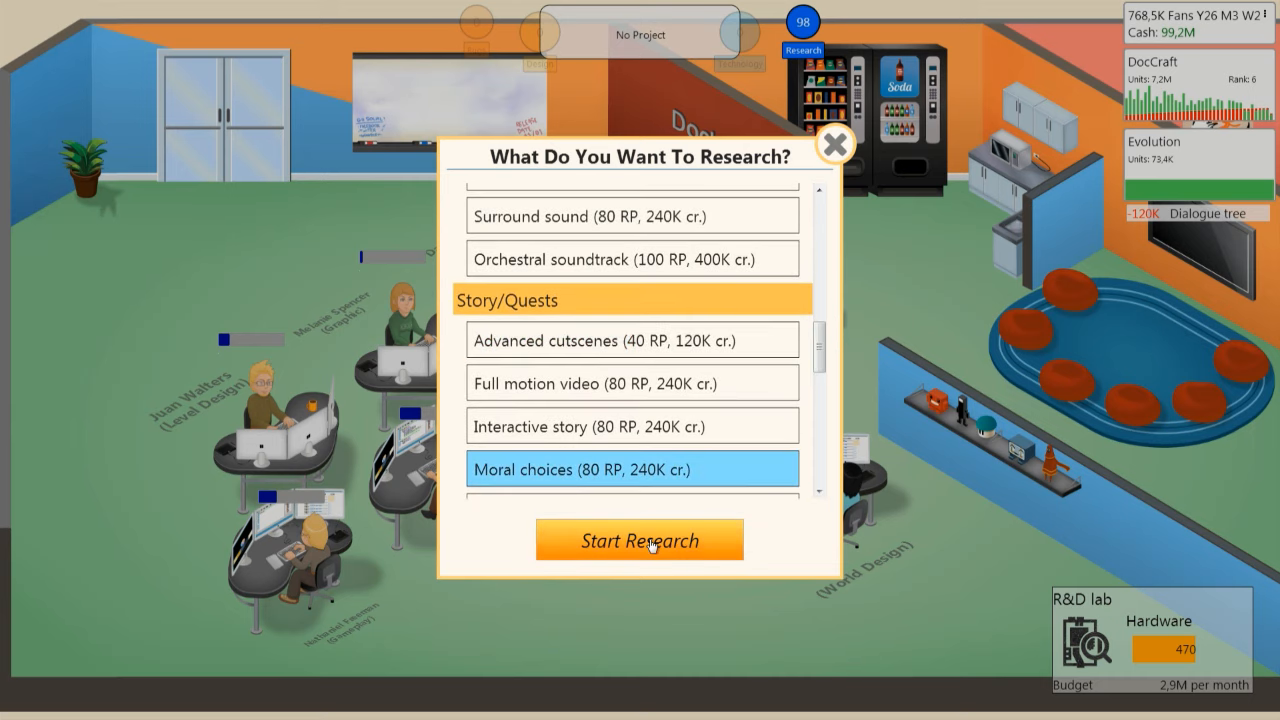
pyautogui.click(639, 540)
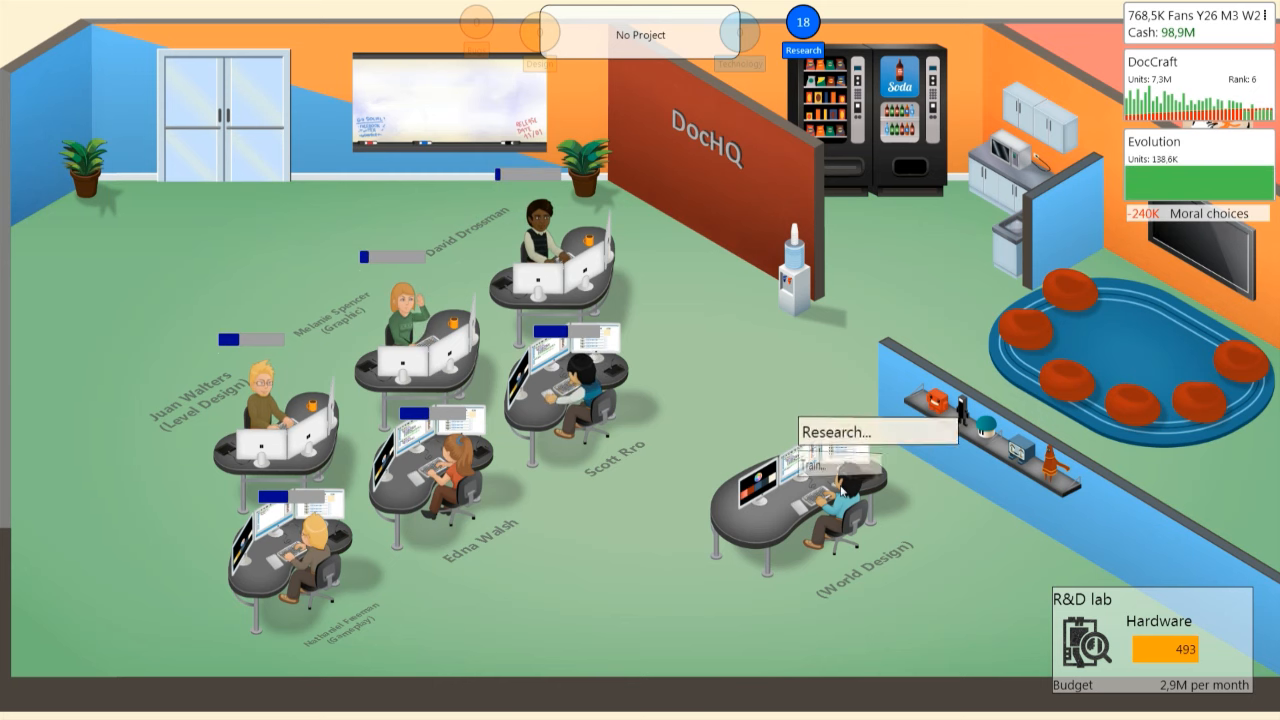
pyautogui.click(838, 431)
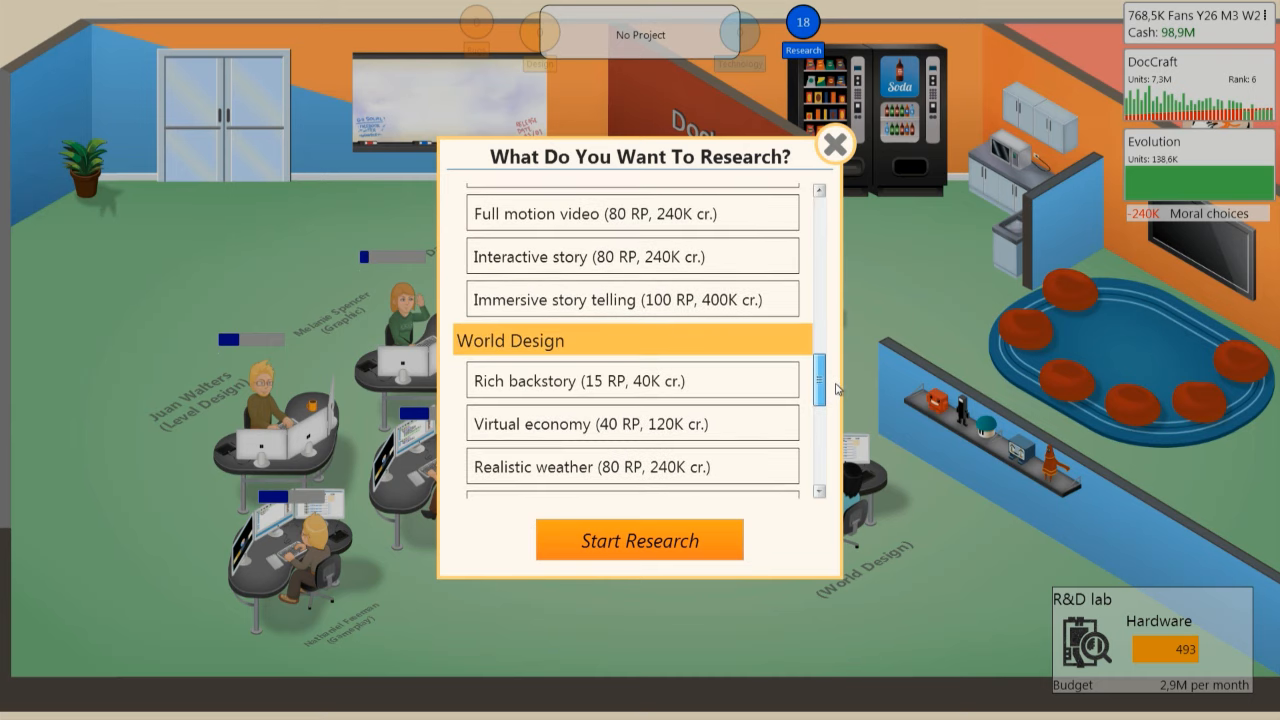
# Step: Start the World Design research topic and dismiss the new console industry news
pyautogui.click(639, 540)
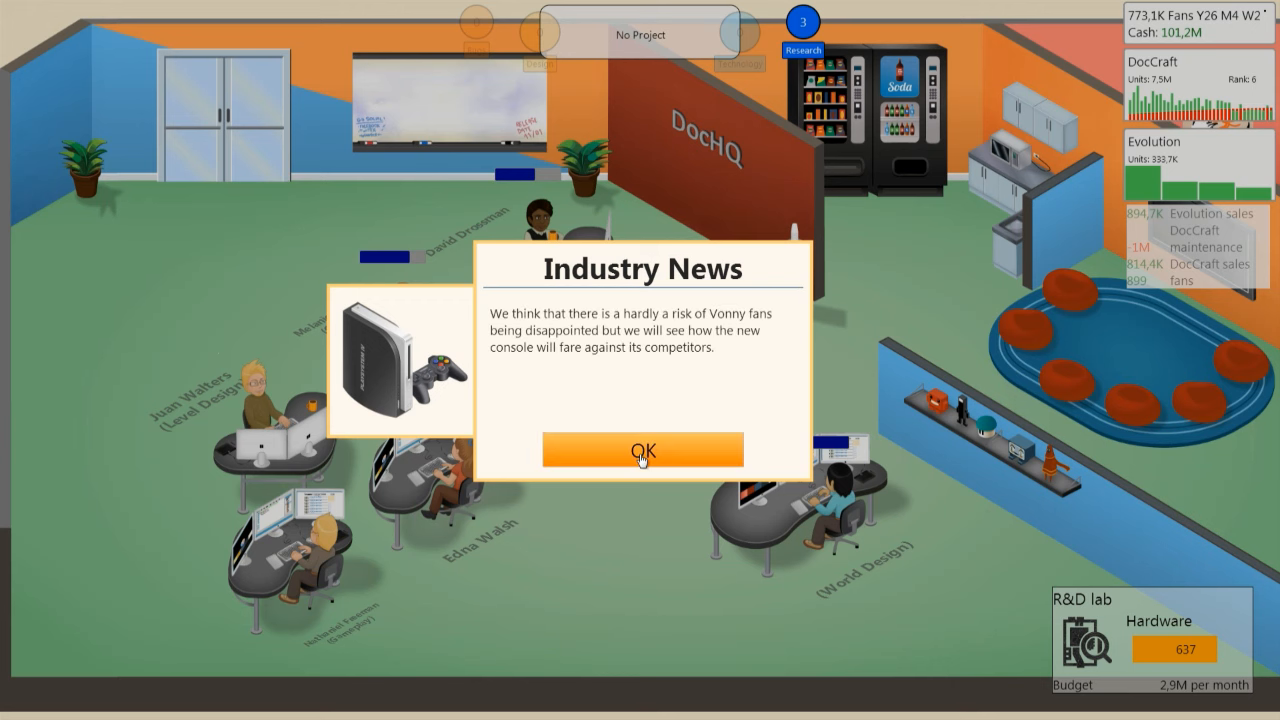
pyautogui.click(642, 450)
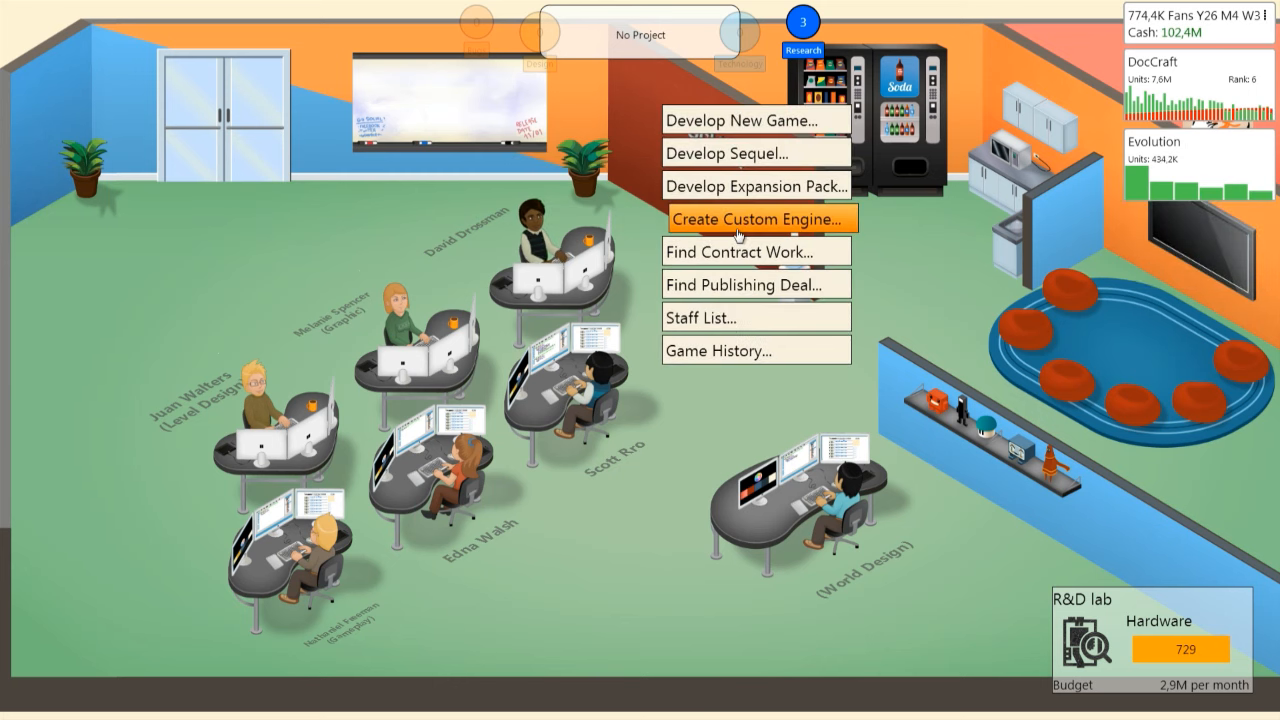
# Step: Build a custom engine named MMO 2 with 3D Graphics V7, stereo sound and dialogue
pyautogui.click(758, 218)
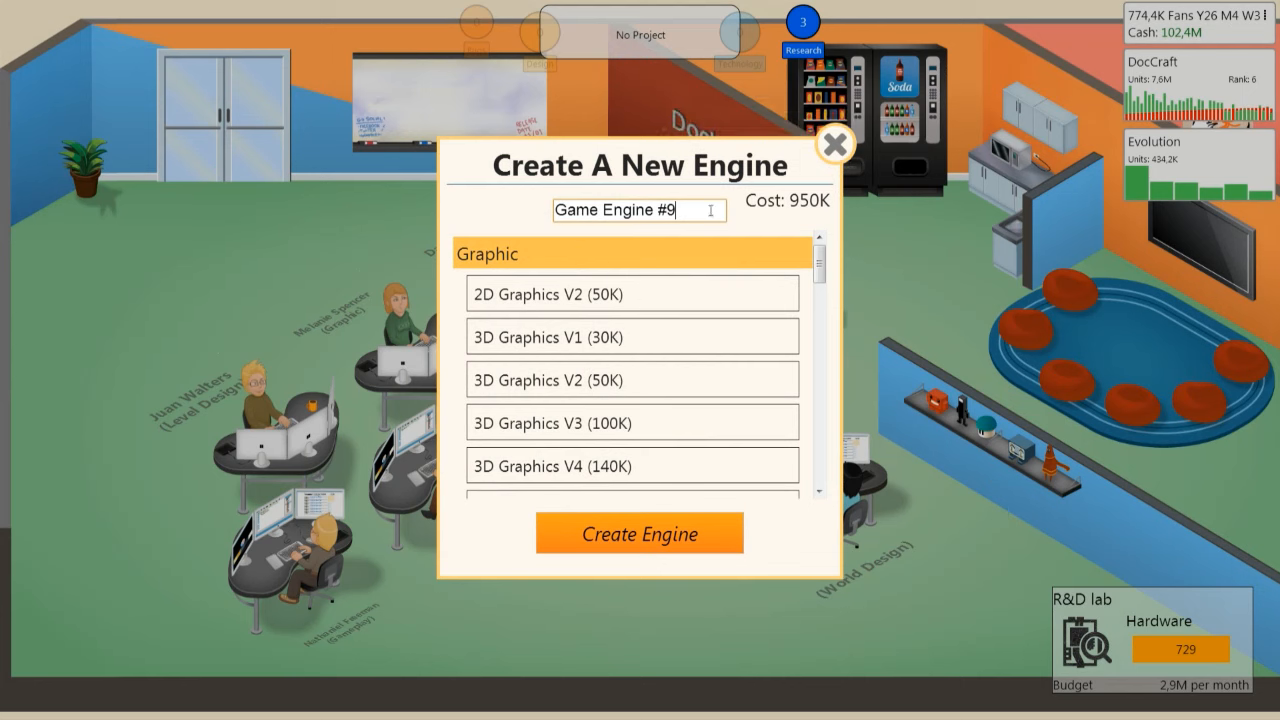
pyautogui.tripleClick(639, 210)
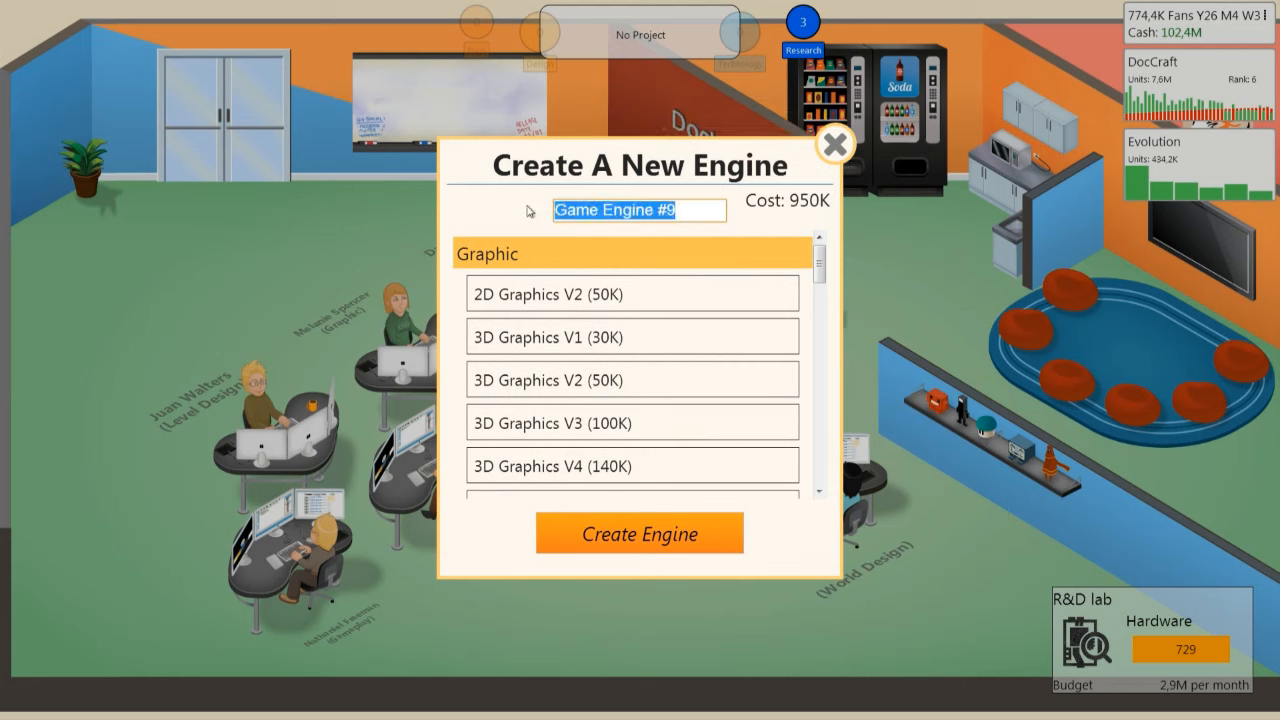
pyautogui.write('MMO 2')
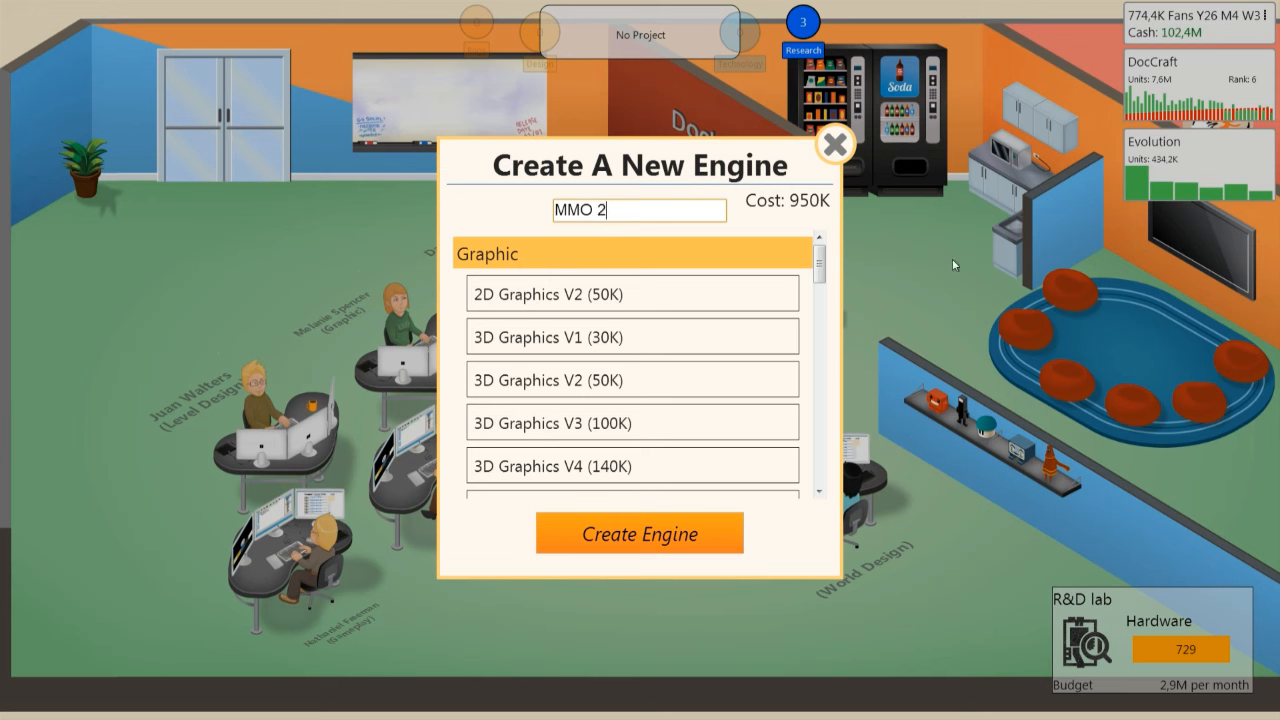
pyautogui.scroll(-3)
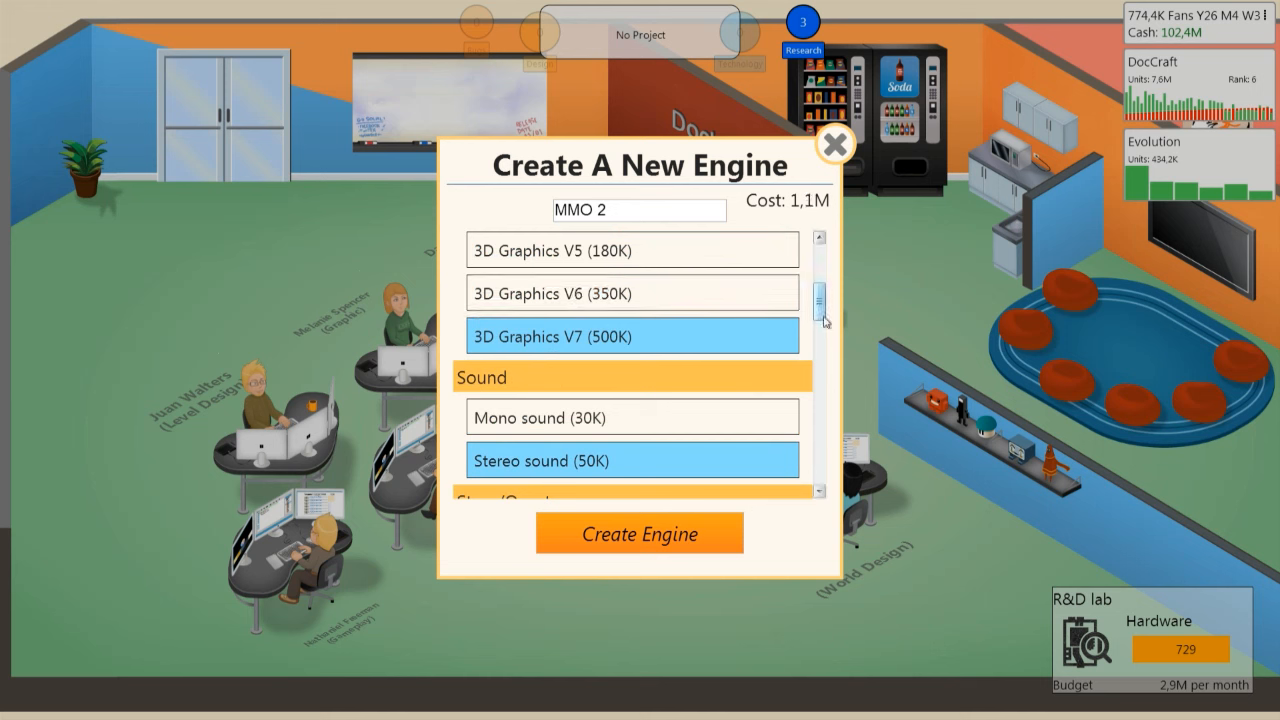
pyautogui.scroll(-3)
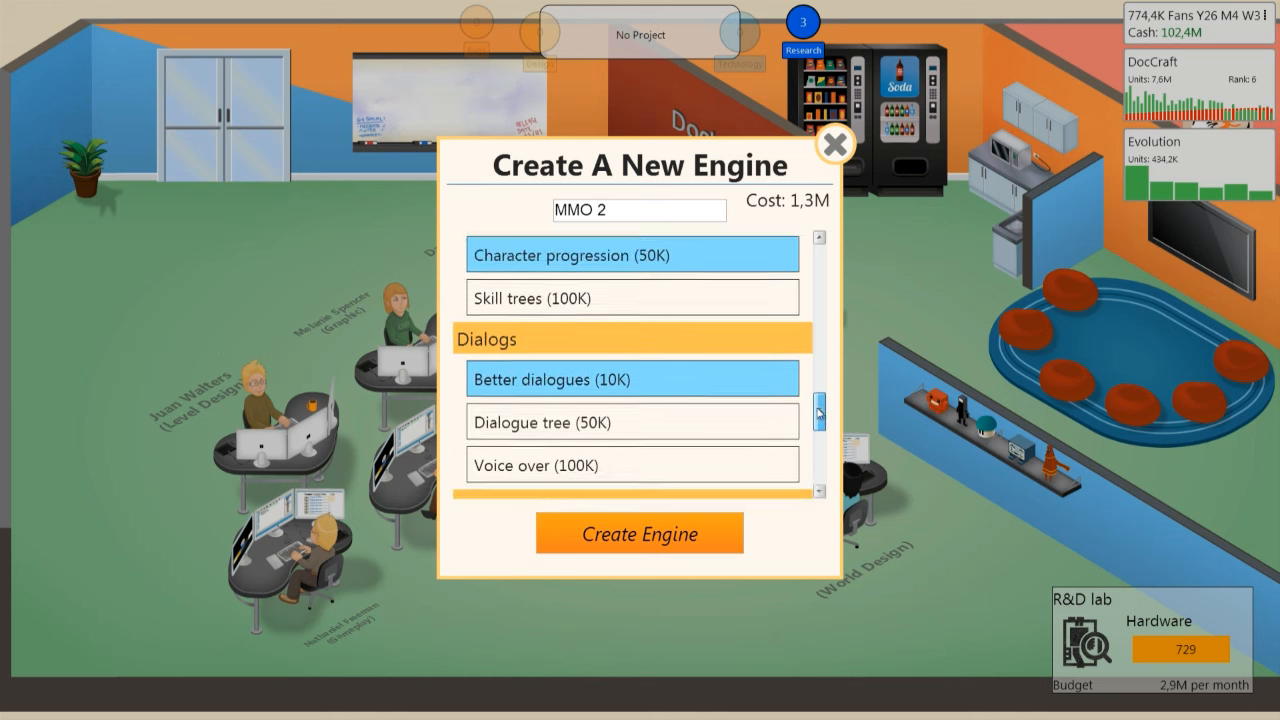
pyautogui.scroll(-3)
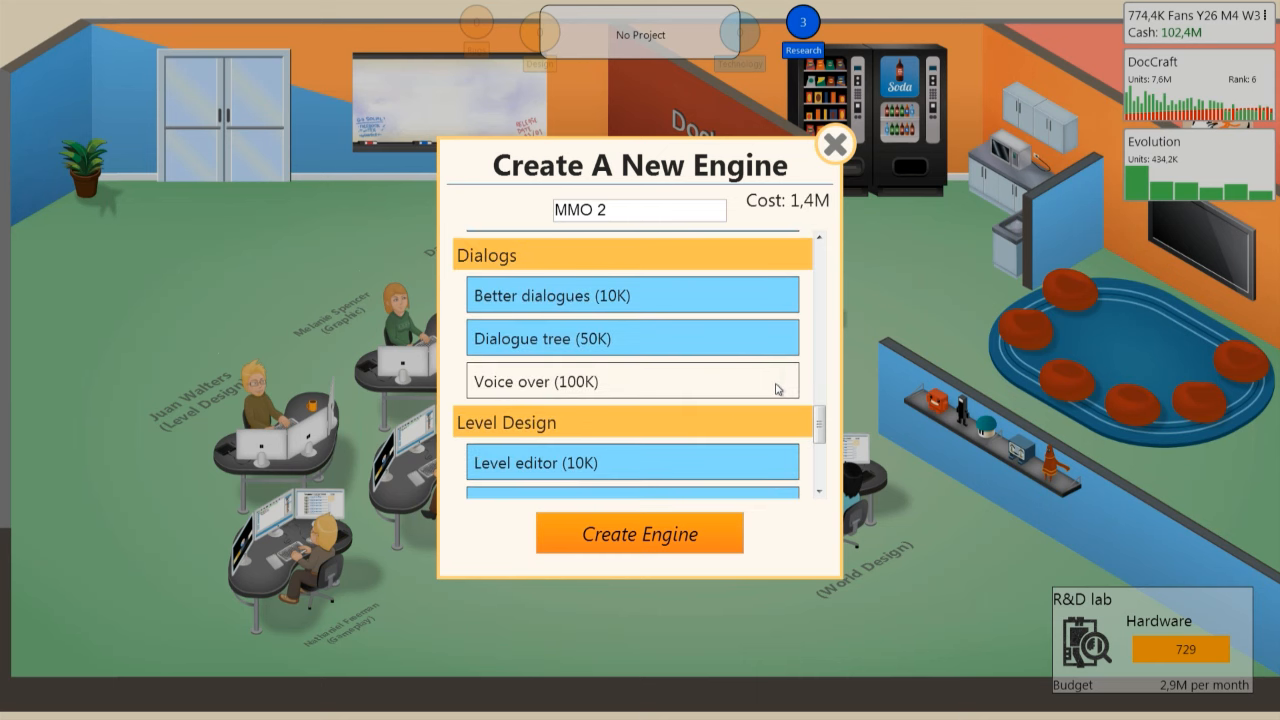
pyautogui.scroll(-3)
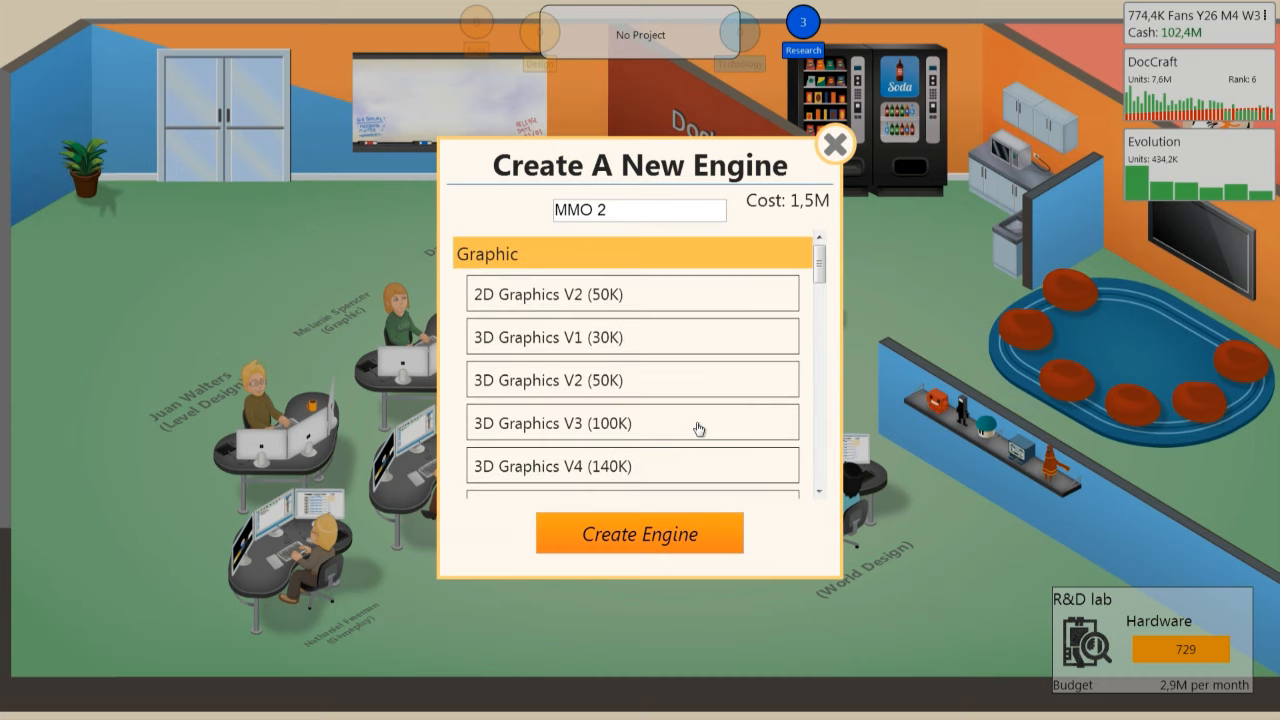
pyautogui.click(639, 533)
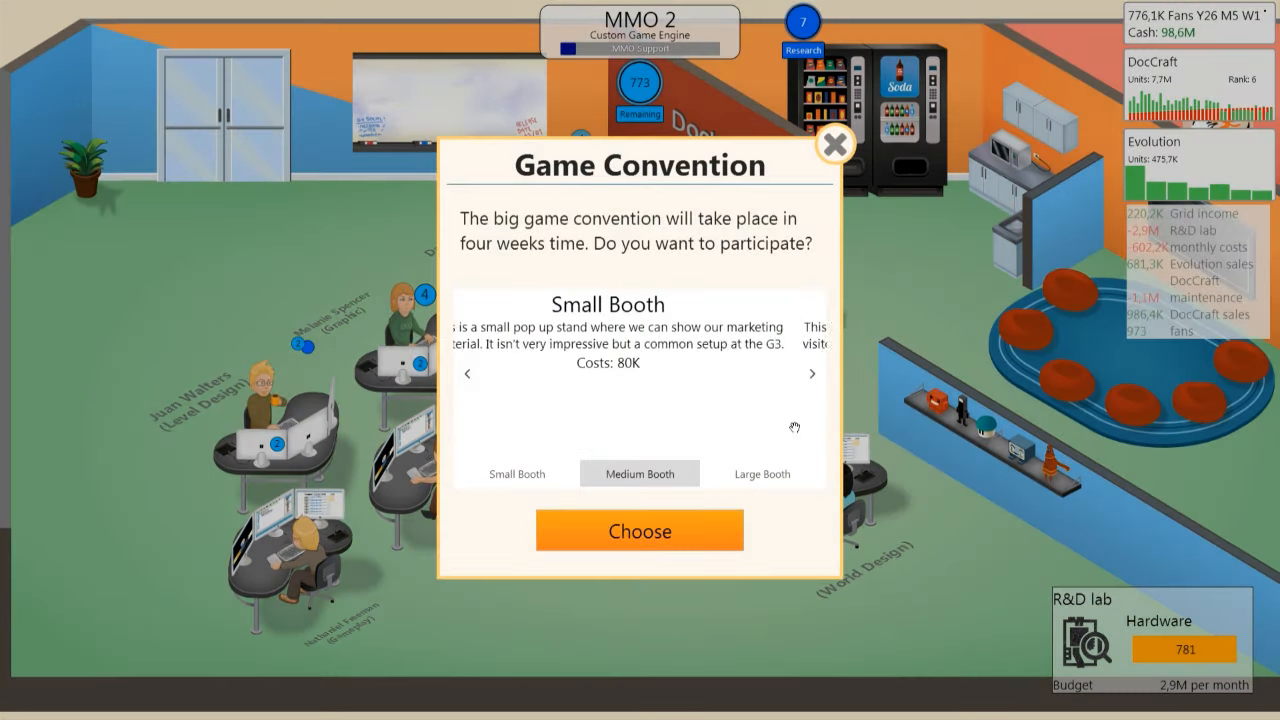
# Step: Book a large convention booth and pay 5M to open the hardware lab
pyautogui.click(639, 530)
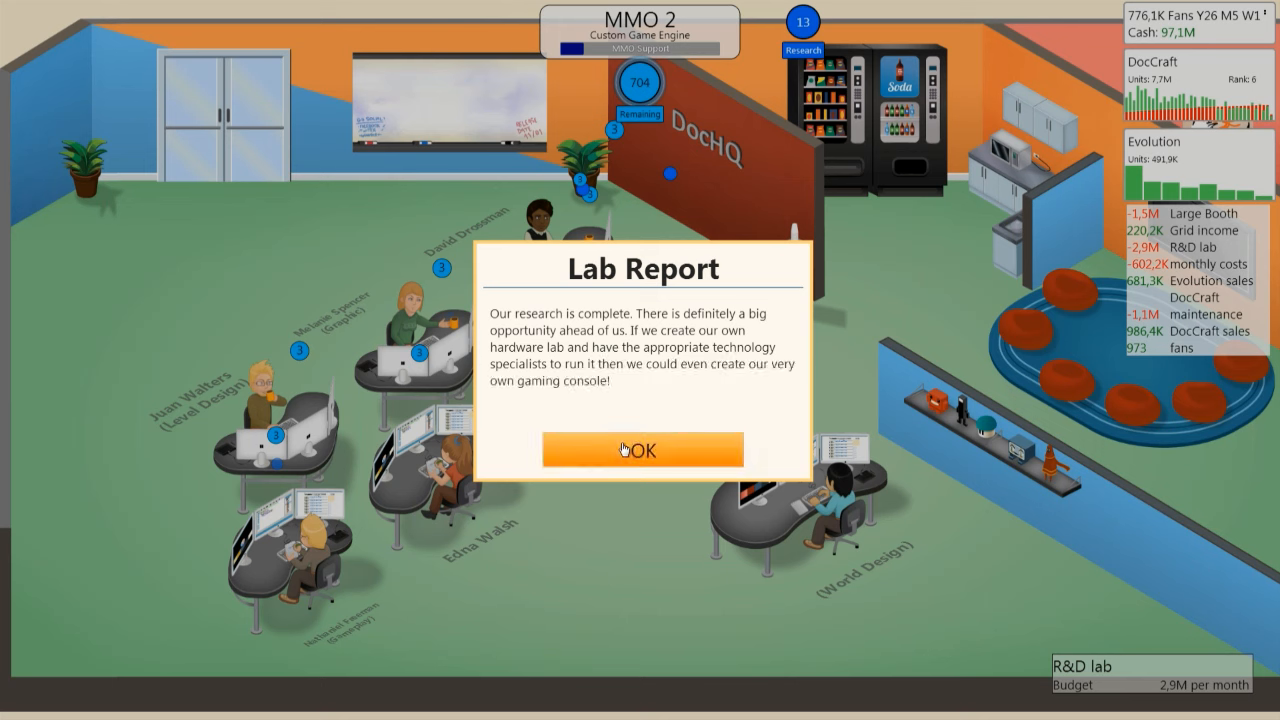
pyautogui.click(641, 449)
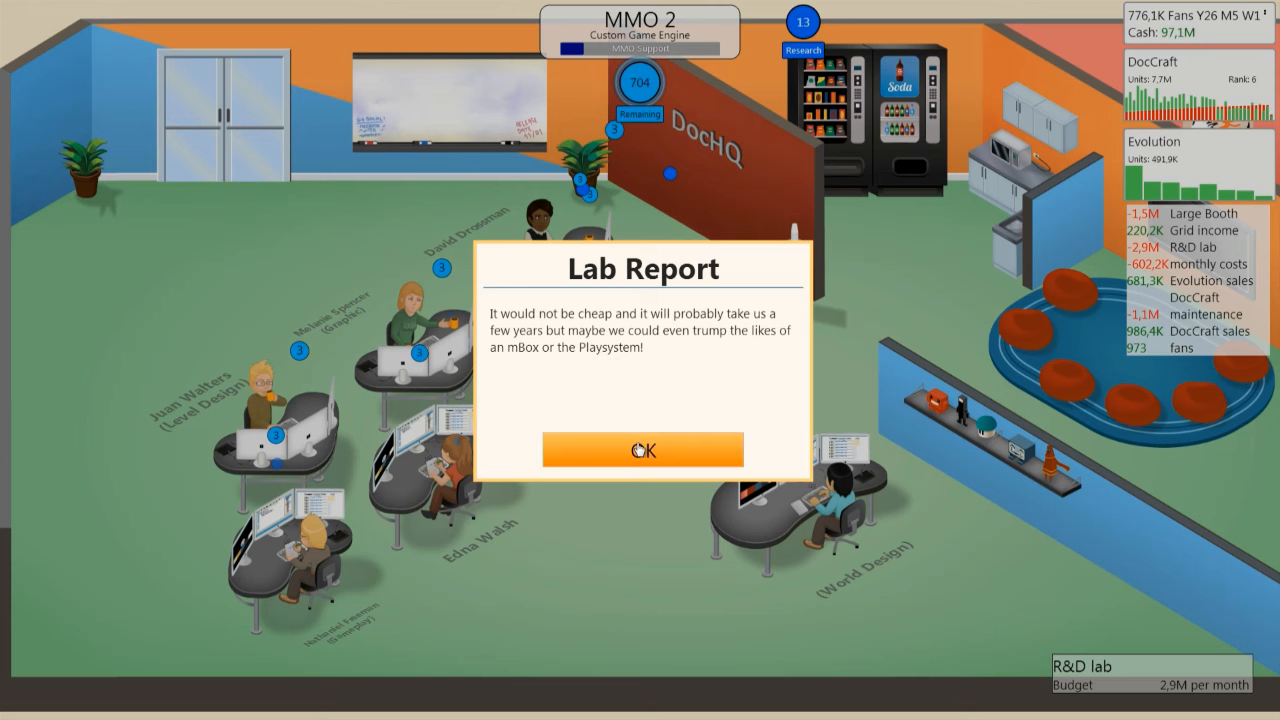
pyautogui.click(642, 449)
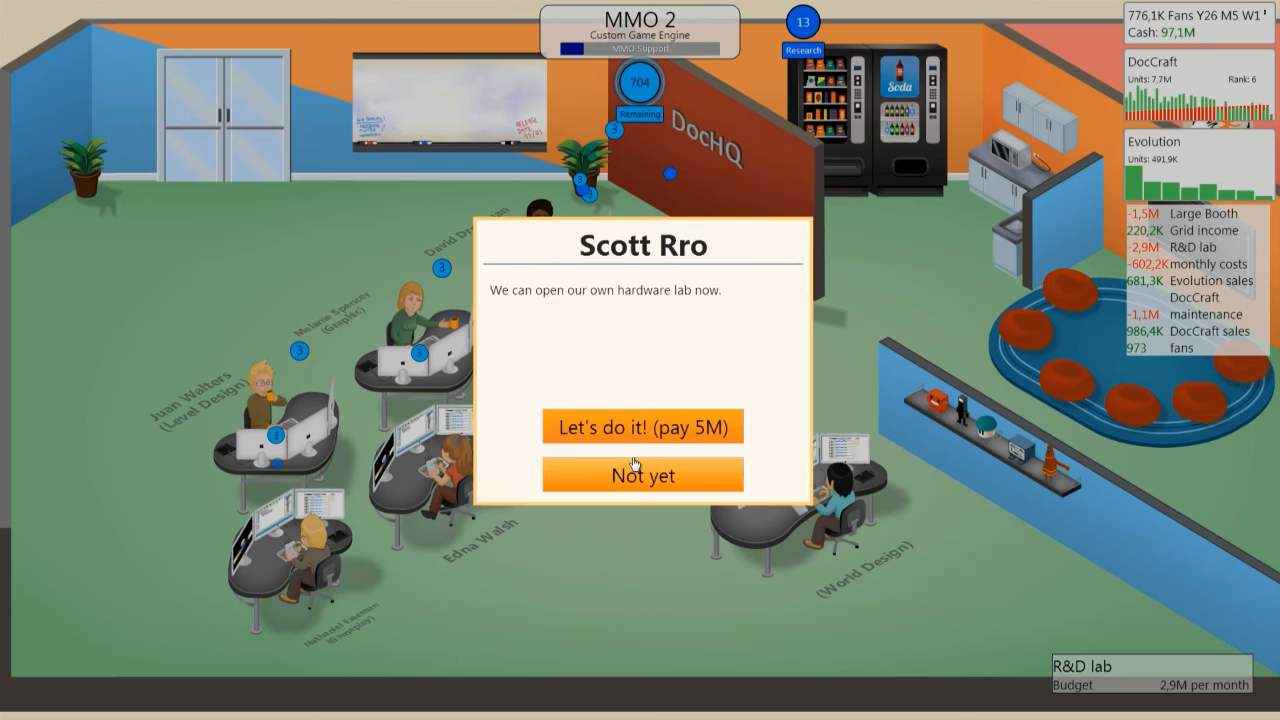
pyautogui.click(642, 426)
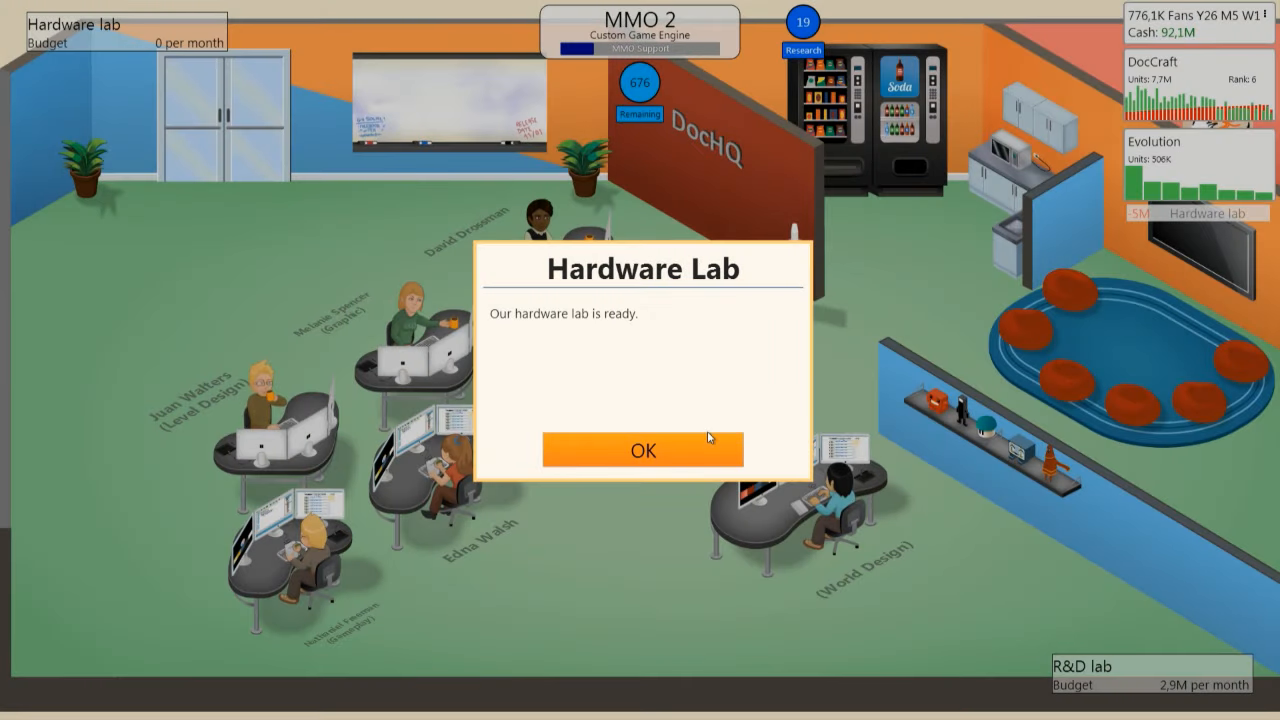
pyautogui.click(643, 450)
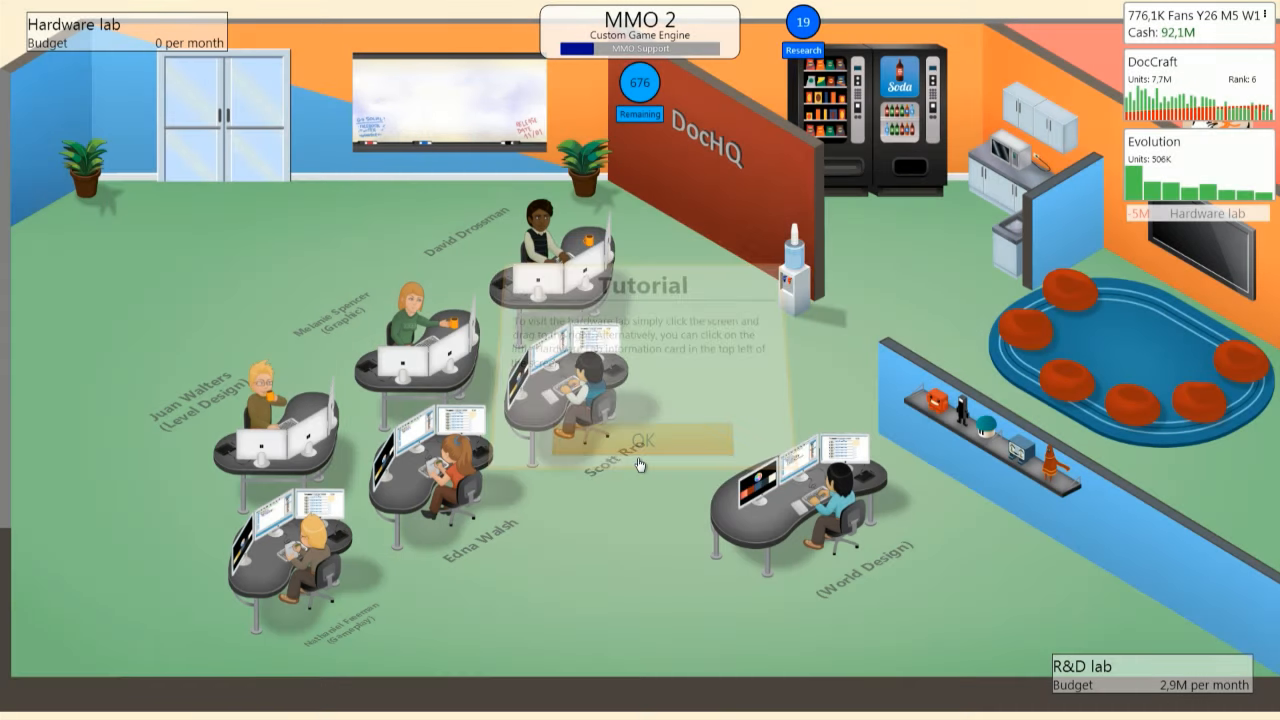
# Step: Dismiss the hardware lab tutorial and the Evolution sales news
pyautogui.click(640, 438)
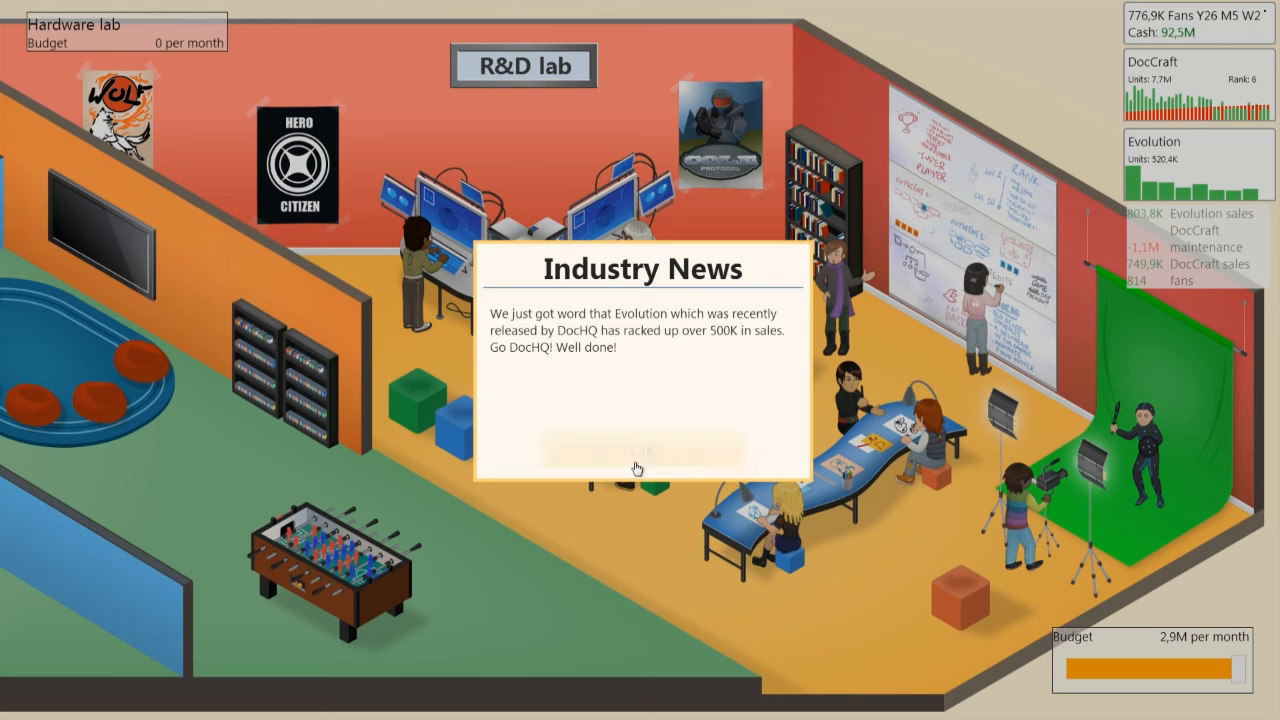
pyautogui.click(637, 451)
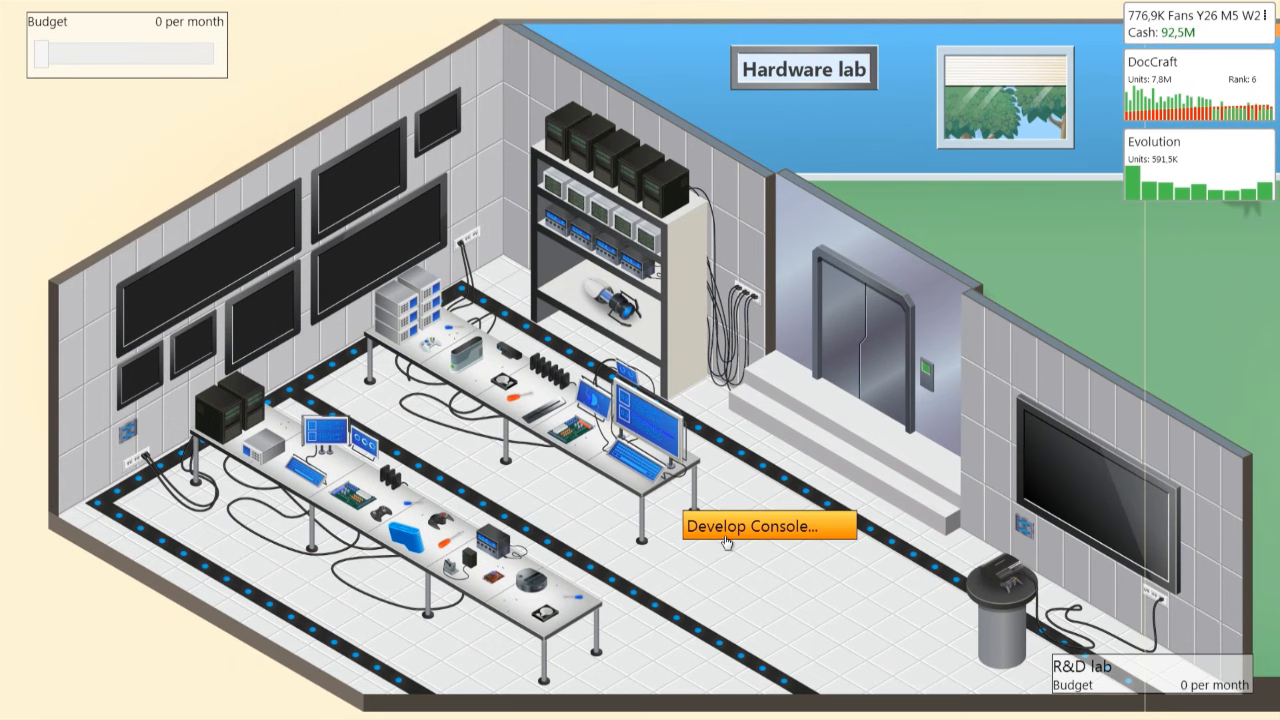
# Step: Start console development, dismissing the warning and tutorial to reach the design form
pyautogui.click(767, 526)
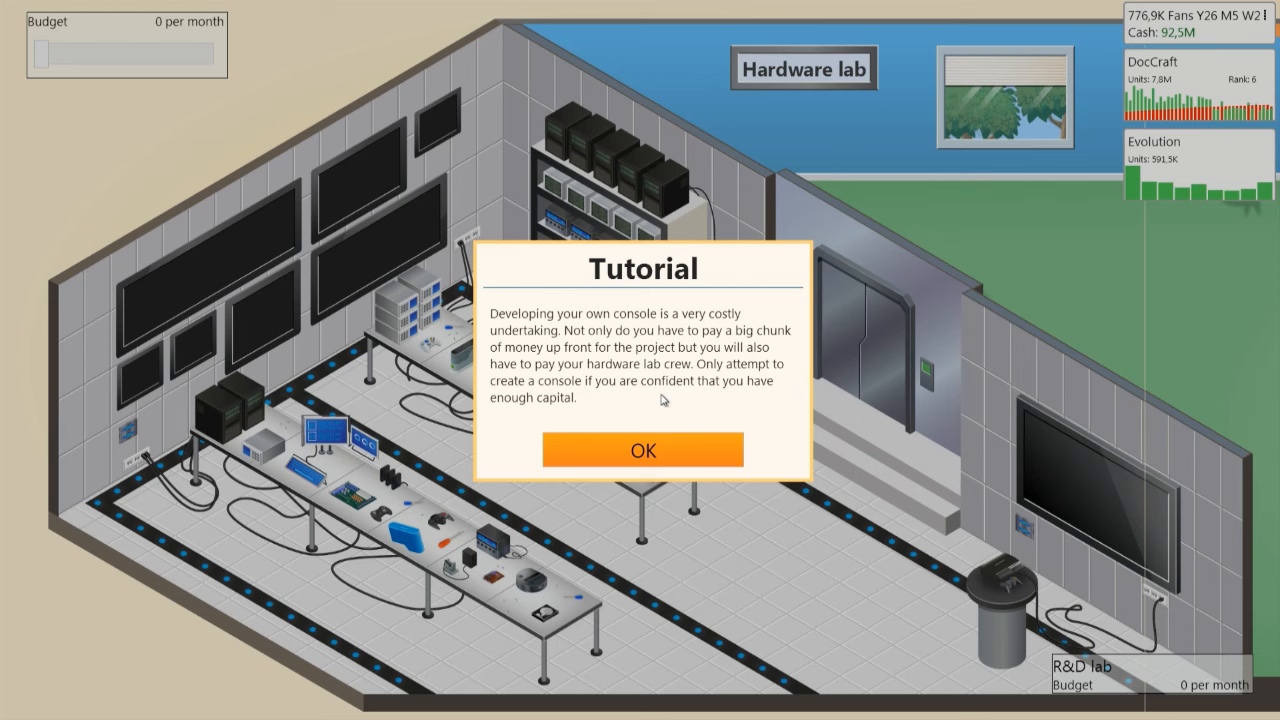
pyautogui.click(643, 449)
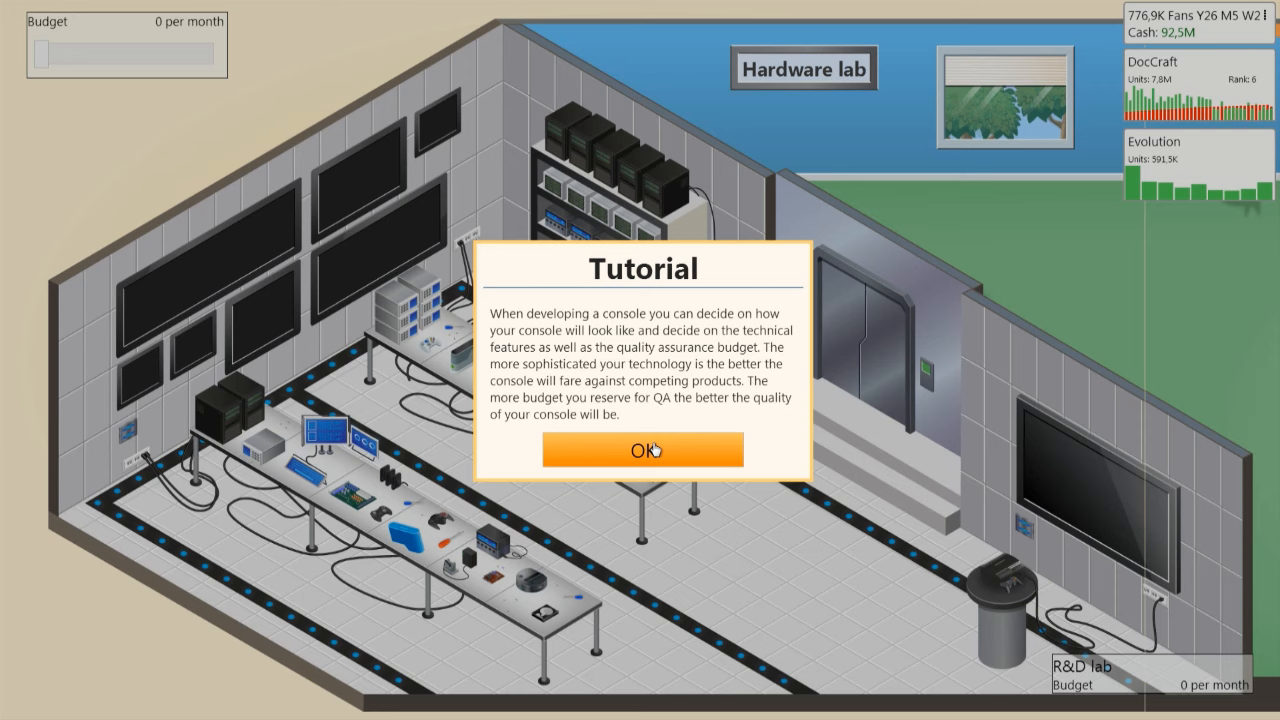
pyautogui.click(642, 449)
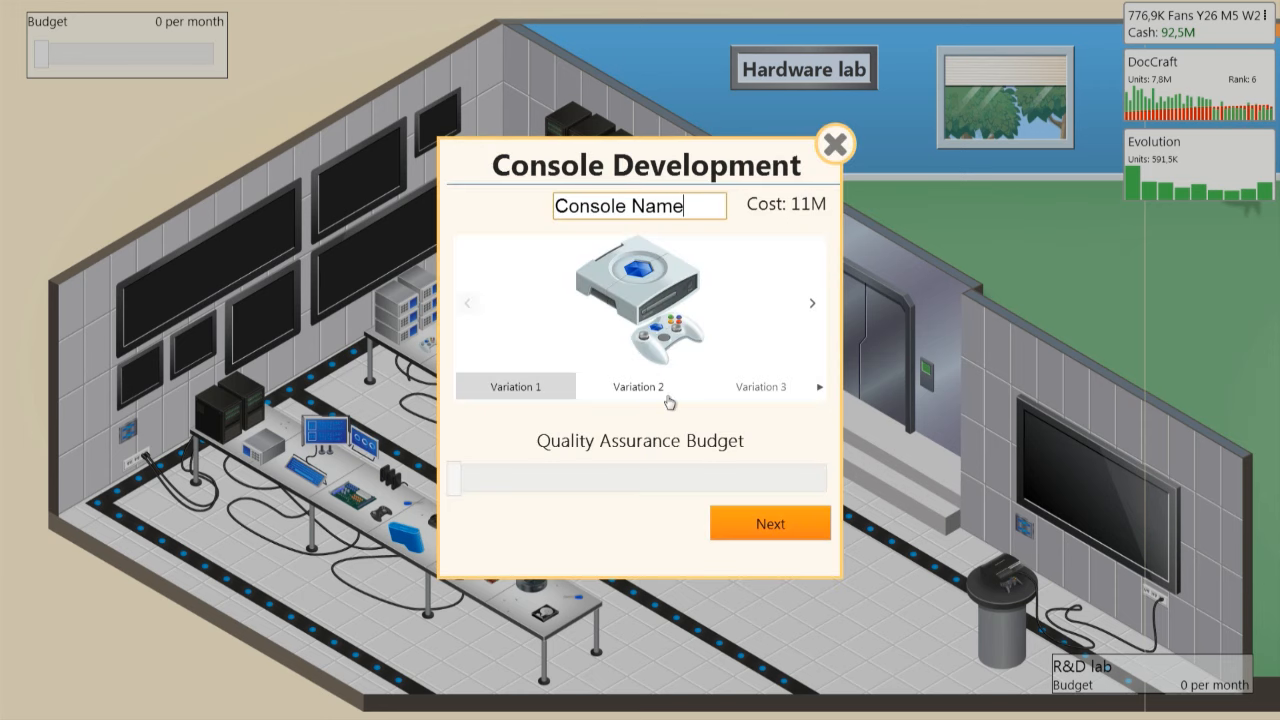
# Step: Choose the blue fifth console design and raise the QA budget to maximum
pyautogui.click(637, 386)
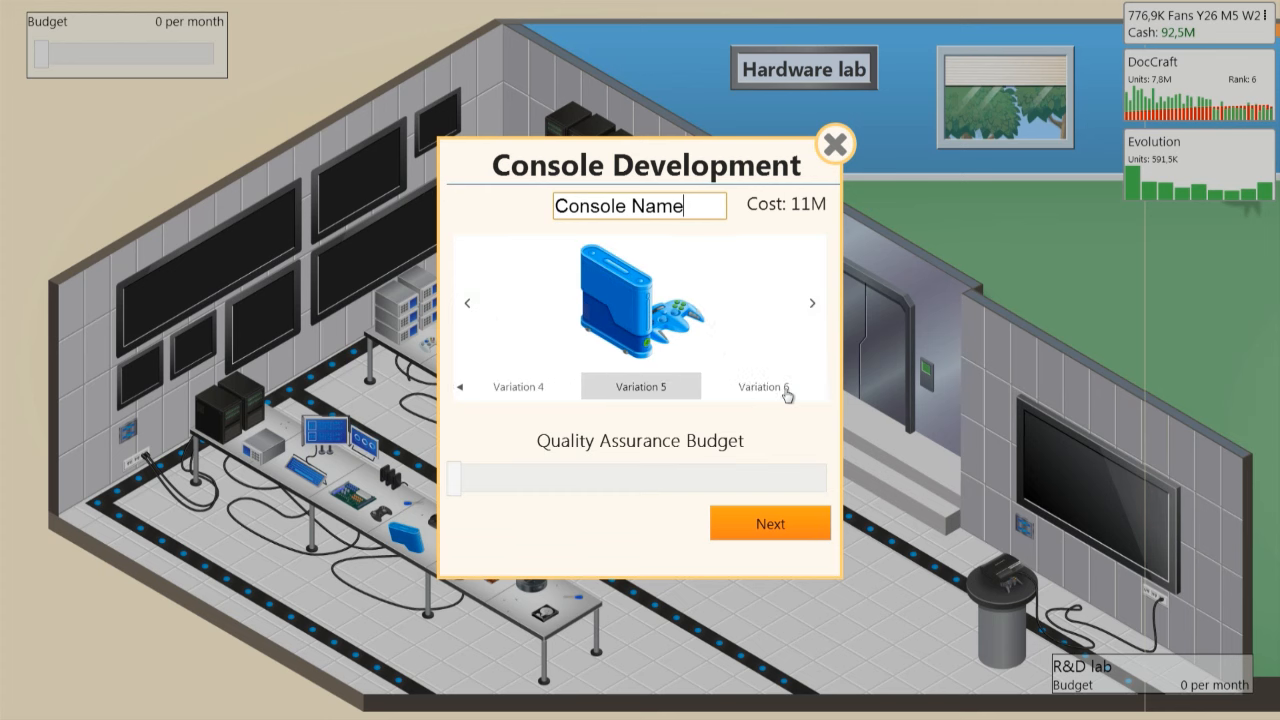
pyautogui.click(762, 386)
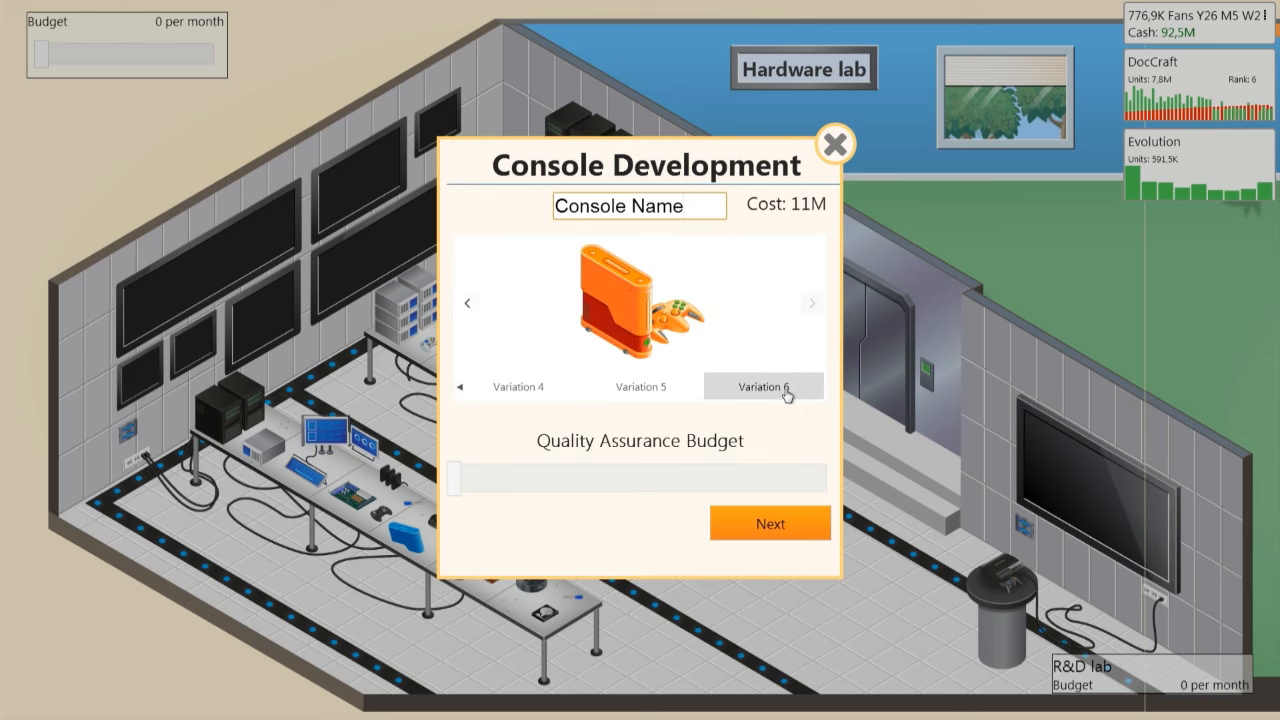
pyautogui.click(639, 205)
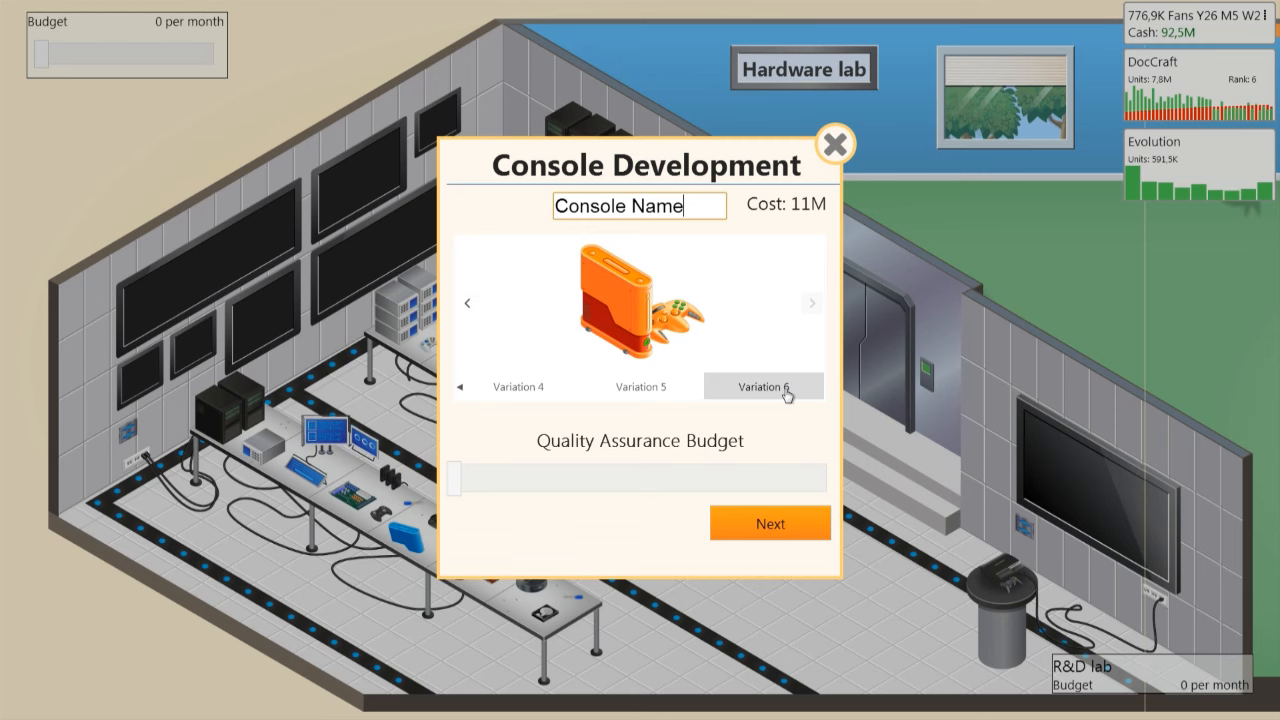
pyautogui.click(640, 386)
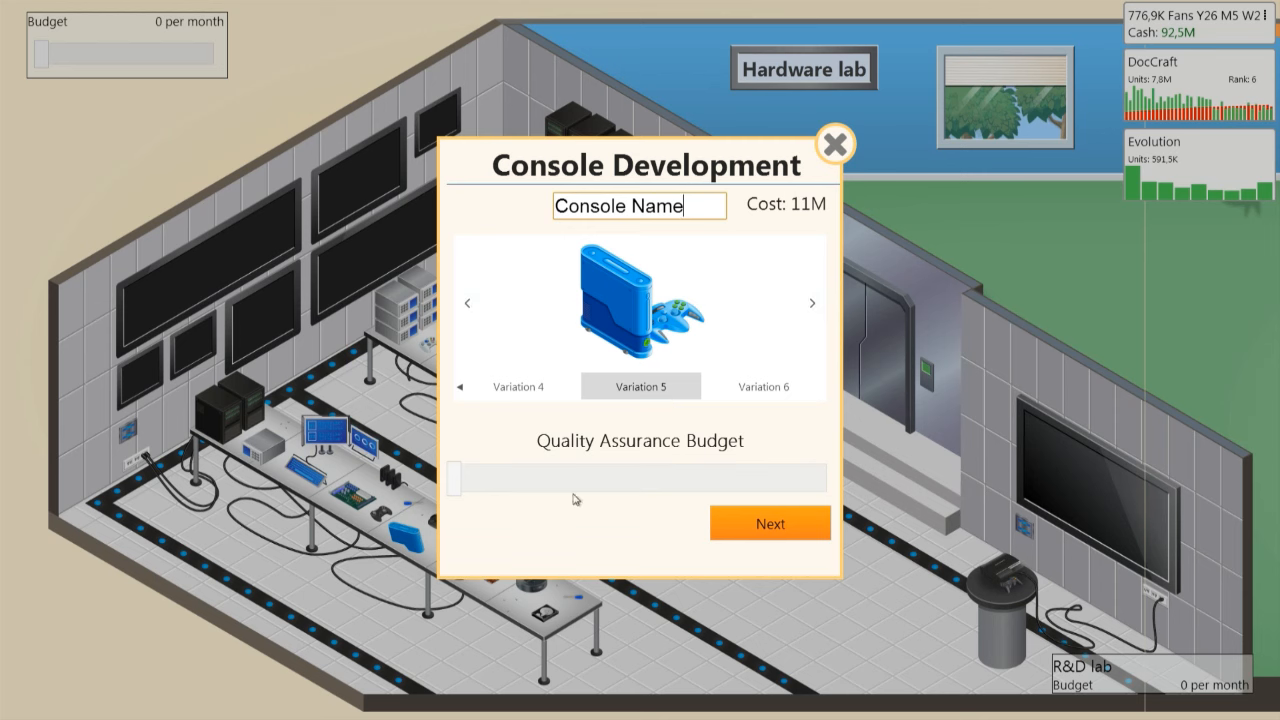
pyautogui.moveTo(450, 477); pyautogui.dragTo(832, 477)
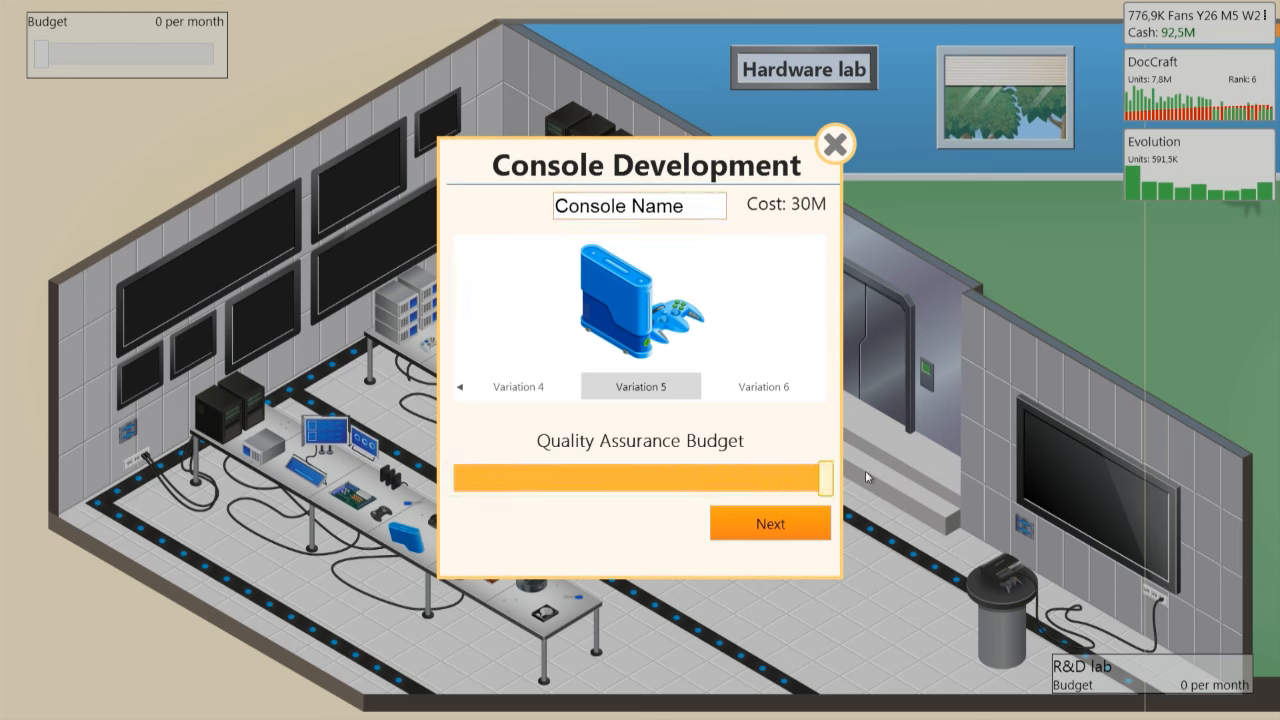
# Step: Name the console DocBox and continue to its feature selection
pyautogui.click(639, 205)
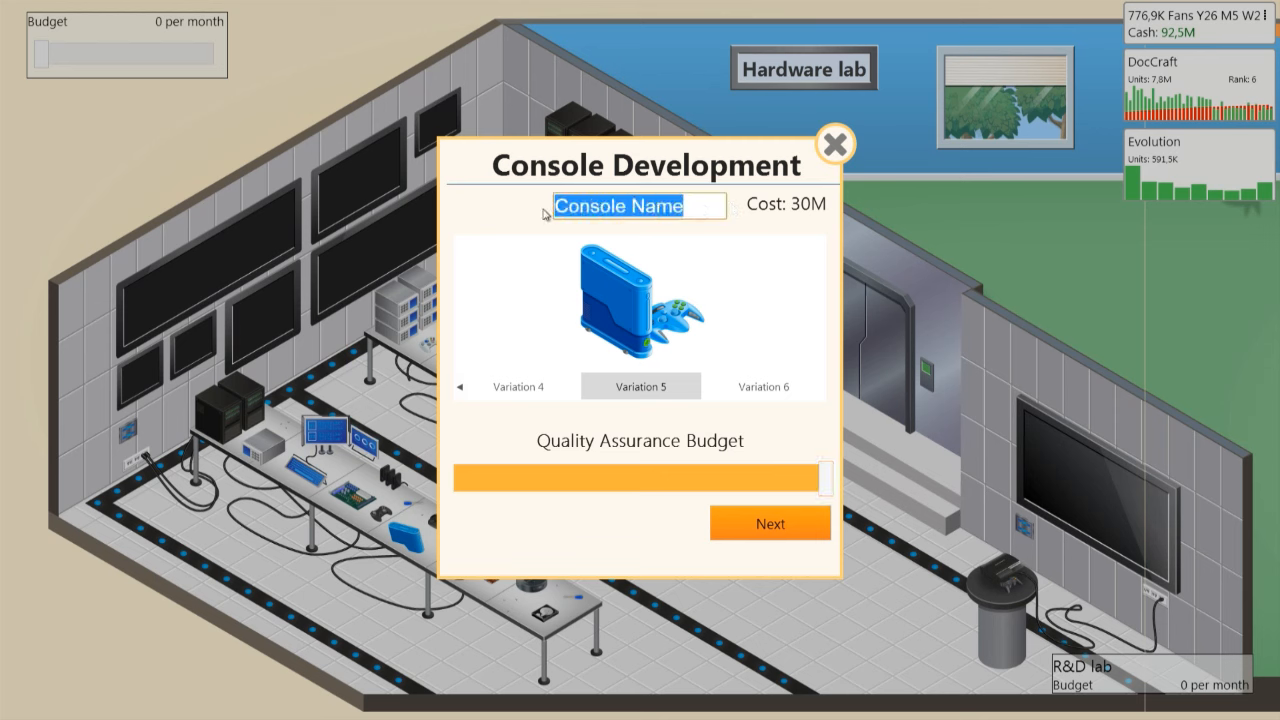
pyautogui.write('DocB')
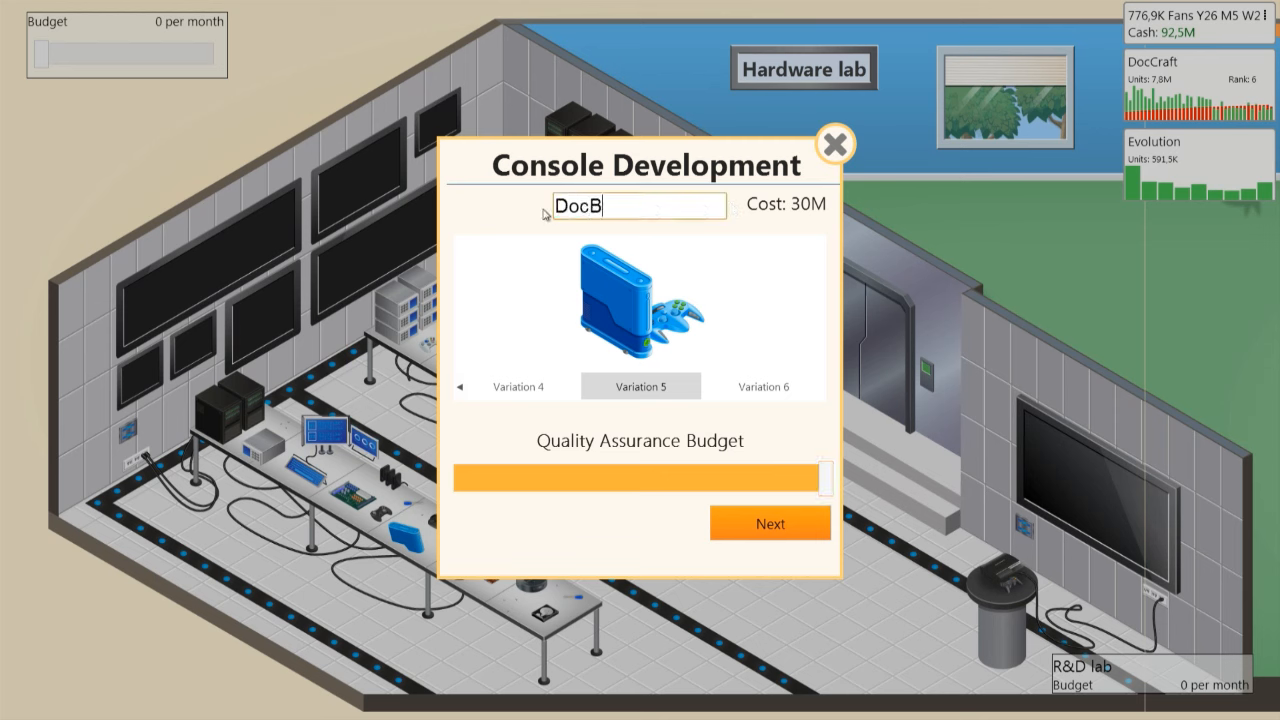
pyautogui.write('ox')
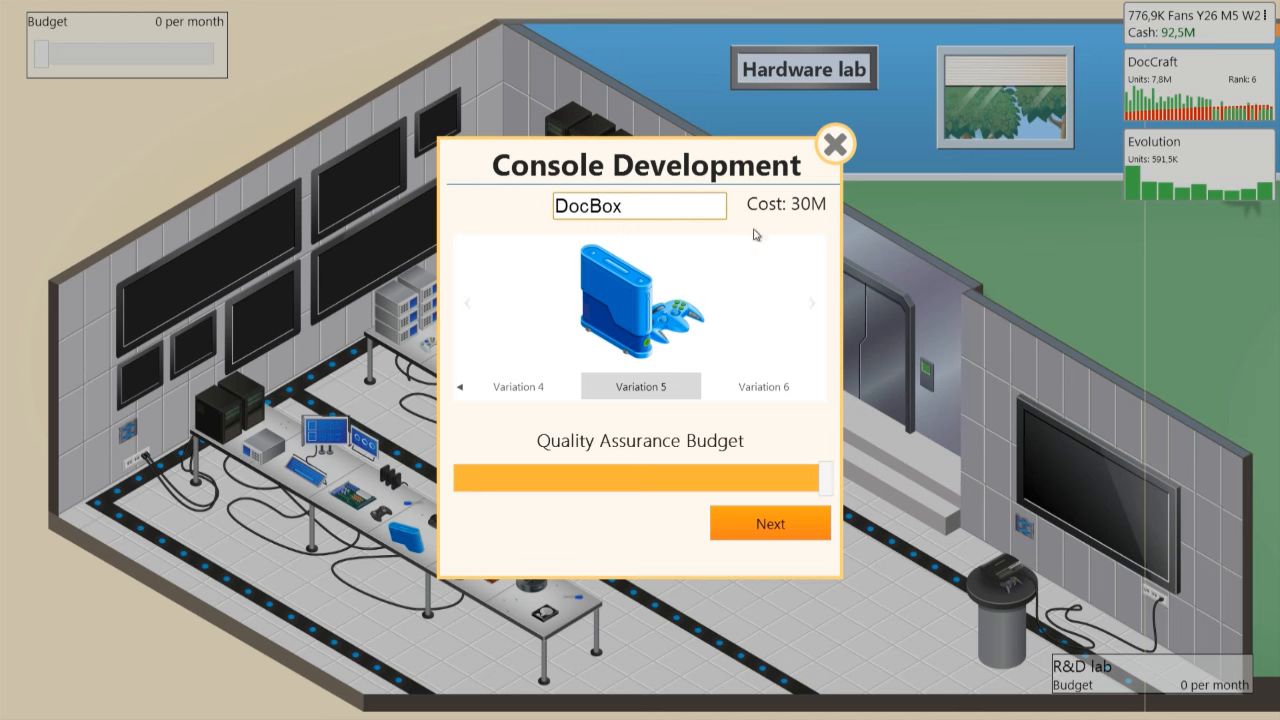
pyautogui.click(770, 523)
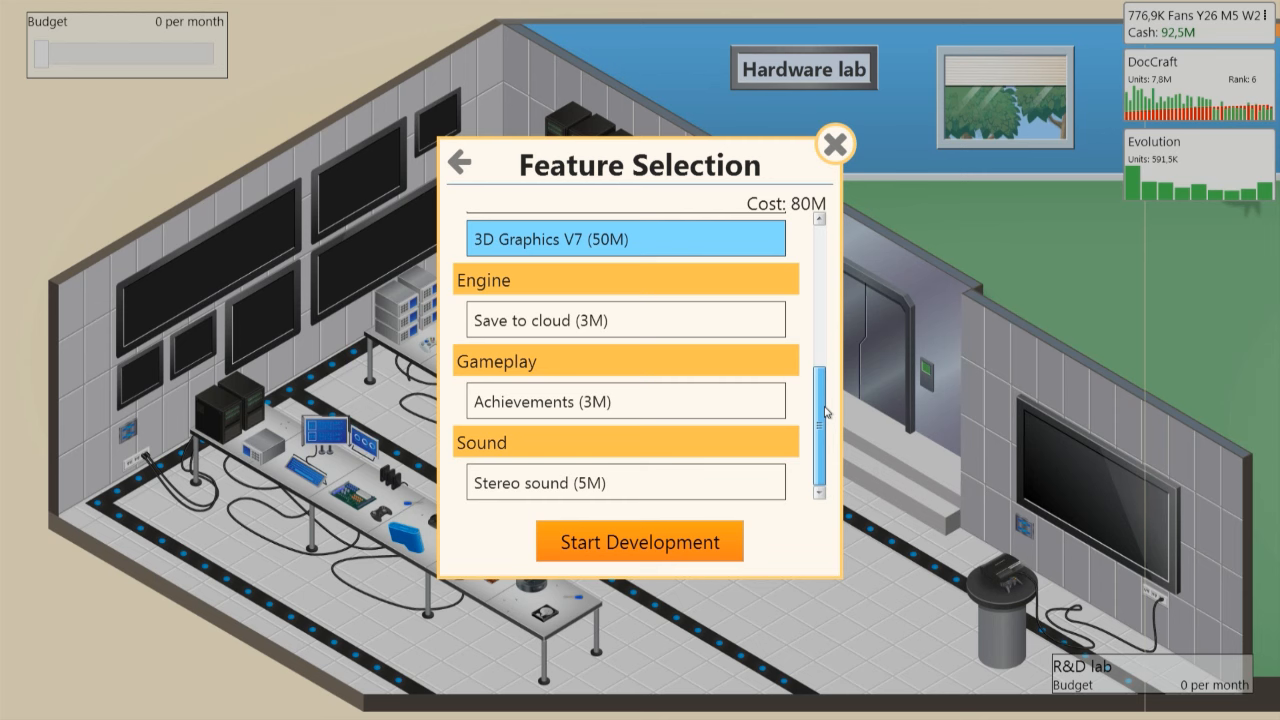
# Step: Enable cloud saves, achievements and stereo sound, then dismiss the Hardware Lab welcome notice
pyautogui.click(625, 482)
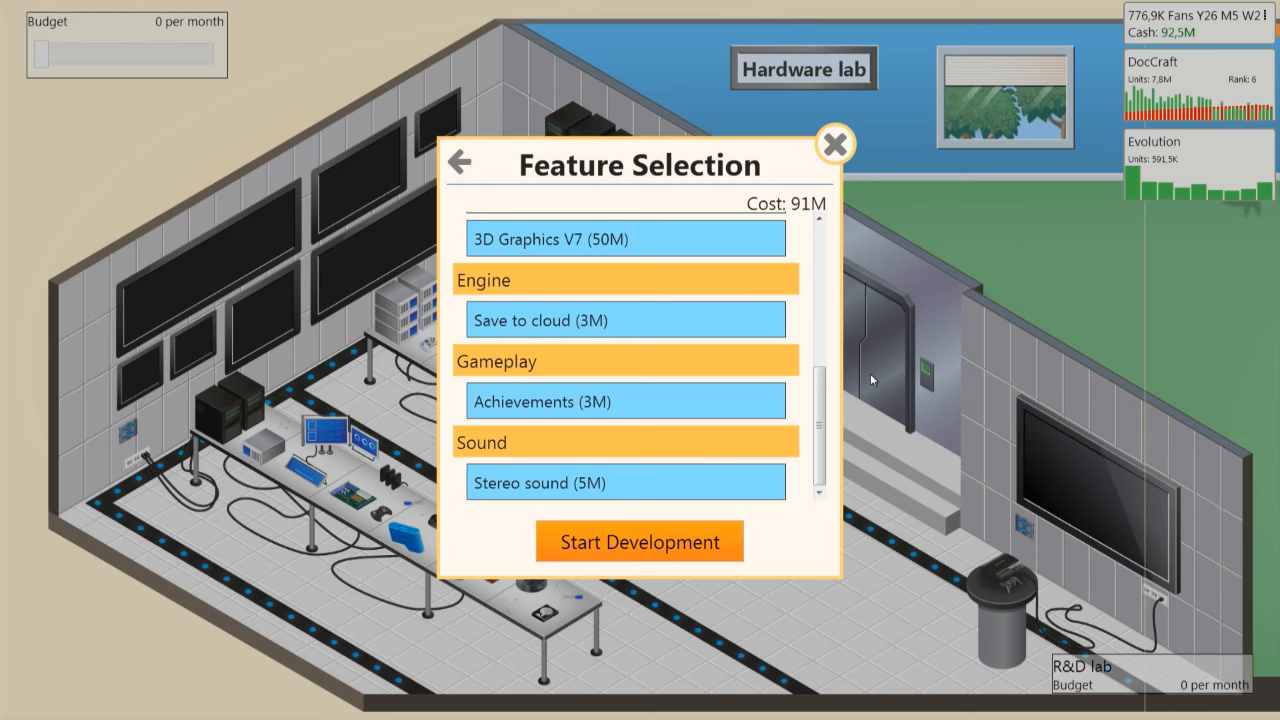
pyautogui.click(836, 144)
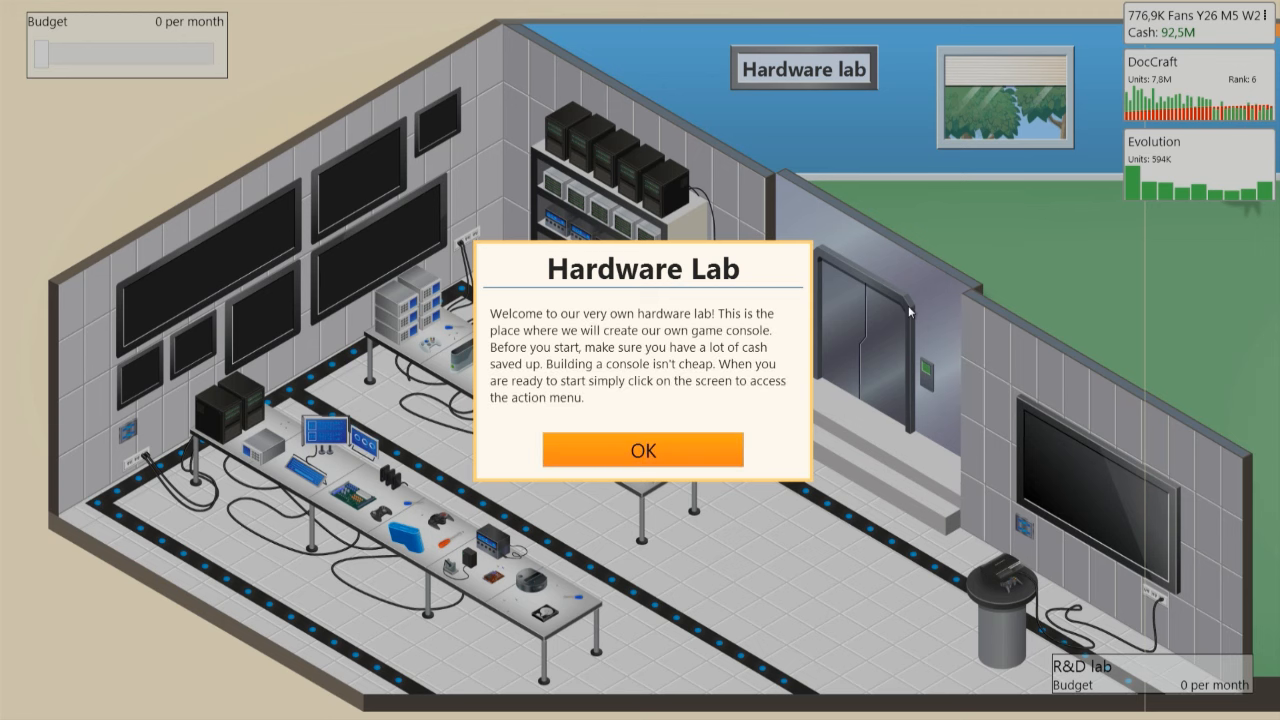
pyautogui.click(642, 449)
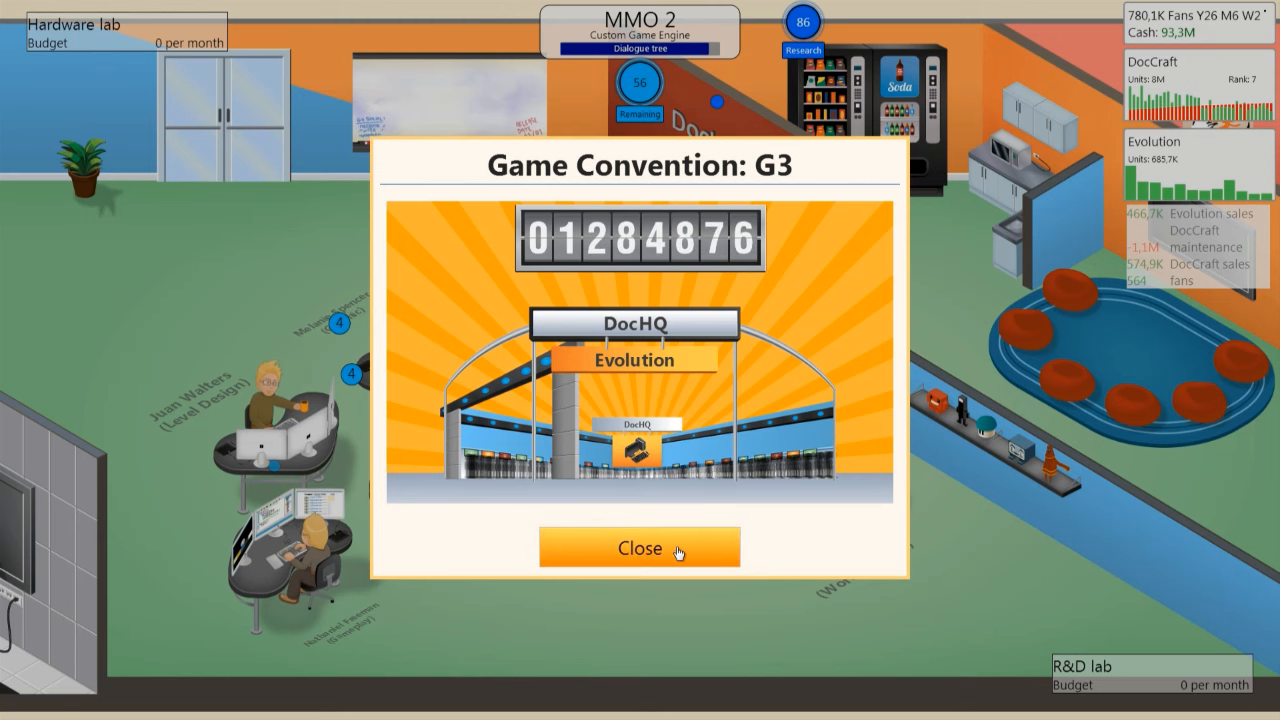
# Step: Dismiss the G3 convention results and begin developing a sequel from the office menu
pyautogui.click(639, 548)
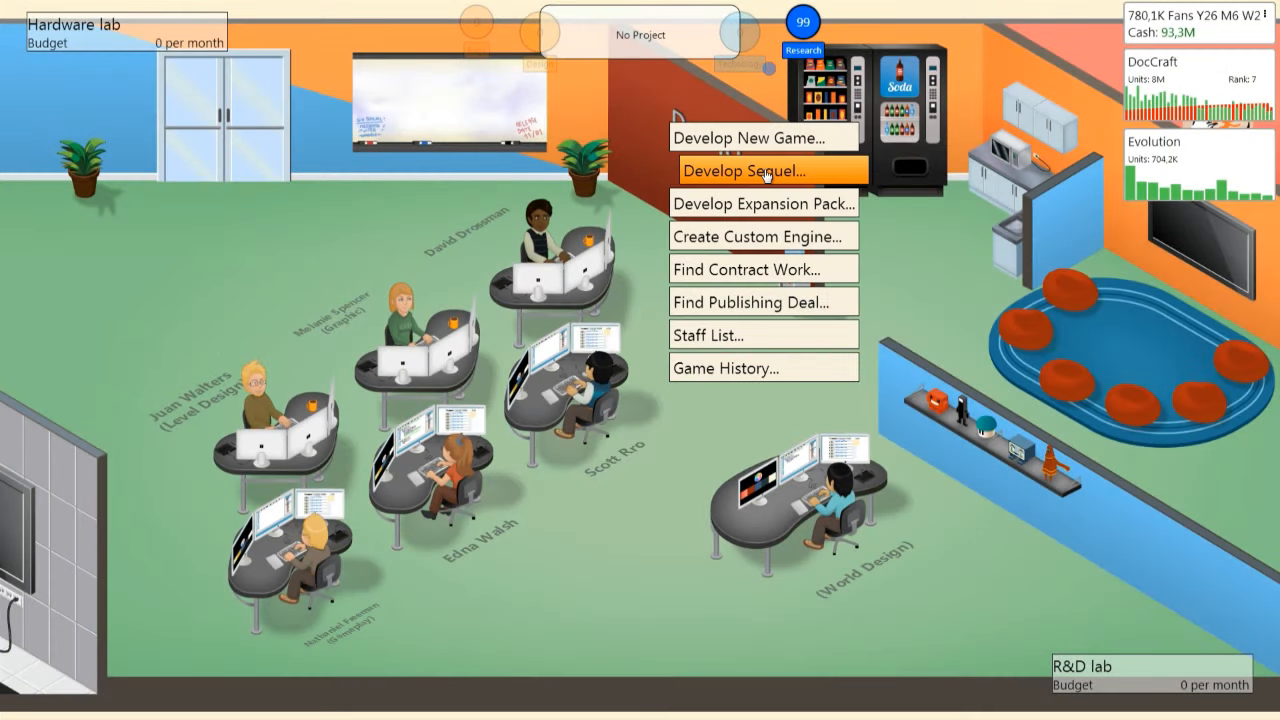
pyautogui.click(741, 170)
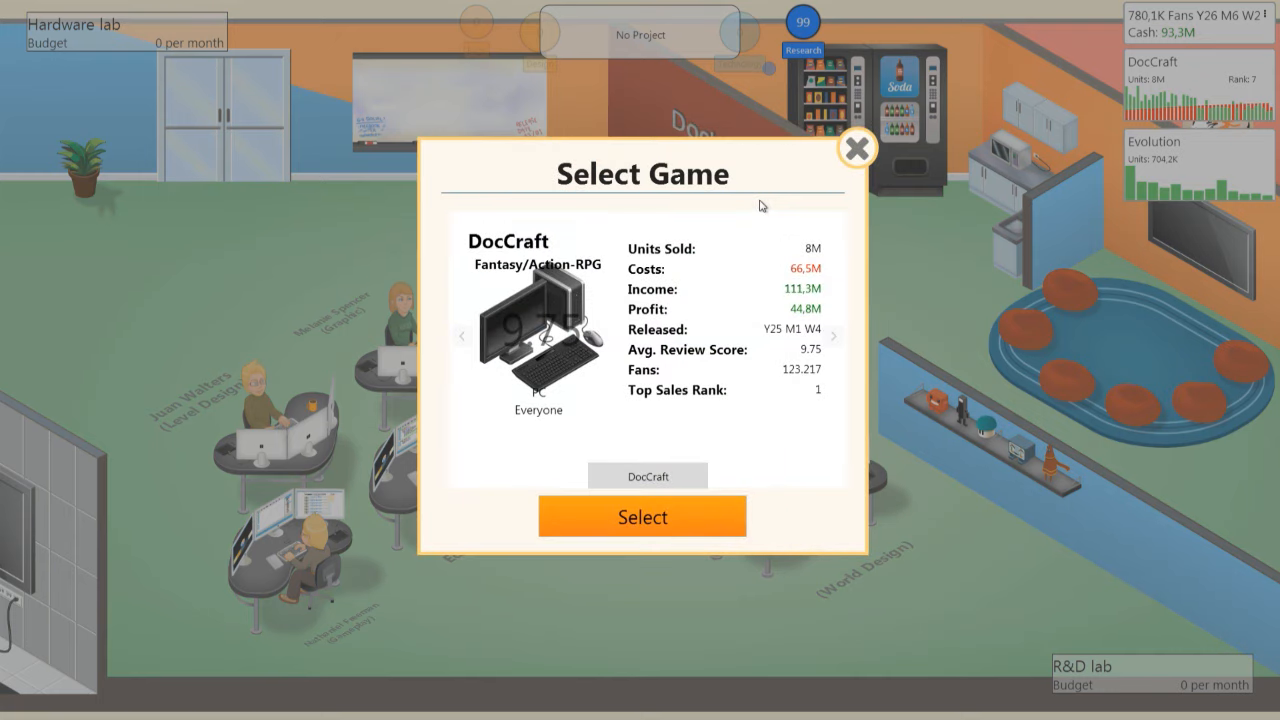
# Step: Make a DocCraft sequel titled 'DocCraft - Adventure' as an AAA production
pyautogui.click(642, 516)
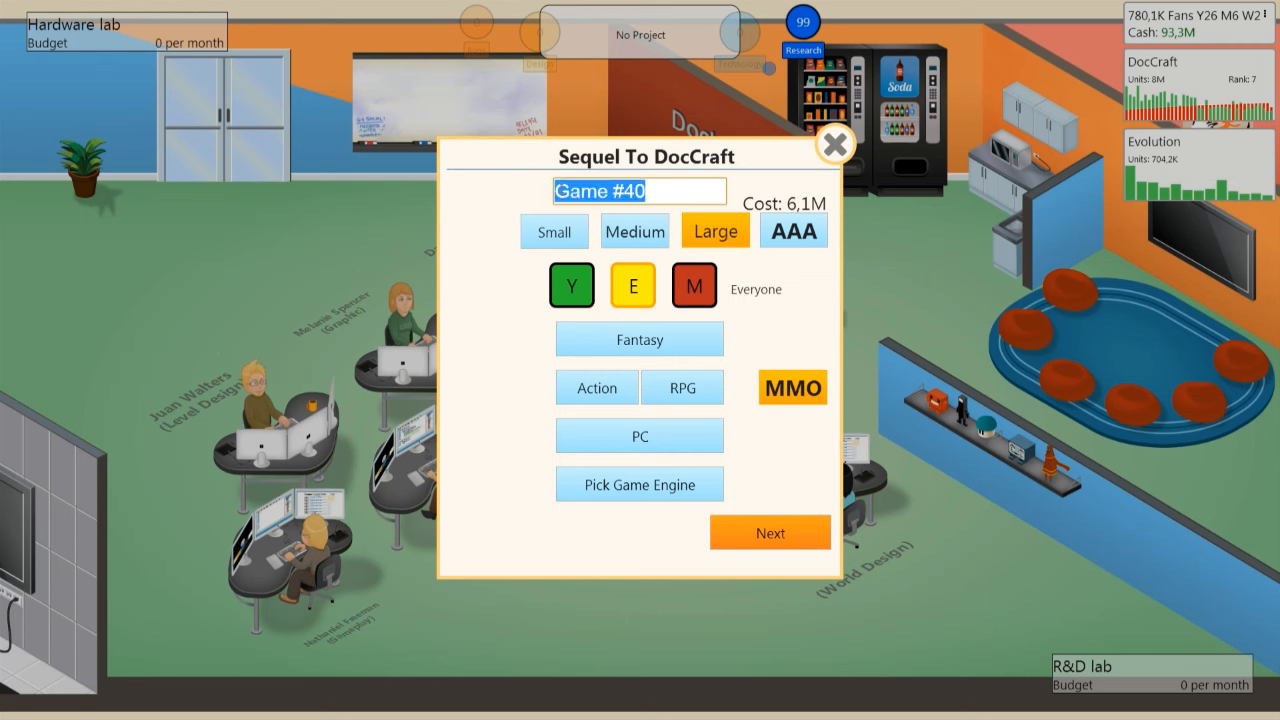
pyautogui.write('D')
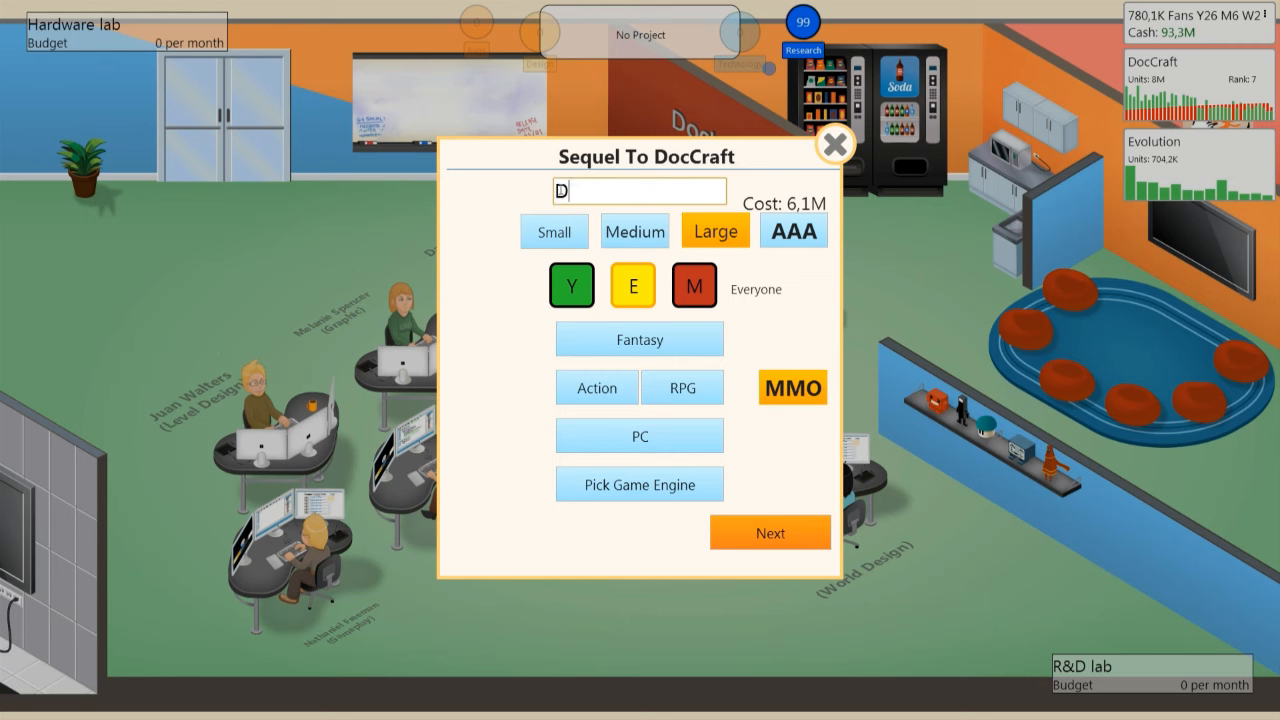
pyautogui.write('ocCraft -')
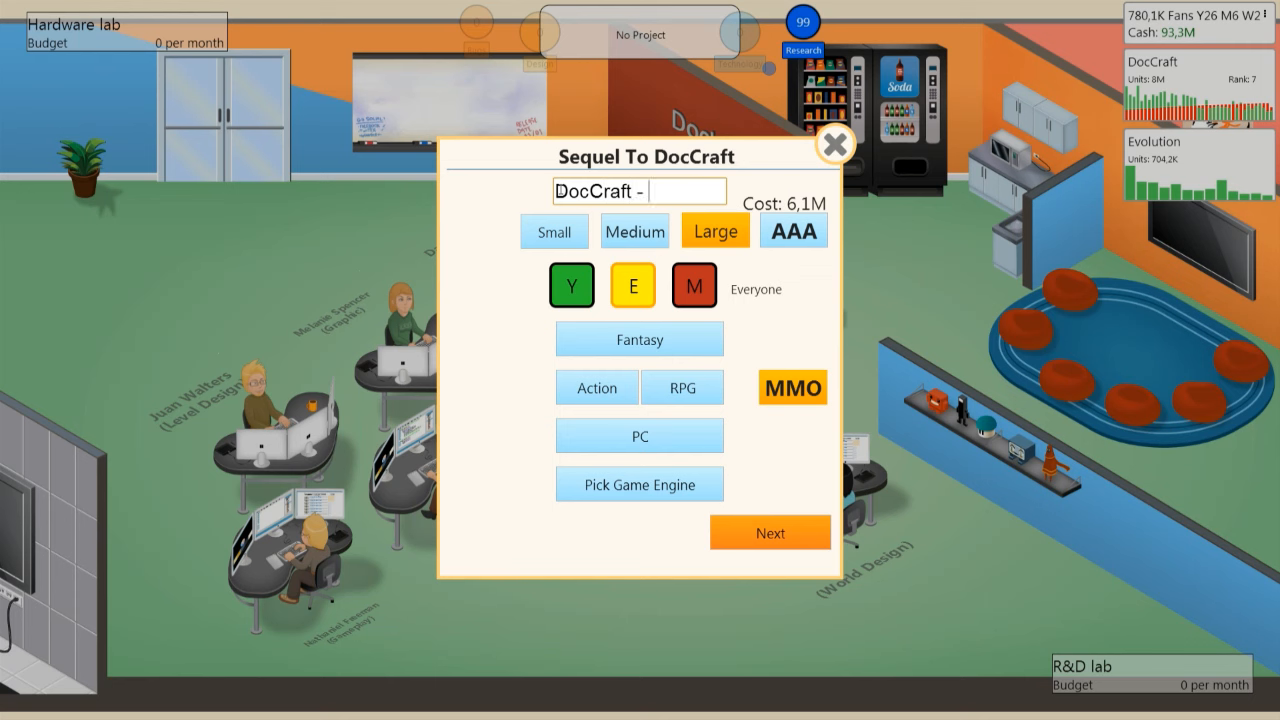
pyautogui.click(640, 190)
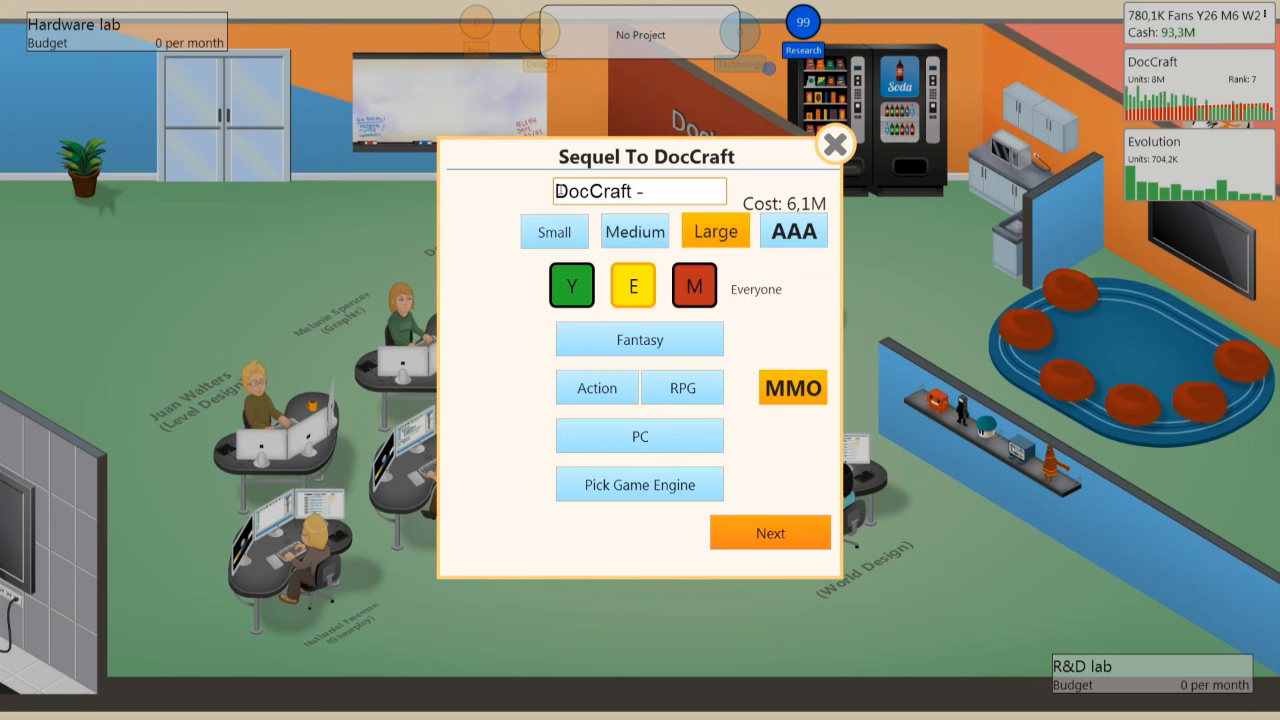
pyautogui.write('Ad')
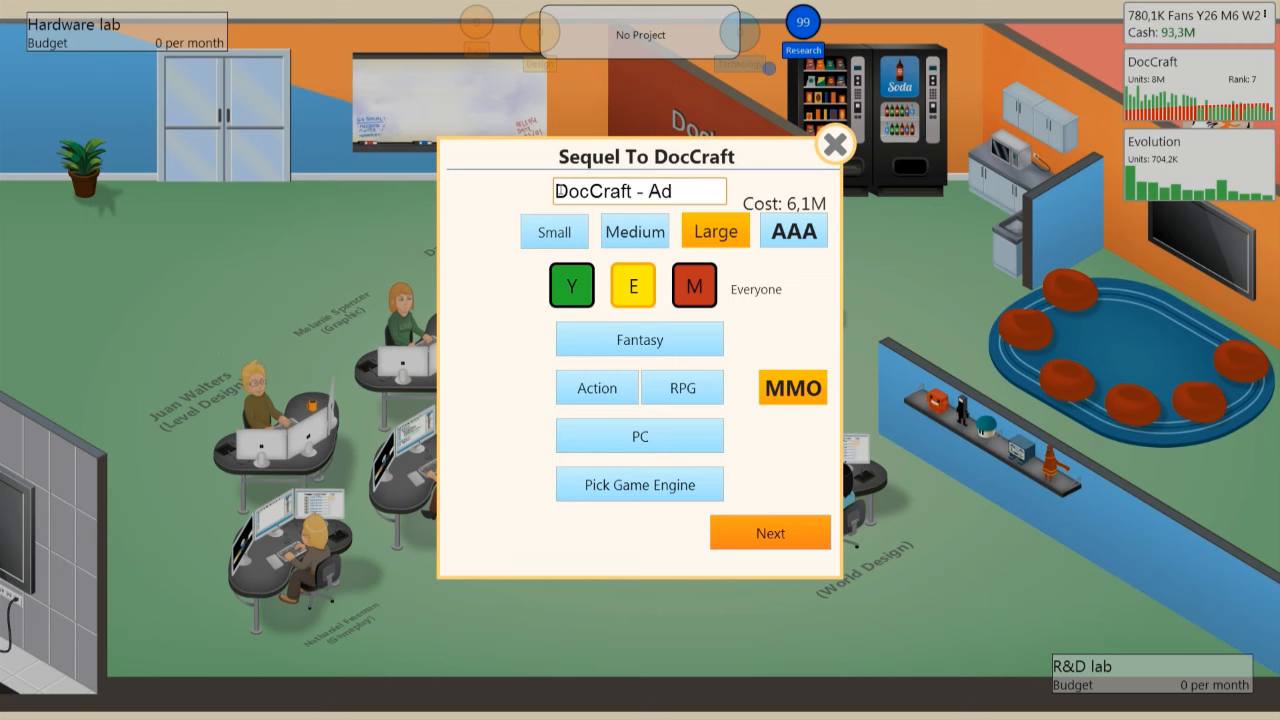
pyautogui.press('Backspace')
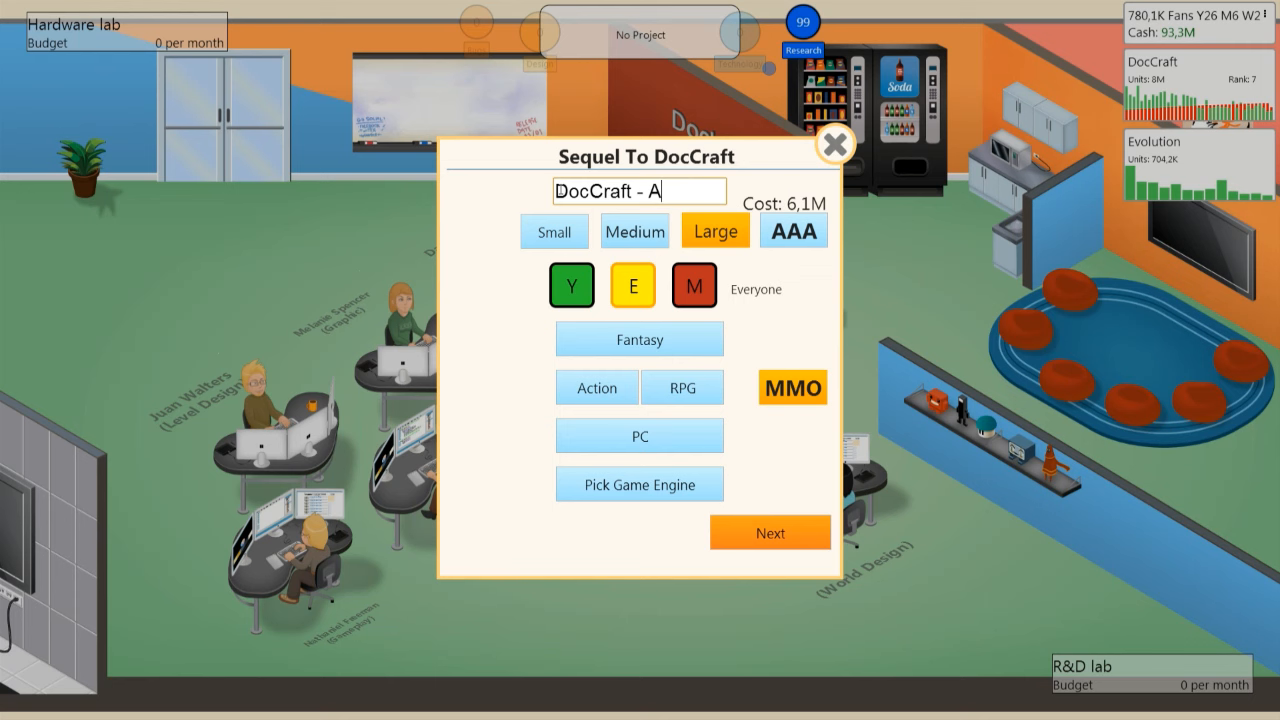
pyautogui.write('davn')
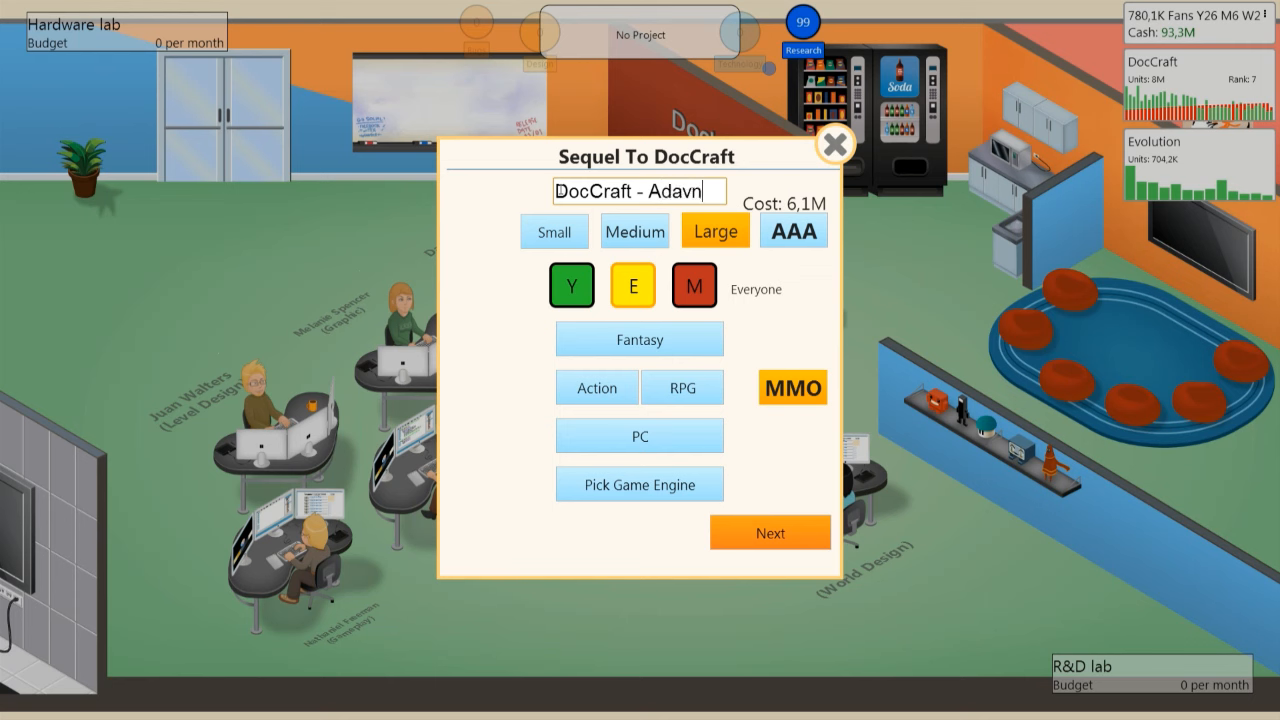
pyautogui.write('etur')
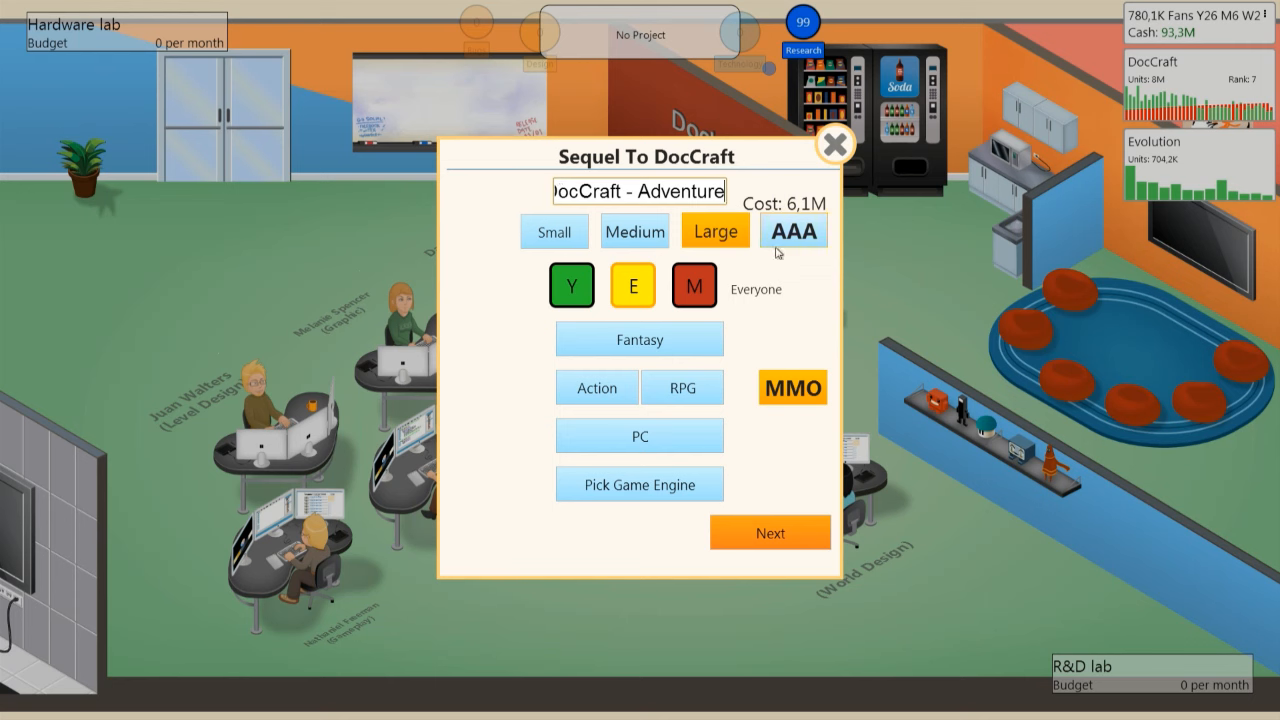
pyautogui.moveTo(639, 484)
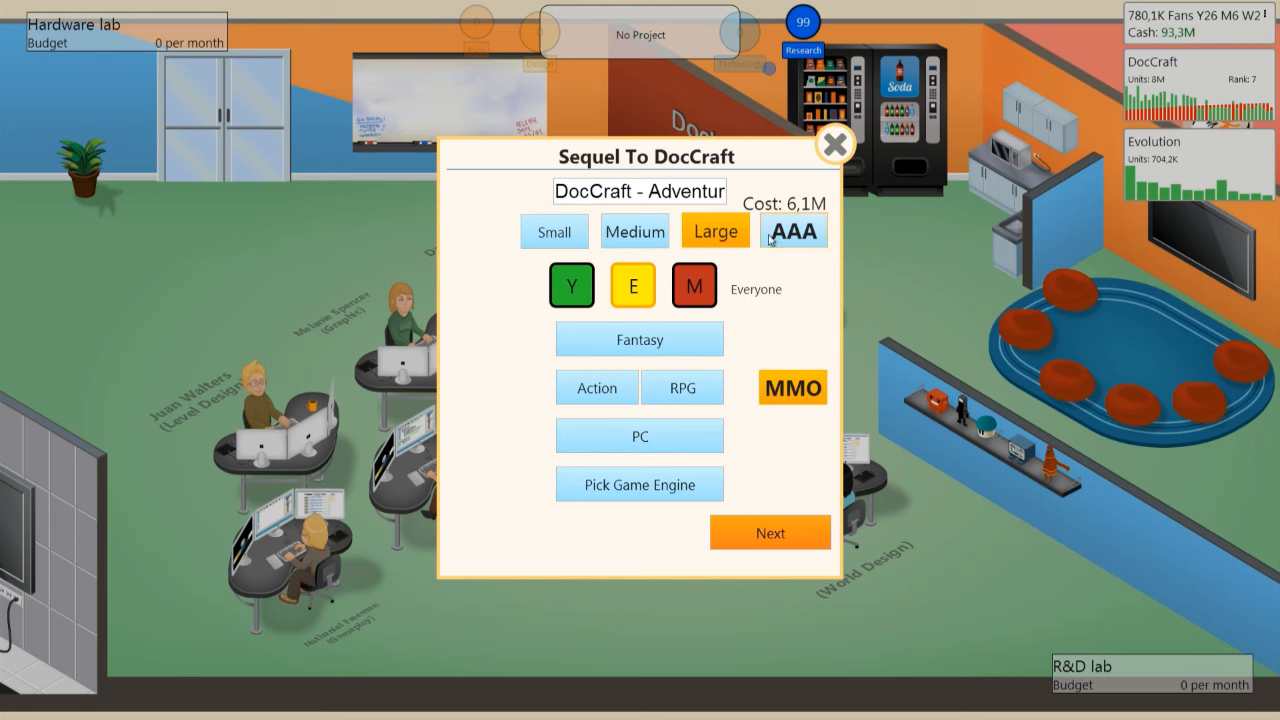
pyautogui.click(792, 231)
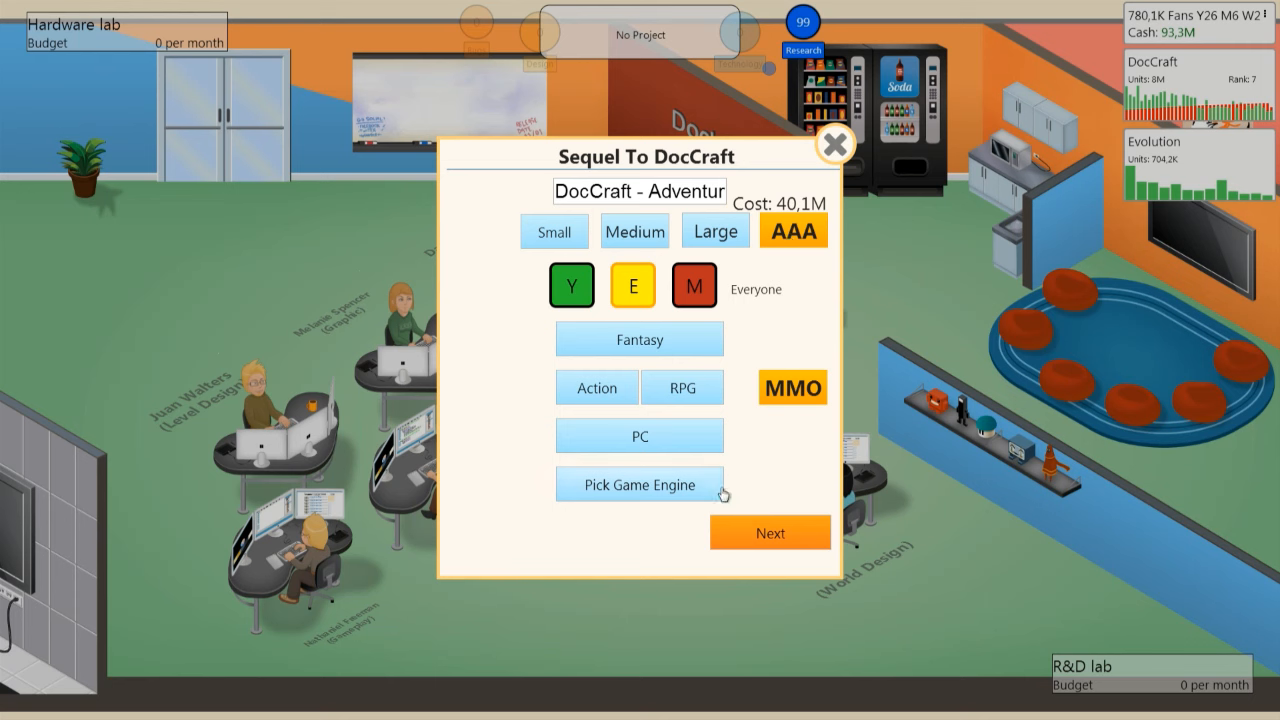
# Step: Build the sequel on the MMO 2 engine with 3D Graphics V7 and start development
pyautogui.click(639, 484)
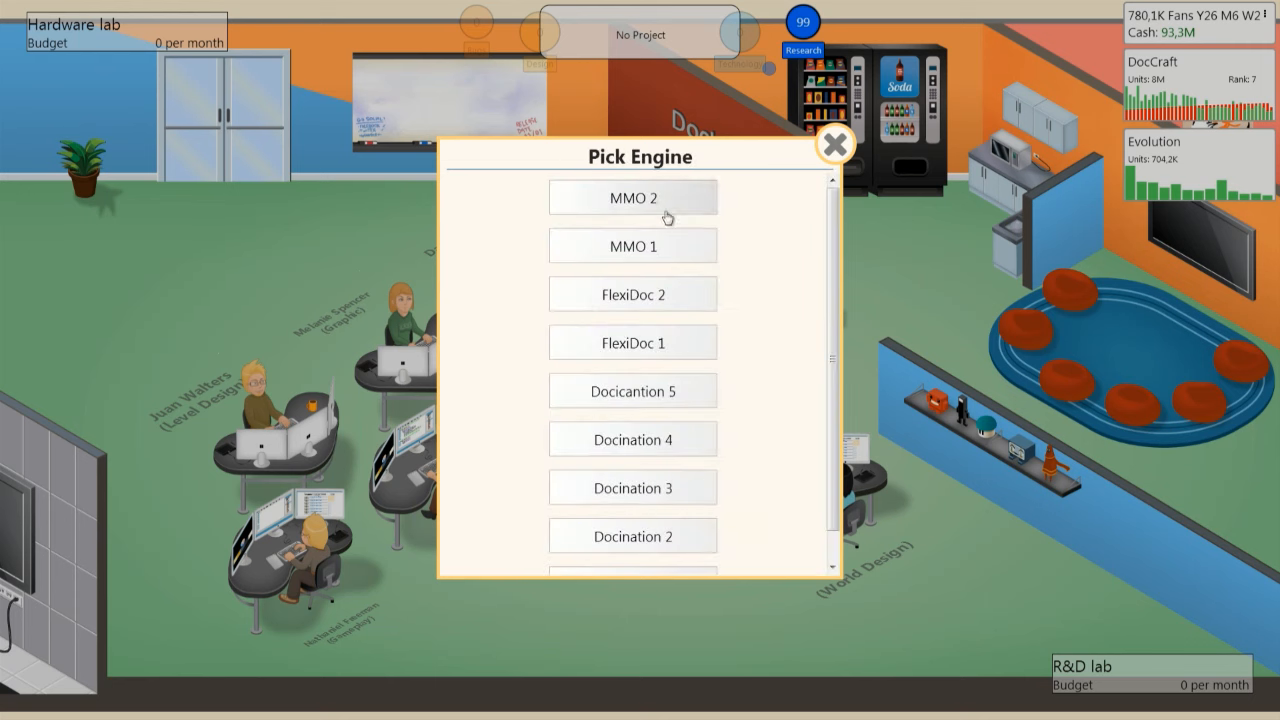
pyautogui.click(632, 197)
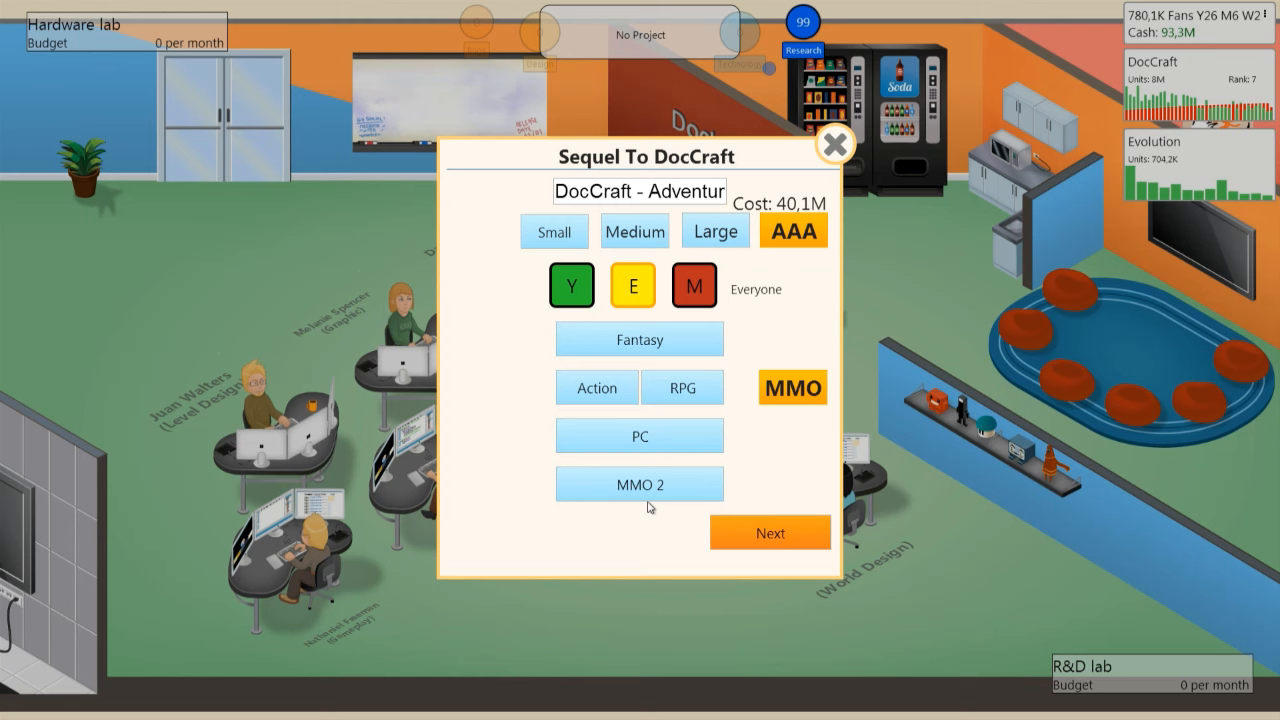
pyautogui.moveTo(803, 519)
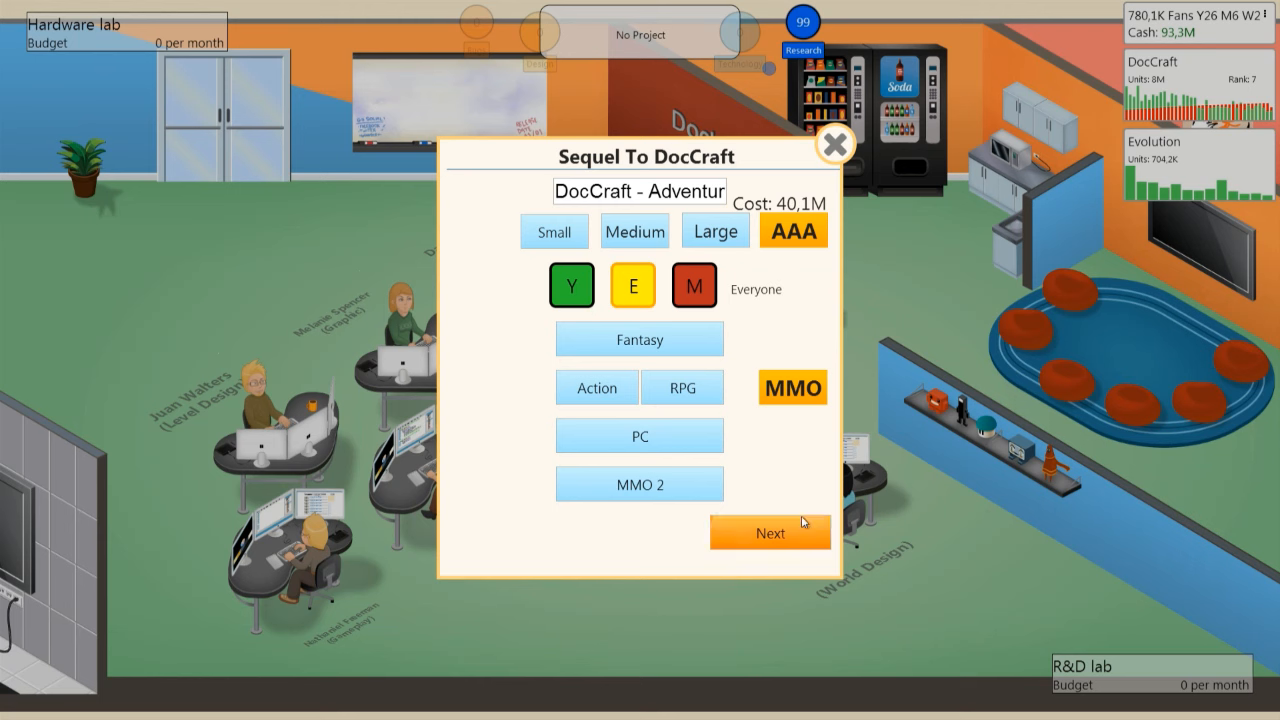
pyautogui.click(770, 532)
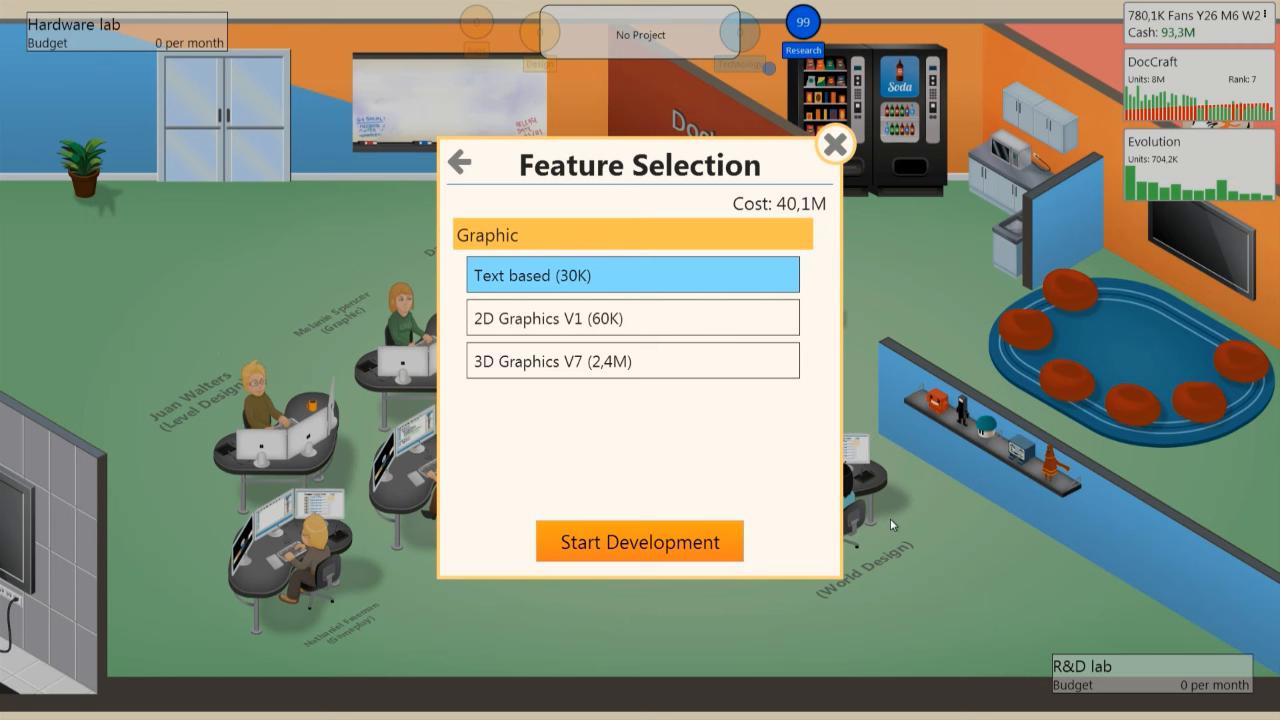
pyautogui.click(632, 360)
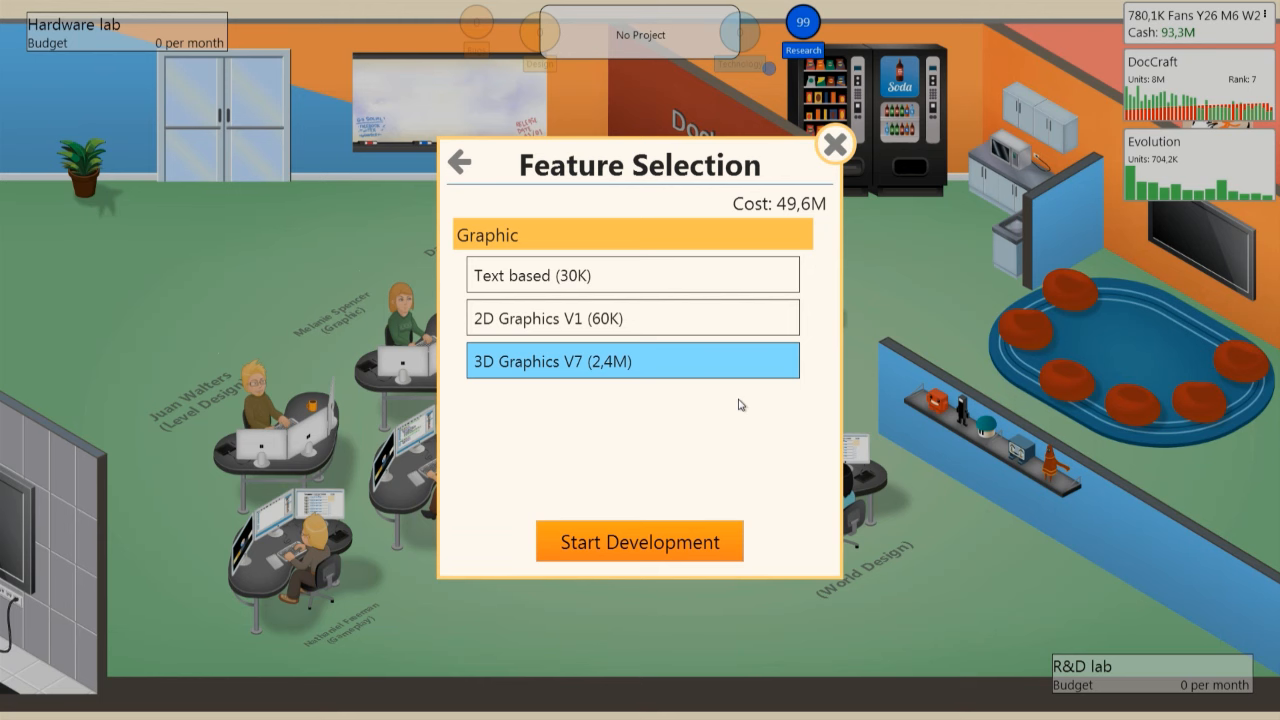
pyautogui.click(639, 541)
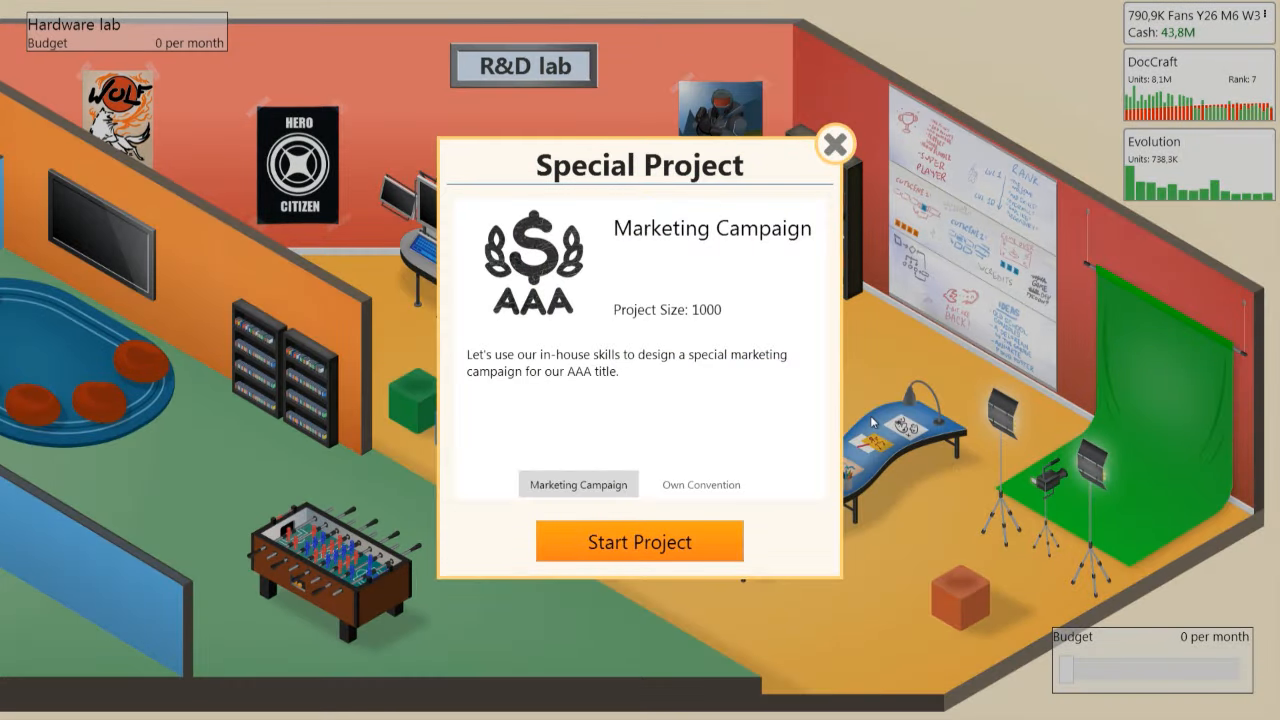
pyautogui.moveTo(676, 284)
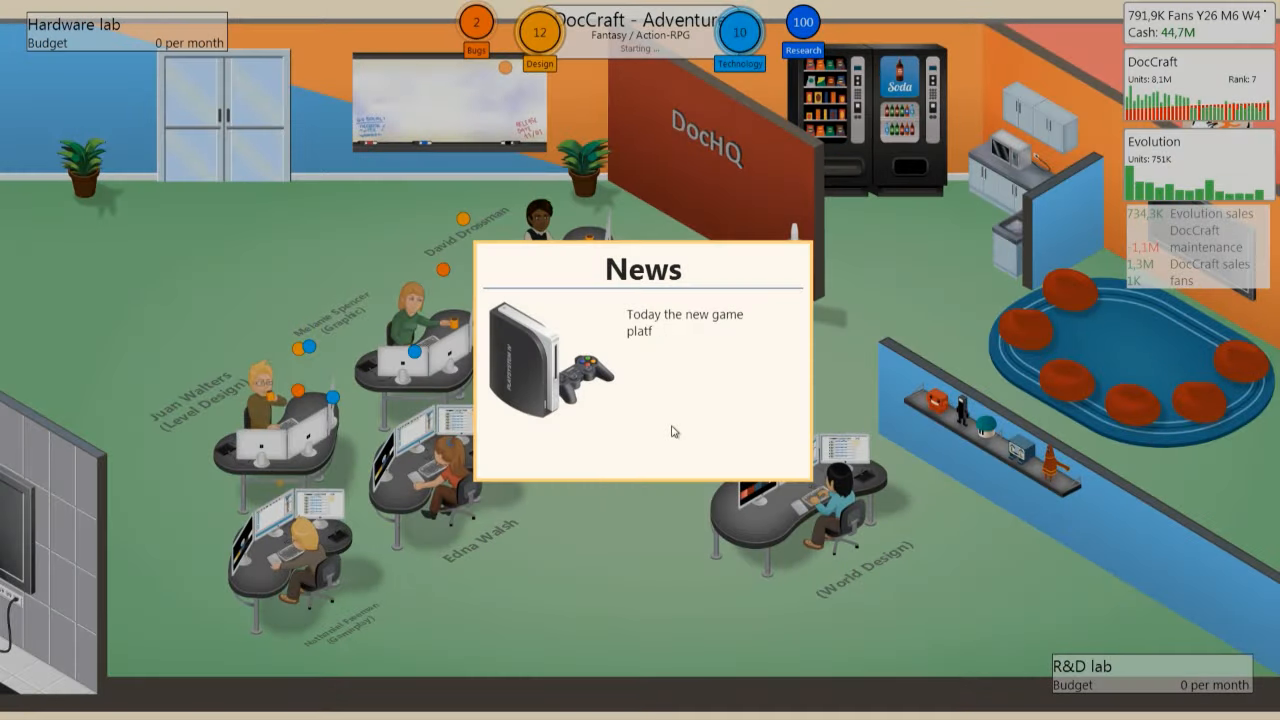
# Step: Dismiss the platform news and add Moral choices and Skill trees to Stage 1 features
pyautogui.click(643, 430)
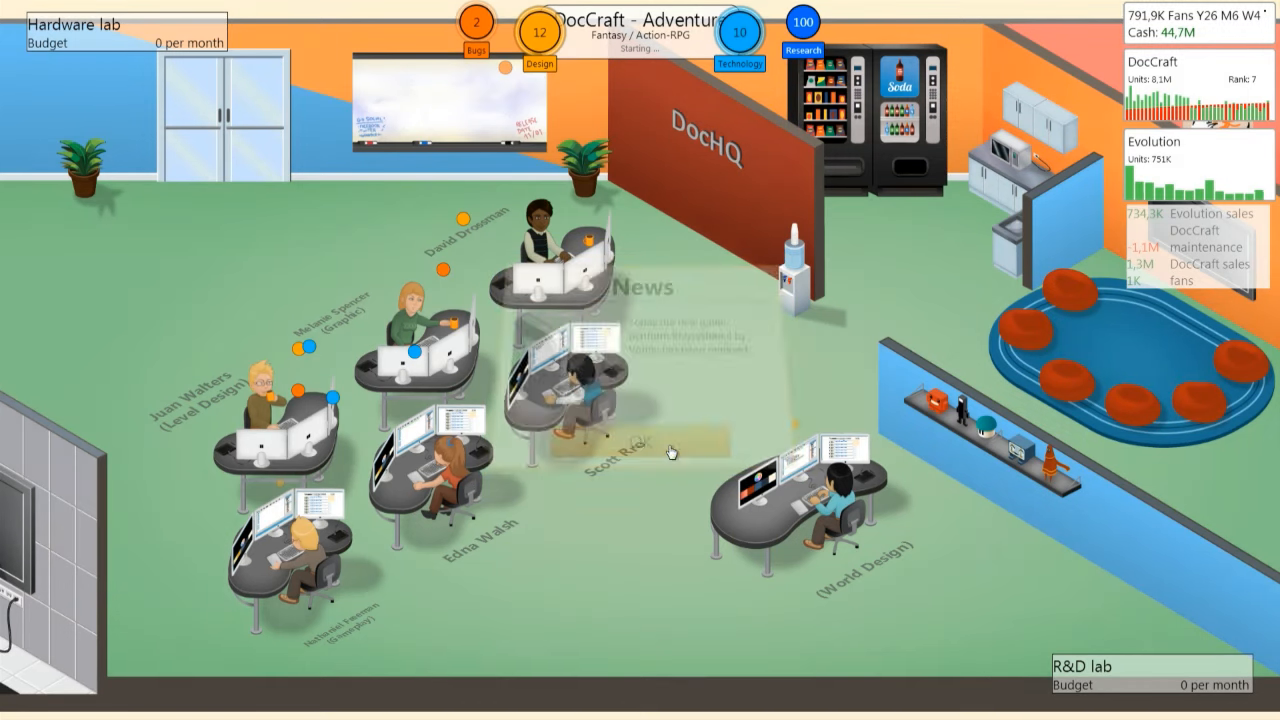
pyautogui.click(640, 443)
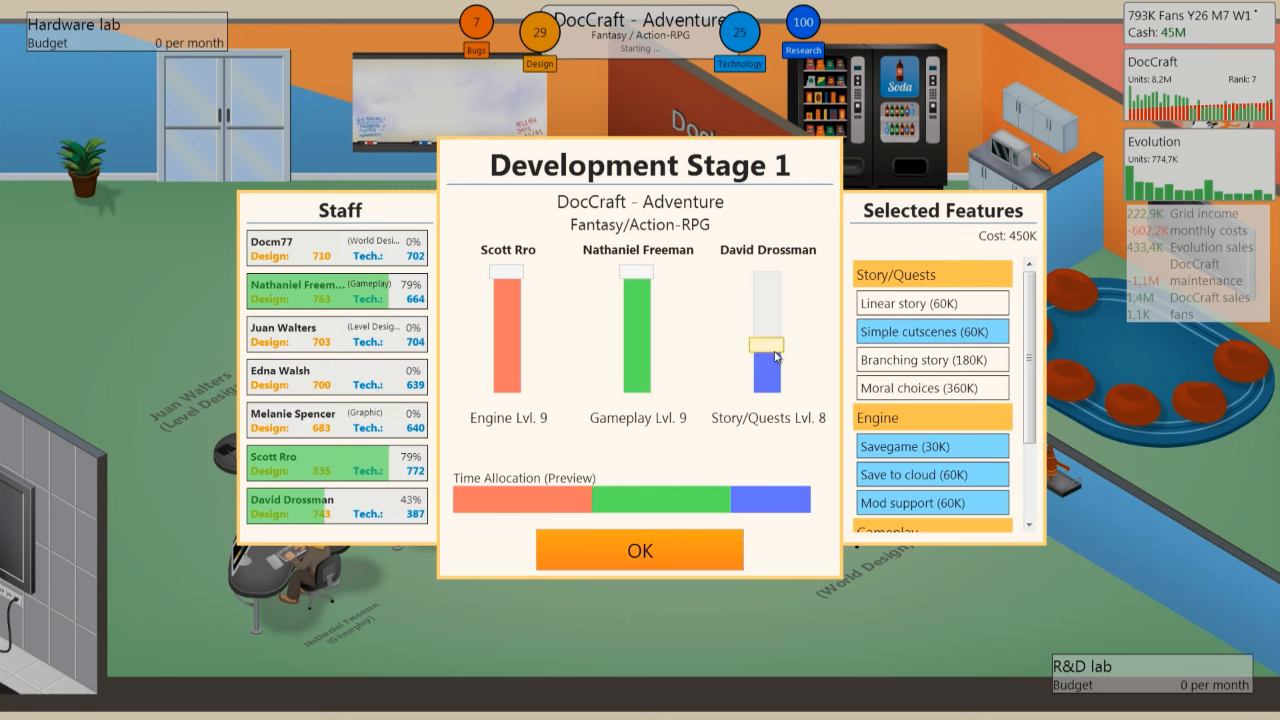
pyautogui.click(924, 388)
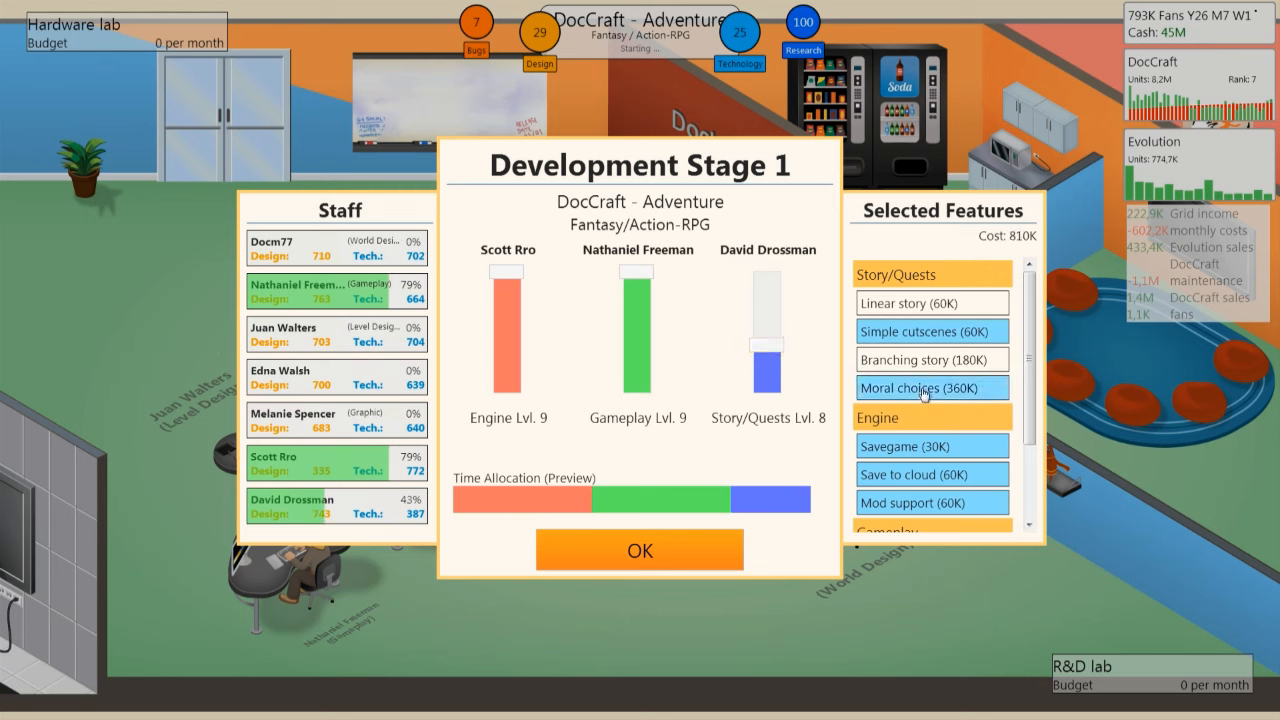
pyautogui.click(931, 359)
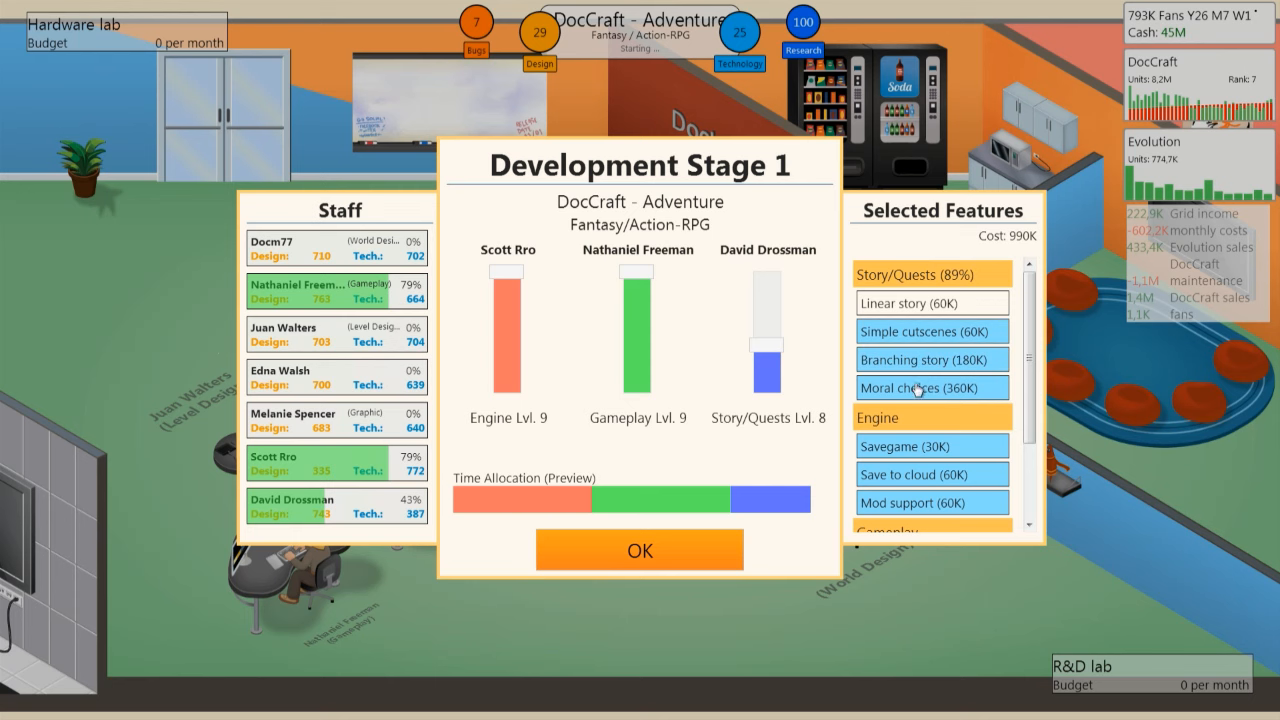
pyautogui.click(931, 359)
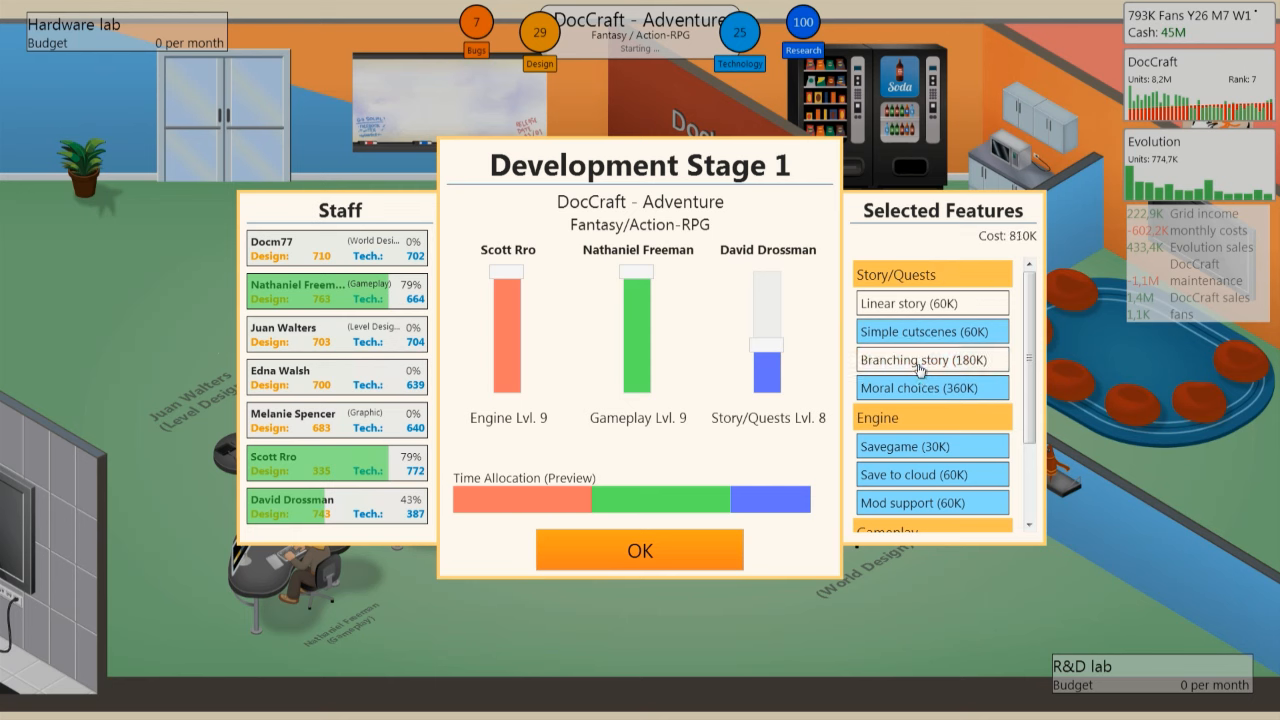
pyautogui.scroll(-3)
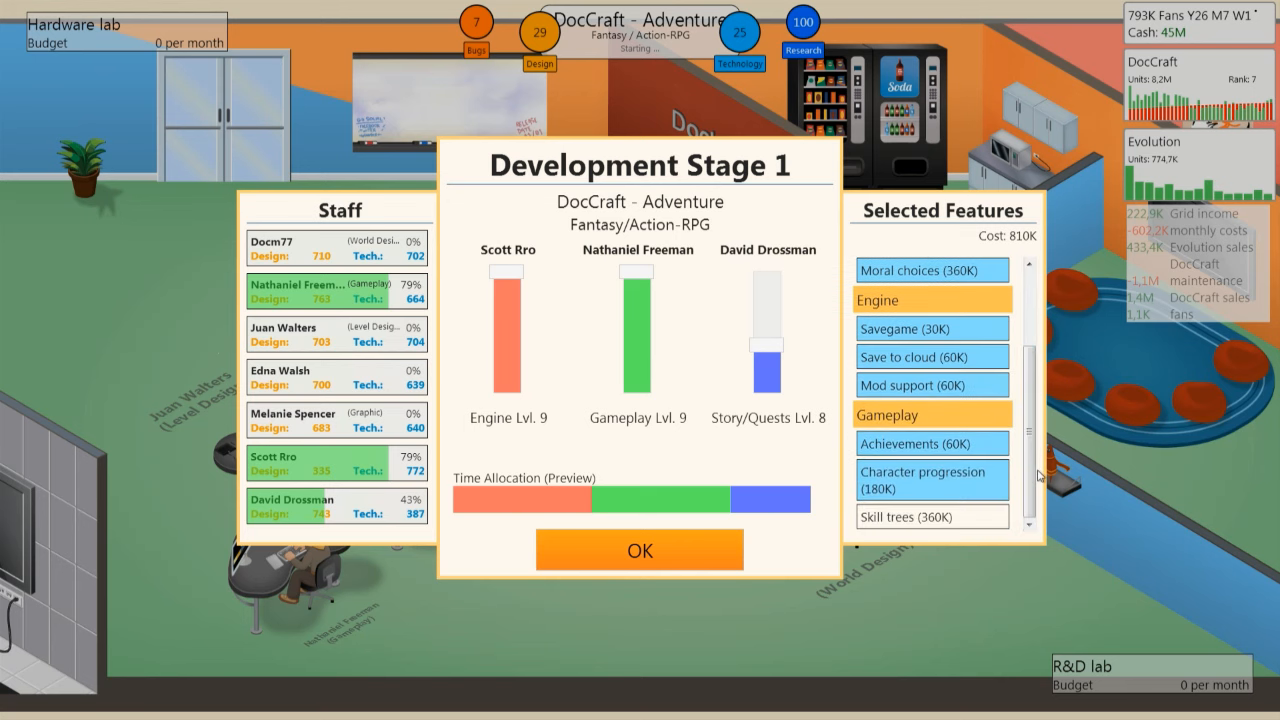
pyautogui.moveTo(1020, 494)
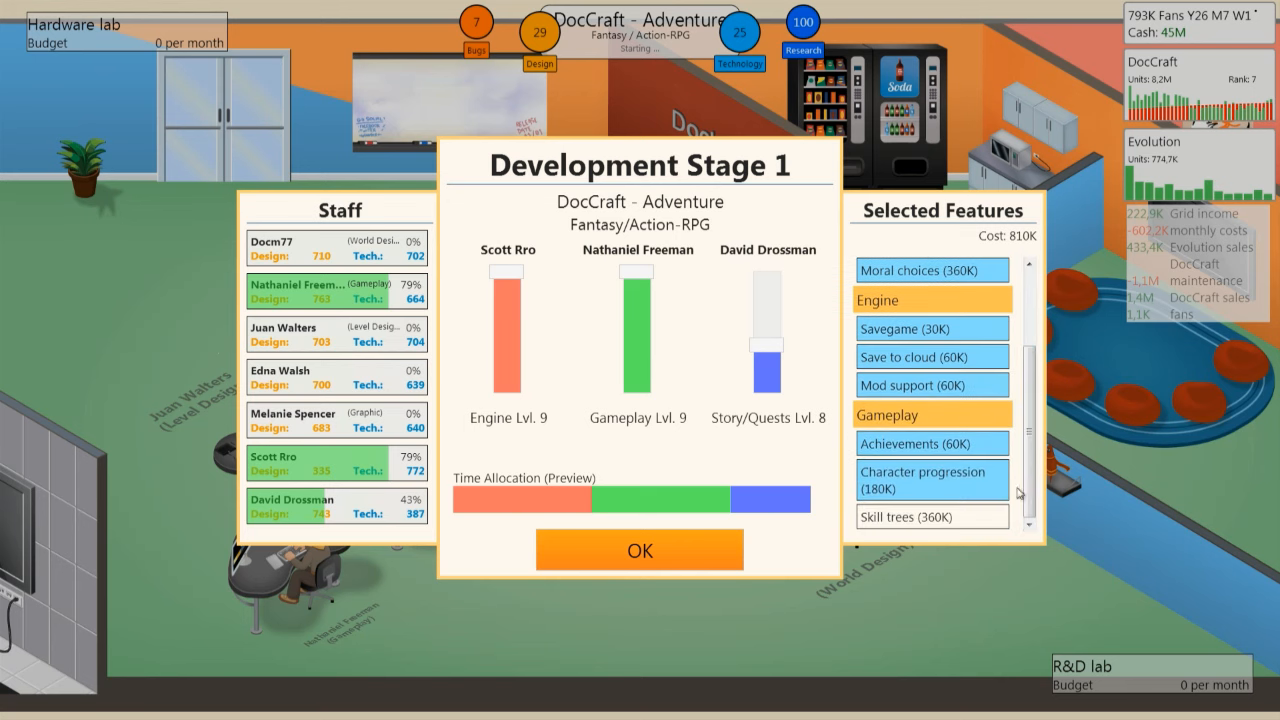
pyautogui.click(930, 519)
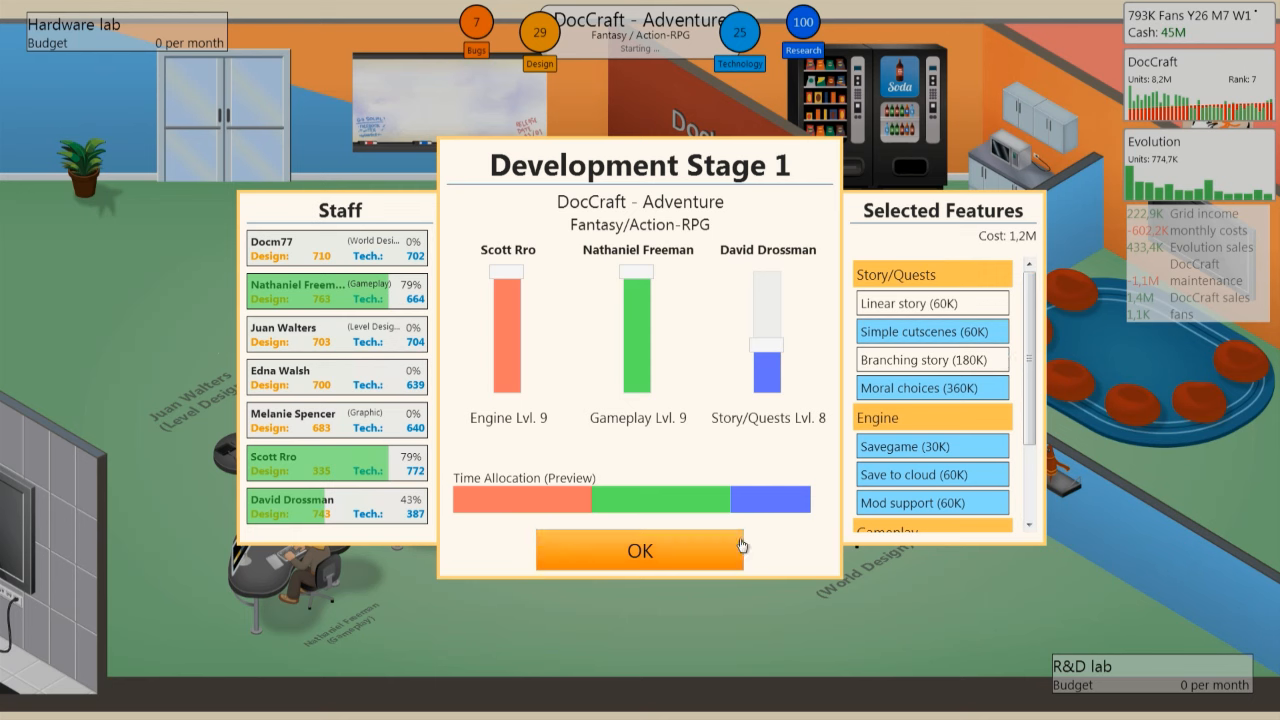
# Step: Confirm the Stage 1 feature plan for DocCraft - Adventure
pyautogui.click(638, 550)
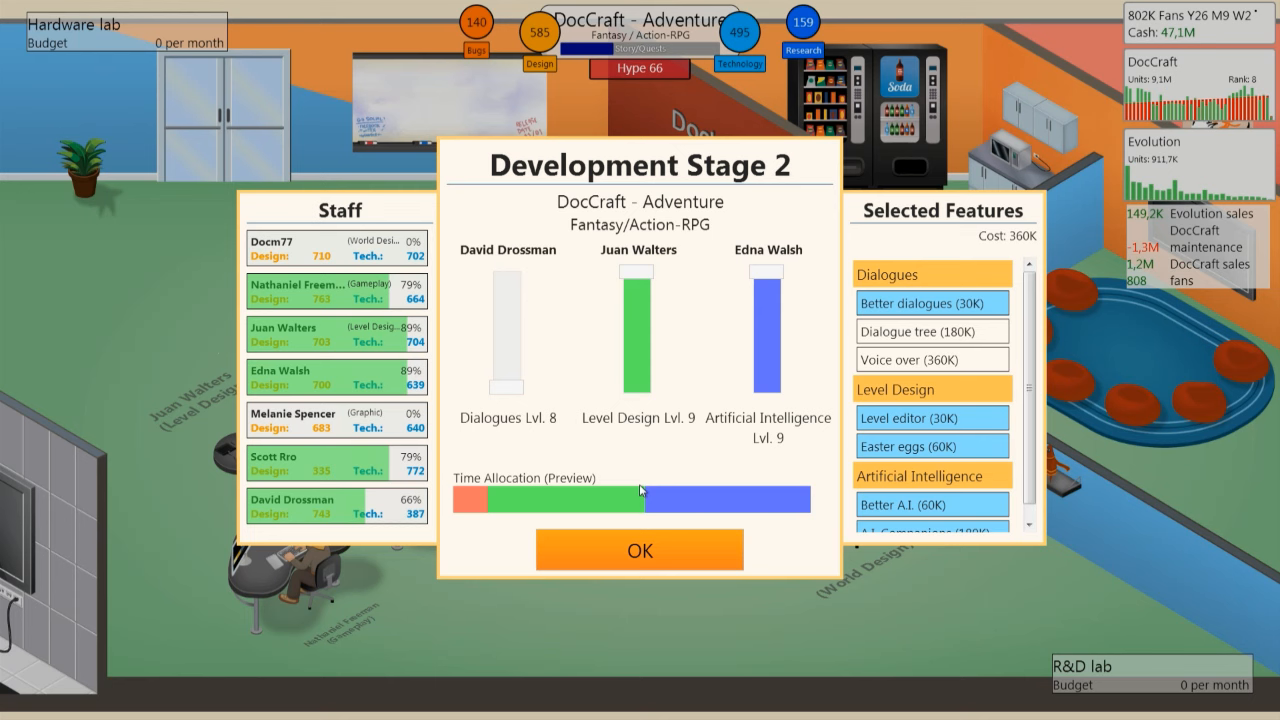
# Step: Add Voice over, drop Dialogue tree, give Dialogues a small time share, and confirm Stage 2
pyautogui.click(931, 359)
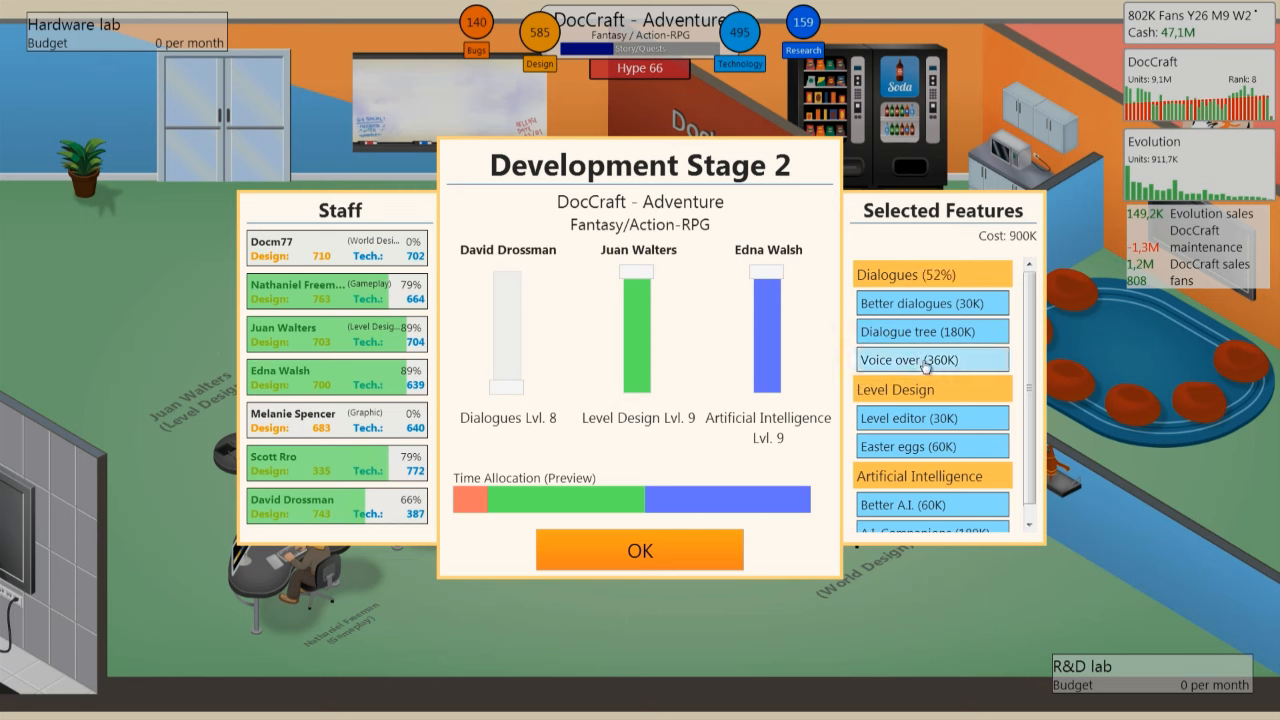
pyautogui.click(931, 331)
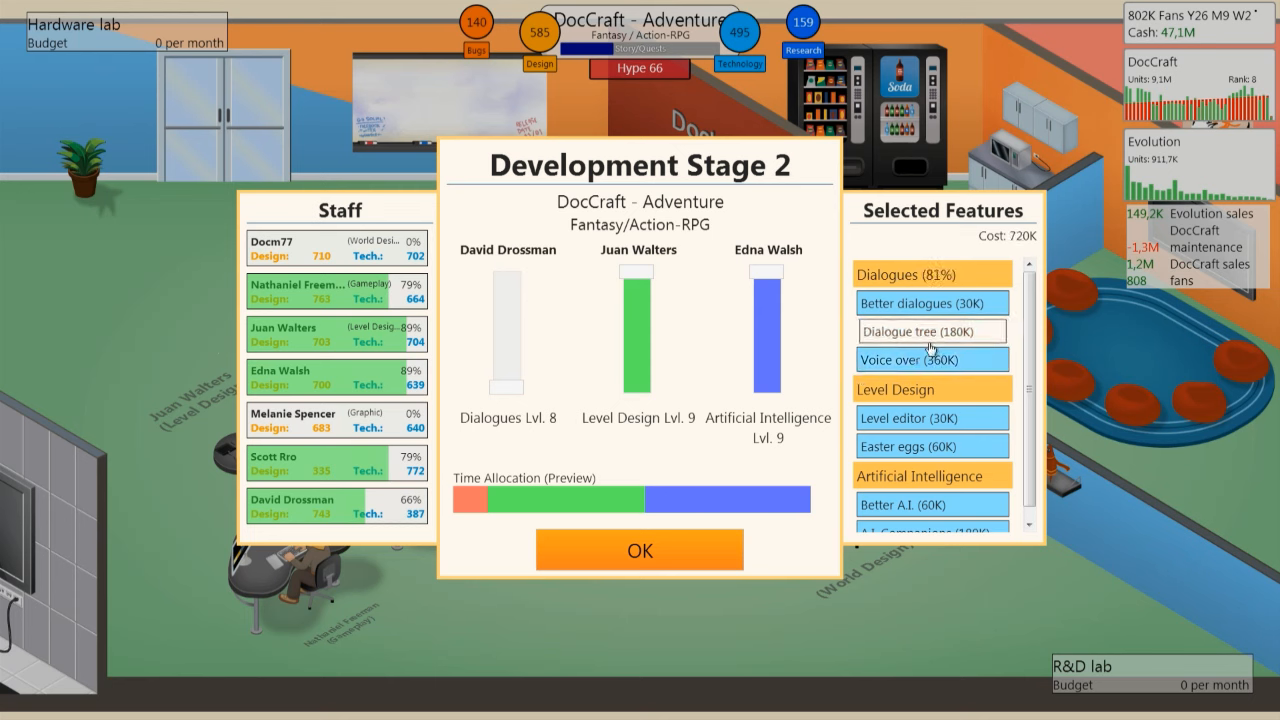
pyautogui.scroll(-3)
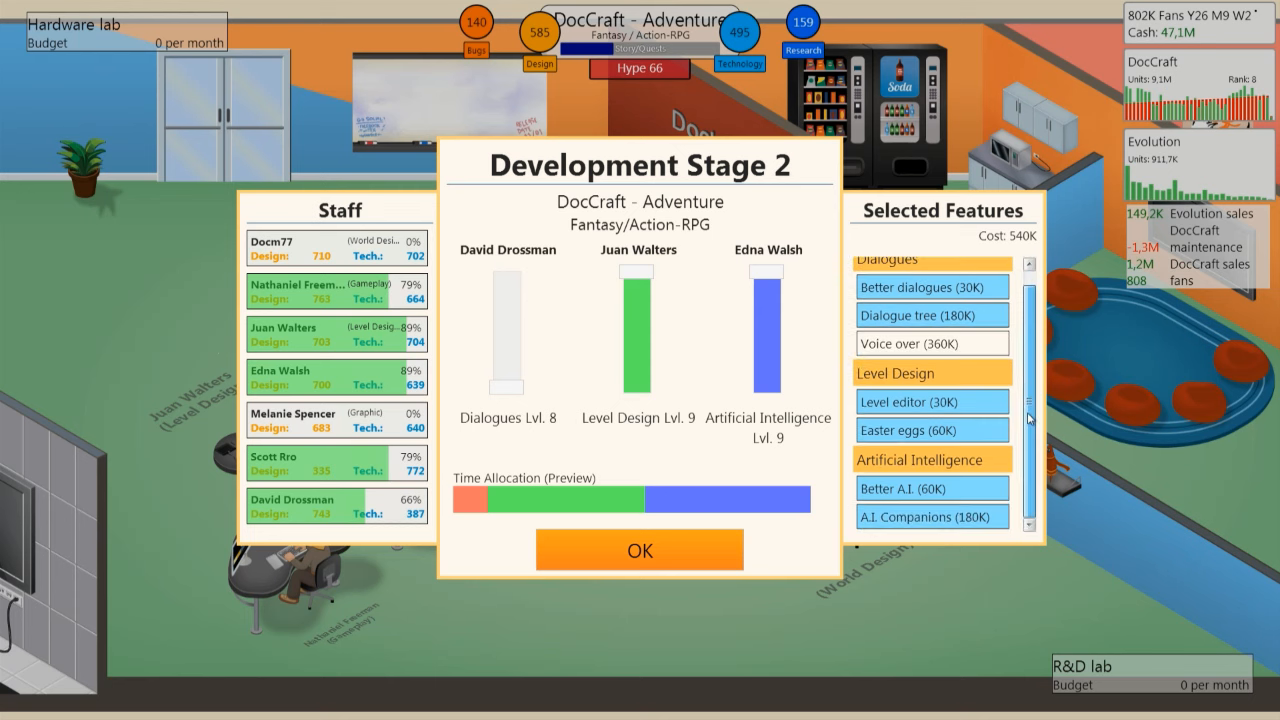
pyautogui.scroll(-3)
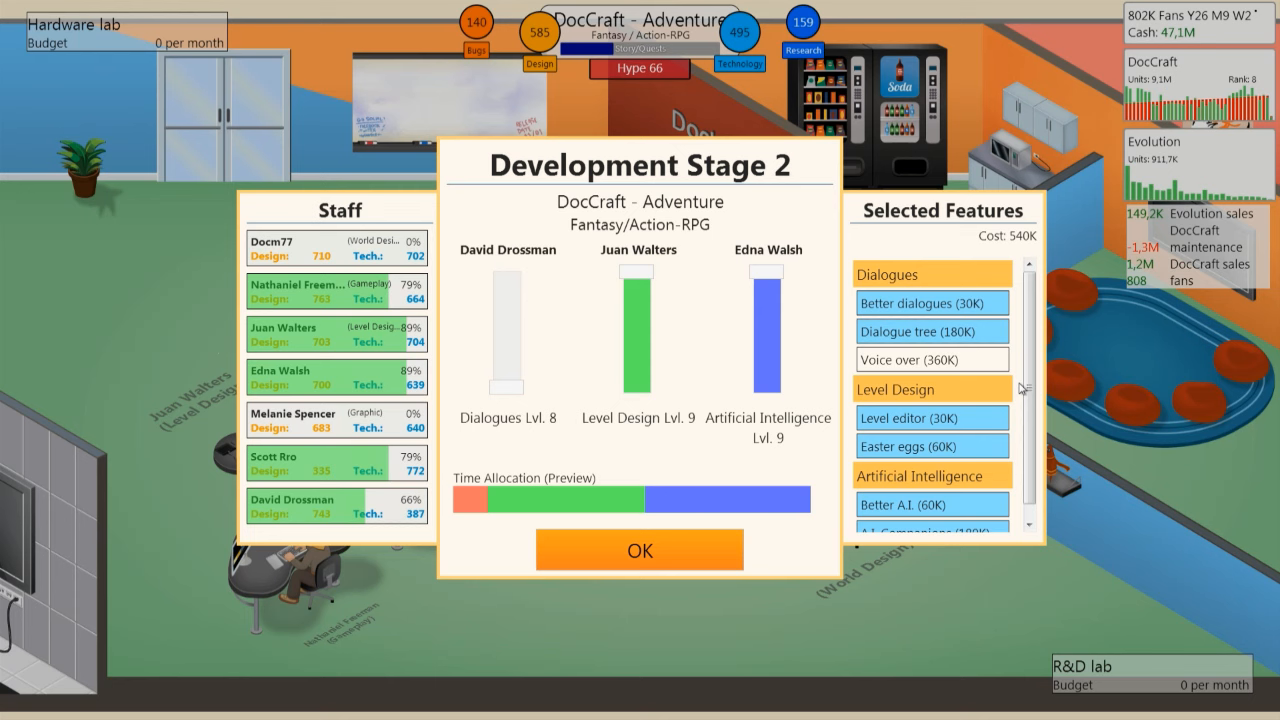
pyautogui.moveTo(534, 391)
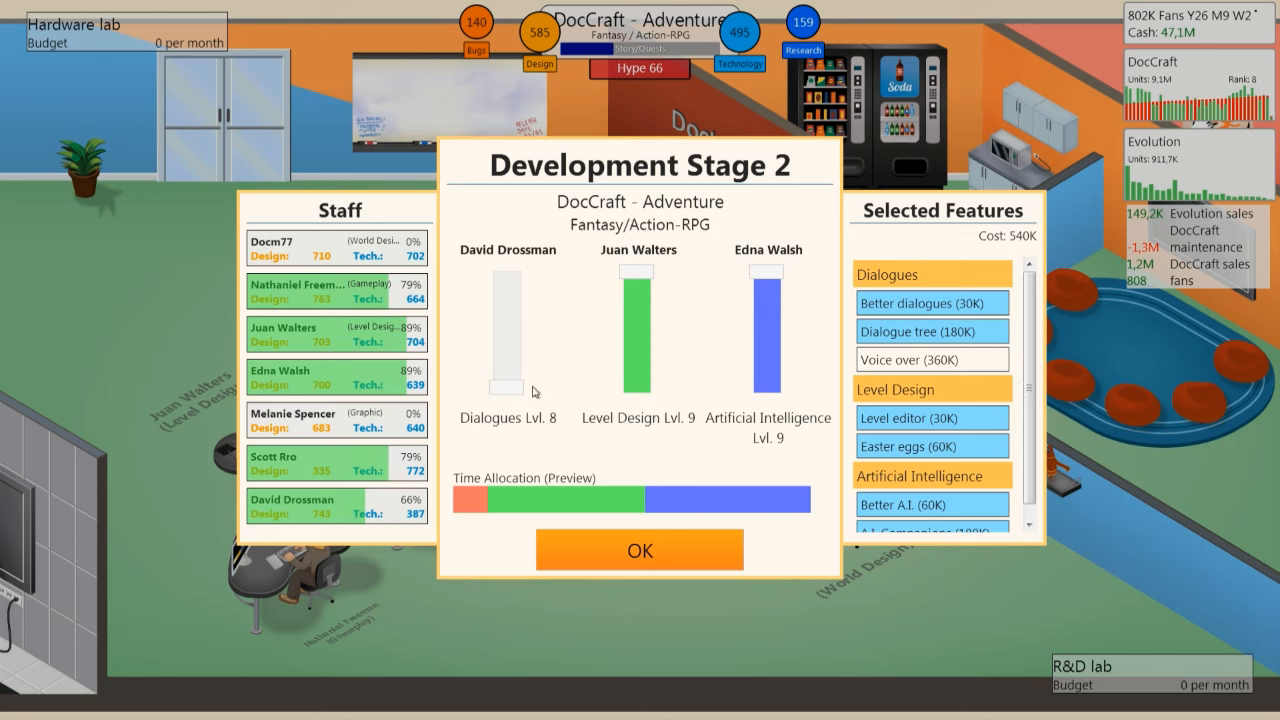
pyautogui.click(931, 359)
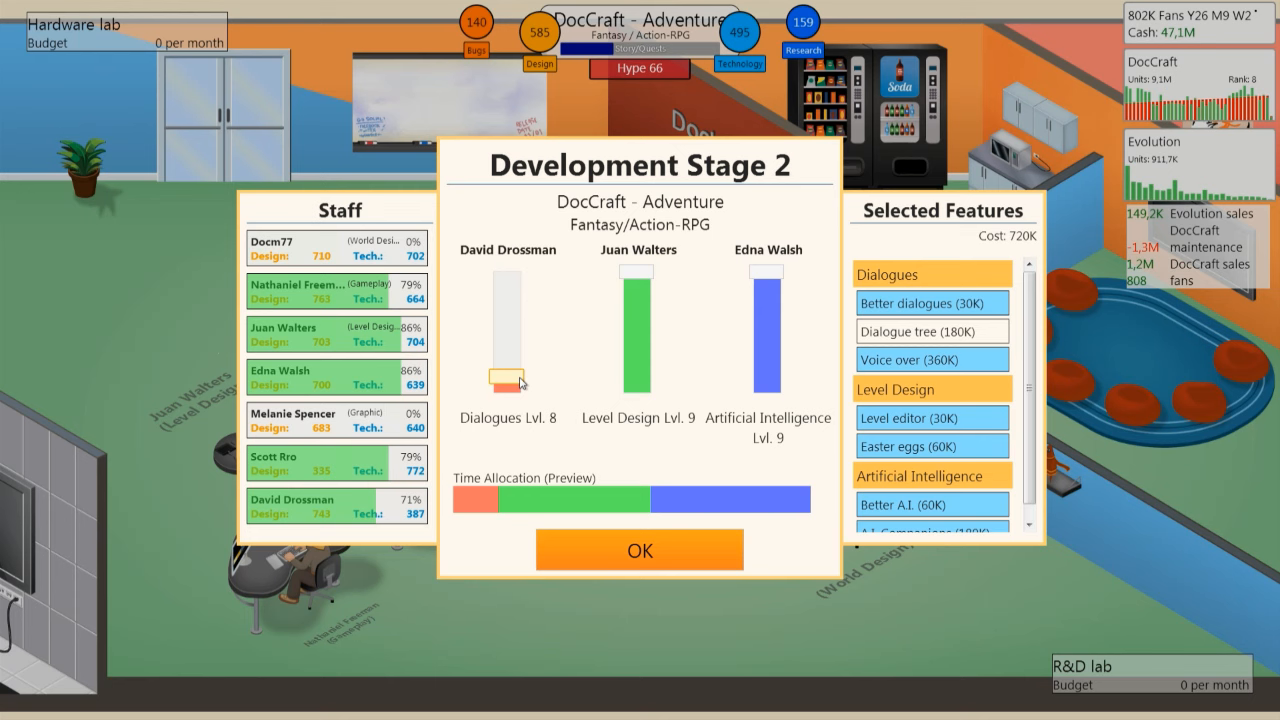
pyautogui.scroll(-3)
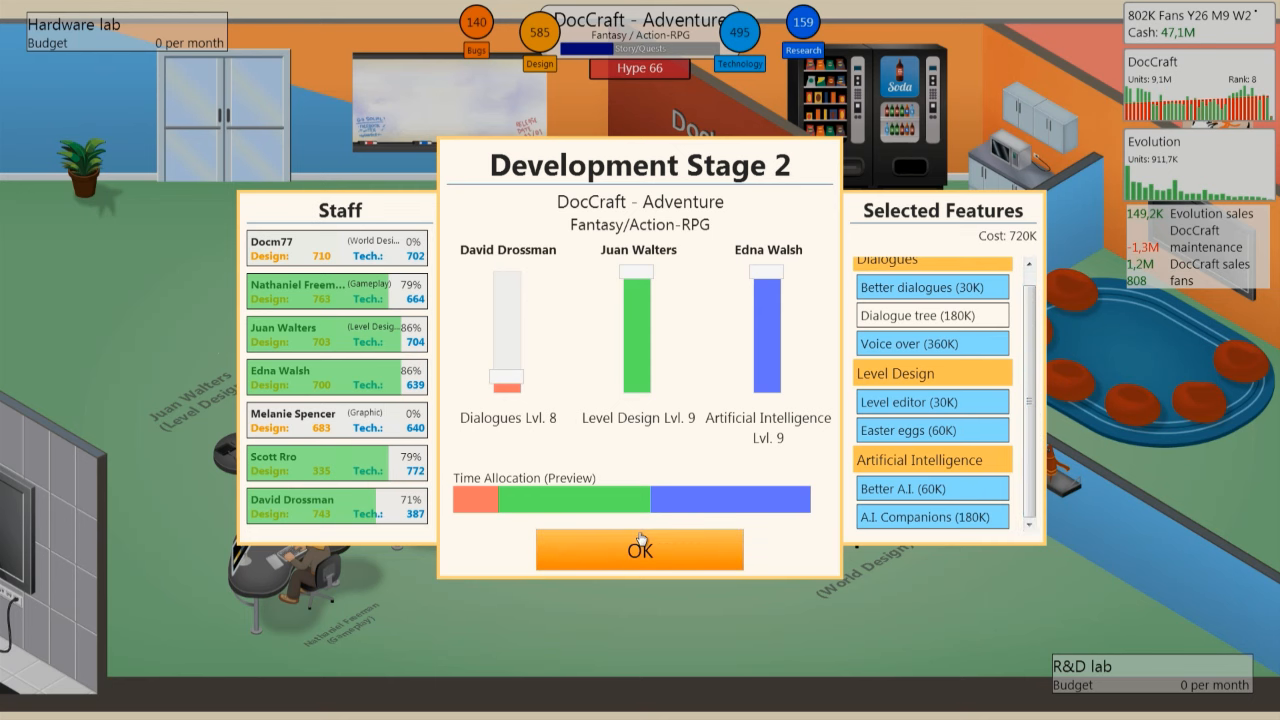
pyautogui.click(639, 549)
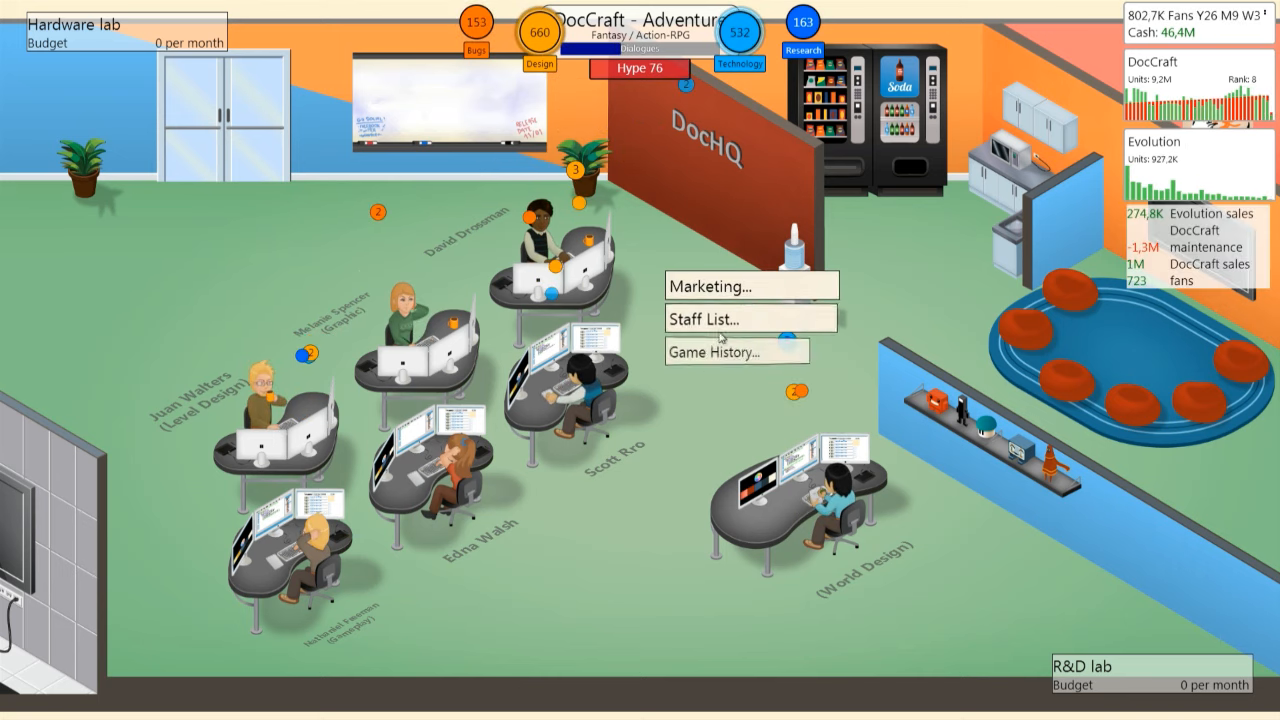
# Step: Dismiss the office context menu so Development Stage 3 can open
pyautogui.click(714, 286)
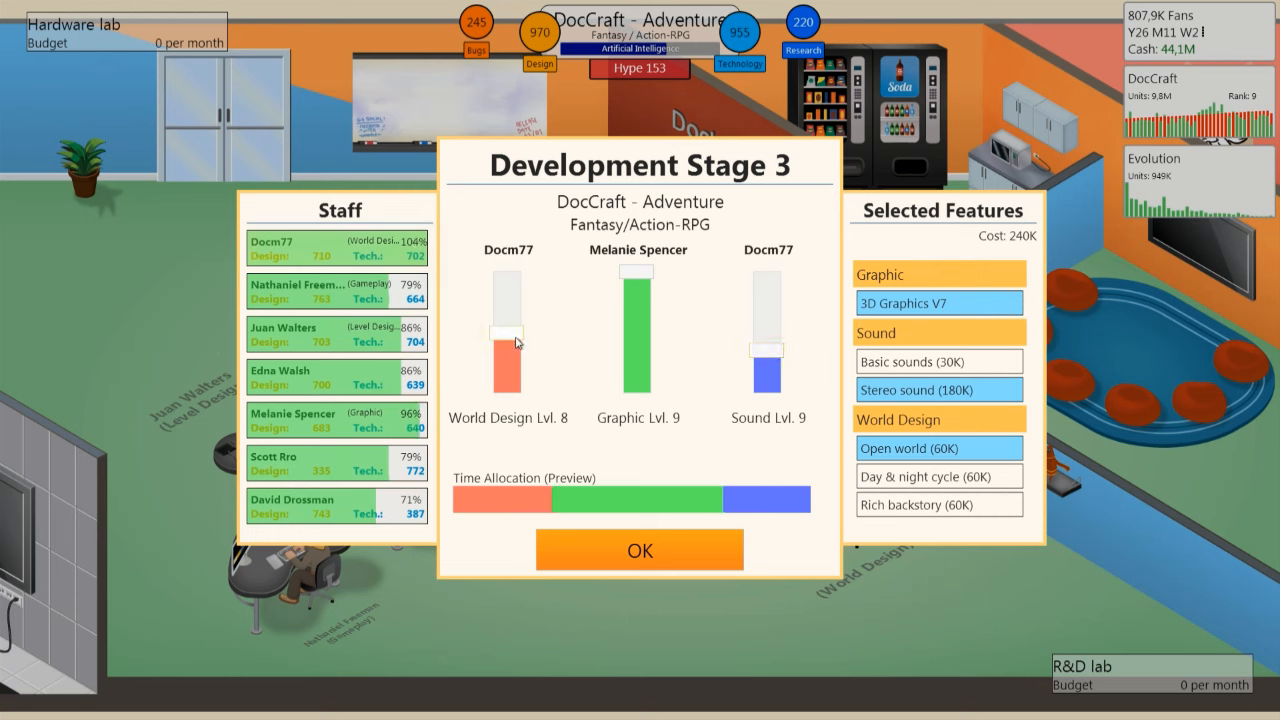
# Step: Lower World Design time, add Day & night cycle and Rich backstory, and confirm Stage 3
pyautogui.moveTo(510, 340); pyautogui.dragTo(520, 352)
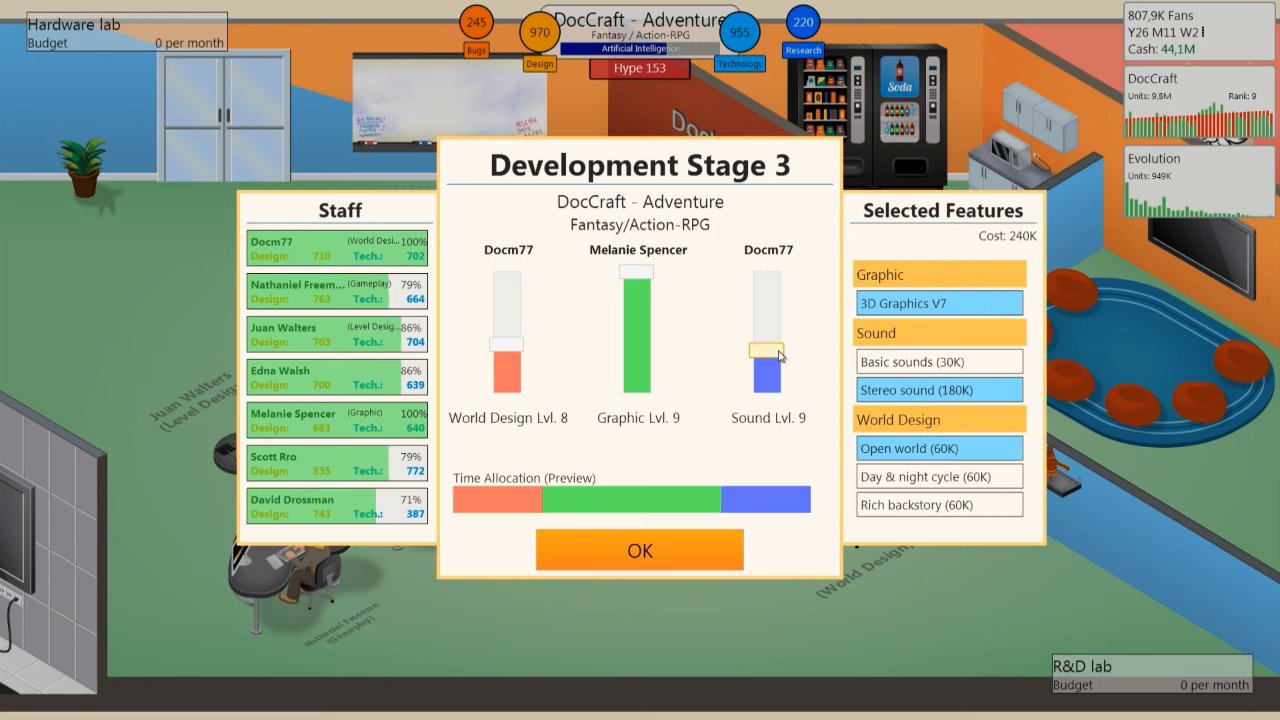
pyautogui.click(938, 476)
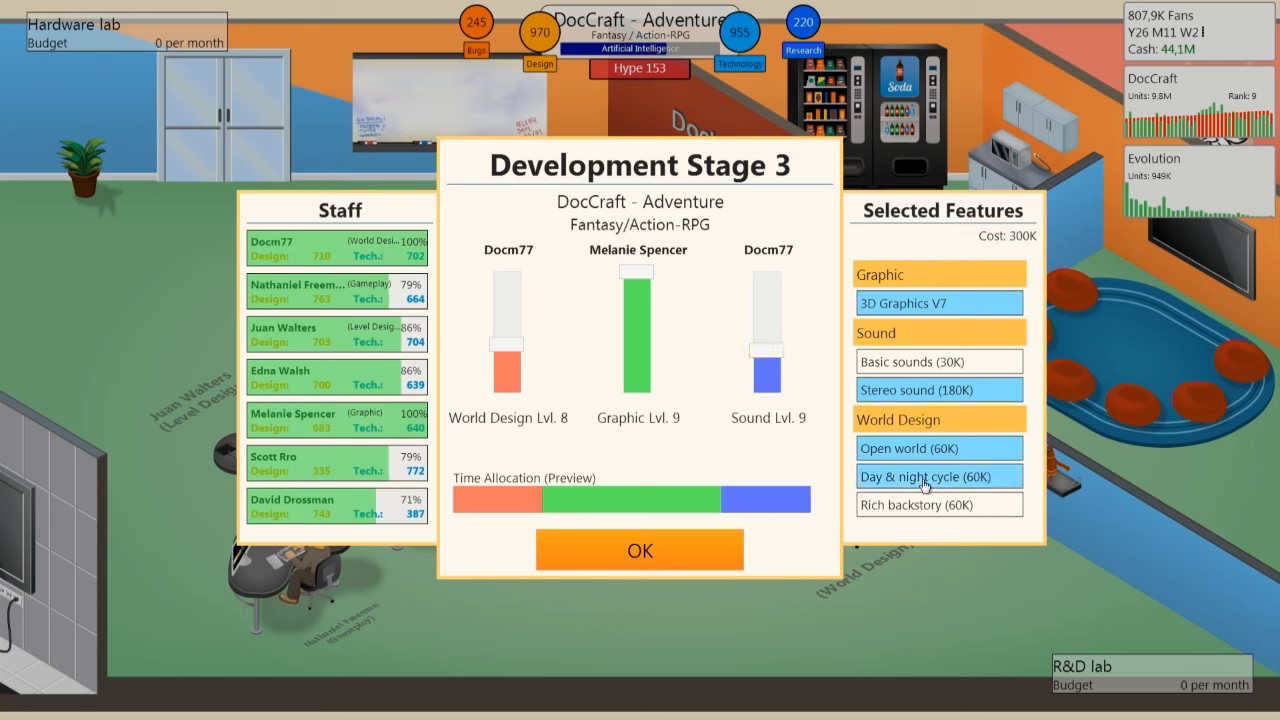
pyautogui.click(938, 504)
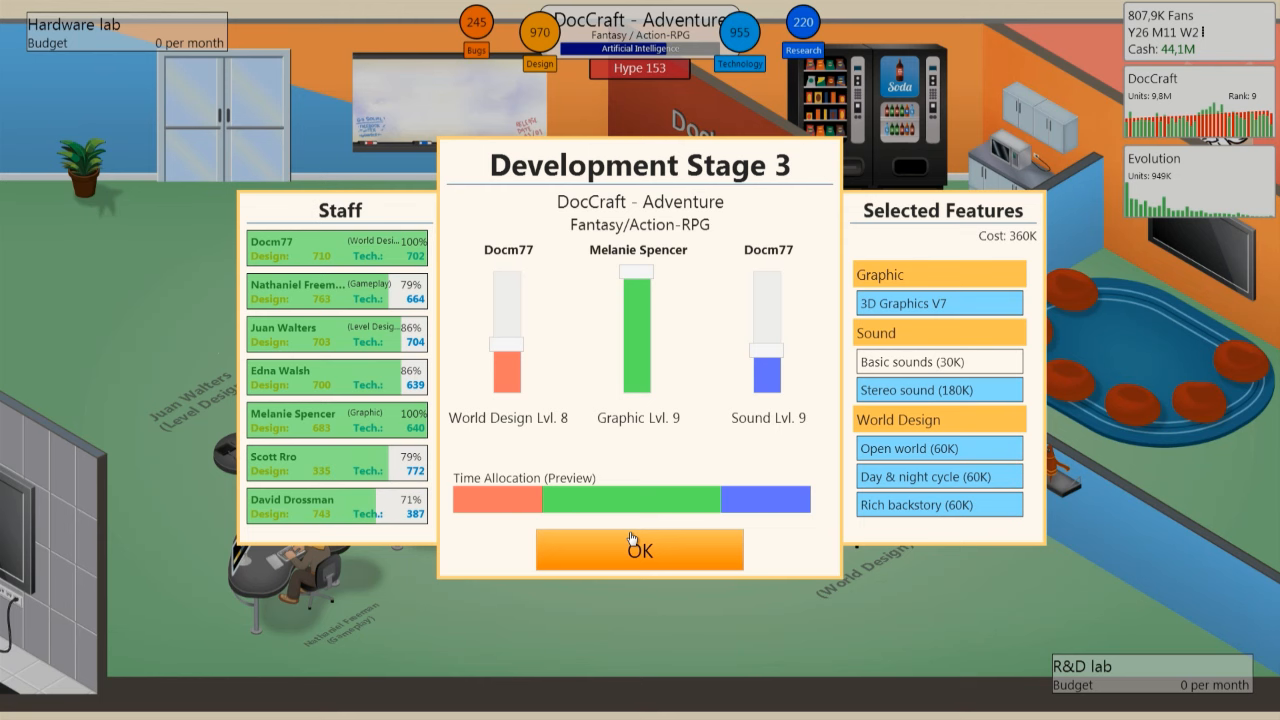
pyautogui.click(639, 549)
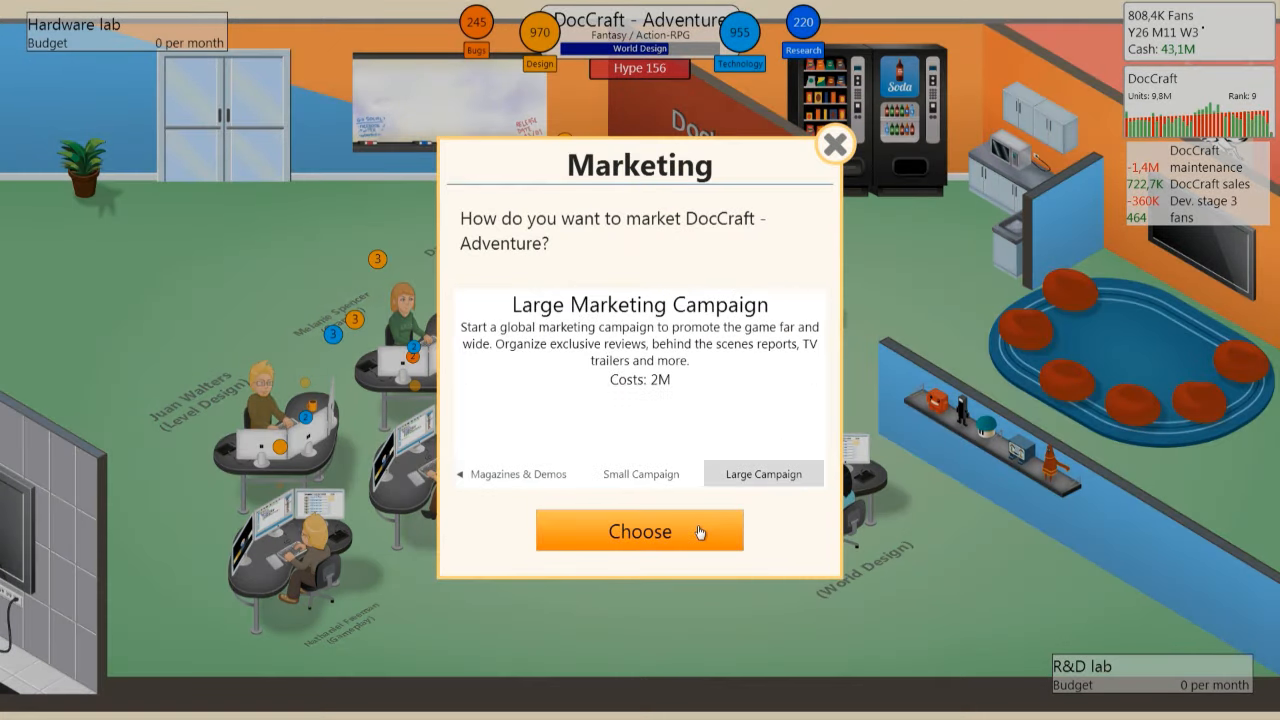
# Step: Choose the Large marketing campaign and dismiss the Playsystem 3 support news
pyautogui.click(639, 531)
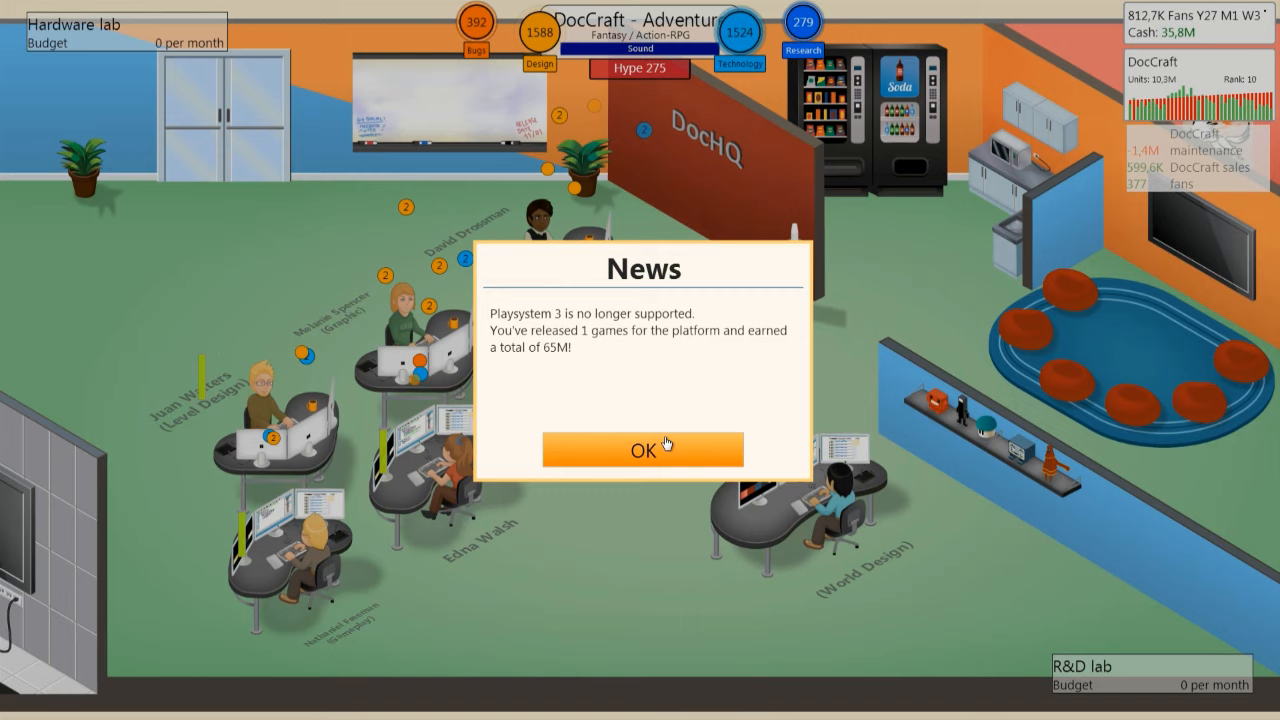
pyautogui.click(643, 448)
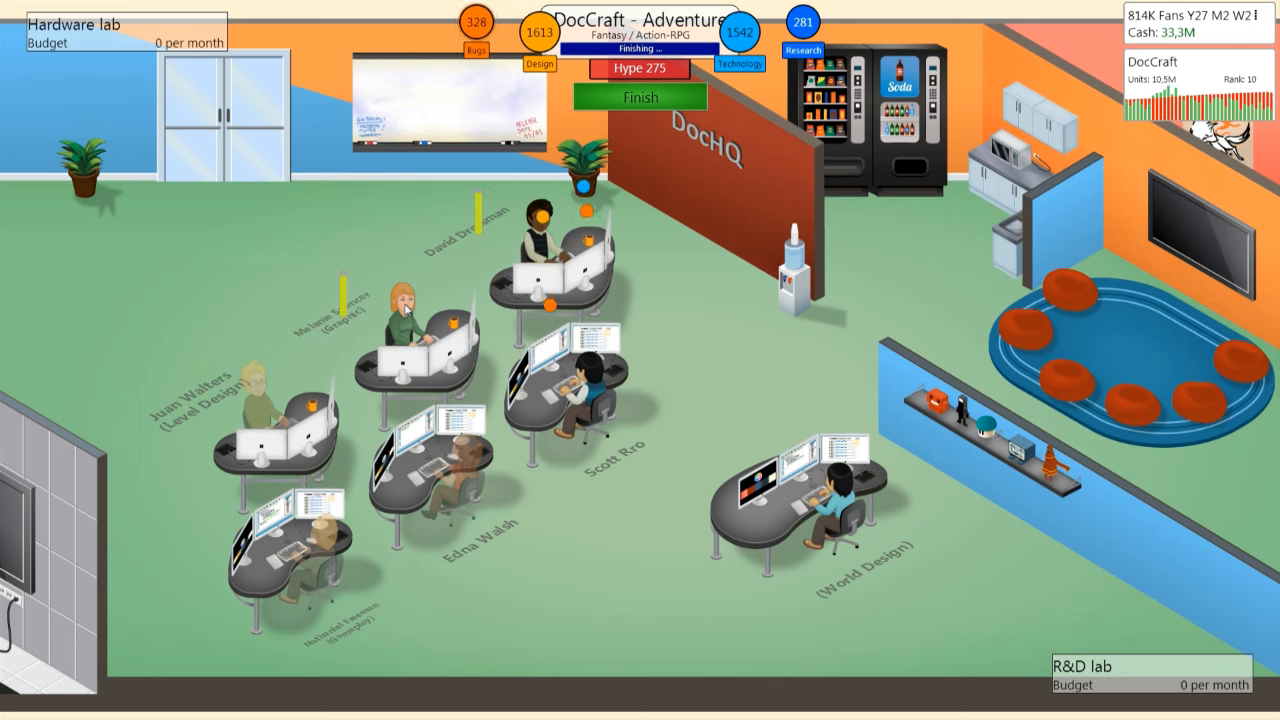
# Step: Book a convention booth and finish DocCraft - Adventure with record Design 1641 and Technology 1576
pyautogui.click(410, 310)
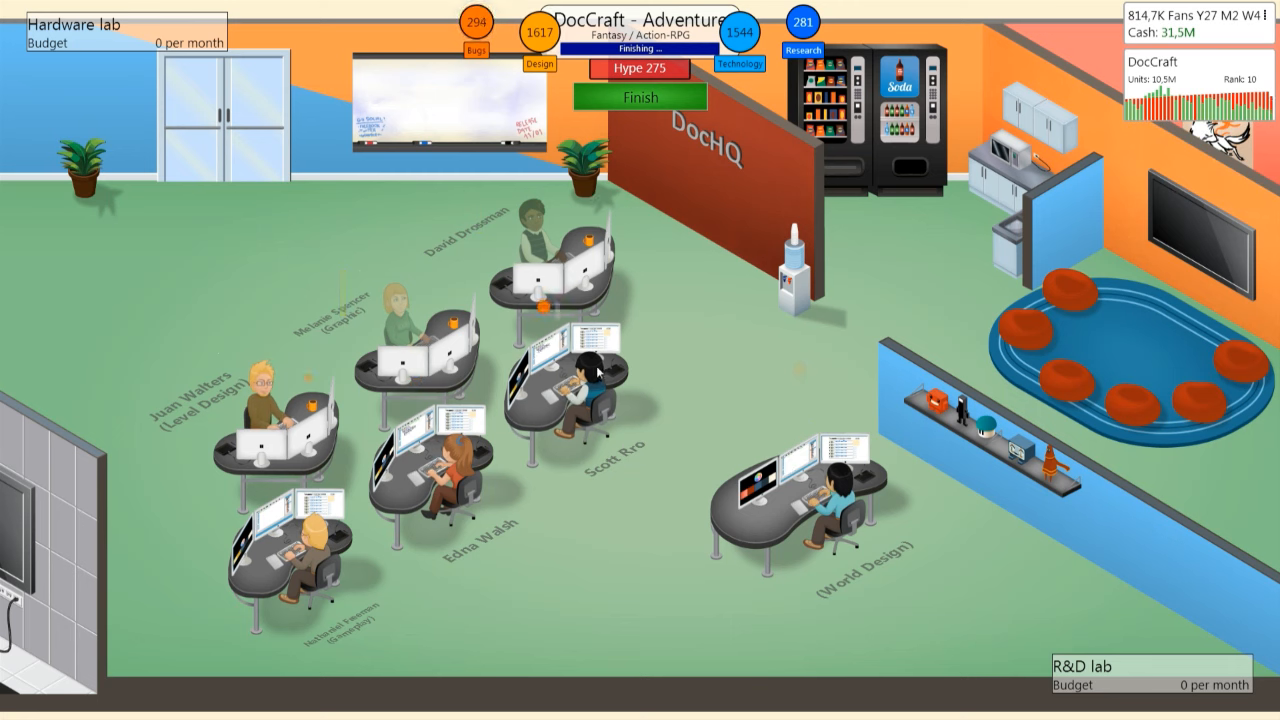
pyautogui.click(580, 375)
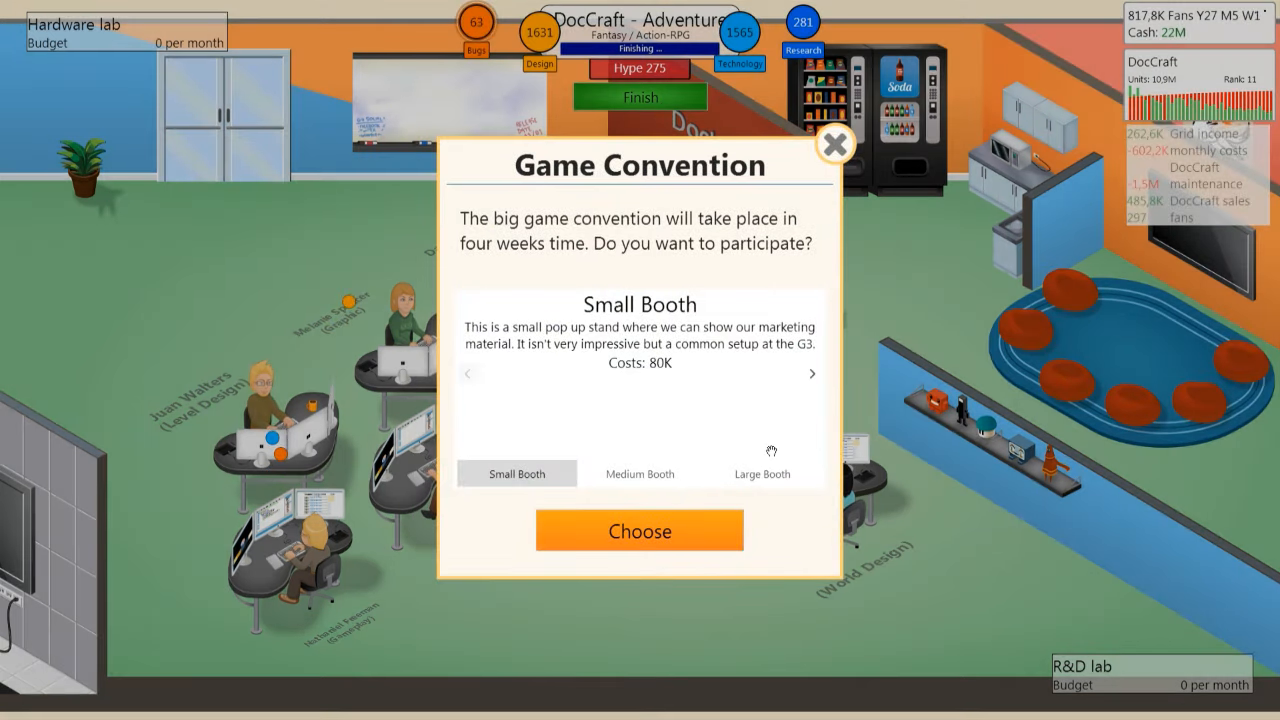
pyautogui.click(639, 530)
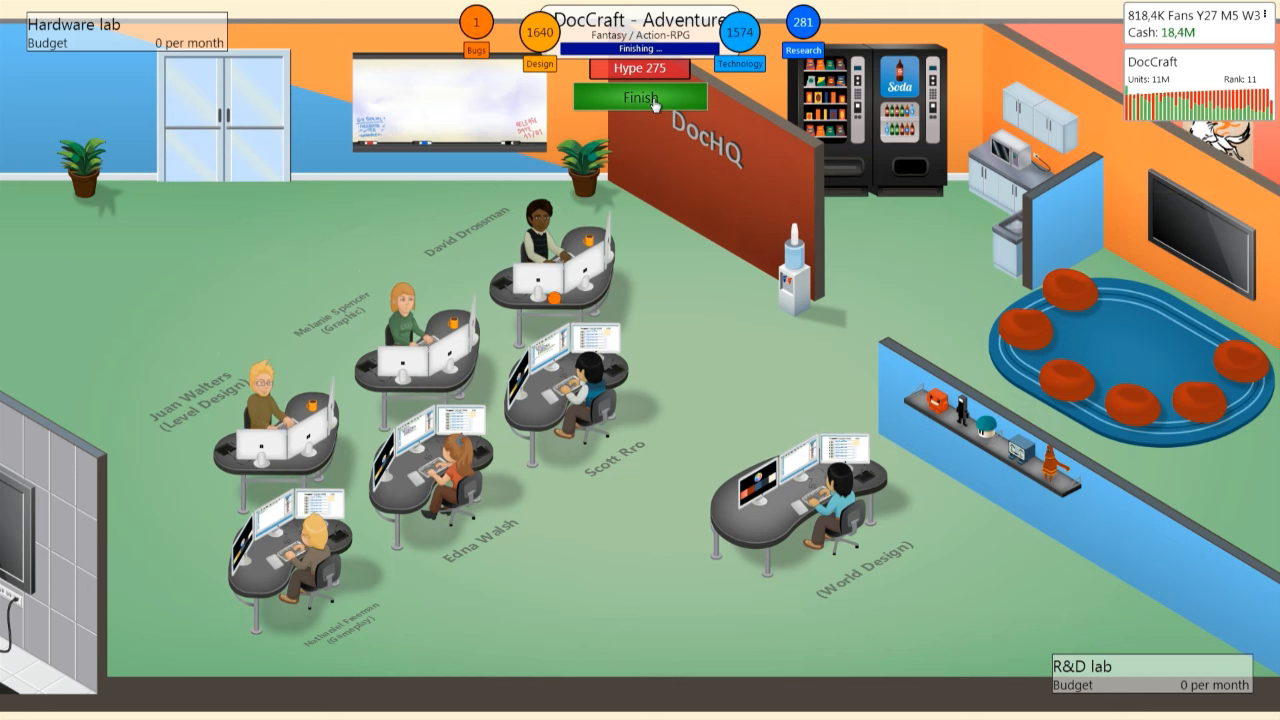
pyautogui.click(639, 96)
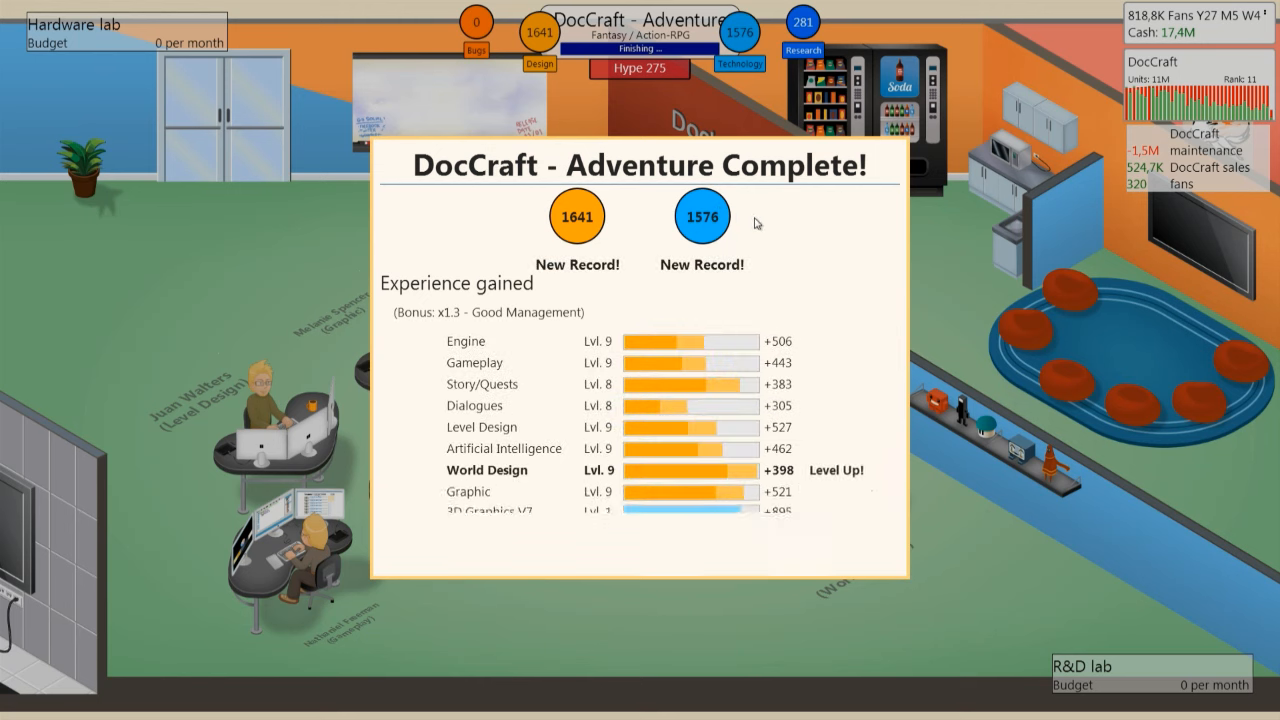
# Step: Scroll through the completion report and release DocCraft - Adventure
pyautogui.scroll(-3)
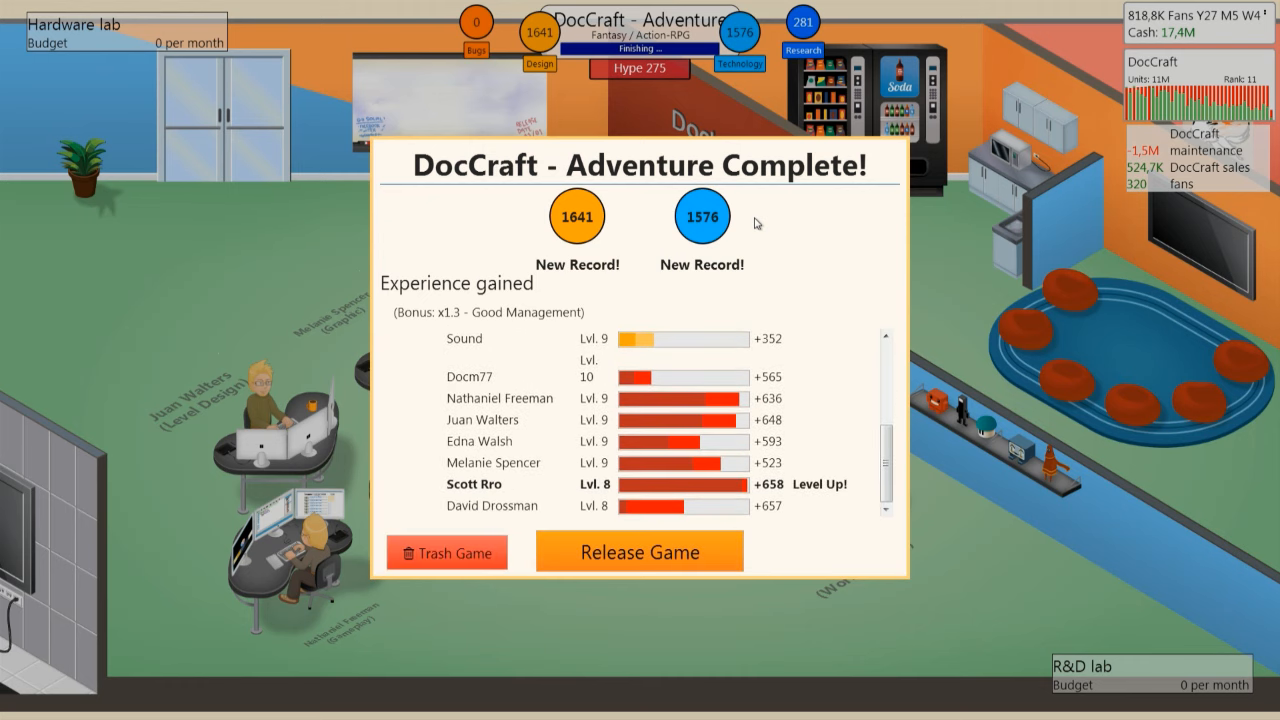
pyautogui.click(639, 551)
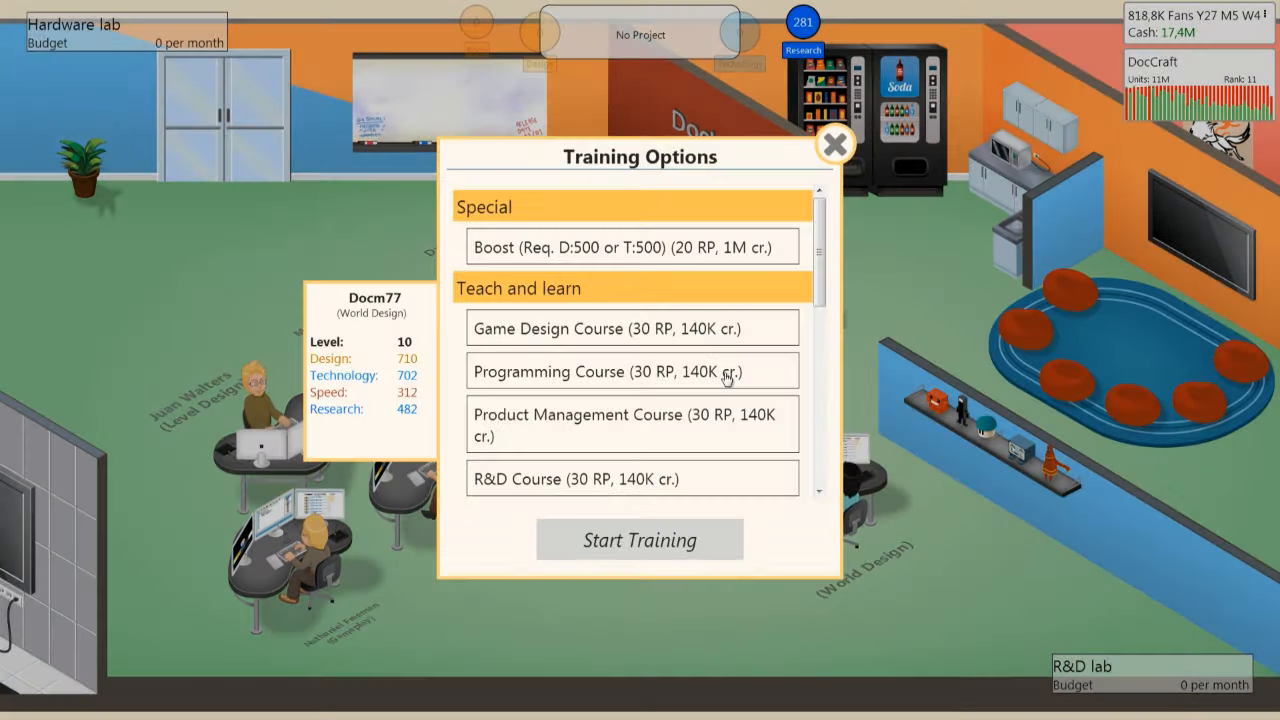
# Step: Start G3 Game Jam training for the world design lead and Artificial Intelligence specialization for Scott
pyautogui.scroll(-3)
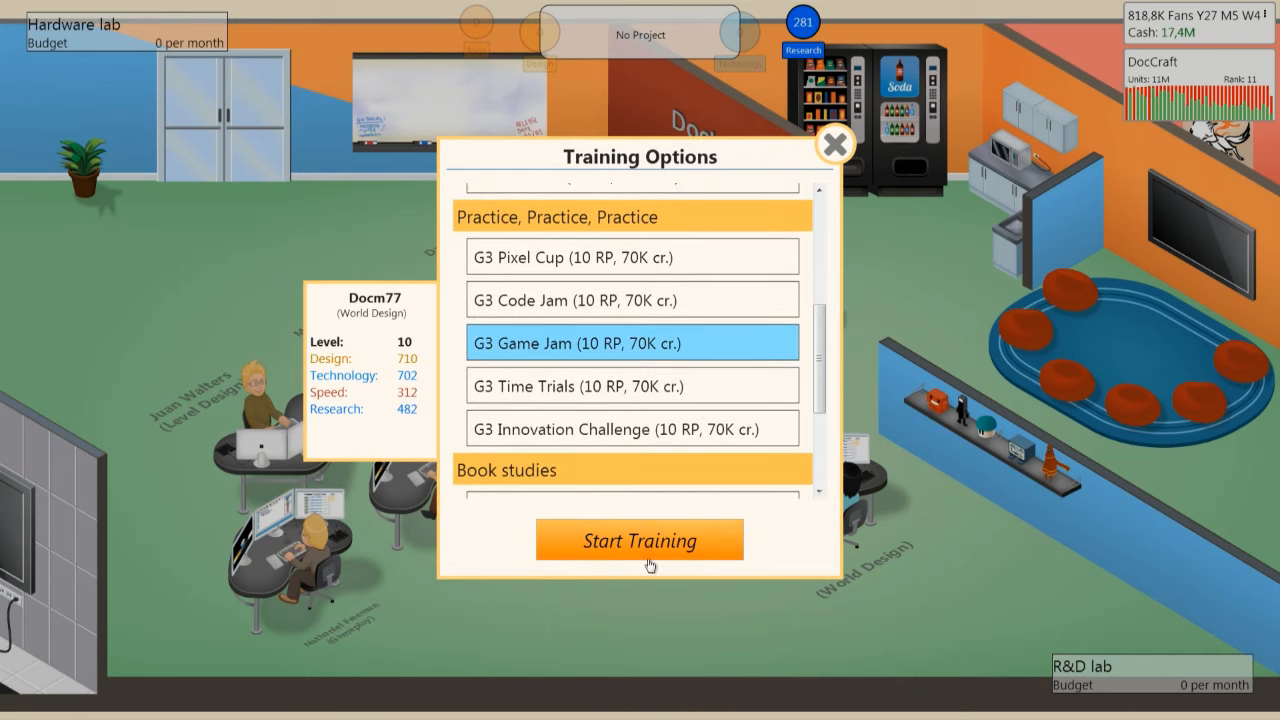
pyautogui.click(639, 540)
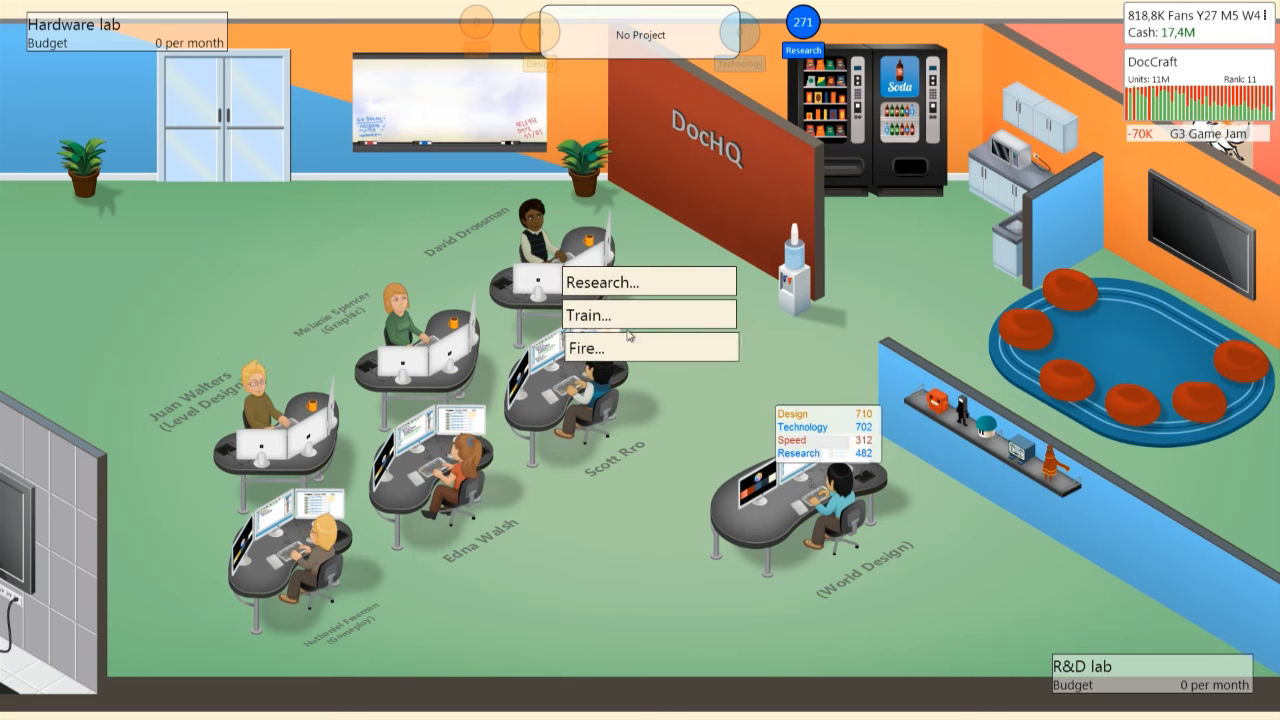
pyautogui.click(588, 315)
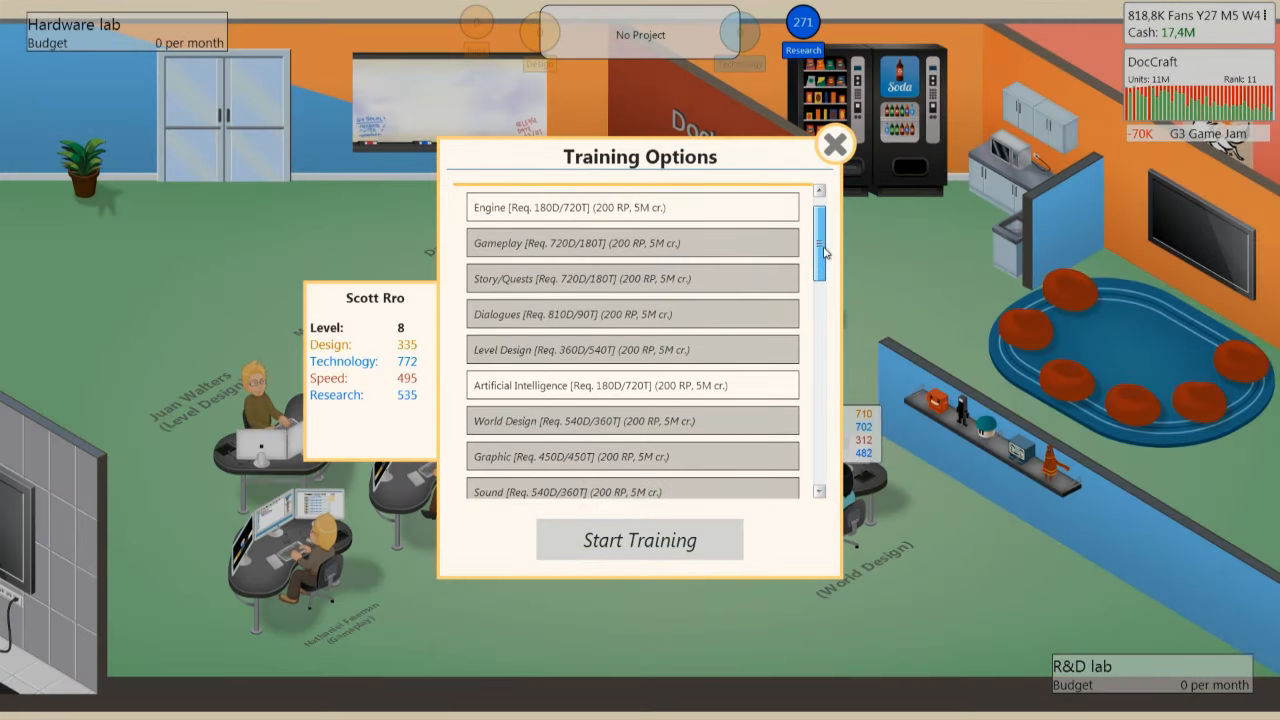
pyautogui.click(632, 385)
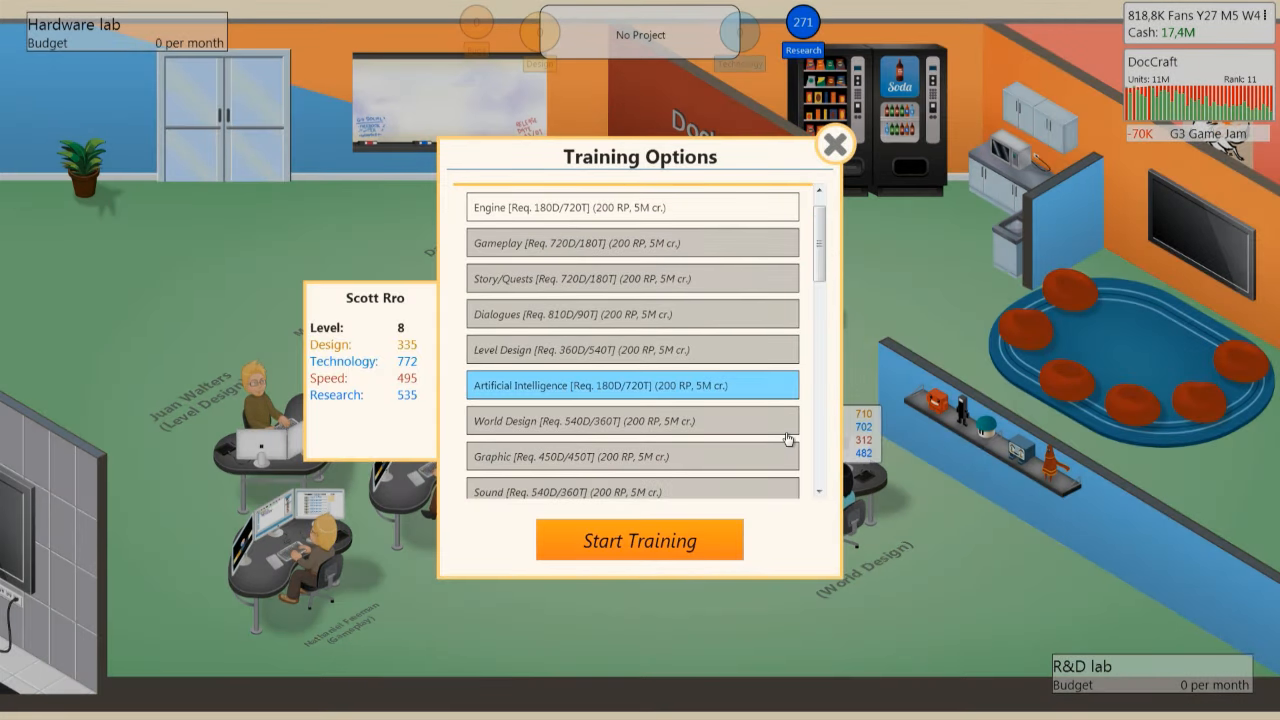
pyautogui.click(639, 539)
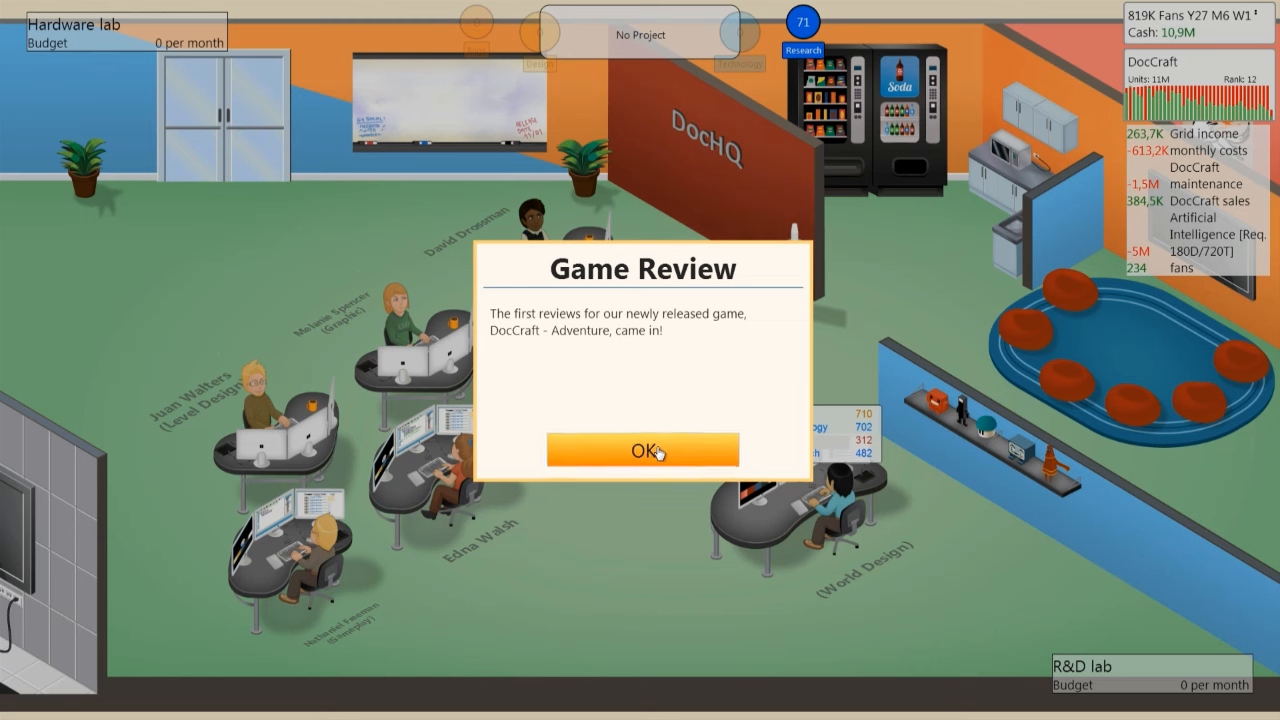
# Step: View DocCraft - Adventure's four perfect 10 reviews, then close them
pyautogui.click(643, 449)
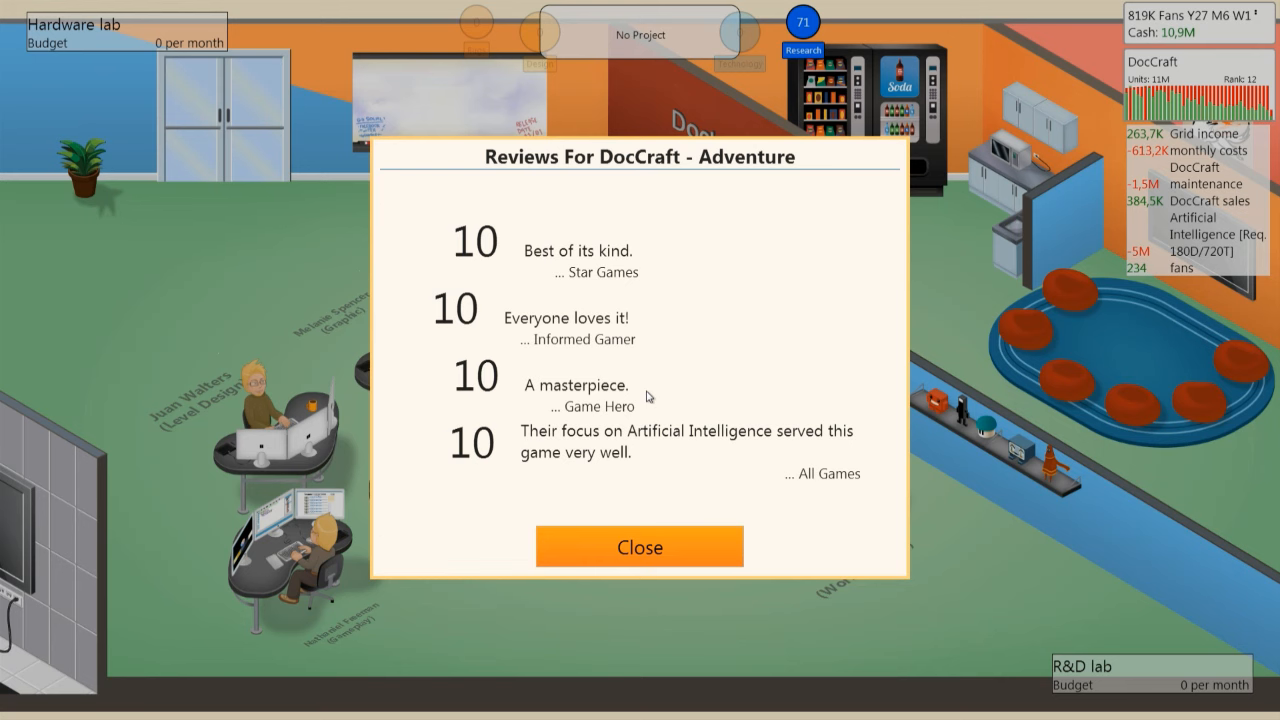
pyautogui.click(639, 546)
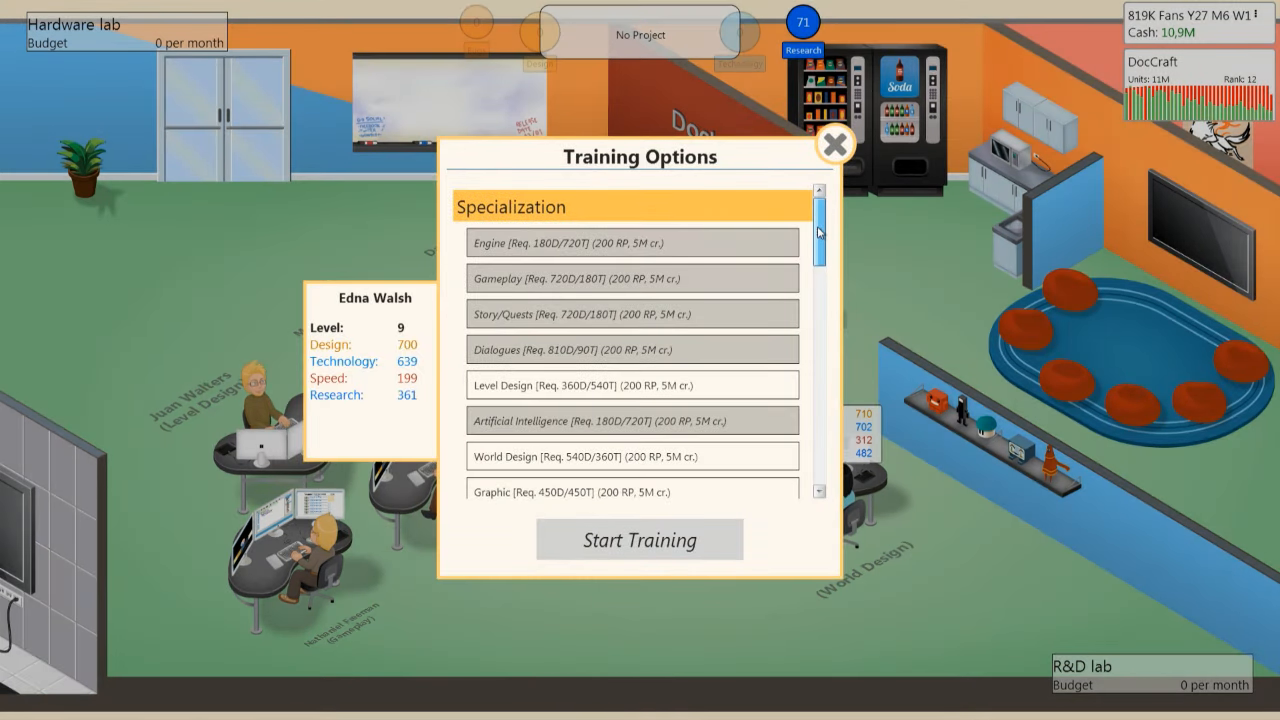
# Step: Start G3 Game Jam training for Edna and for Nathaniel, the gameplay developer
pyautogui.scroll(-3)
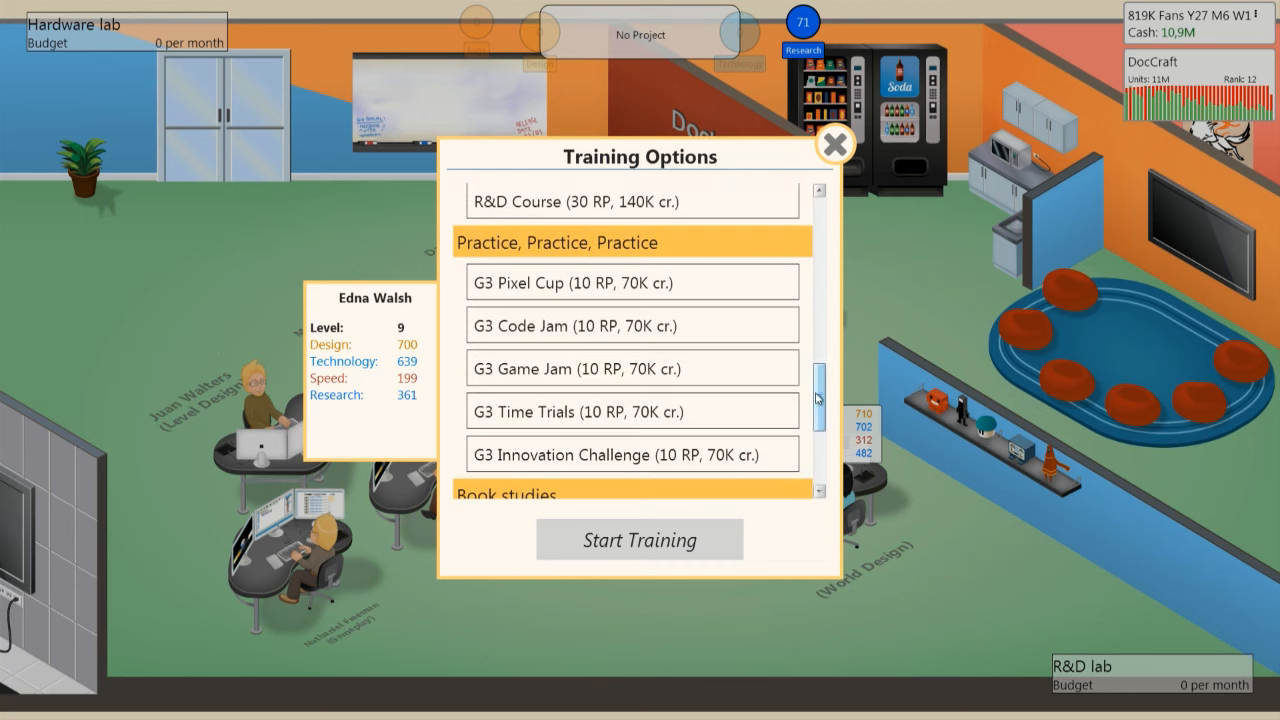
pyautogui.click(639, 539)
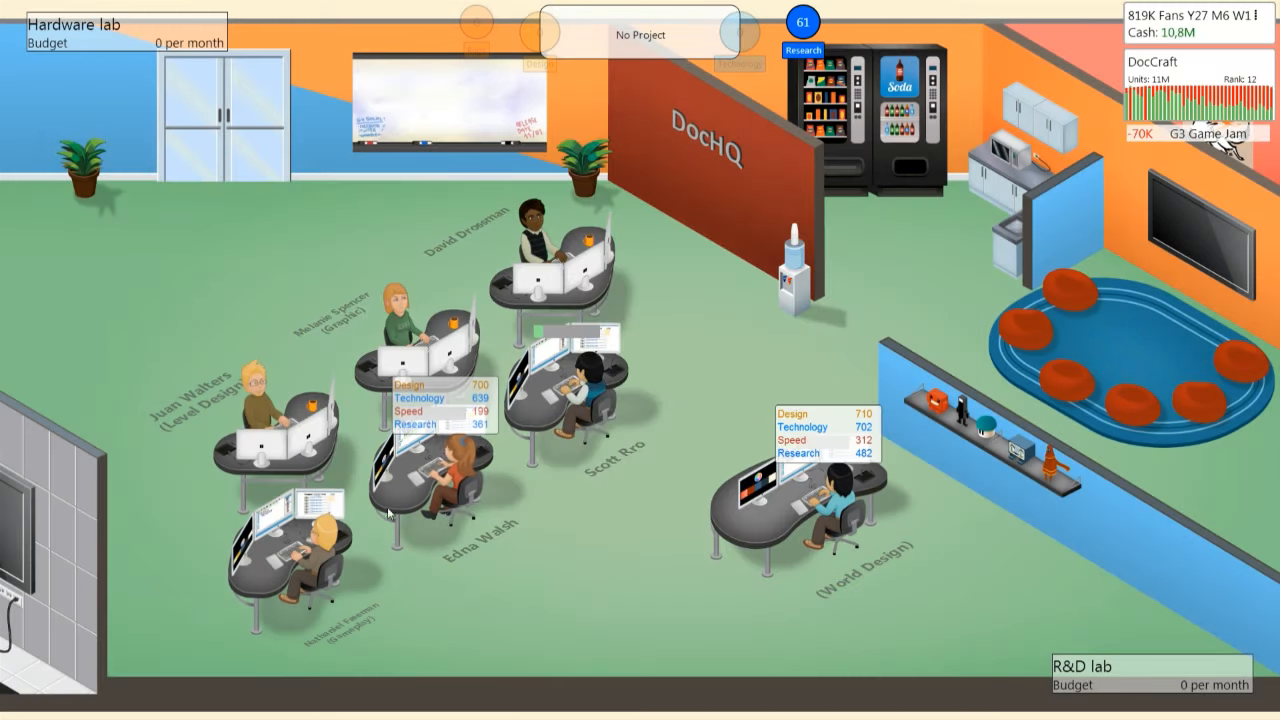
pyautogui.click(311, 478)
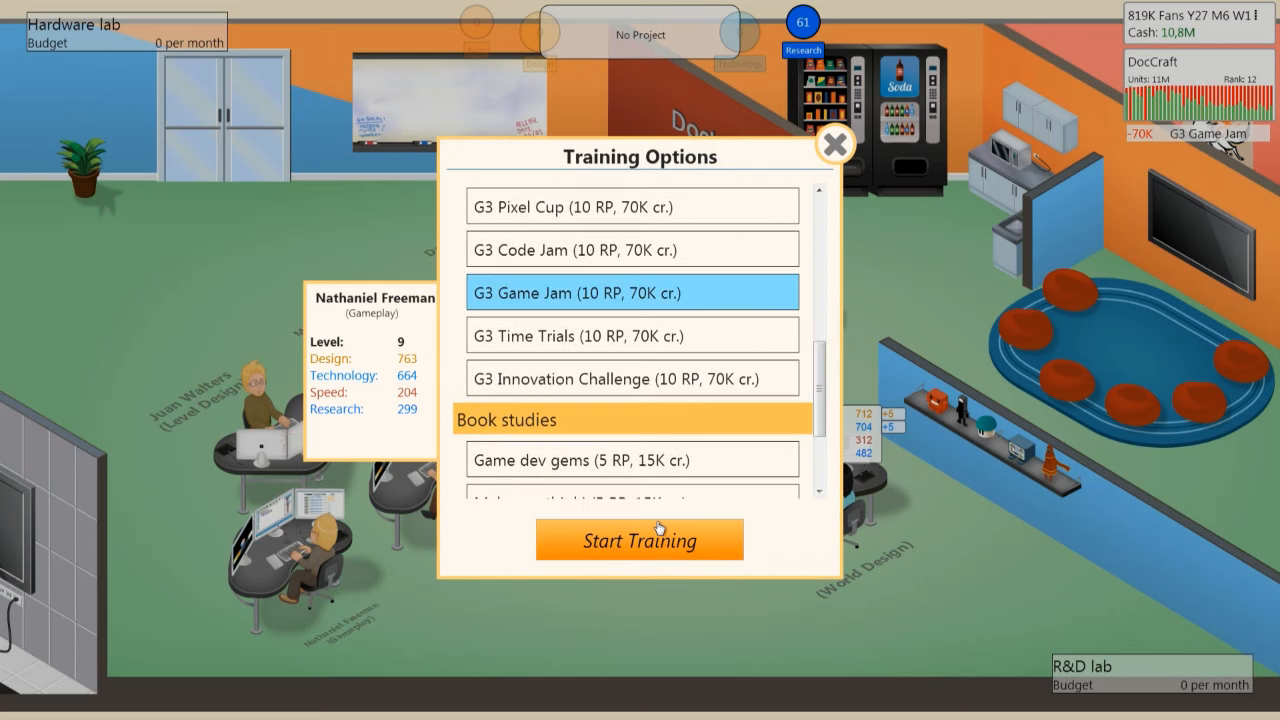
pyautogui.click(639, 540)
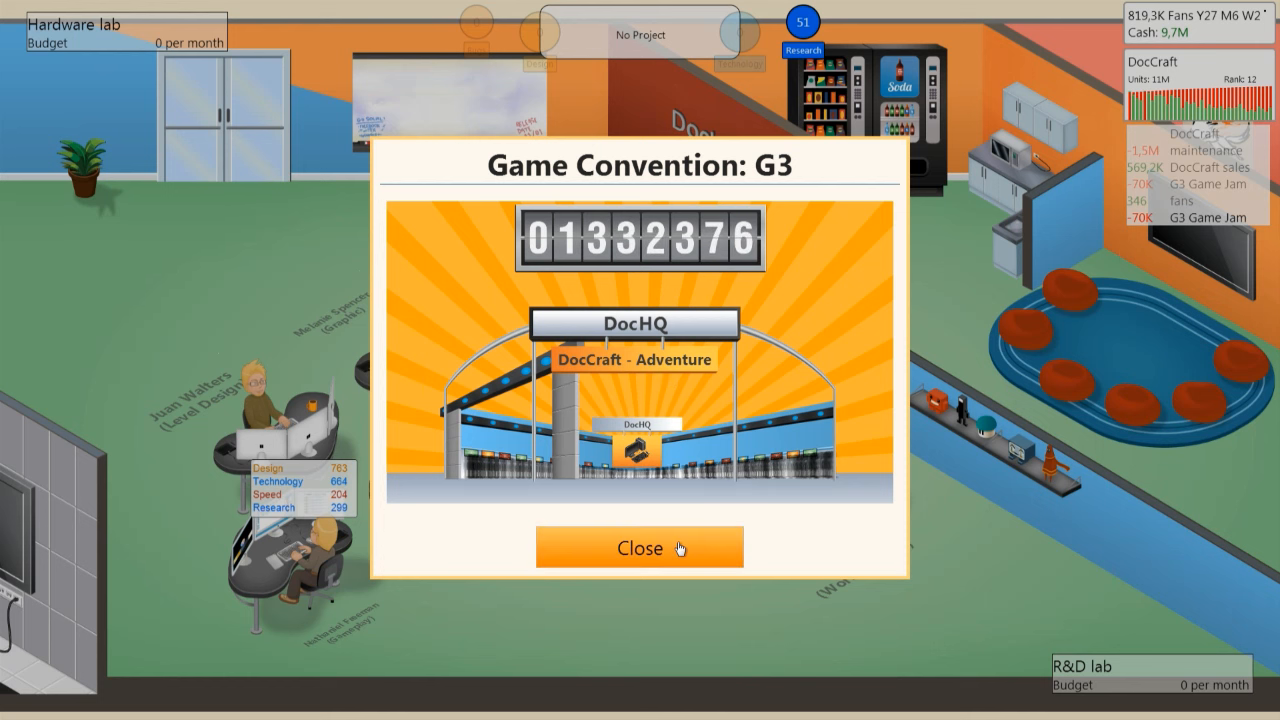
# Step: Dismiss the G3 convention results and start G3 Game Jam training for Juan, Melanie and David
pyautogui.click(639, 547)
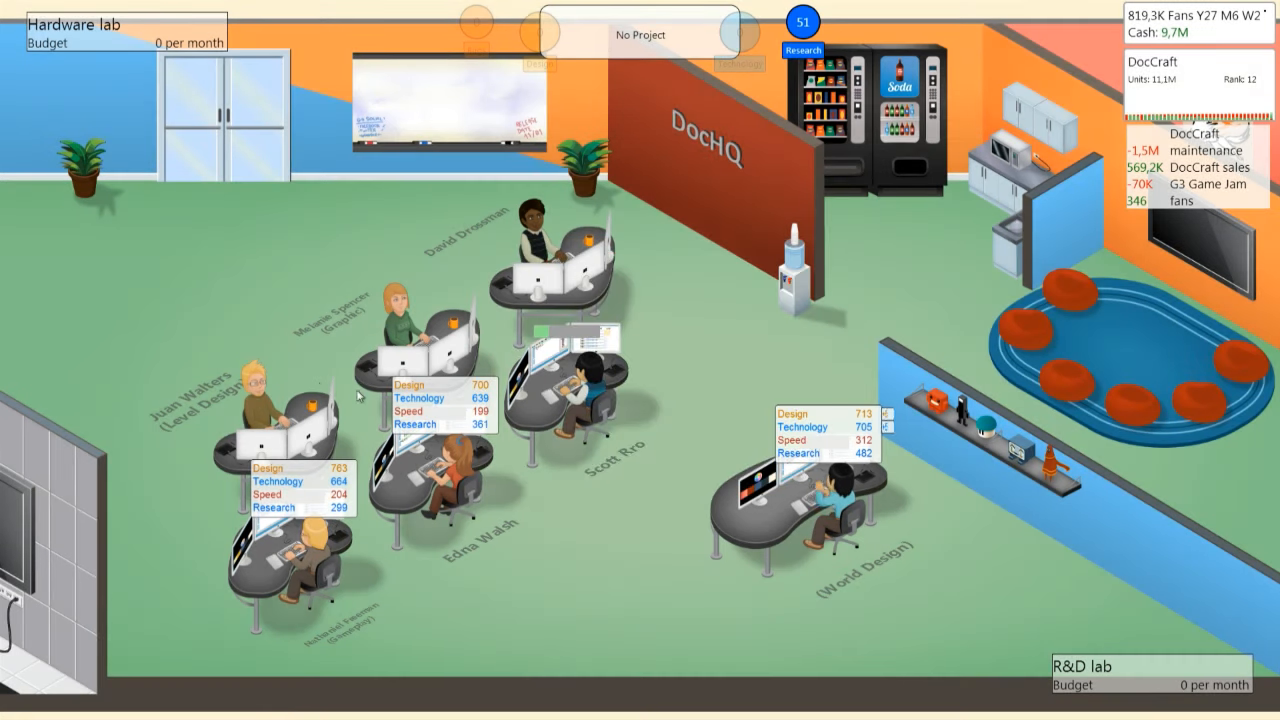
pyautogui.click(247, 327)
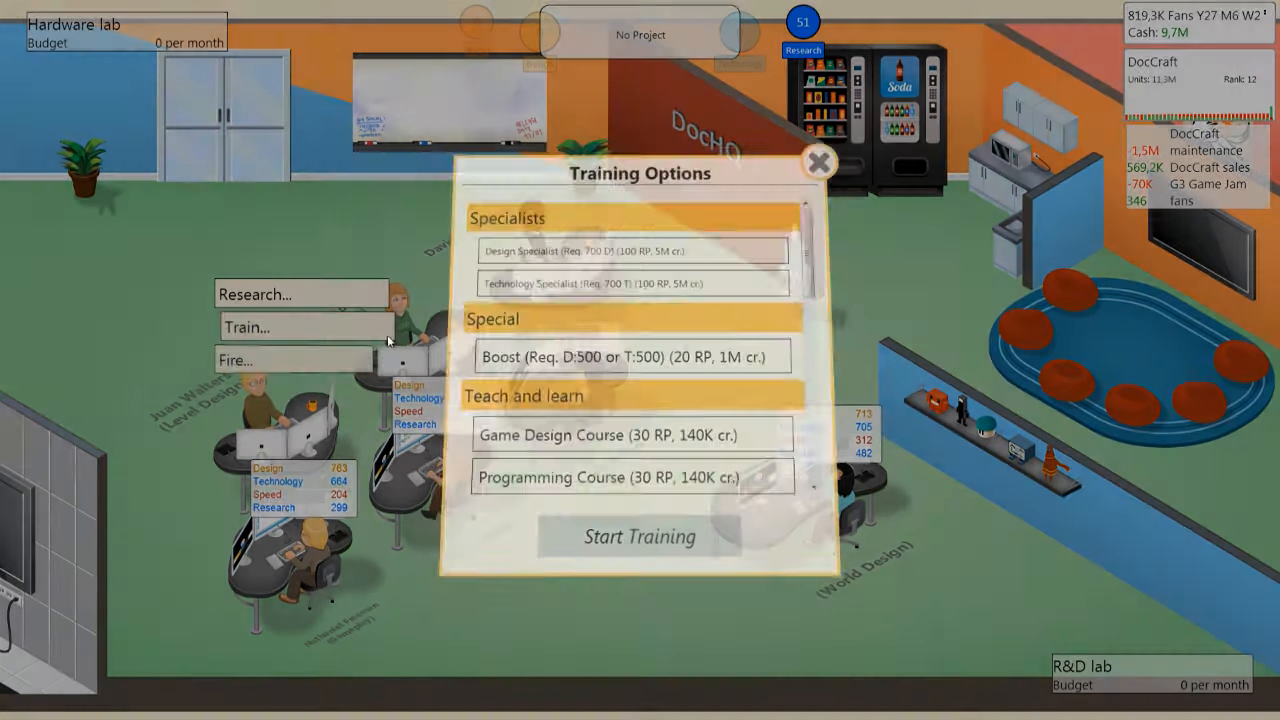
pyautogui.scroll(-3)
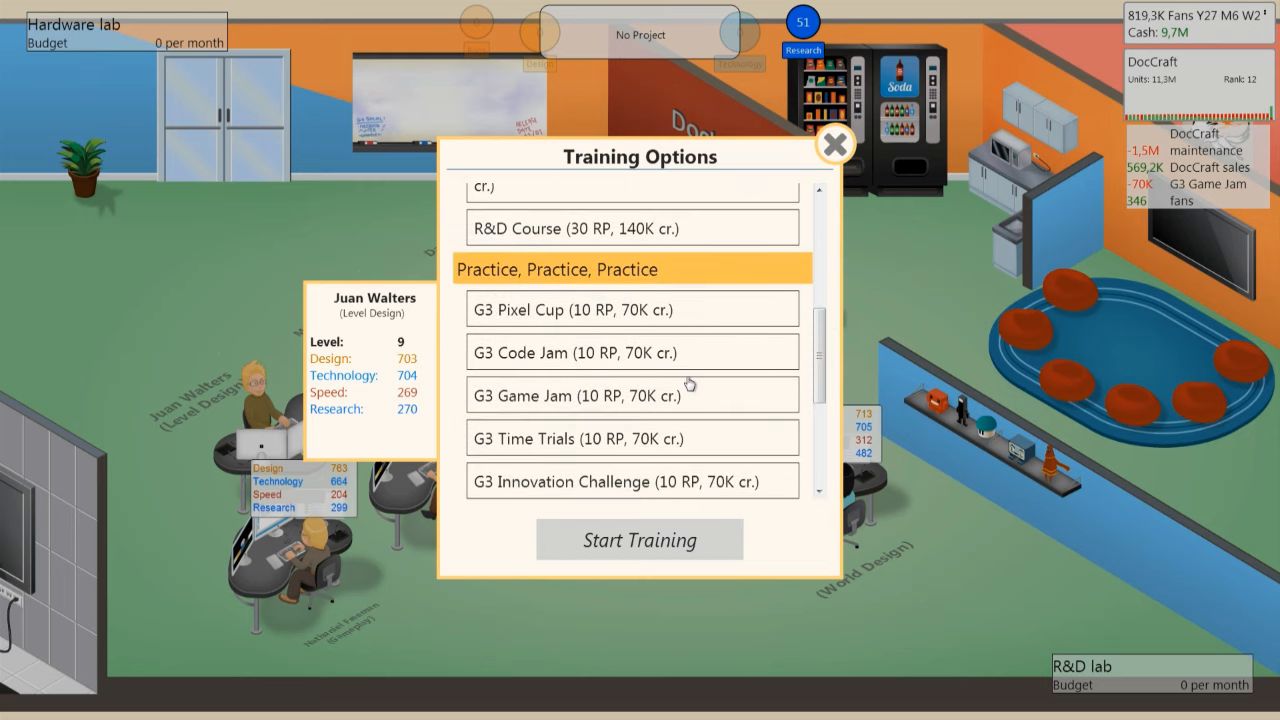
pyautogui.click(834, 144)
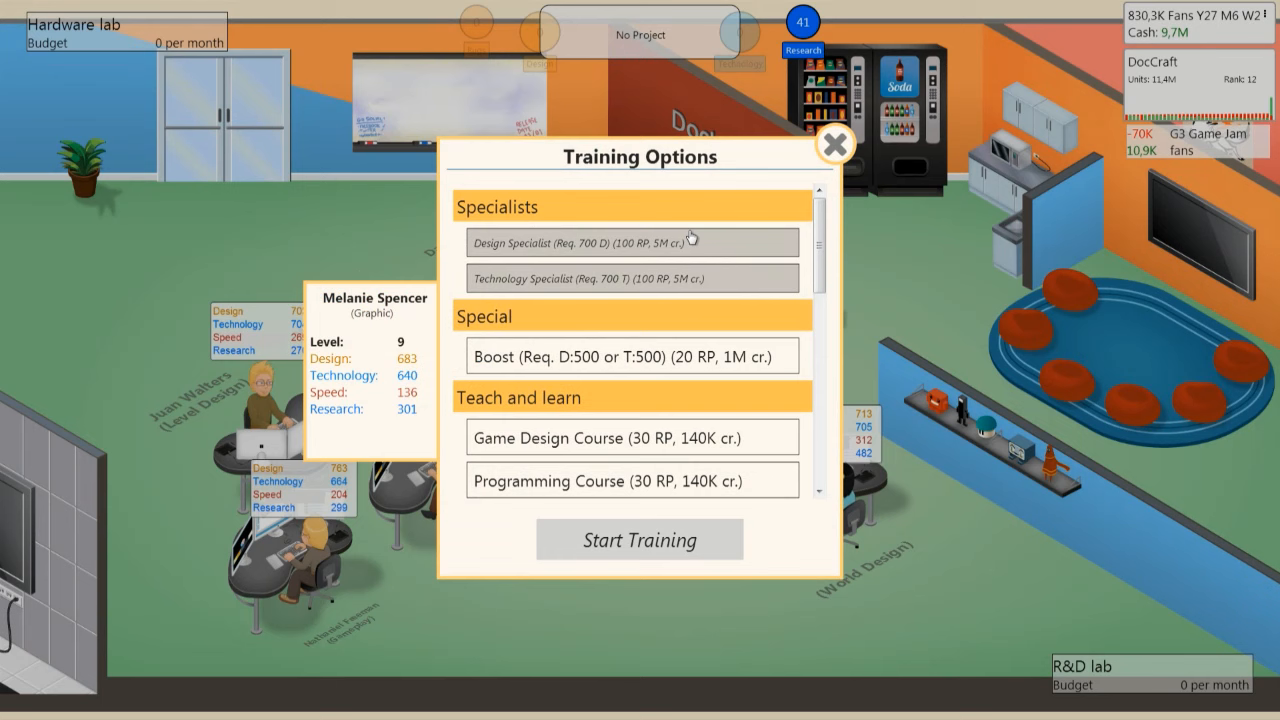
pyautogui.scroll(-3)
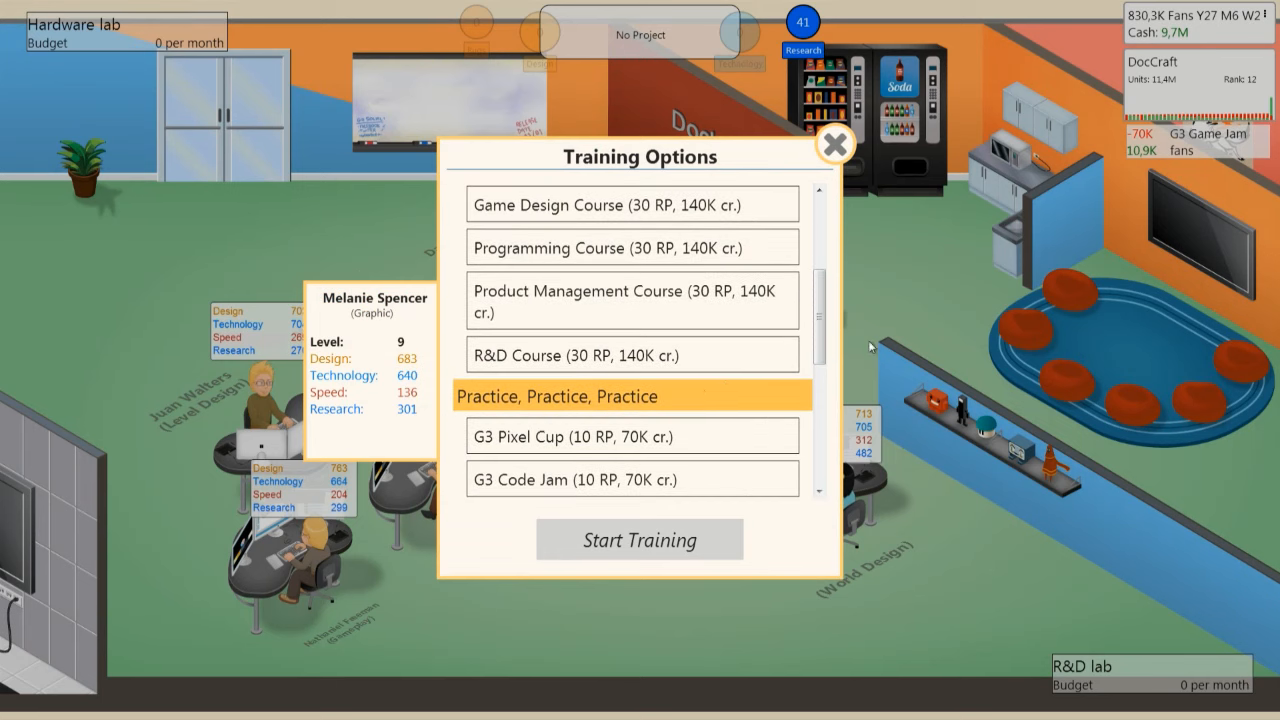
pyautogui.scroll(-3)
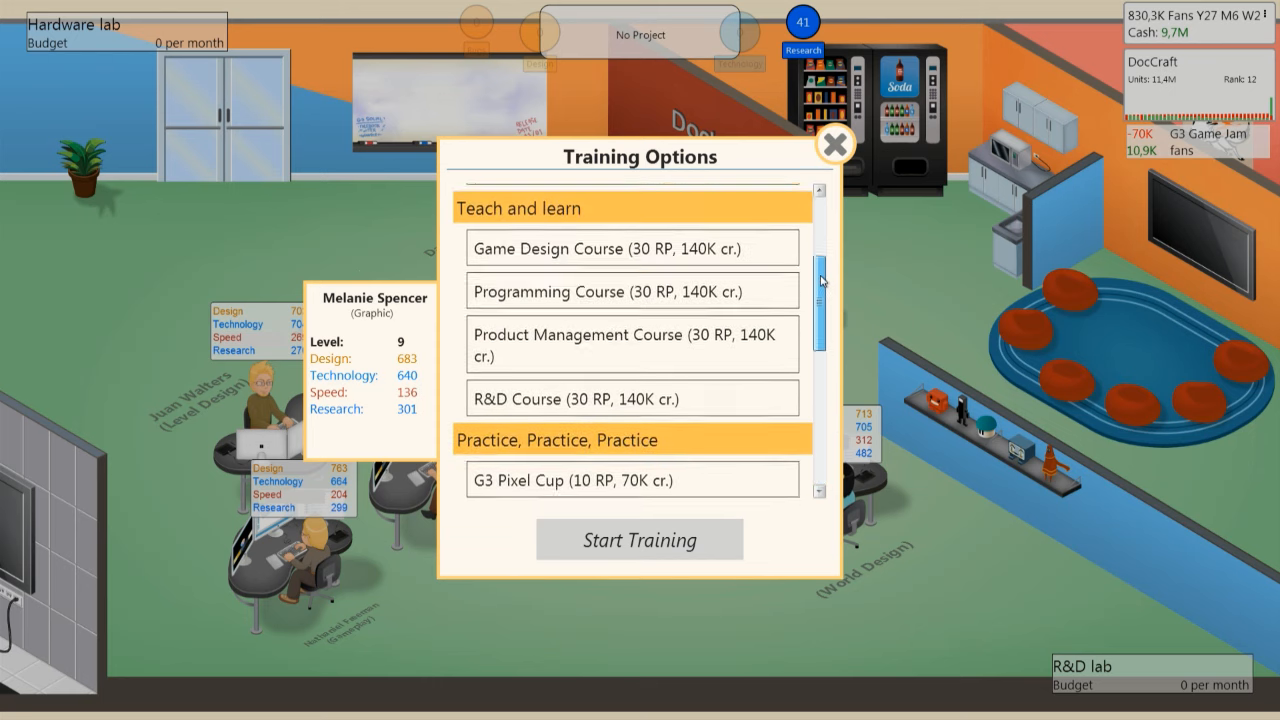
pyautogui.scroll(-3)
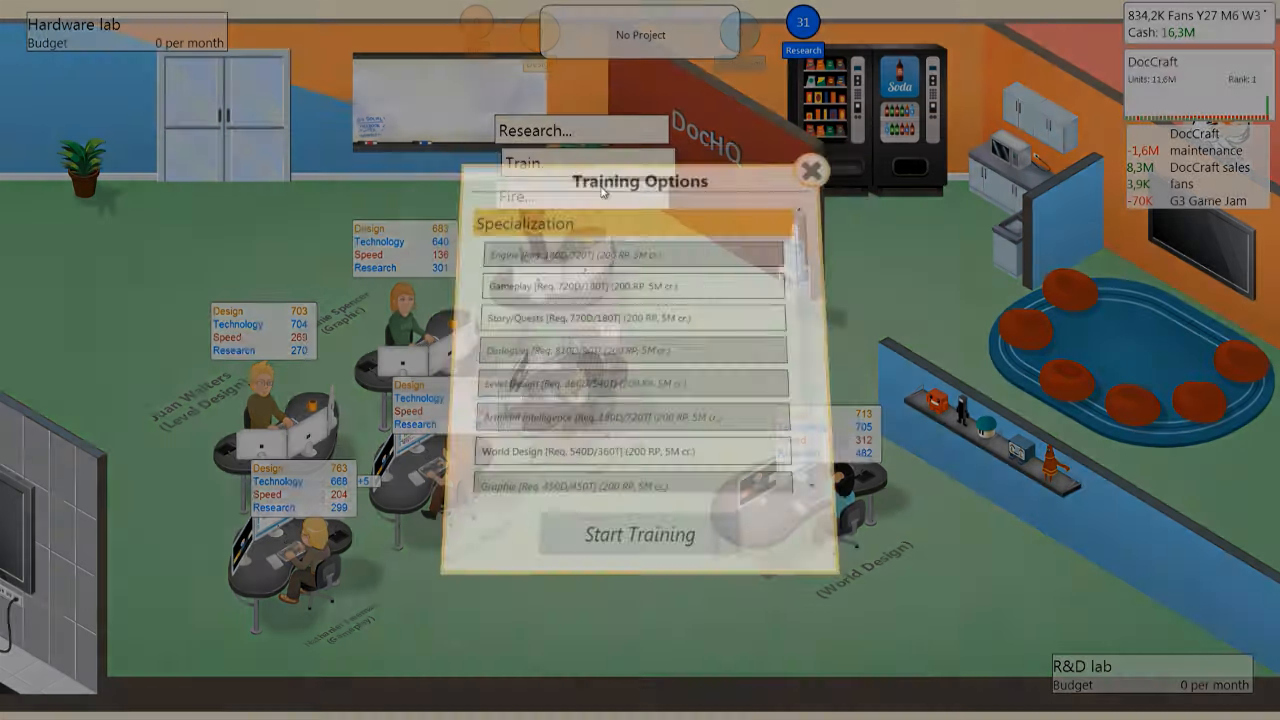
pyautogui.scroll(-3)
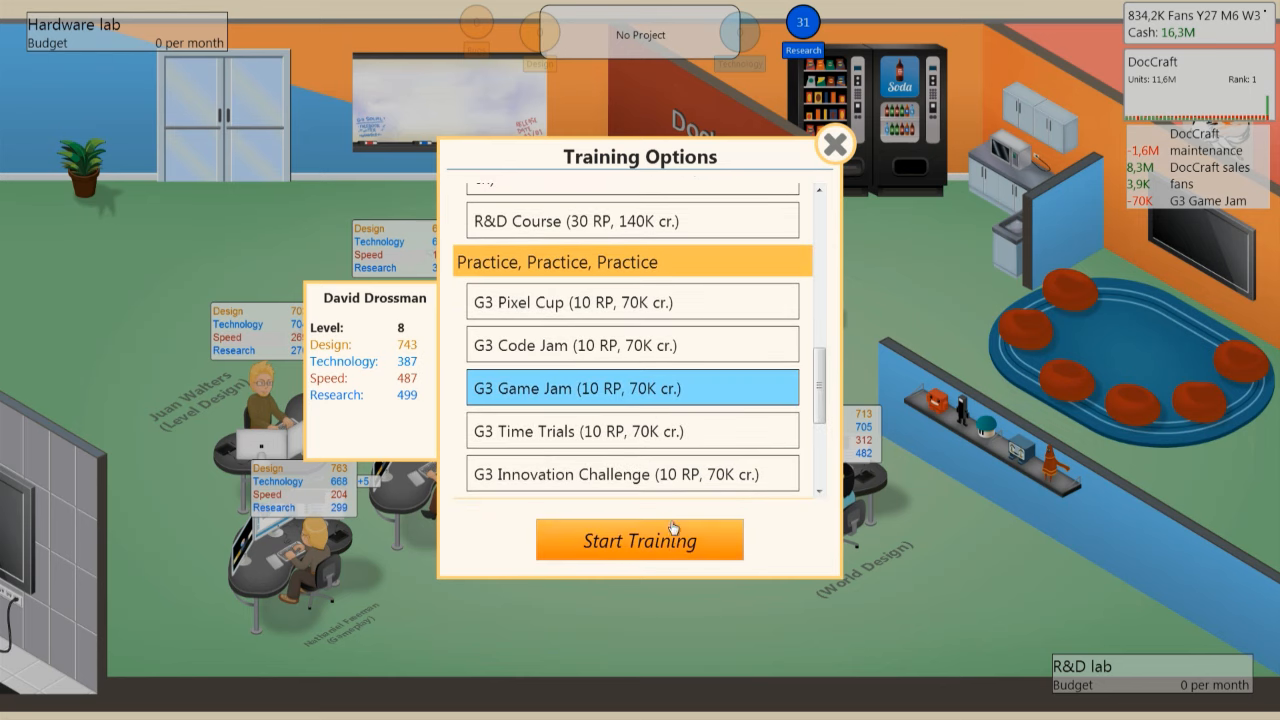
pyautogui.click(639, 540)
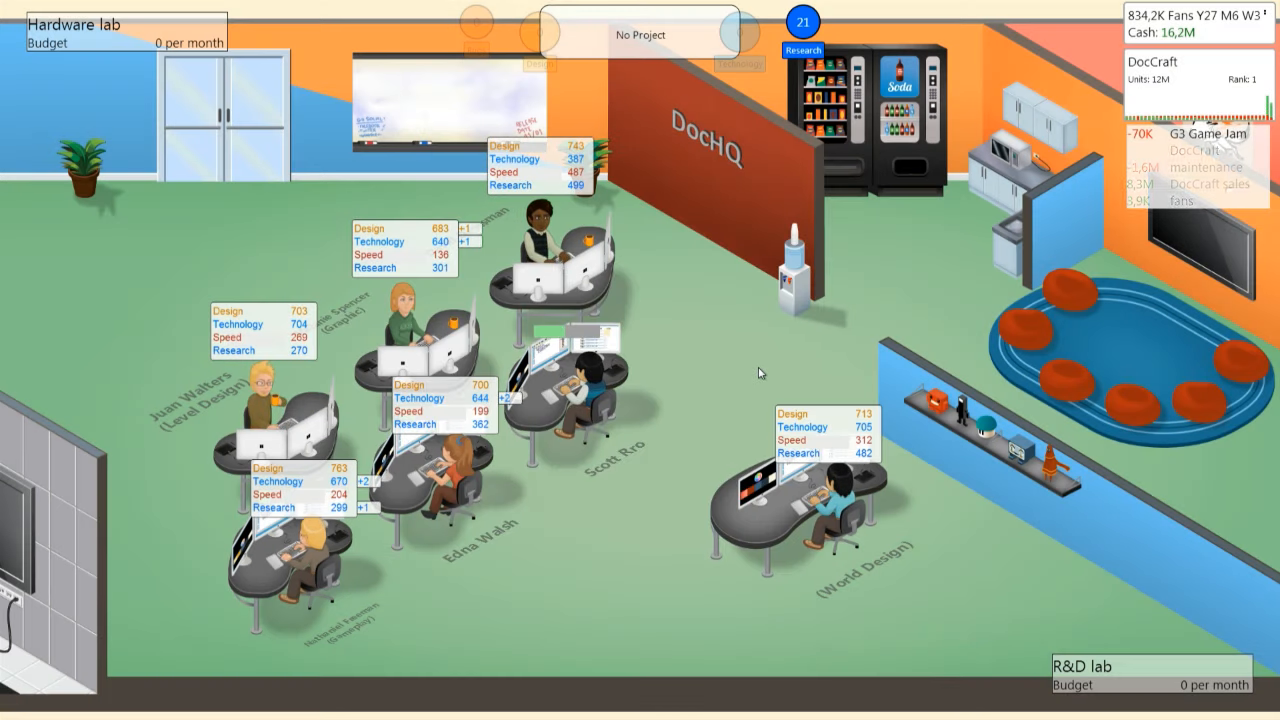